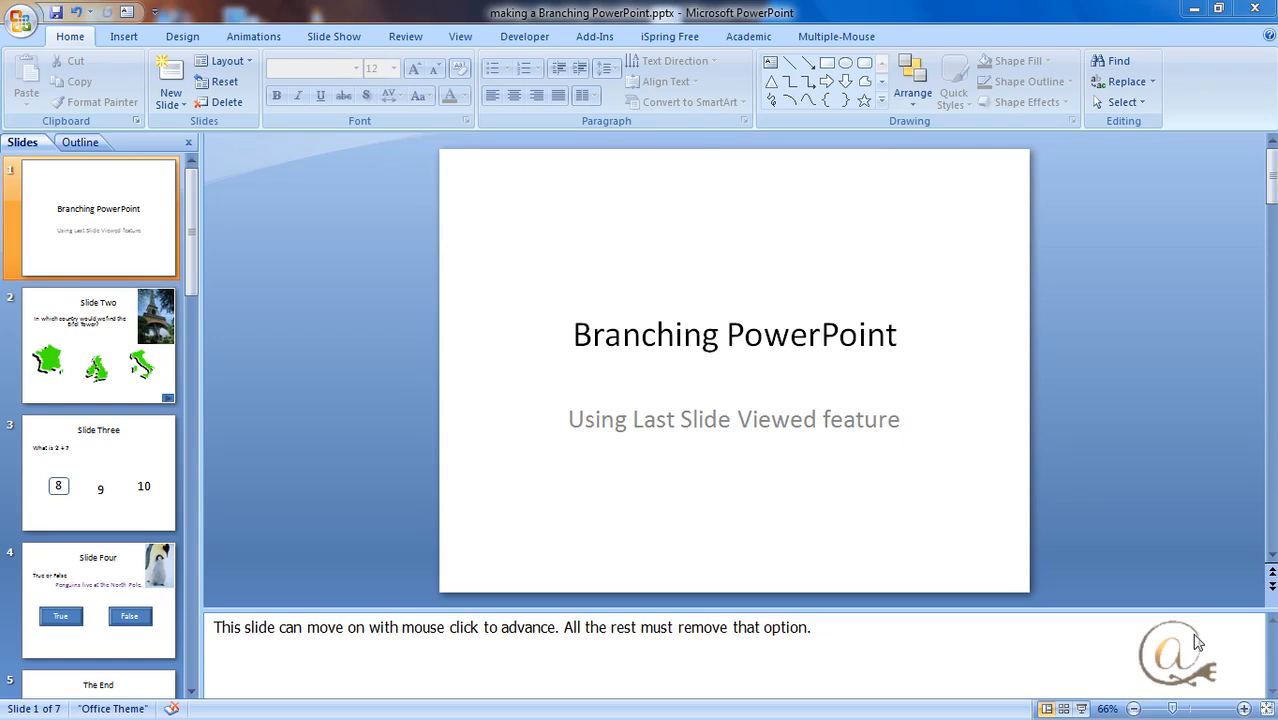
{"action": "mouse_move", "coordinate": [1200, 642]}
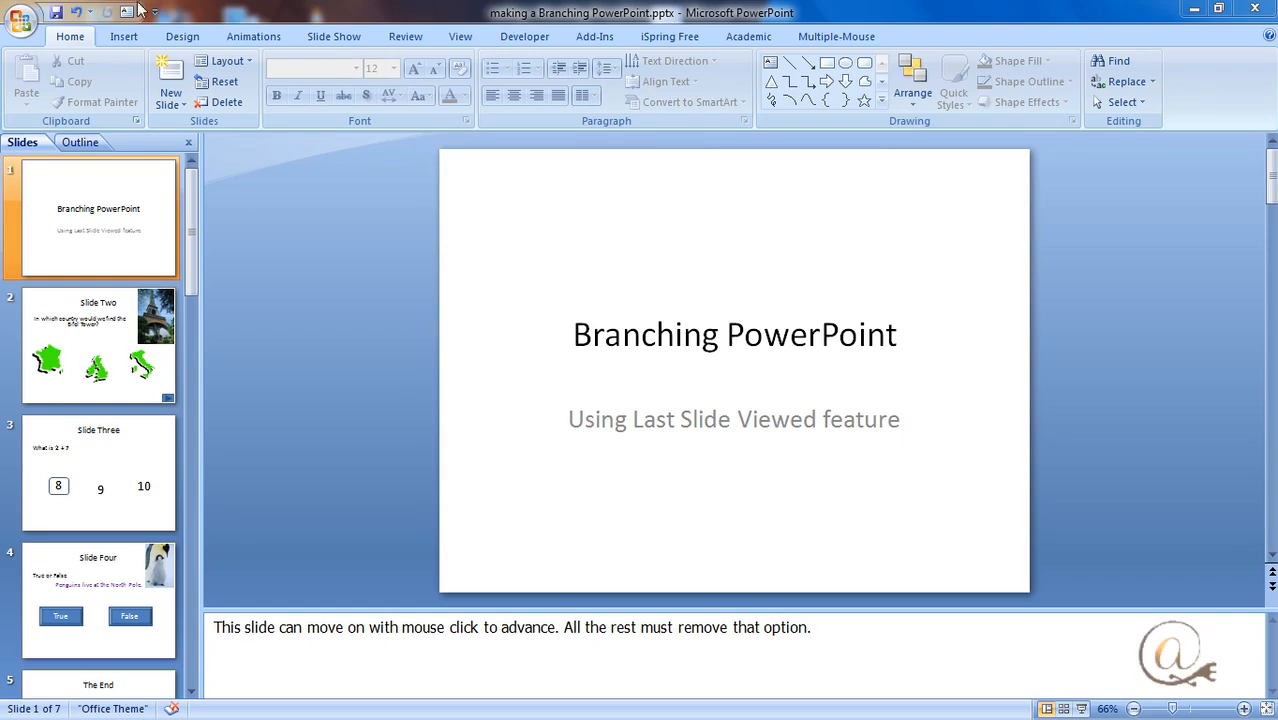
Show the Insert ribbon commands for adding slide content
{"action": "left_click", "coordinate": [124, 36]}
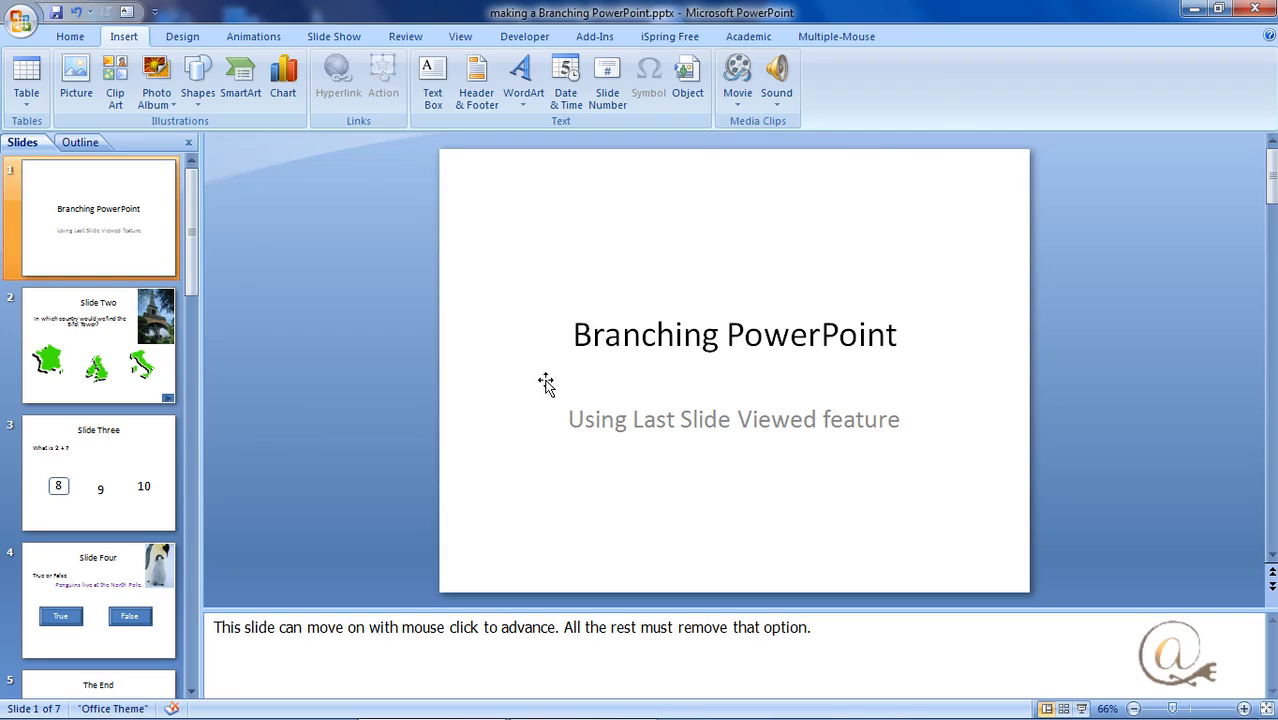
{"action": "mouse_move", "coordinate": [668, 536]}
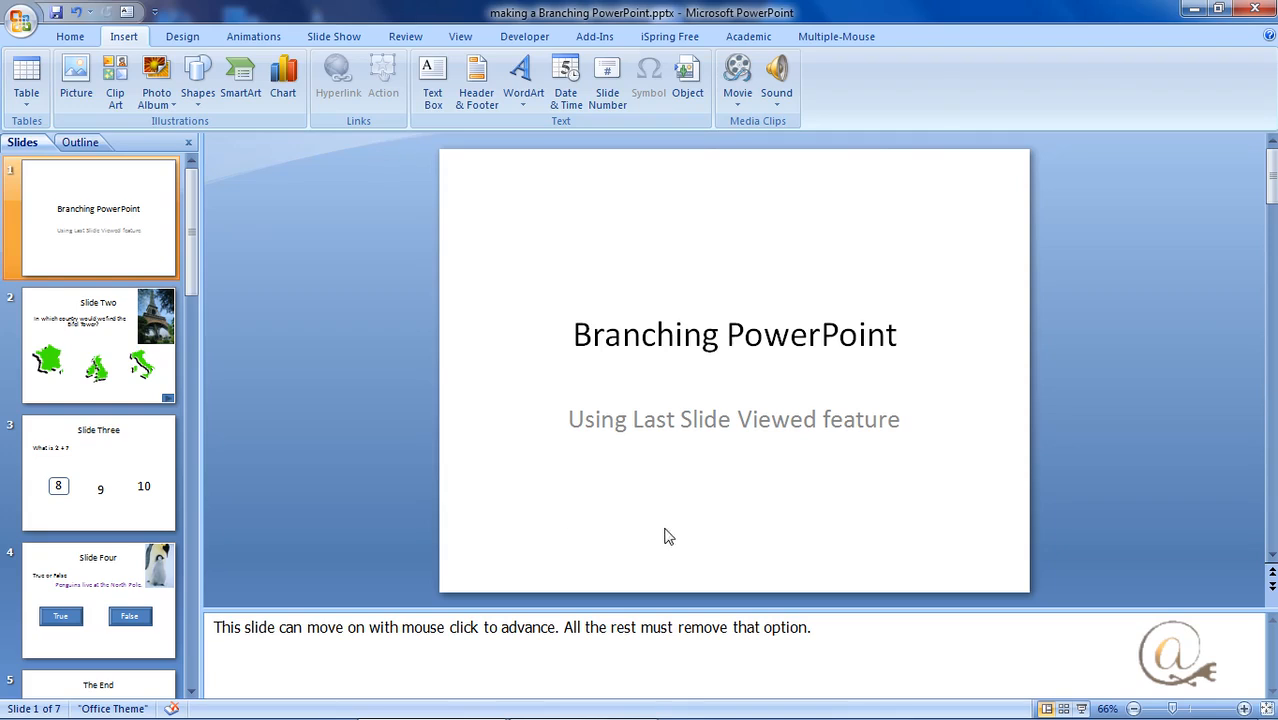
{"action": "mouse_move", "coordinate": [624, 510]}
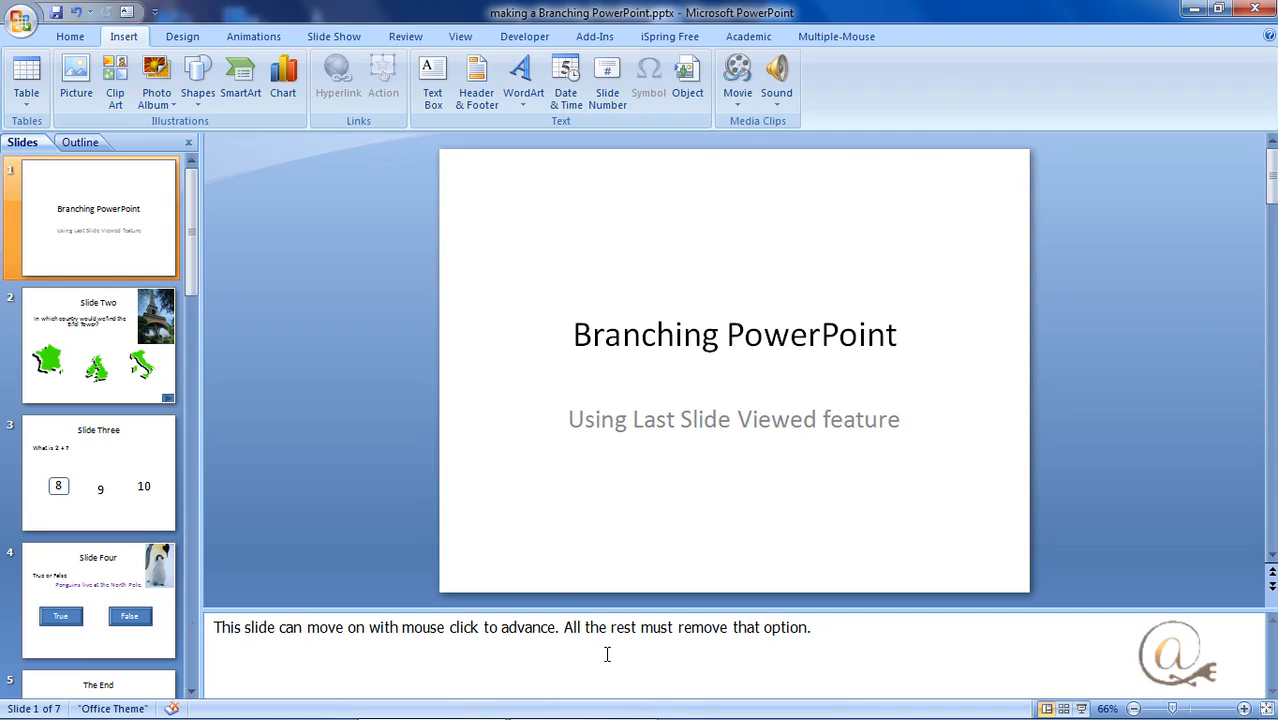
{"action": "mouse_move", "coordinate": [580, 664]}
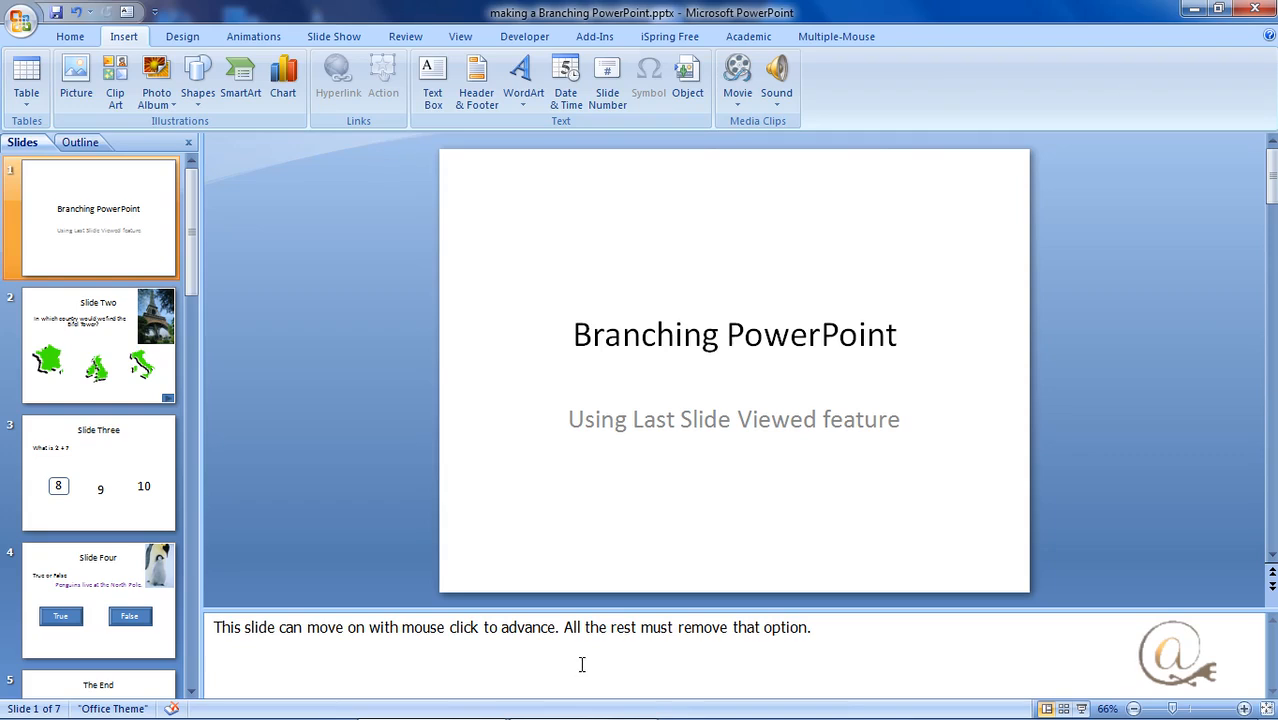
{"action": "mouse_move", "coordinate": [556, 644]}
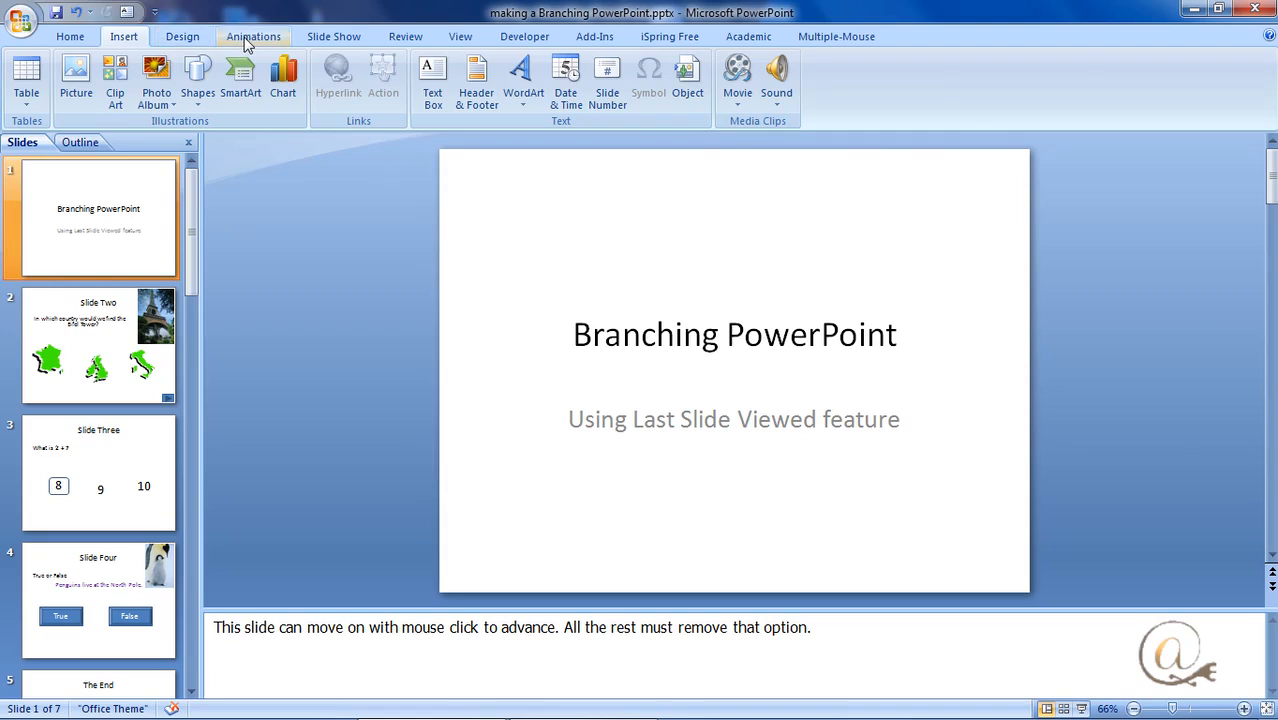
Show the Animations transition settings and select Slide Two
{"action": "left_click", "coordinate": [252, 36]}
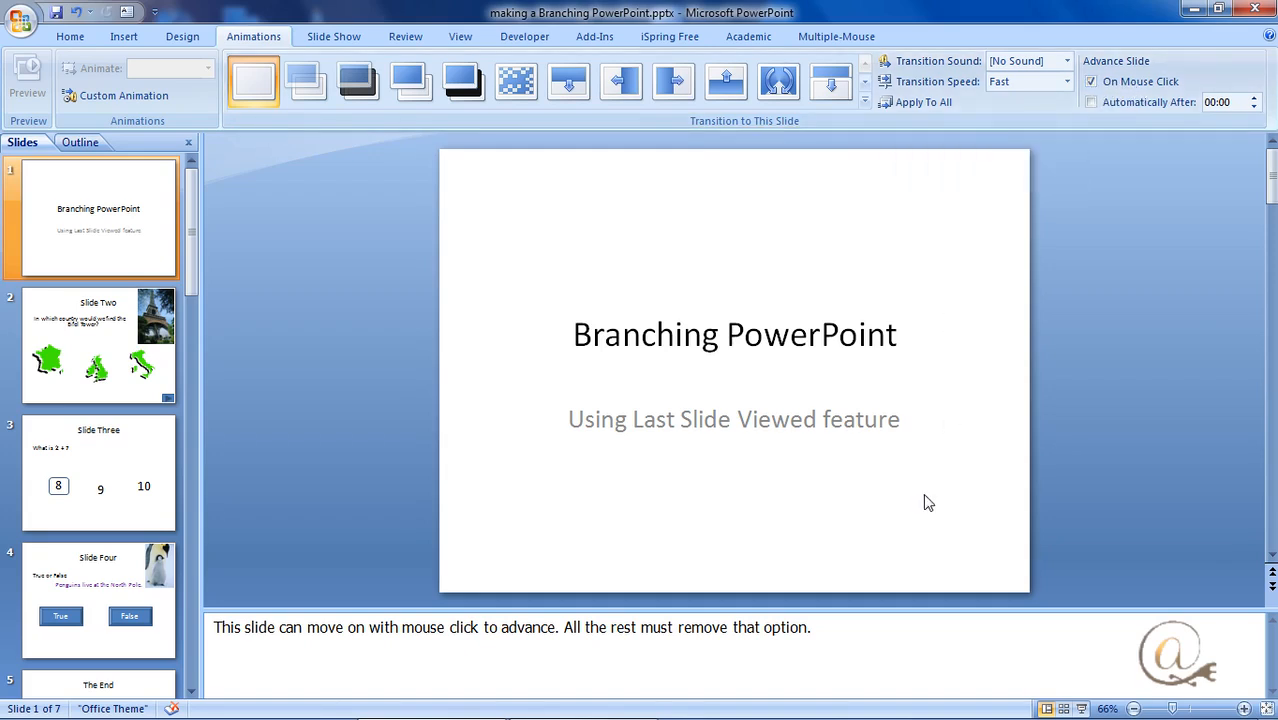
{"action": "left_click", "coordinate": [98, 344]}
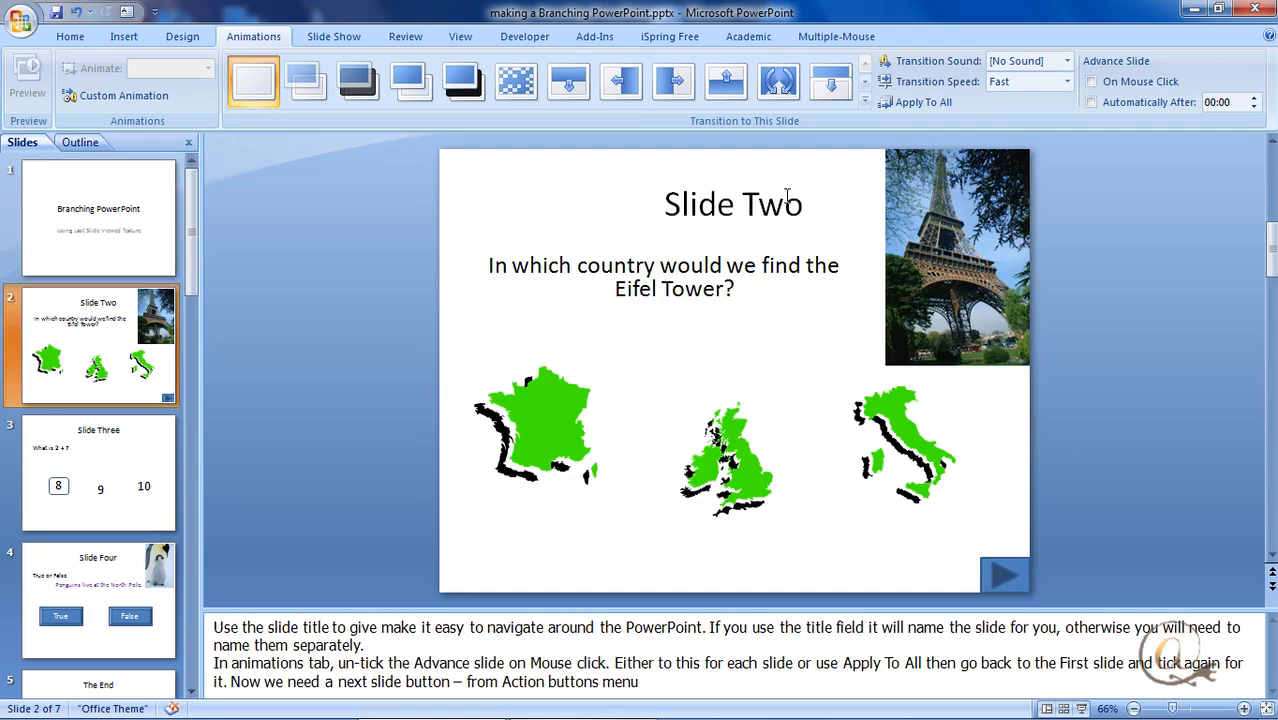
{"action": "left_click", "coordinate": [762, 204]}
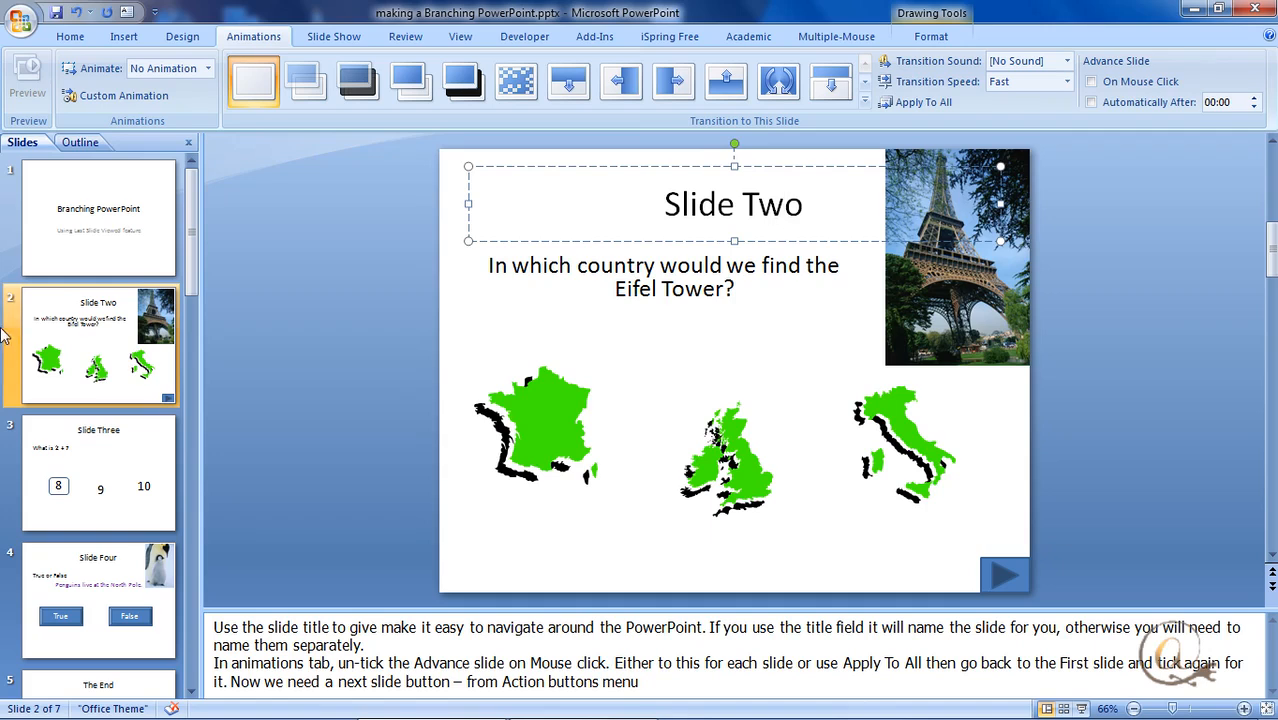
{"action": "mouse_move", "coordinate": [32, 308]}
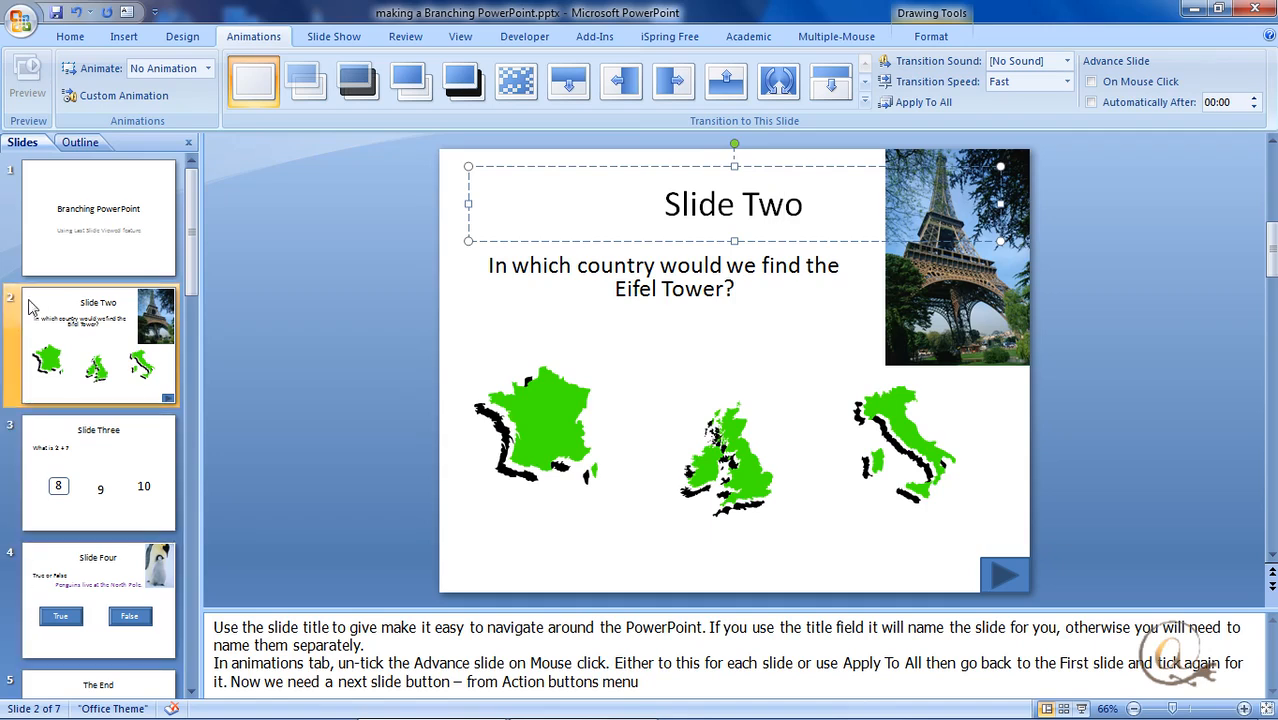
{"action": "mouse_move", "coordinate": [724, 324]}
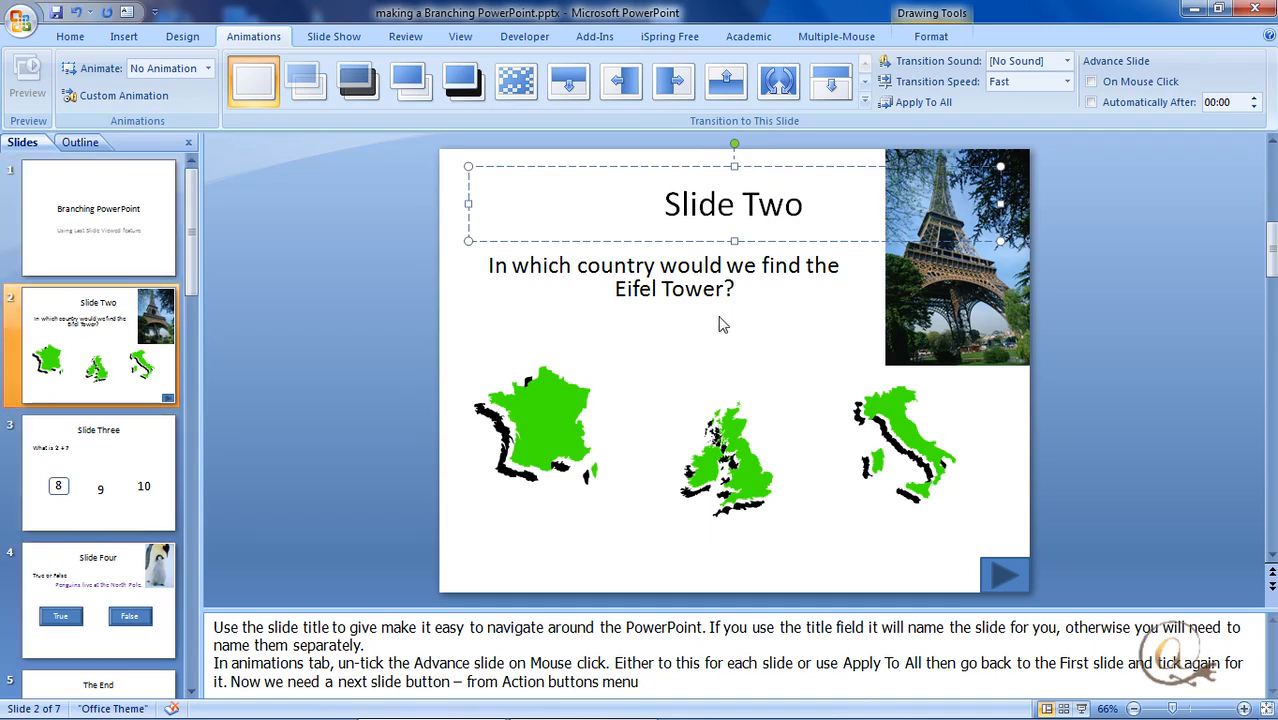
{"action": "mouse_move", "coordinate": [678, 276]}
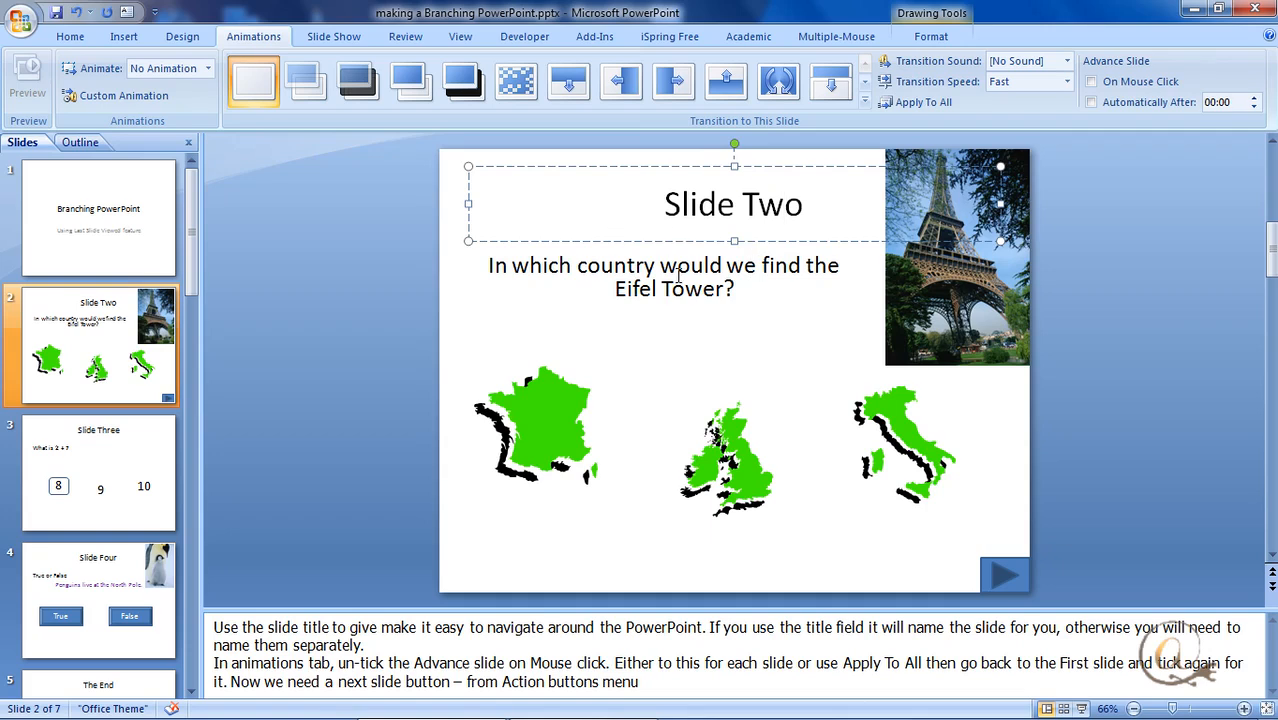
{"action": "mouse_move", "coordinate": [822, 336]}
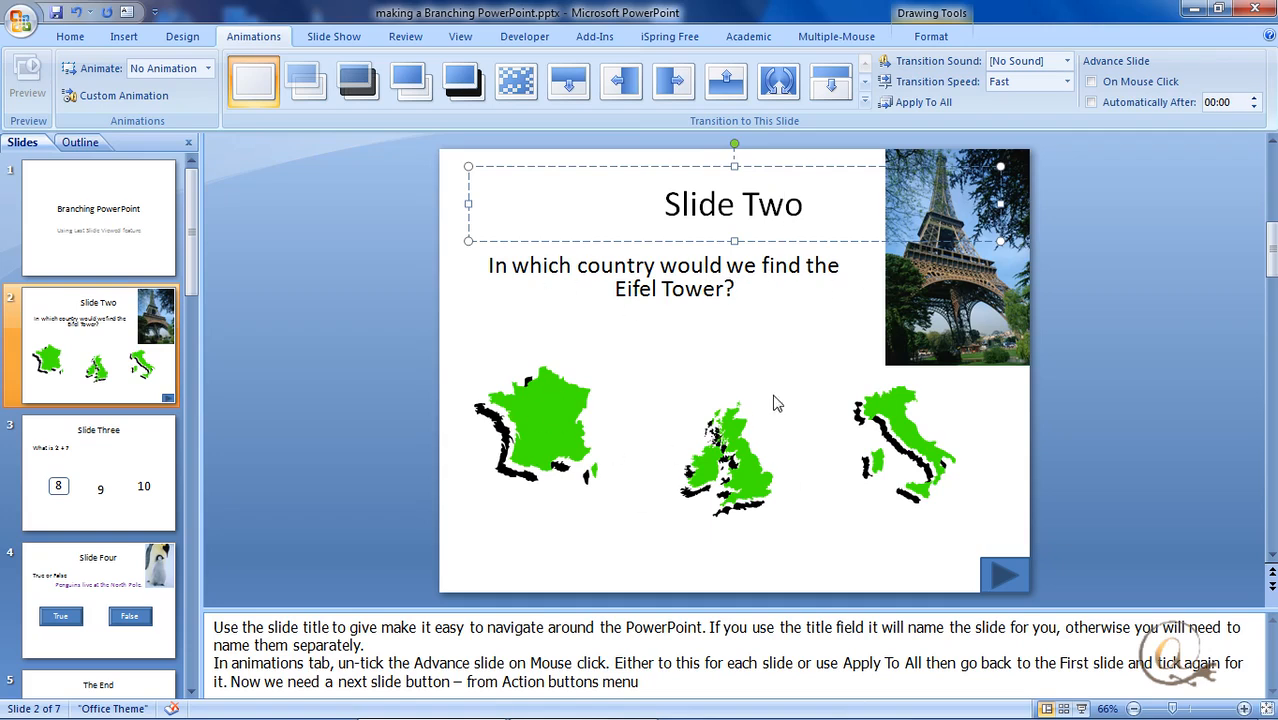
{"action": "left_click", "coordinate": [788, 204]}
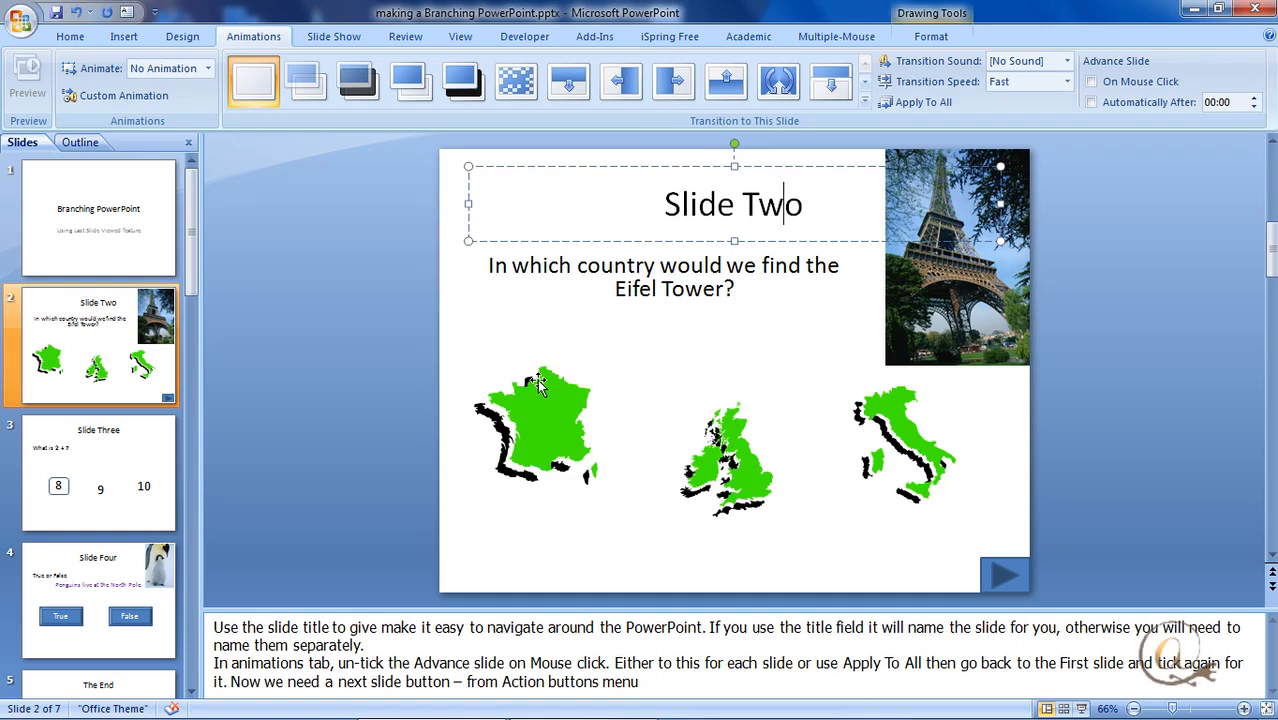
{"action": "left_click", "coordinate": [808, 352]}
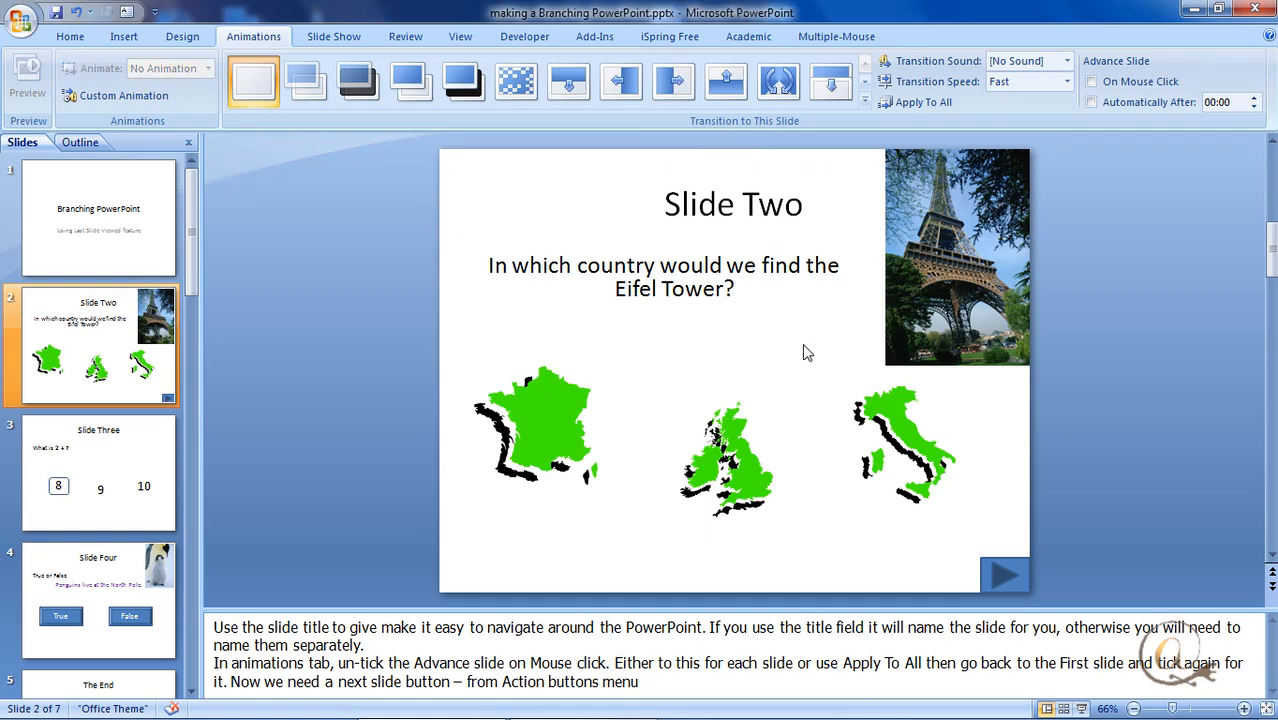
{"action": "mouse_move", "coordinate": [796, 336]}
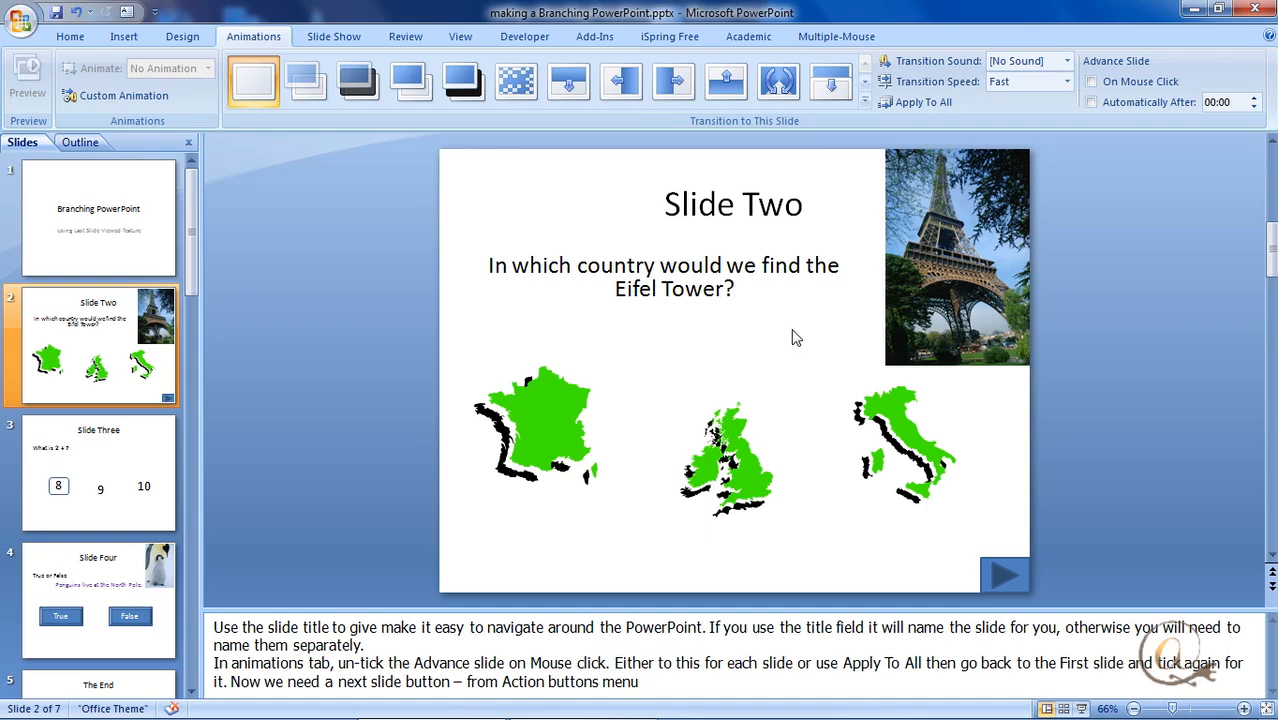
{"action": "mouse_move", "coordinate": [864, 344]}
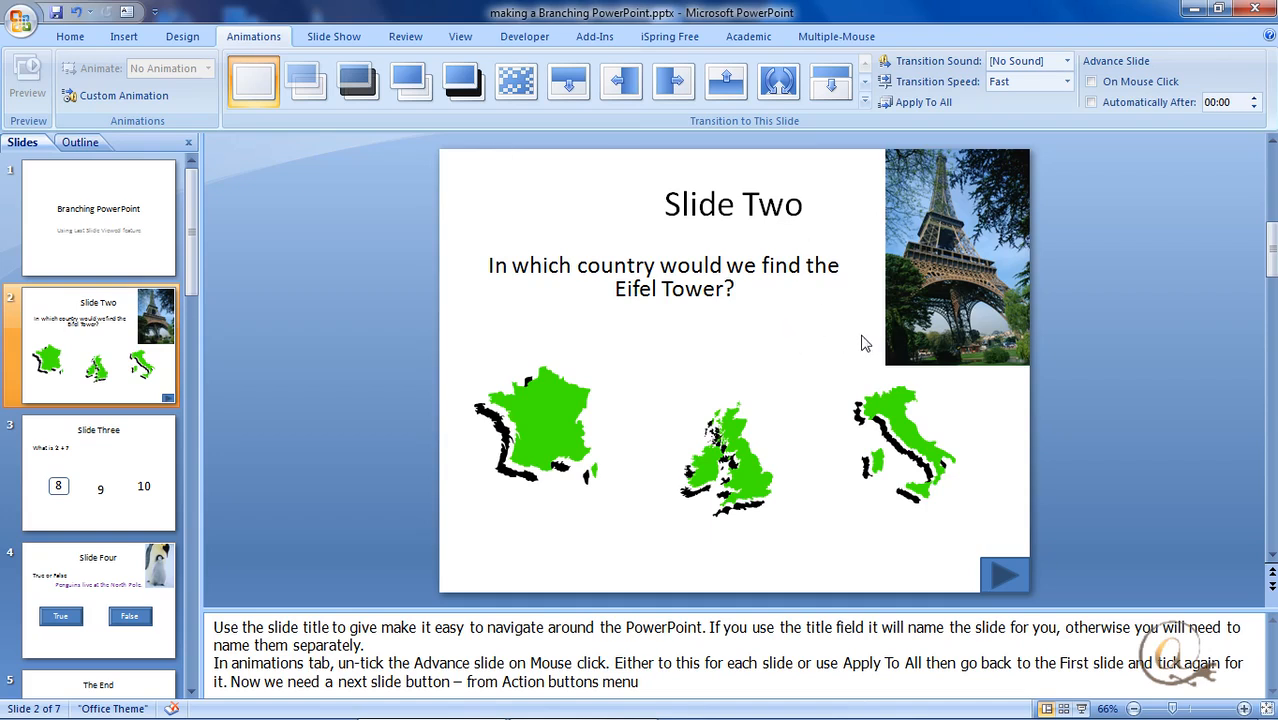
{"action": "mouse_move", "coordinate": [630, 588]}
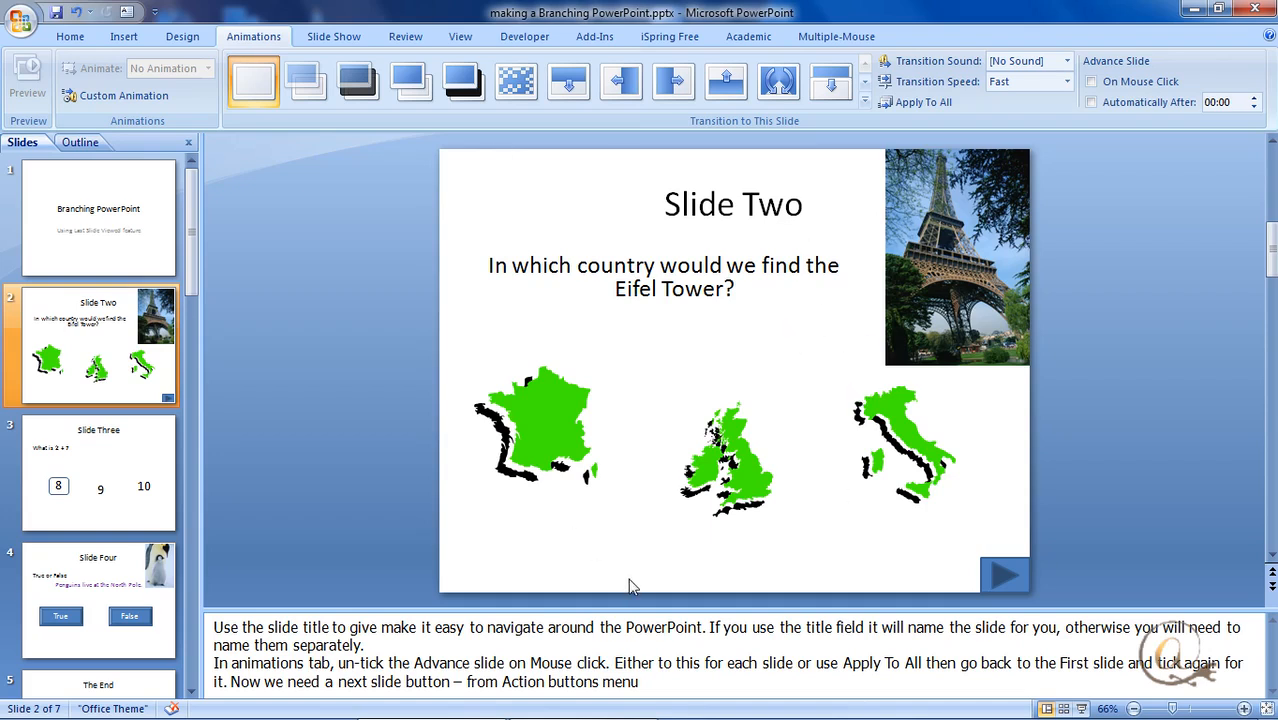
{"action": "mouse_move", "coordinate": [648, 572]}
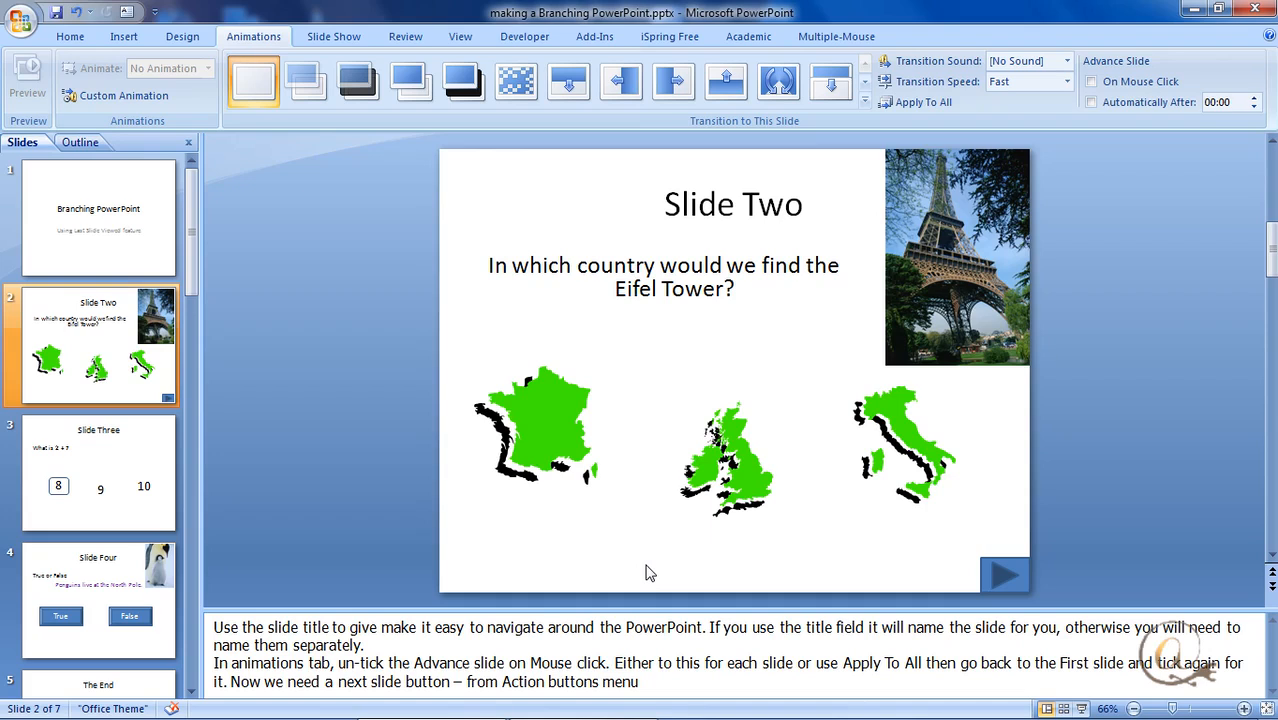
Turn off On Mouse Click advance, apply to all slides, and return to the title slide
{"action": "left_click", "coordinate": [1092, 82]}
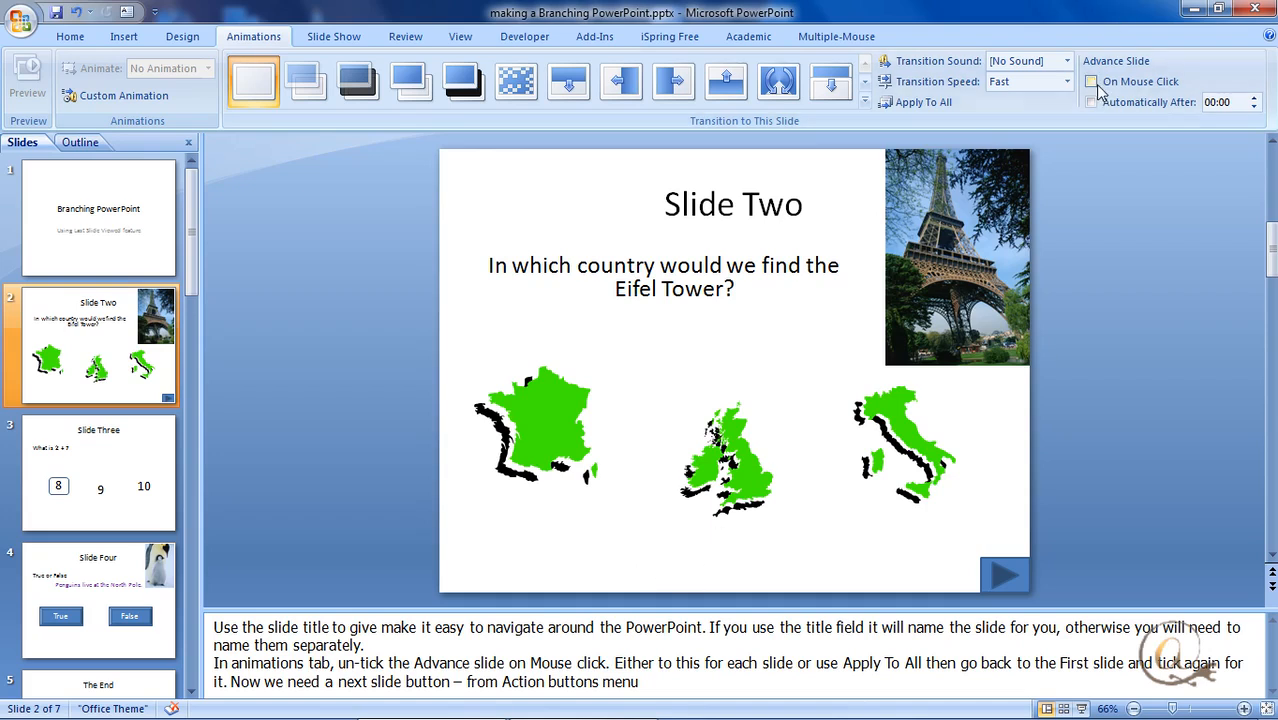
{"action": "left_click", "coordinate": [1096, 82]}
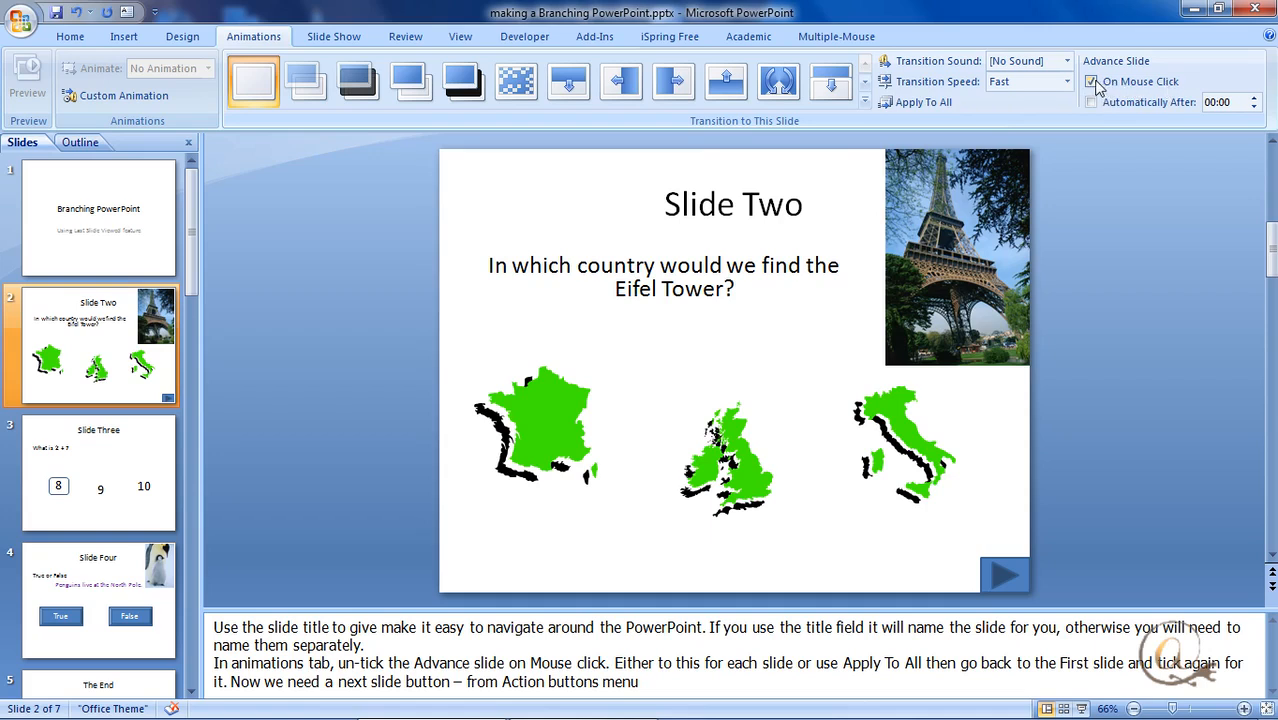
{"action": "left_click", "coordinate": [1098, 80]}
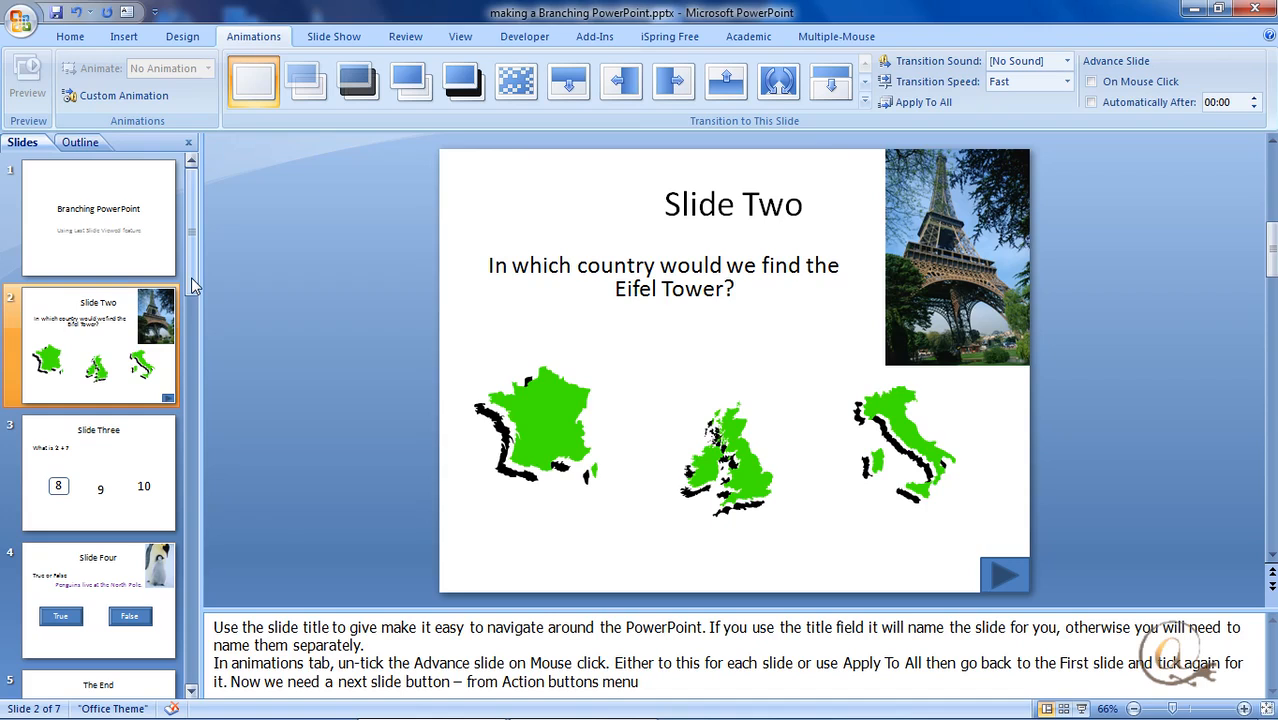
{"action": "mouse_move", "coordinate": [838, 412]}
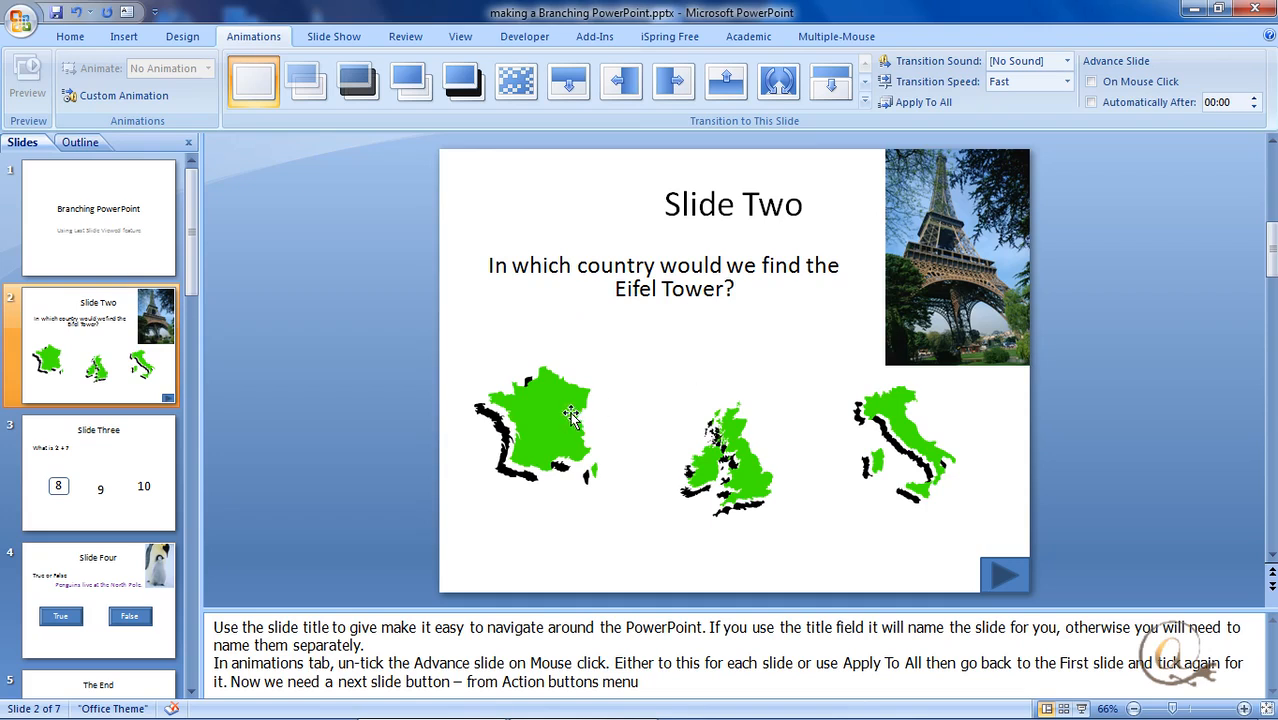
{"action": "mouse_move", "coordinate": [596, 392]}
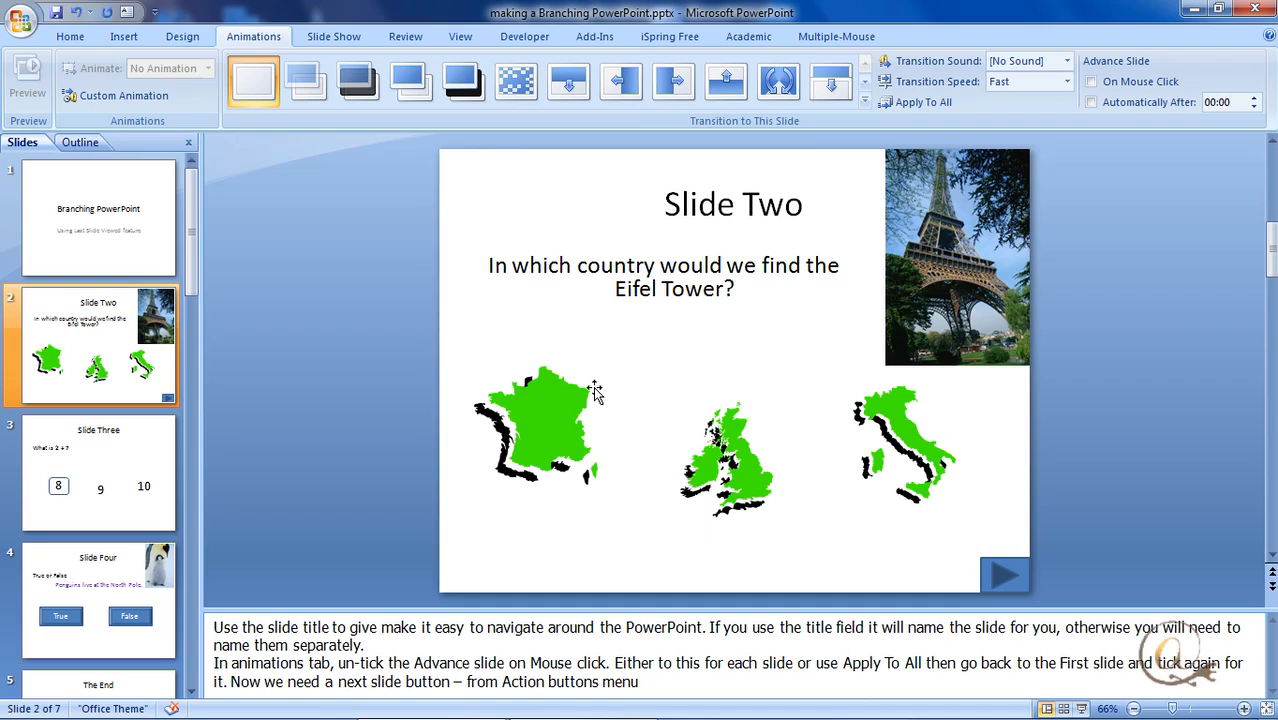
{"action": "mouse_move", "coordinate": [936, 110]}
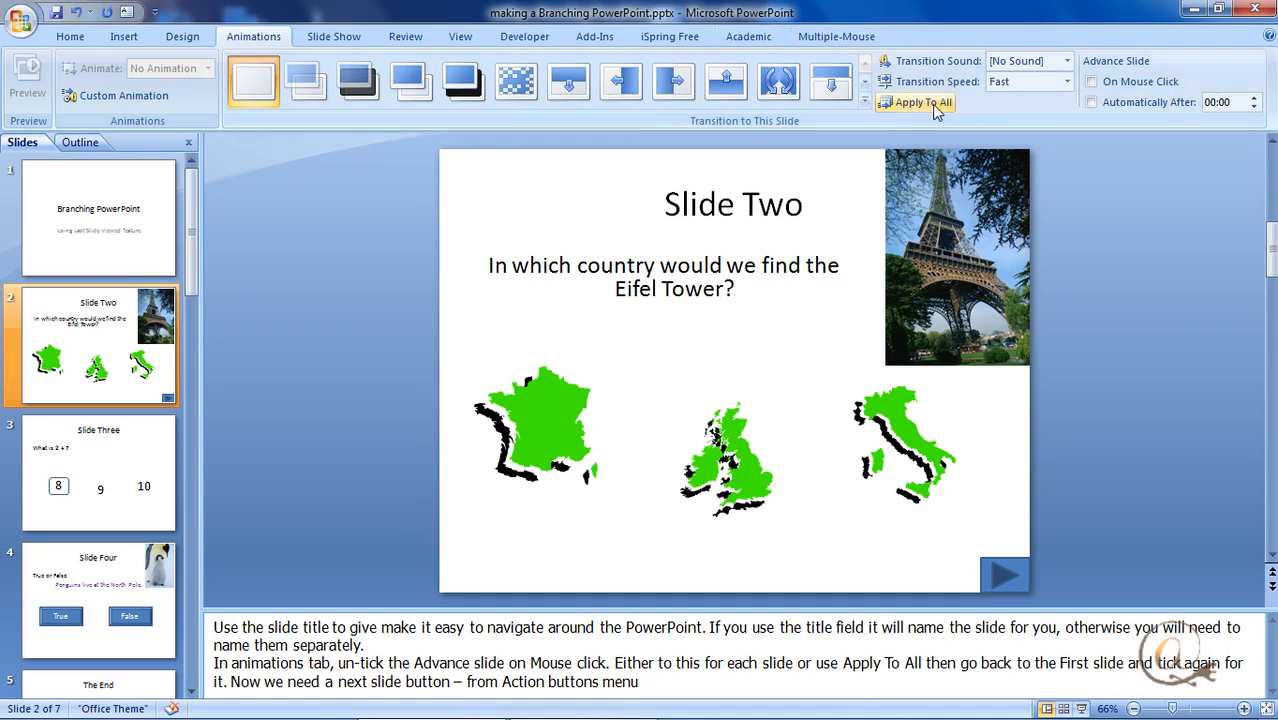
{"action": "left_click", "coordinate": [98, 218]}
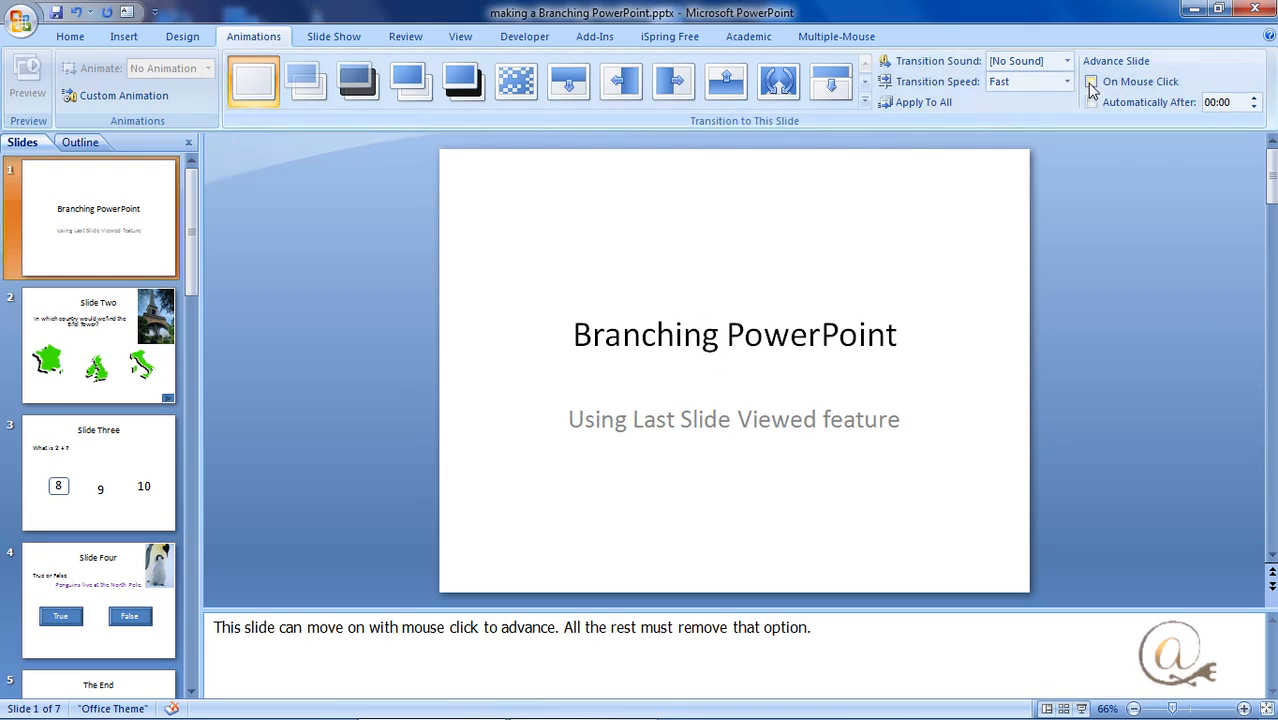
Re-enable On Mouse Click advance for the title slide only and select Slide Two
{"action": "left_click", "coordinate": [1092, 80]}
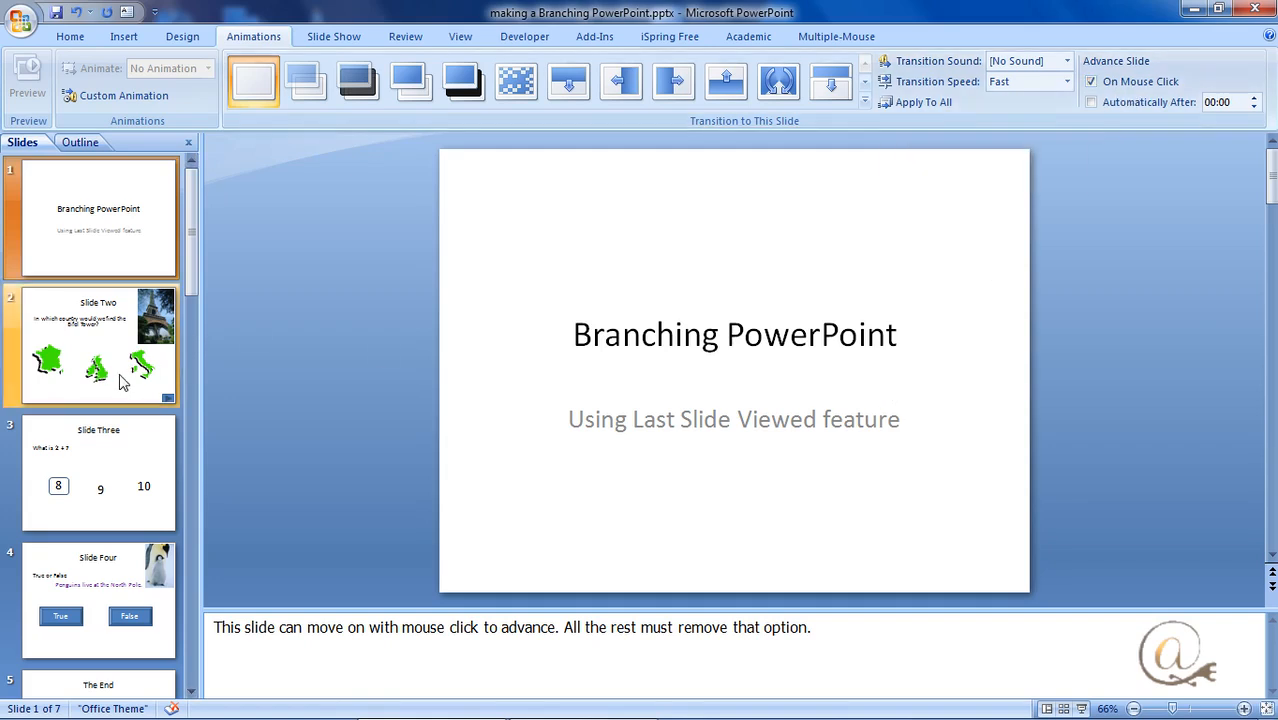
{"action": "left_click", "coordinate": [98, 344]}
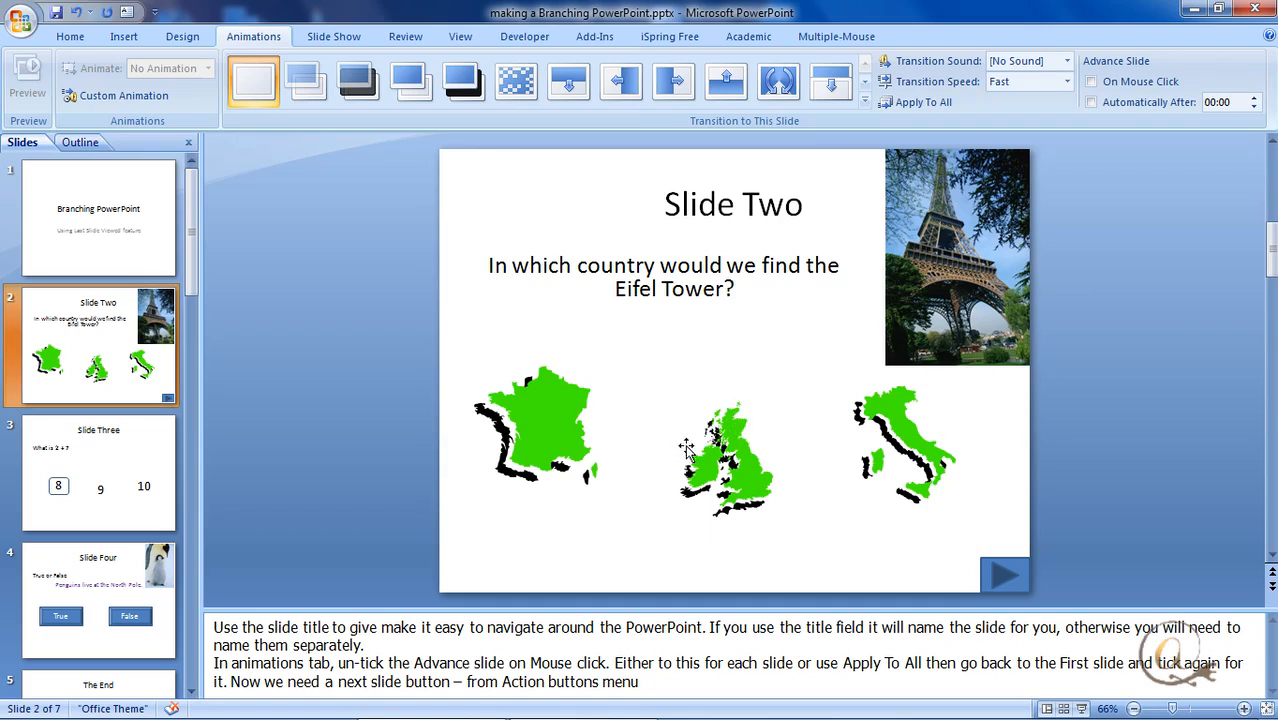
{"action": "mouse_move", "coordinate": [560, 436]}
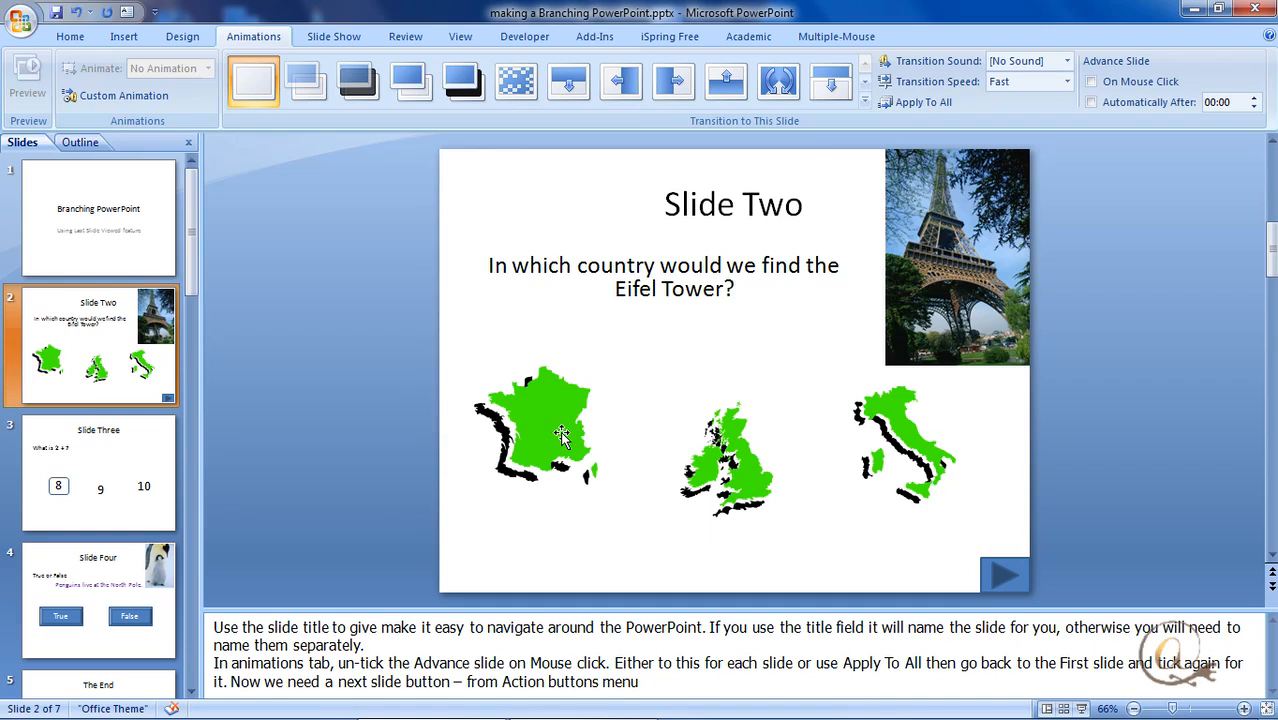
{"action": "left_click", "coordinate": [560, 432]}
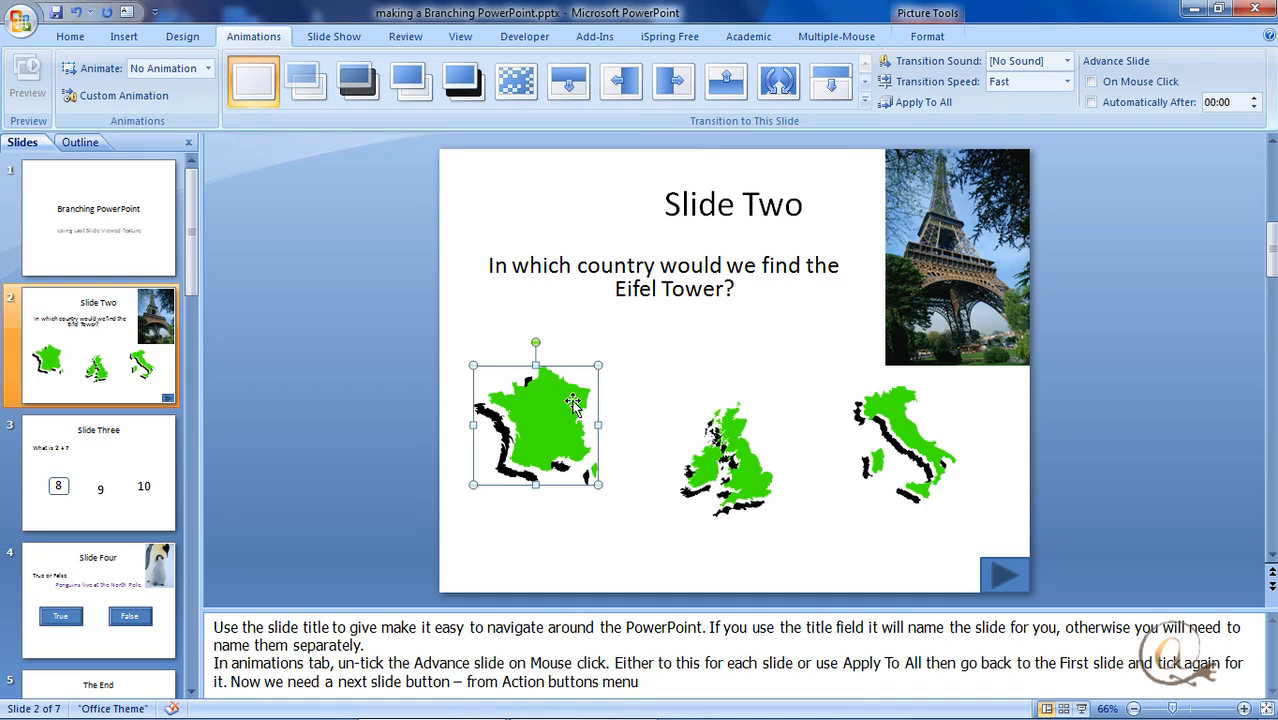
{"action": "mouse_move", "coordinate": [214, 284]}
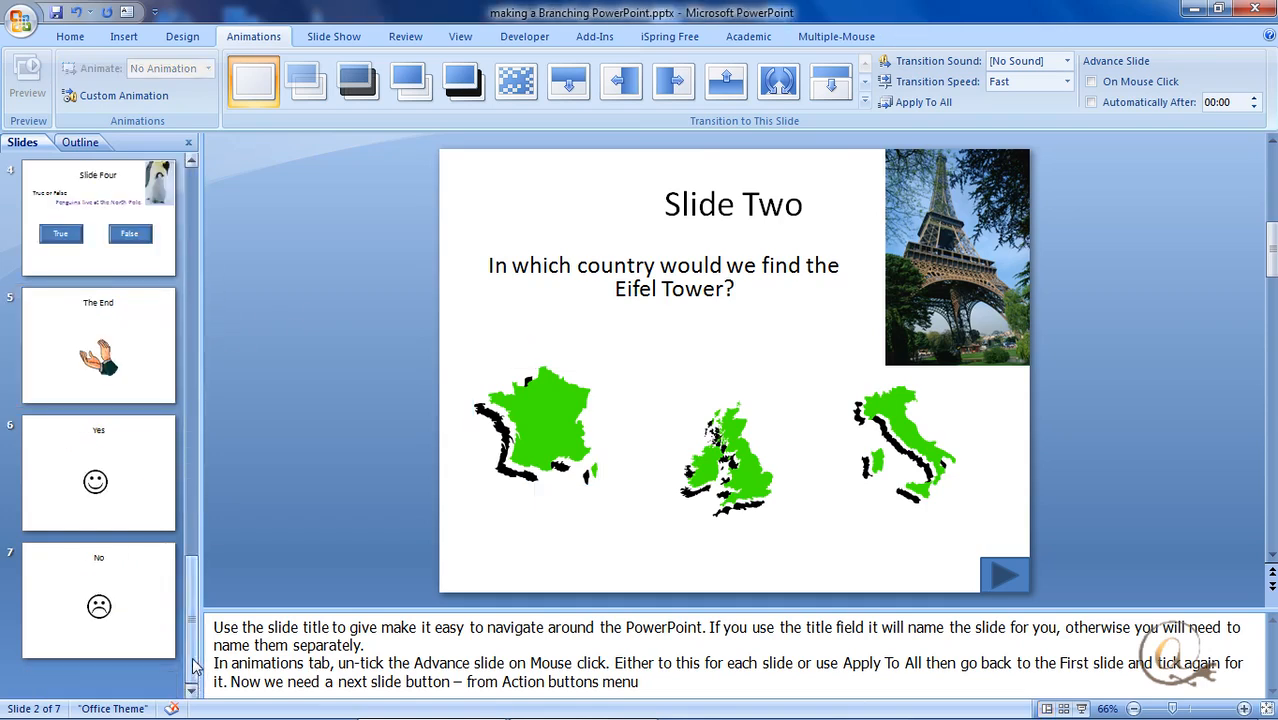
{"action": "left_click", "coordinate": [98, 470]}
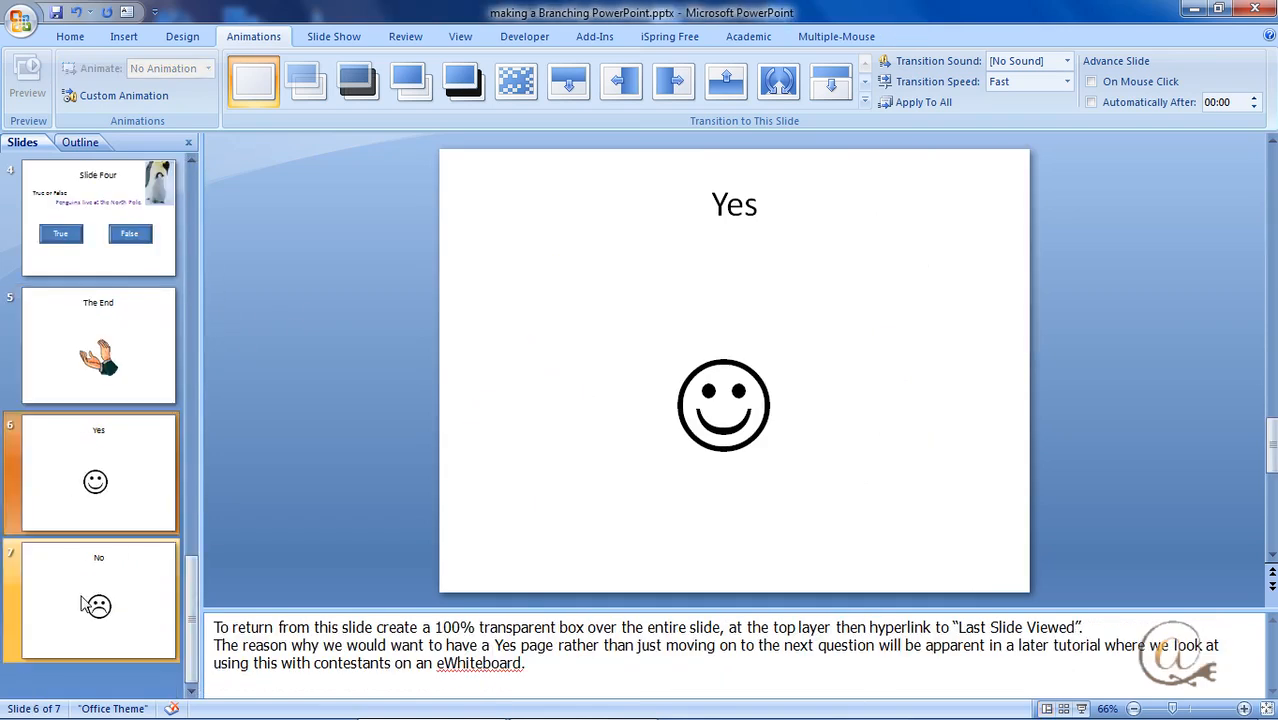
{"action": "left_click", "coordinate": [96, 600]}
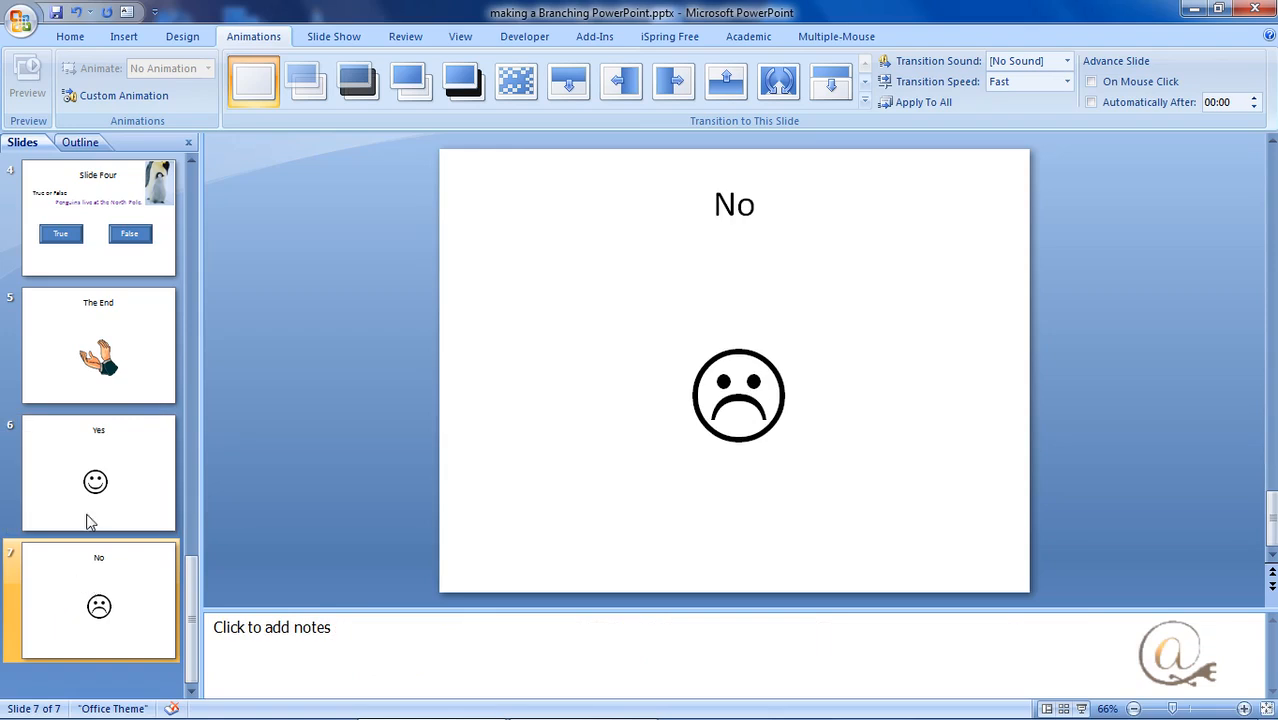
{"action": "left_click", "coordinate": [98, 472]}
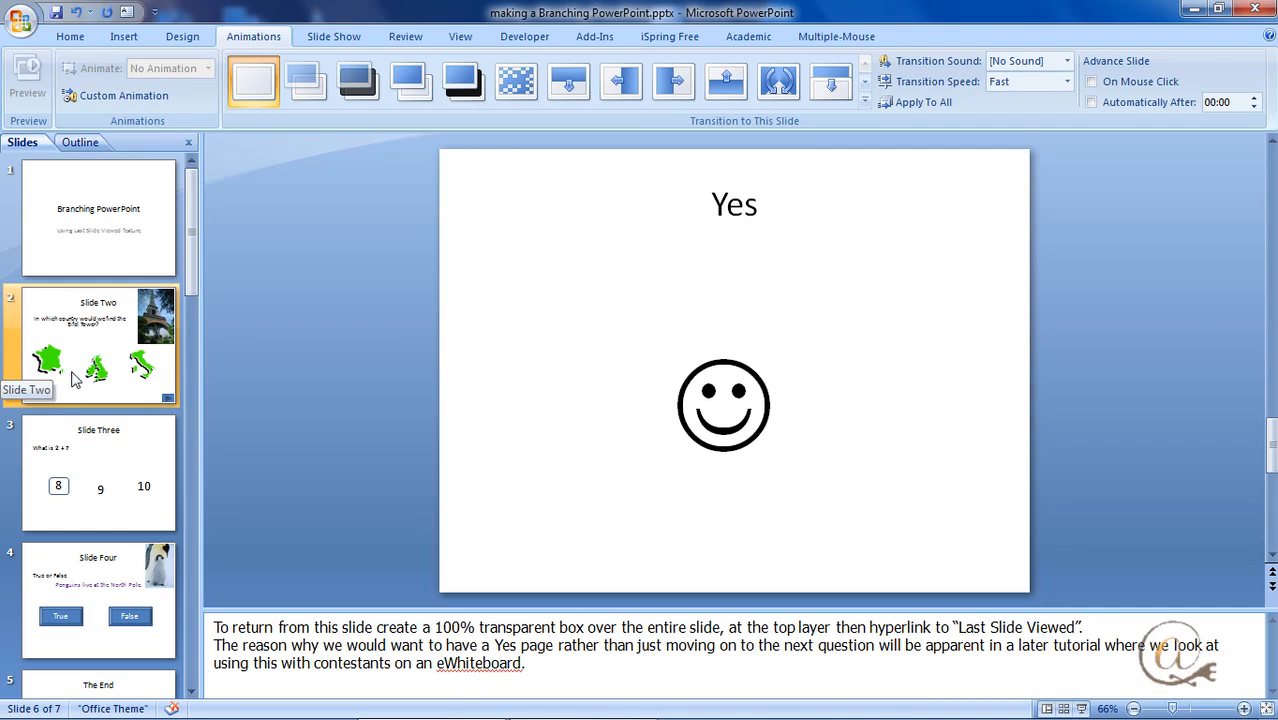
{"action": "left_click", "coordinate": [98, 344]}
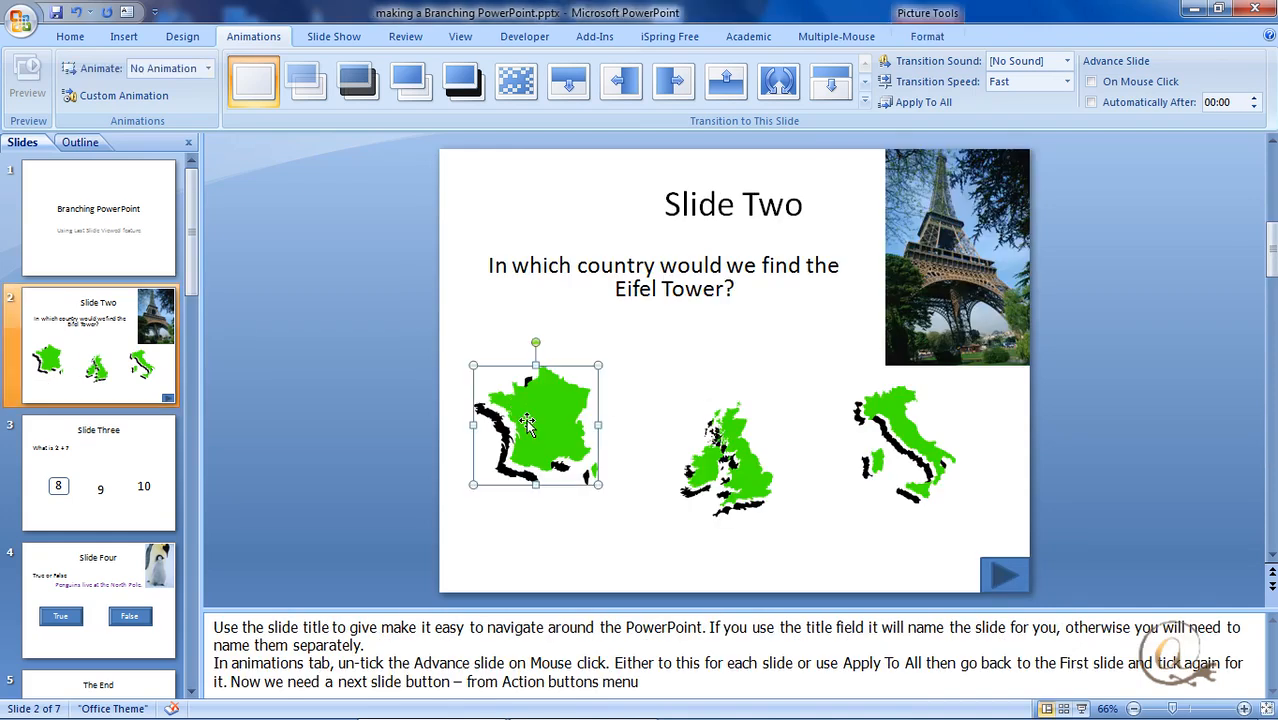
Show the Insert link commands and the France map's shortcut menu with Hyperlink
{"action": "left_click", "coordinate": [140, 36]}
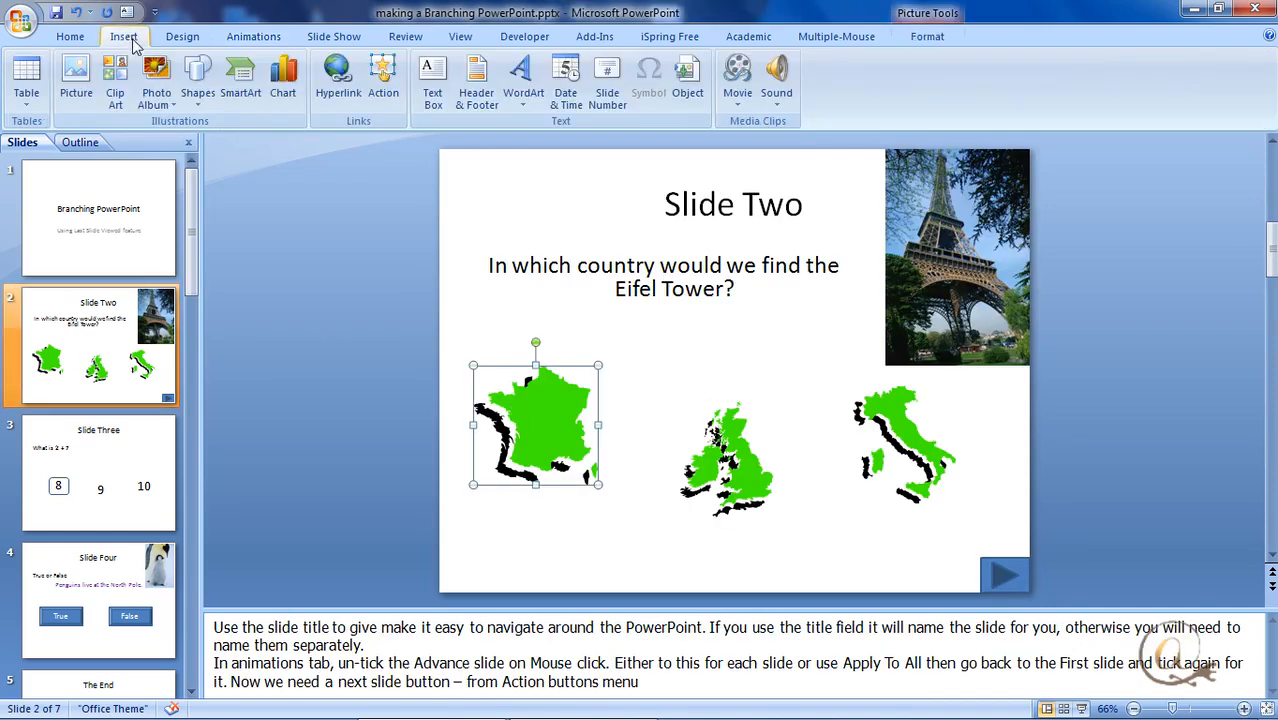
{"action": "mouse_move", "coordinate": [338, 80]}
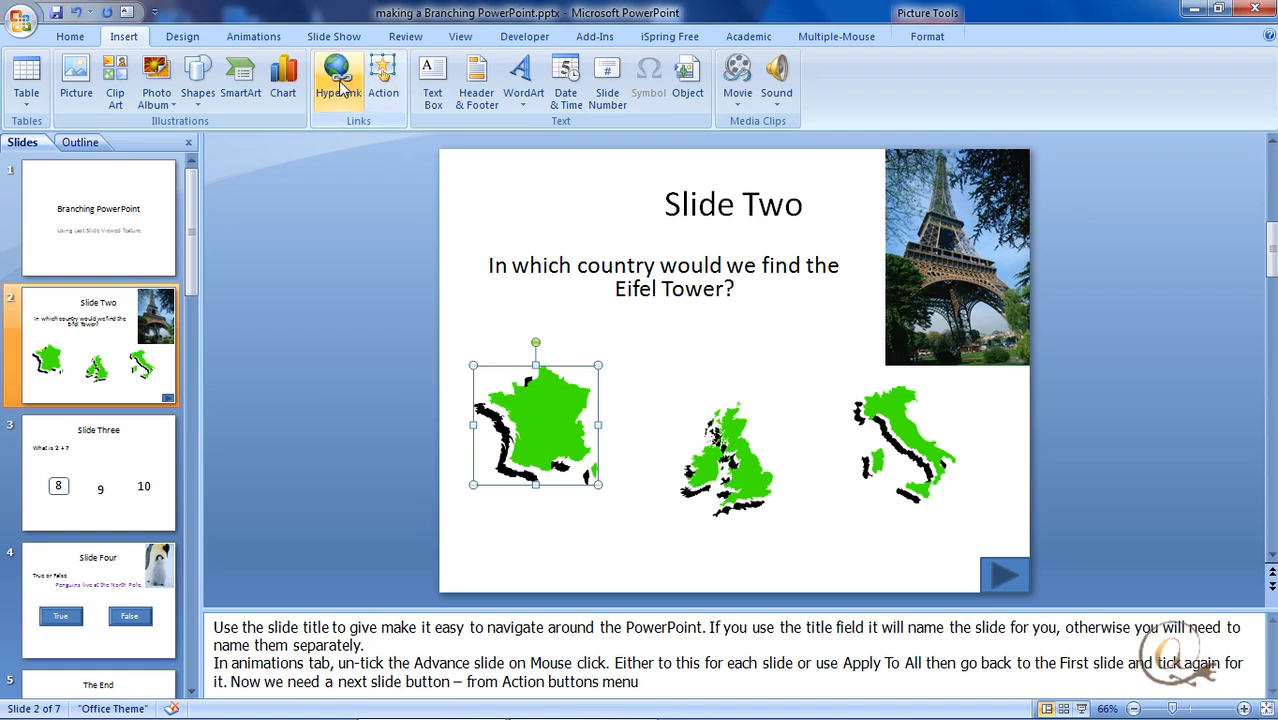
{"action": "mouse_move", "coordinate": [384, 80]}
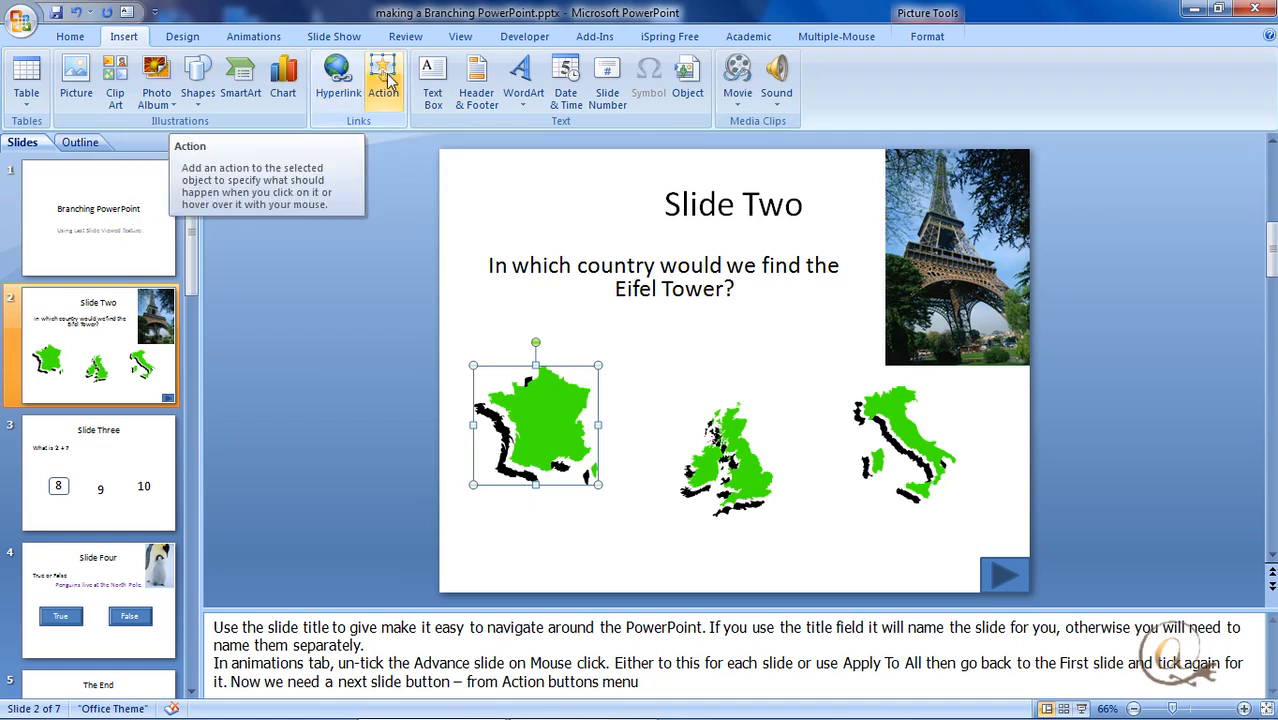
{"action": "right_click", "coordinate": [544, 420]}
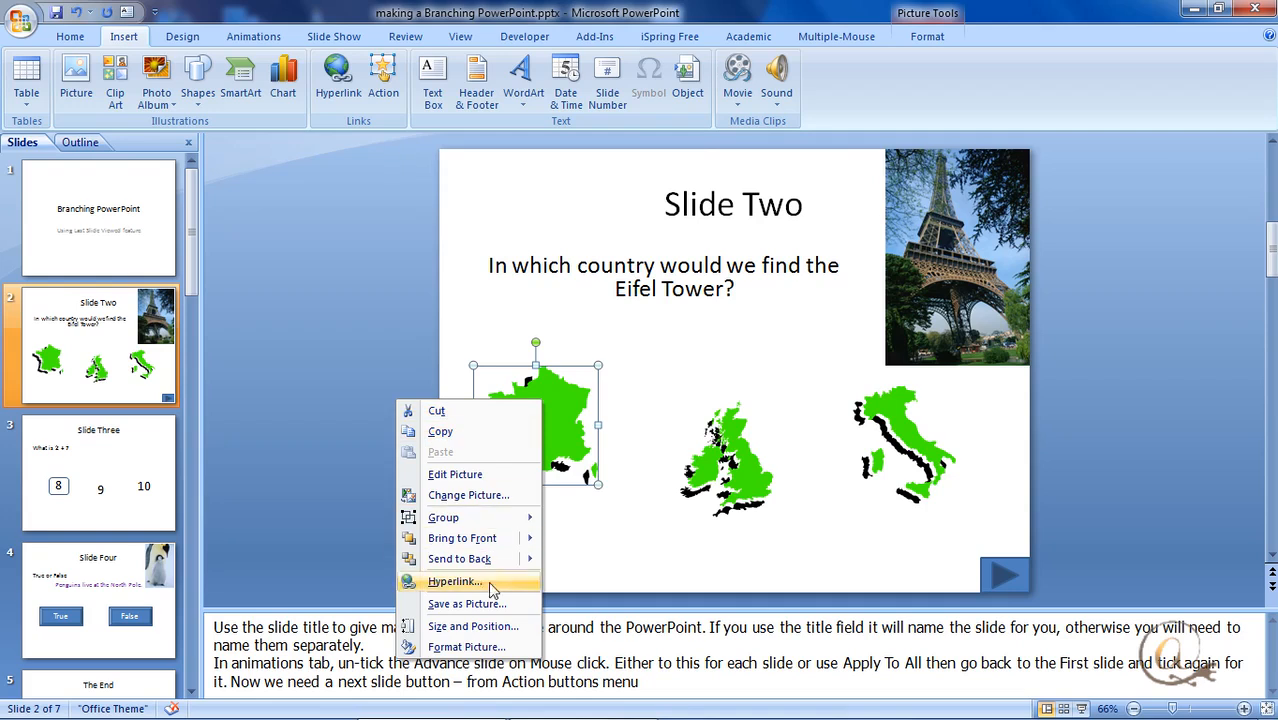
{"action": "mouse_move", "coordinate": [472, 588]}
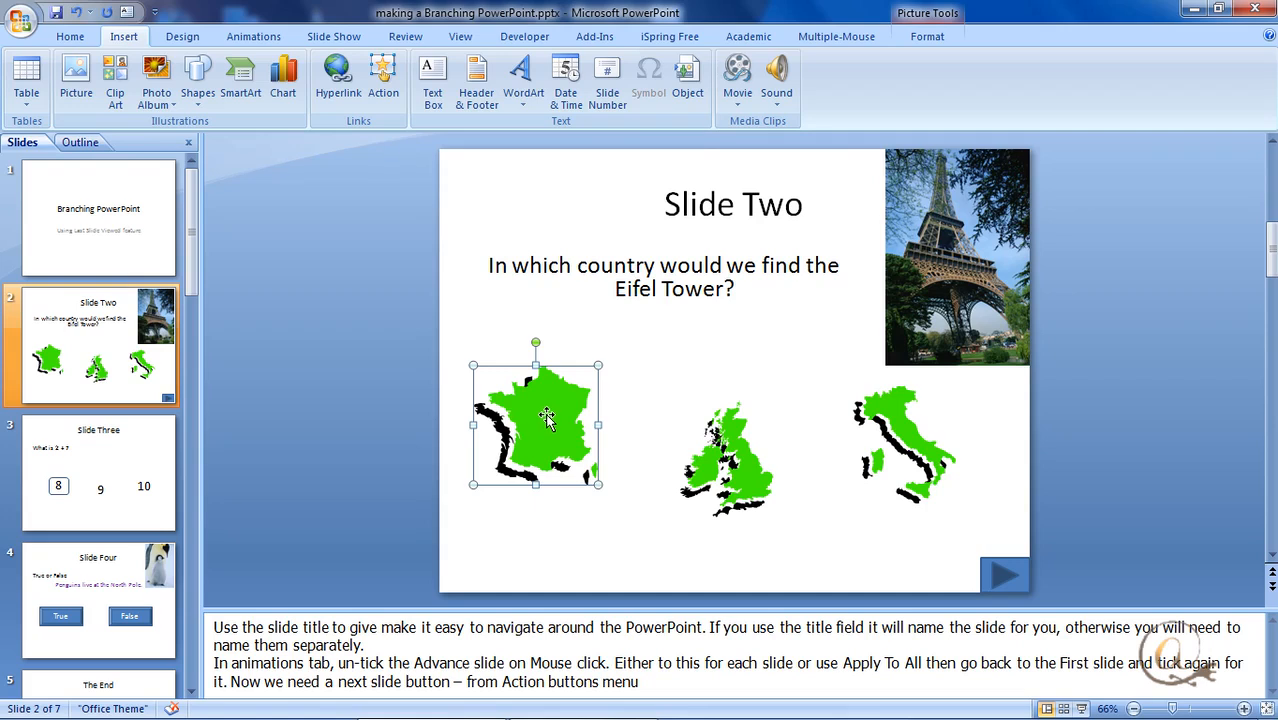
{"action": "mouse_move", "coordinate": [384, 76]}
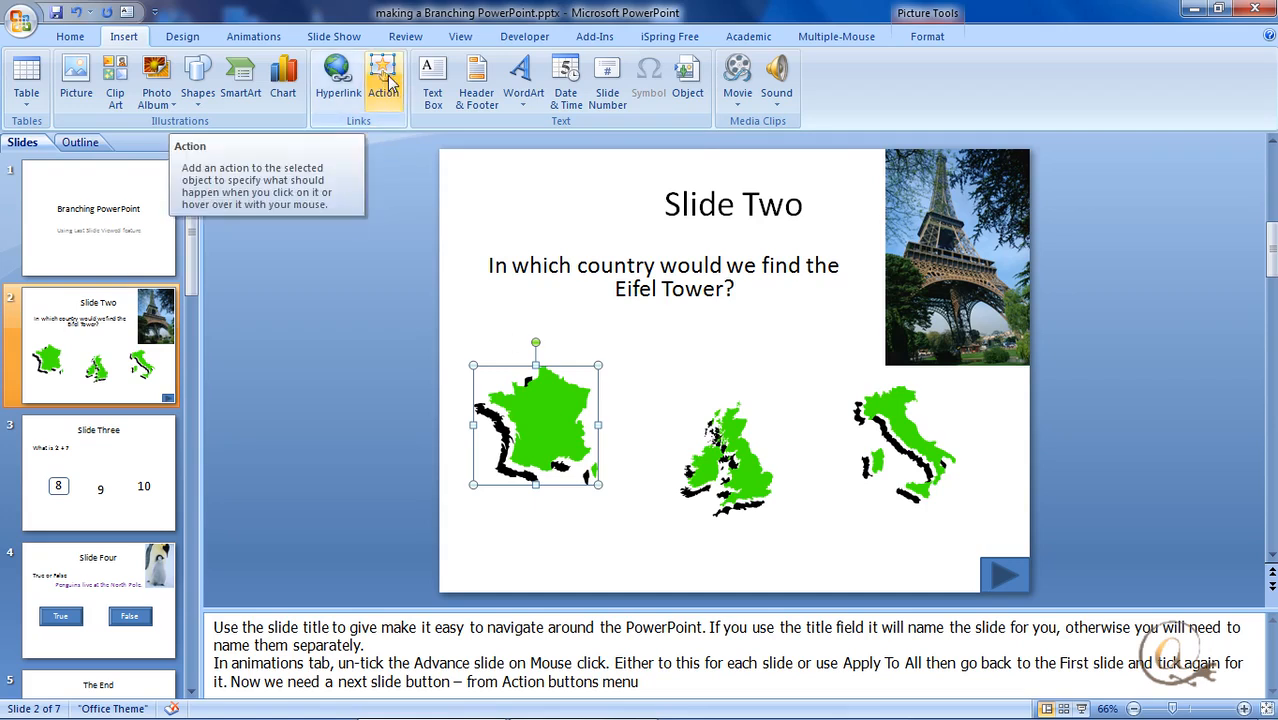
{"action": "mouse_move", "coordinate": [384, 78]}
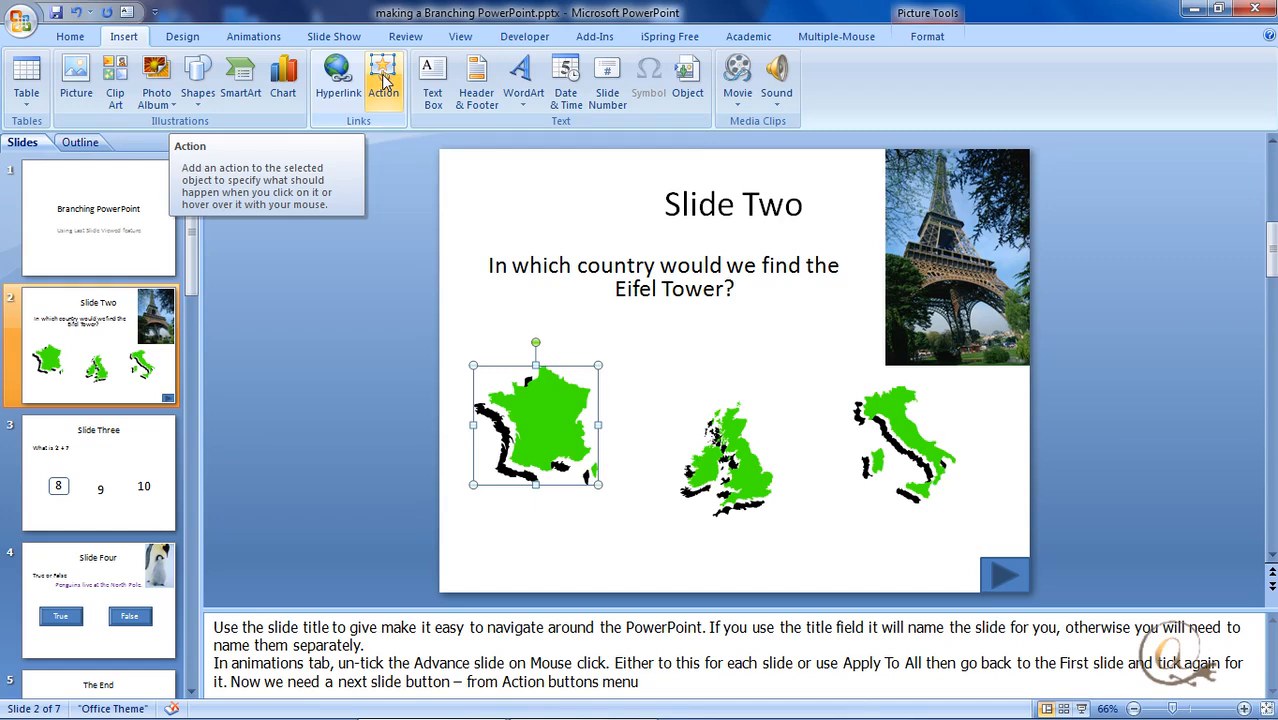
Set the France map's click action to Hyperlink to: Slide... and list slide titles
{"action": "left_click", "coordinate": [382, 78]}
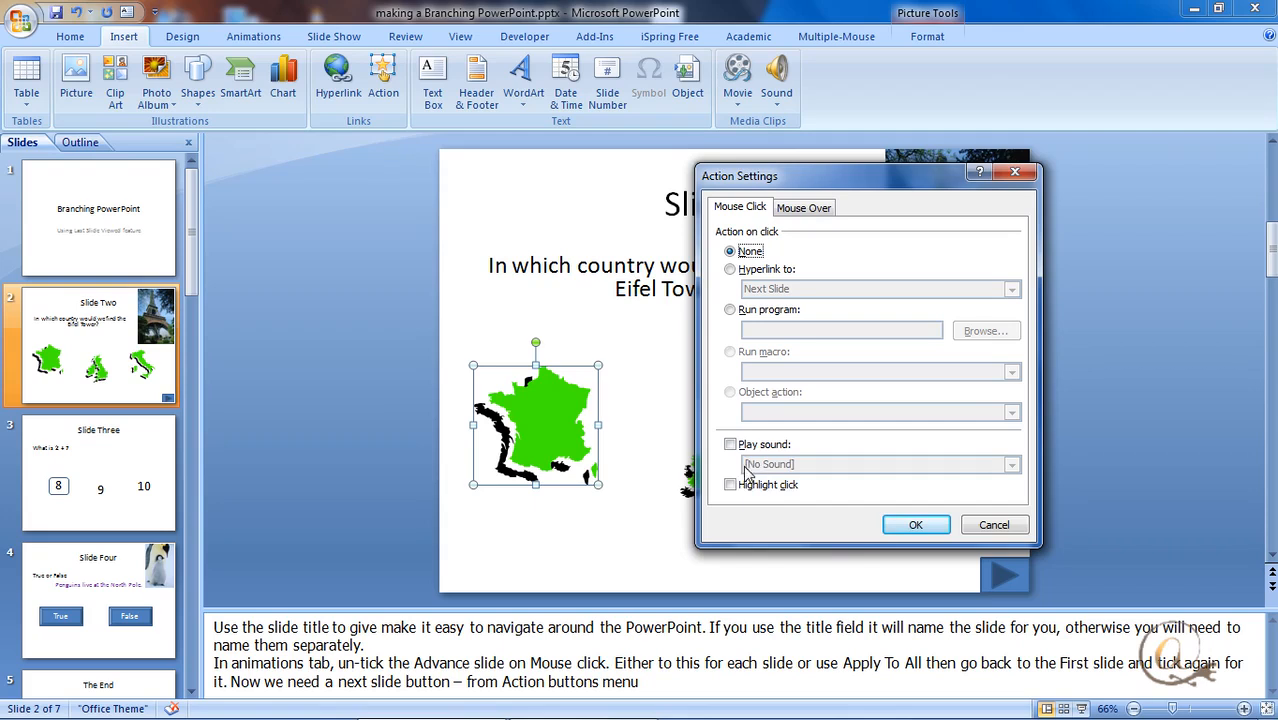
{"action": "mouse_move", "coordinate": [742, 294]}
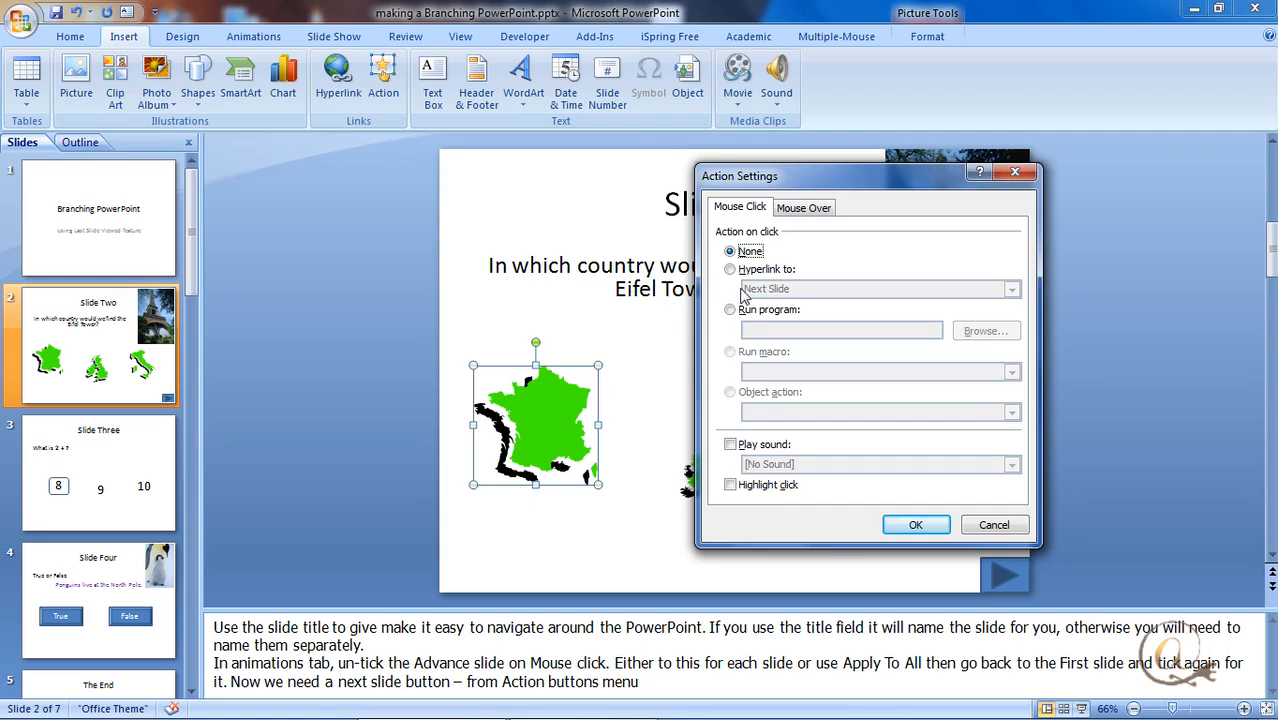
{"action": "left_click", "coordinate": [1012, 288]}
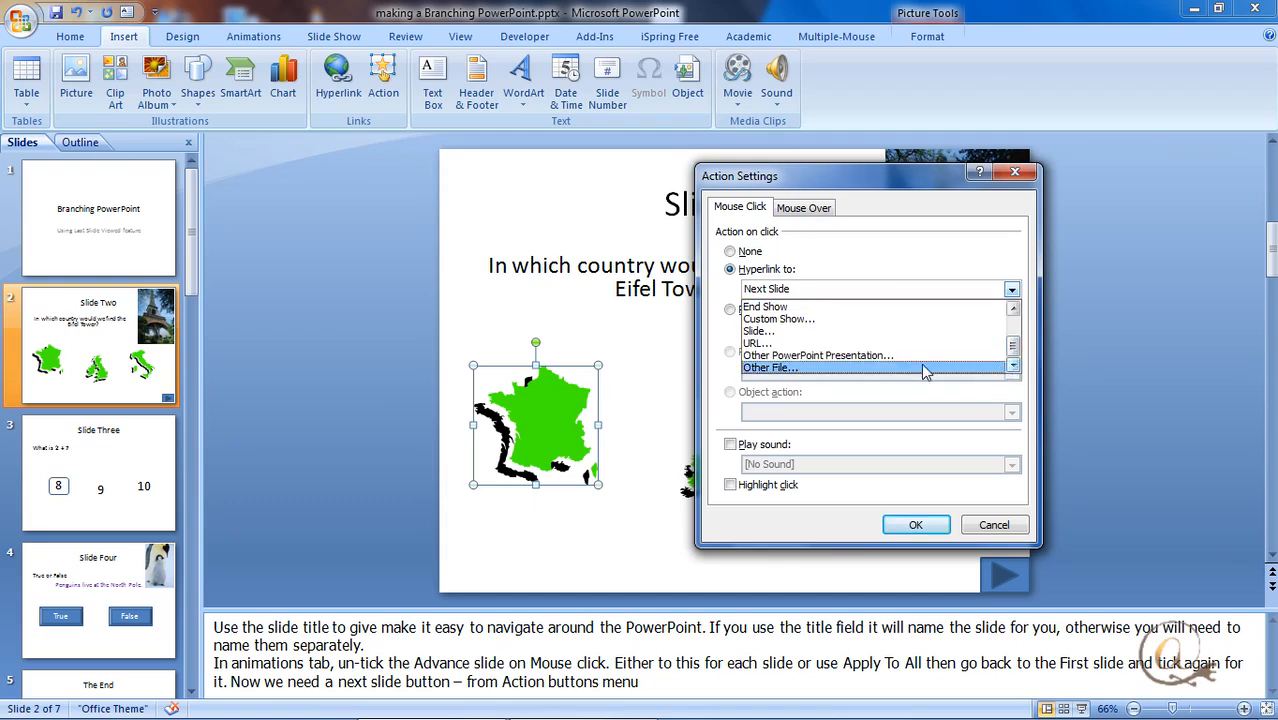
{"action": "left_click", "coordinate": [760, 332]}
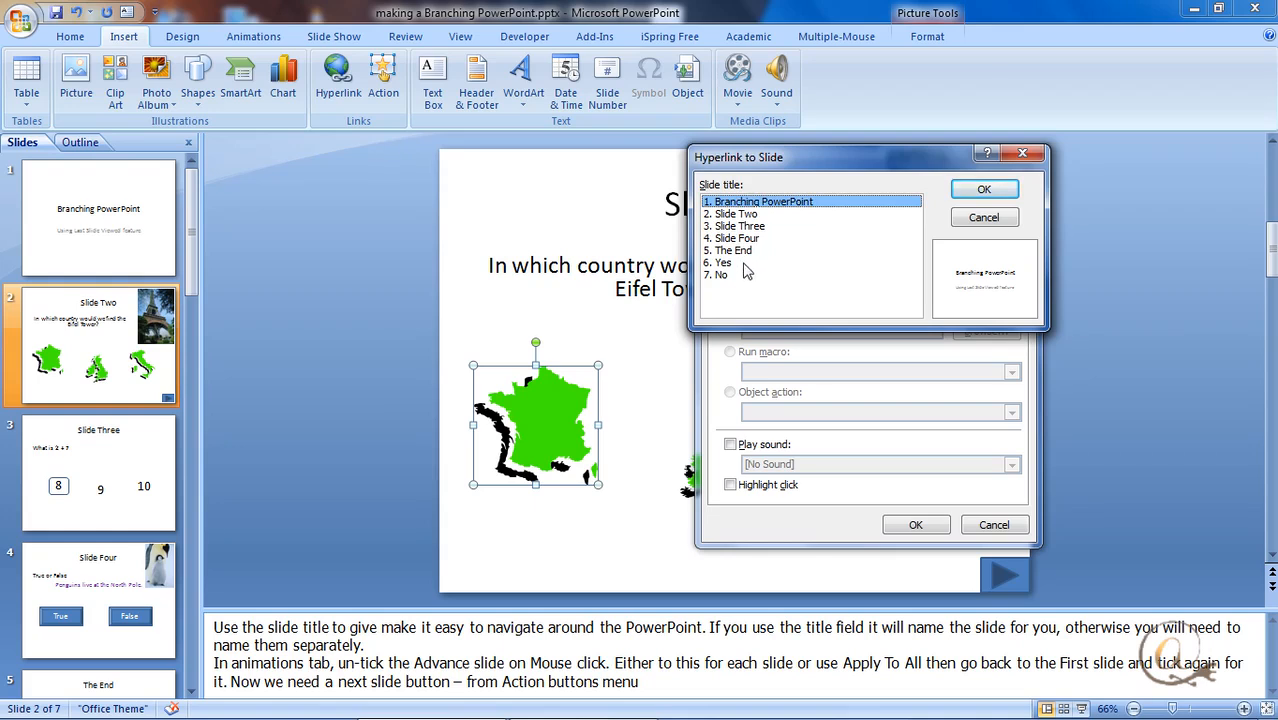
{"action": "mouse_move", "coordinate": [724, 280]}
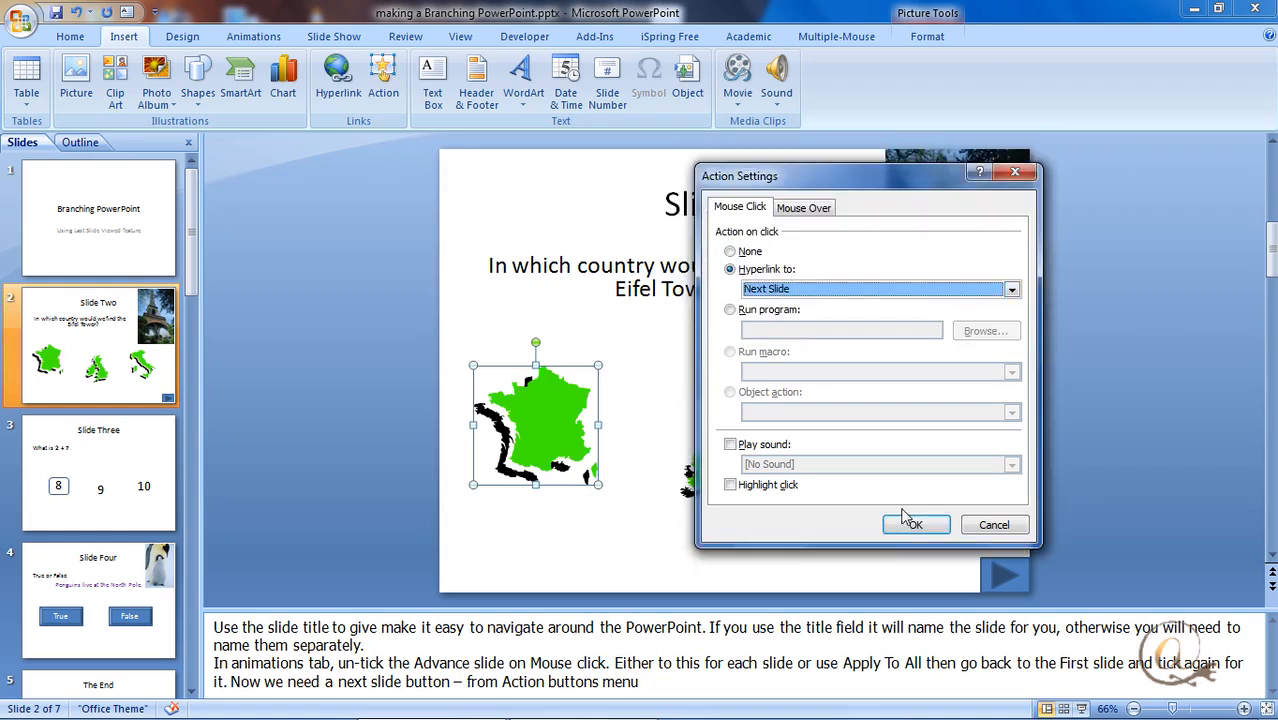
Cancel Action Settings and hyperlink the France map to slide 6 'Yes' via Place in This Document
{"action": "left_click", "coordinate": [916, 524]}
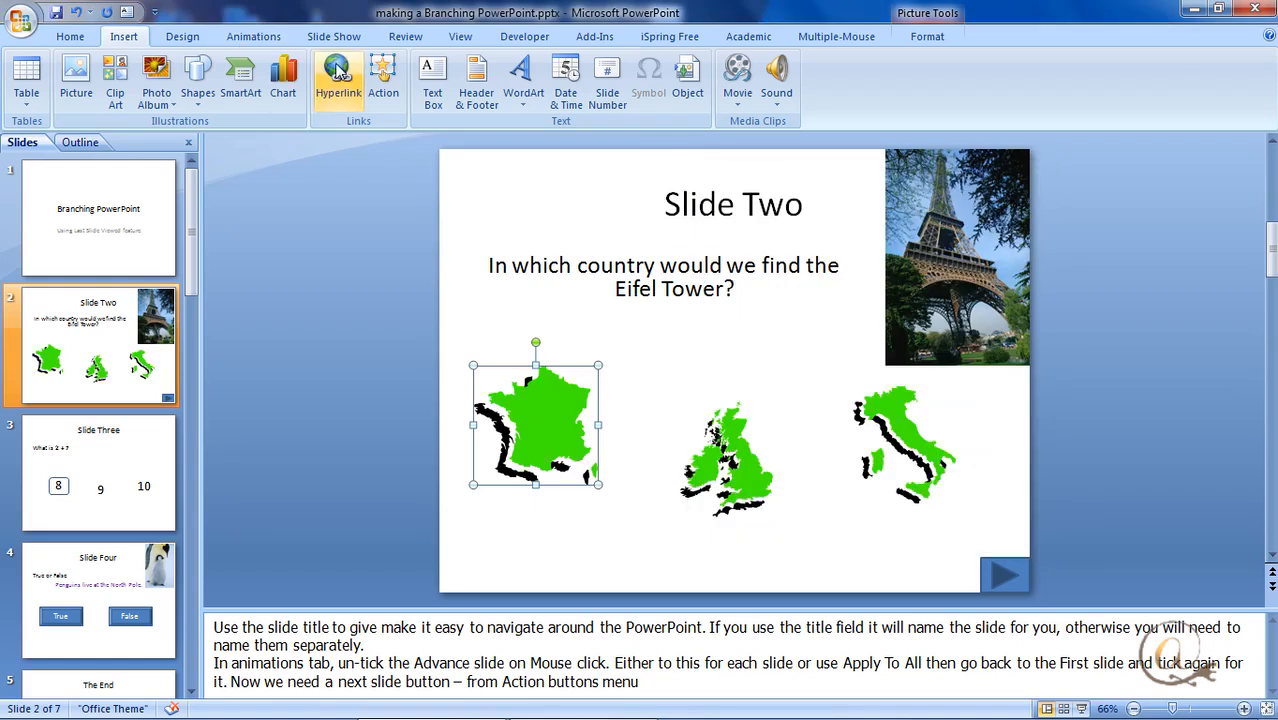
{"action": "left_click", "coordinate": [338, 76]}
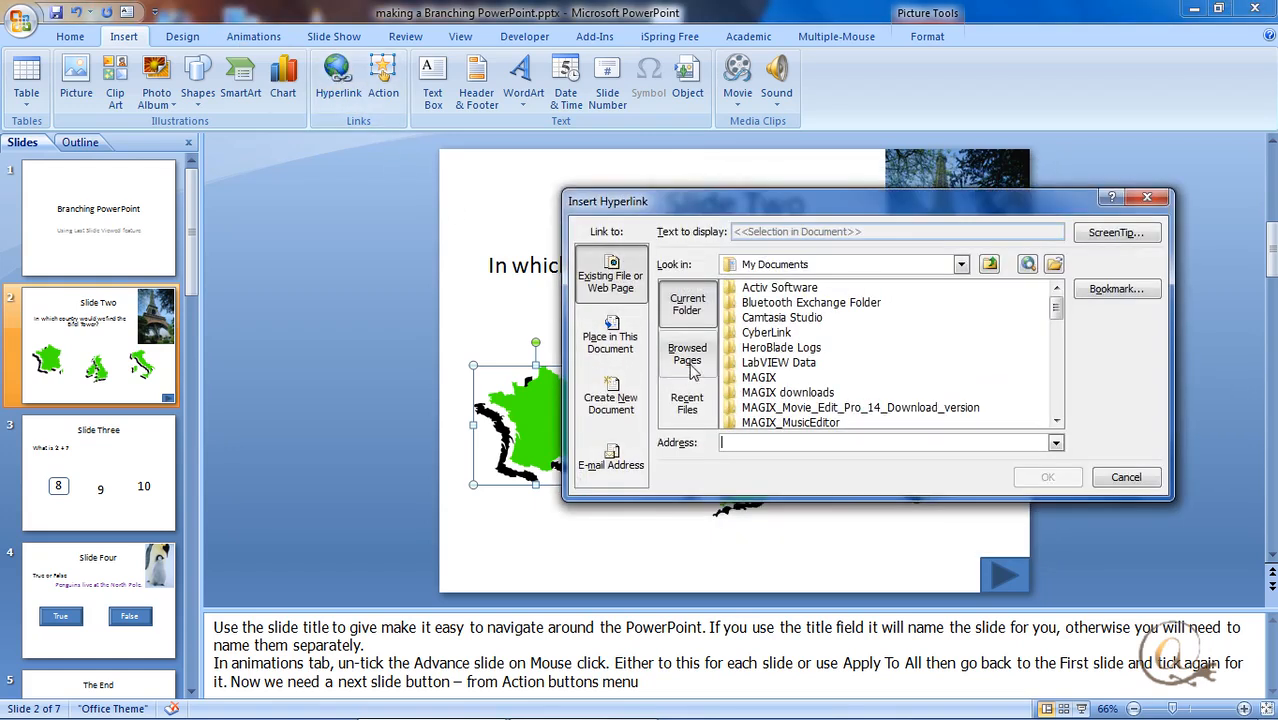
{"action": "left_click", "coordinate": [612, 336]}
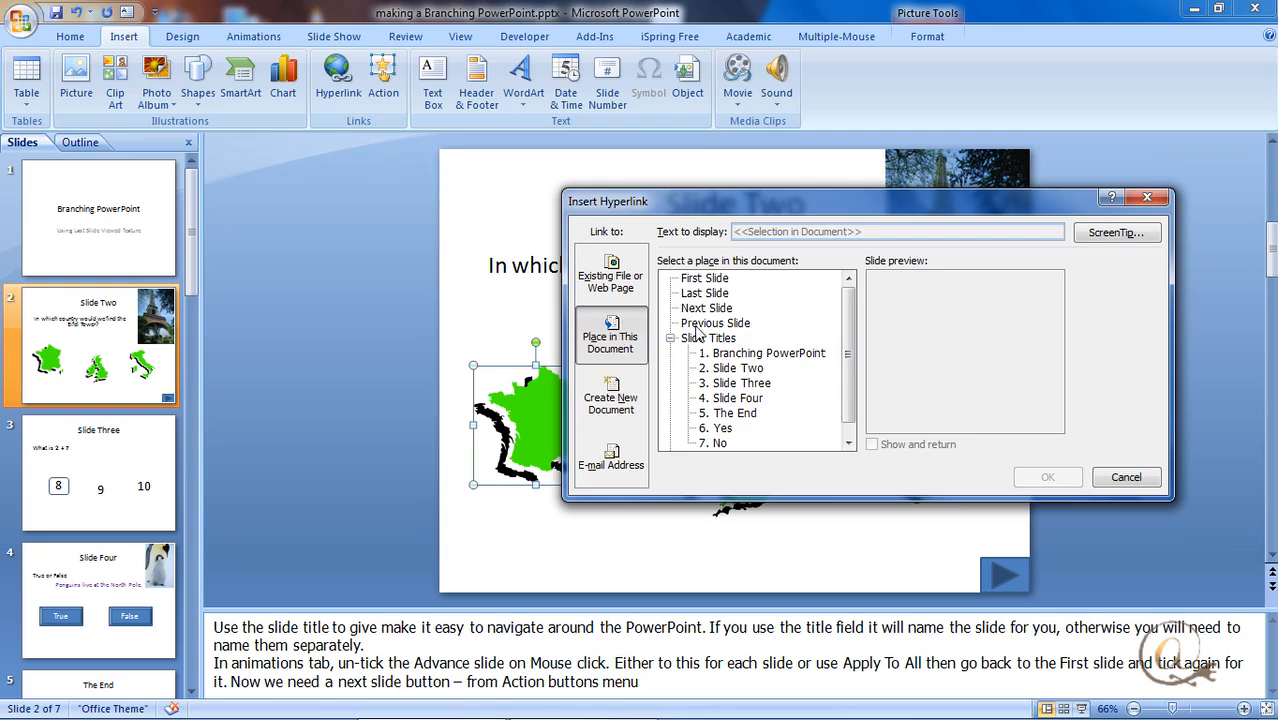
{"action": "scroll", "scroll_direction": "down", "scroll_amount": 3}
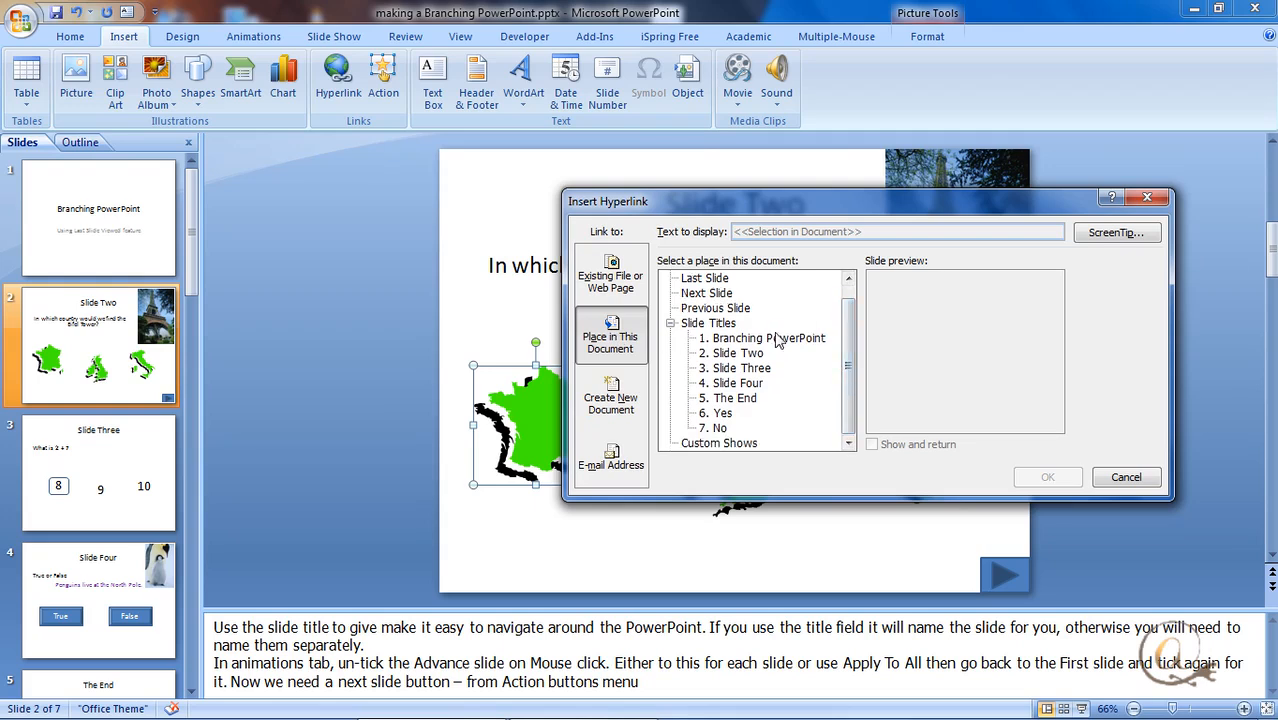
{"action": "mouse_move", "coordinate": [720, 448]}
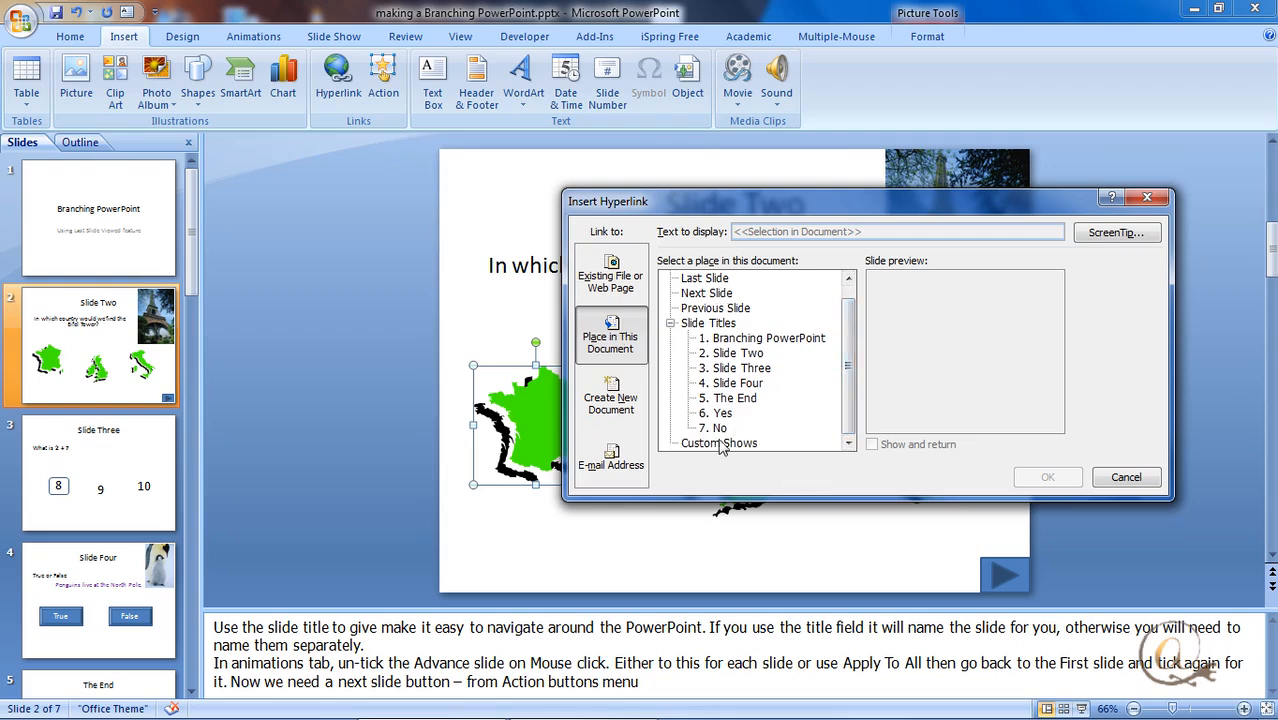
{"action": "left_click", "coordinate": [720, 412]}
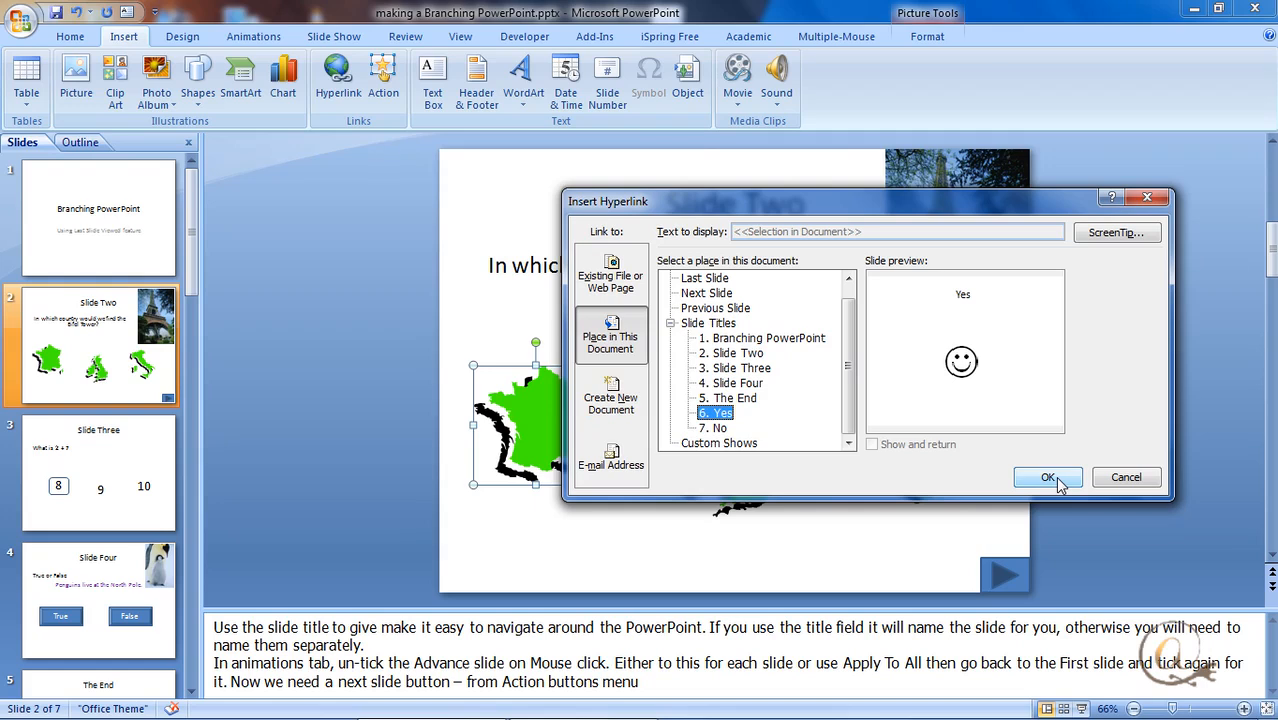
{"action": "left_click", "coordinate": [1048, 476]}
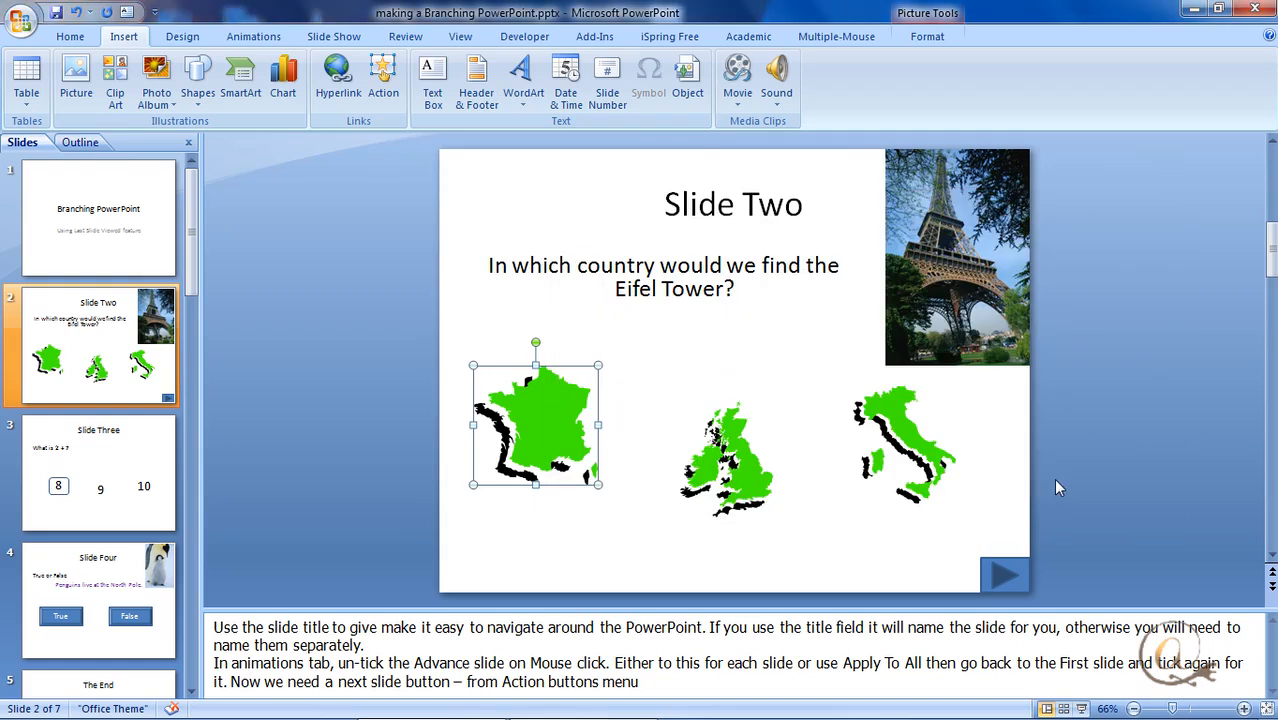
Hyperlink the Italy map to slide 7 'No' via Place in This Document
{"action": "left_click", "coordinate": [904, 456]}
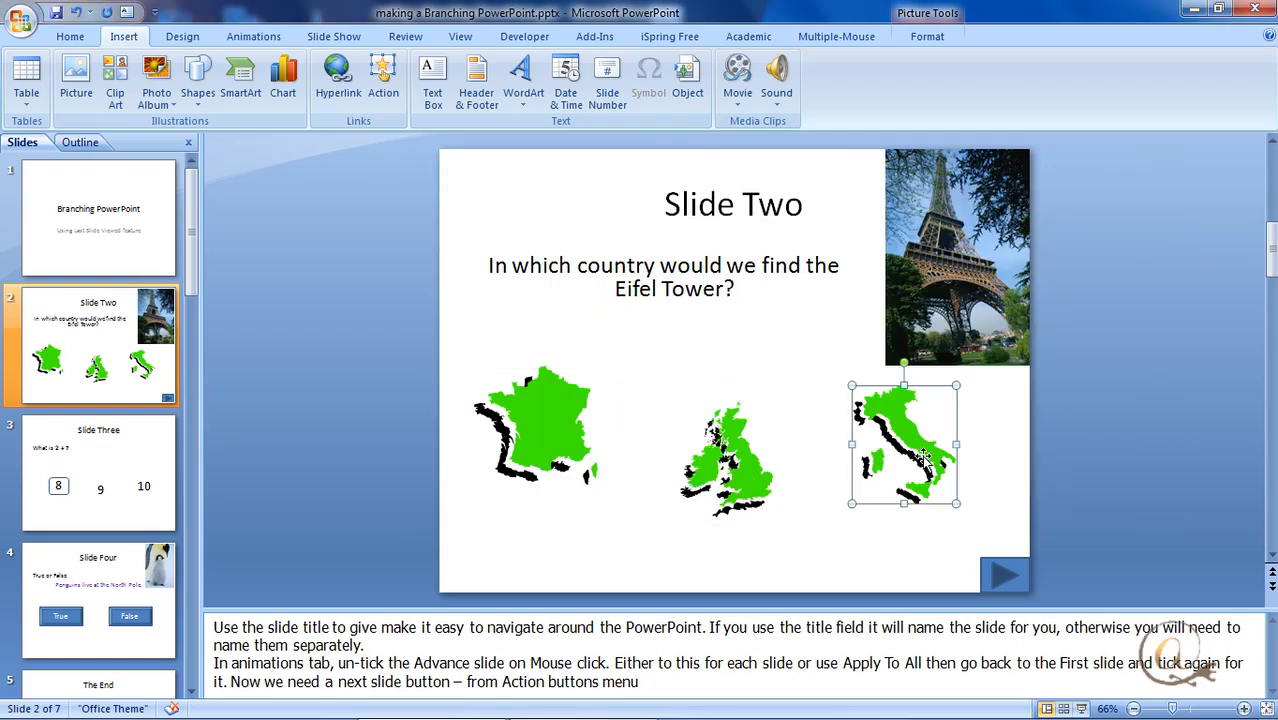
{"action": "mouse_move", "coordinate": [744, 472]}
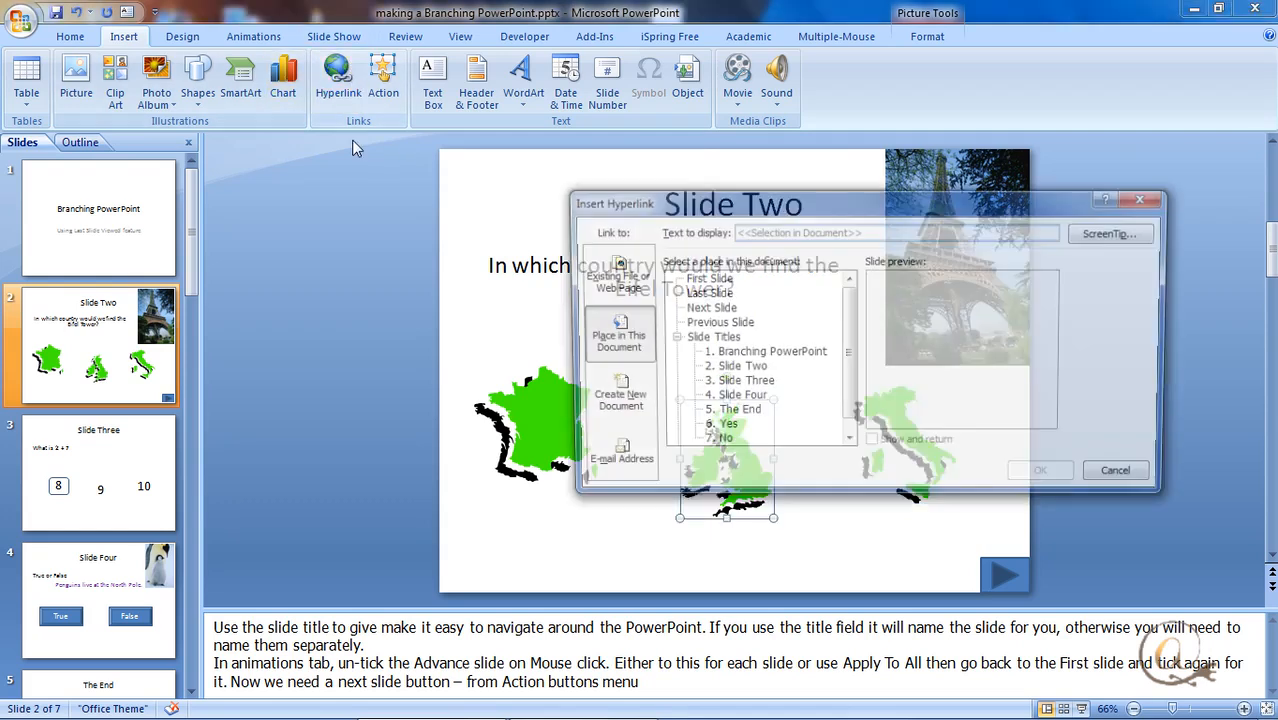
{"action": "left_click", "coordinate": [712, 442]}
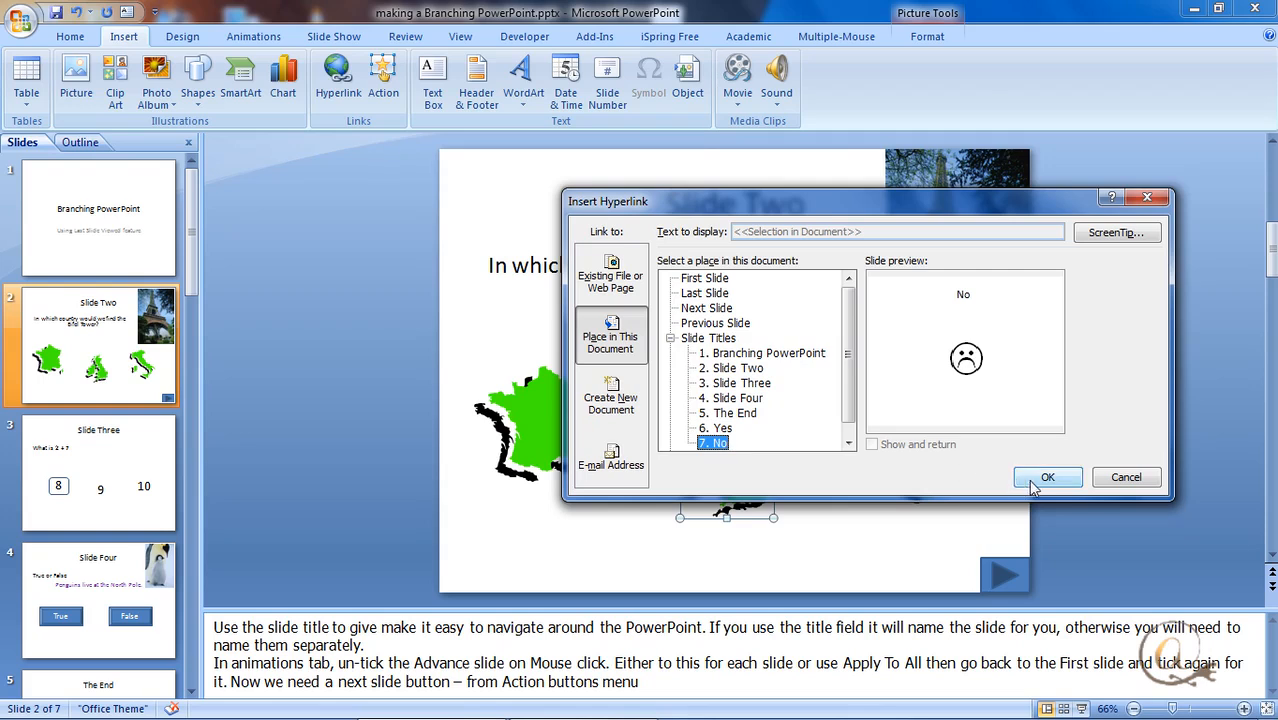
{"action": "left_click", "coordinate": [1048, 476]}
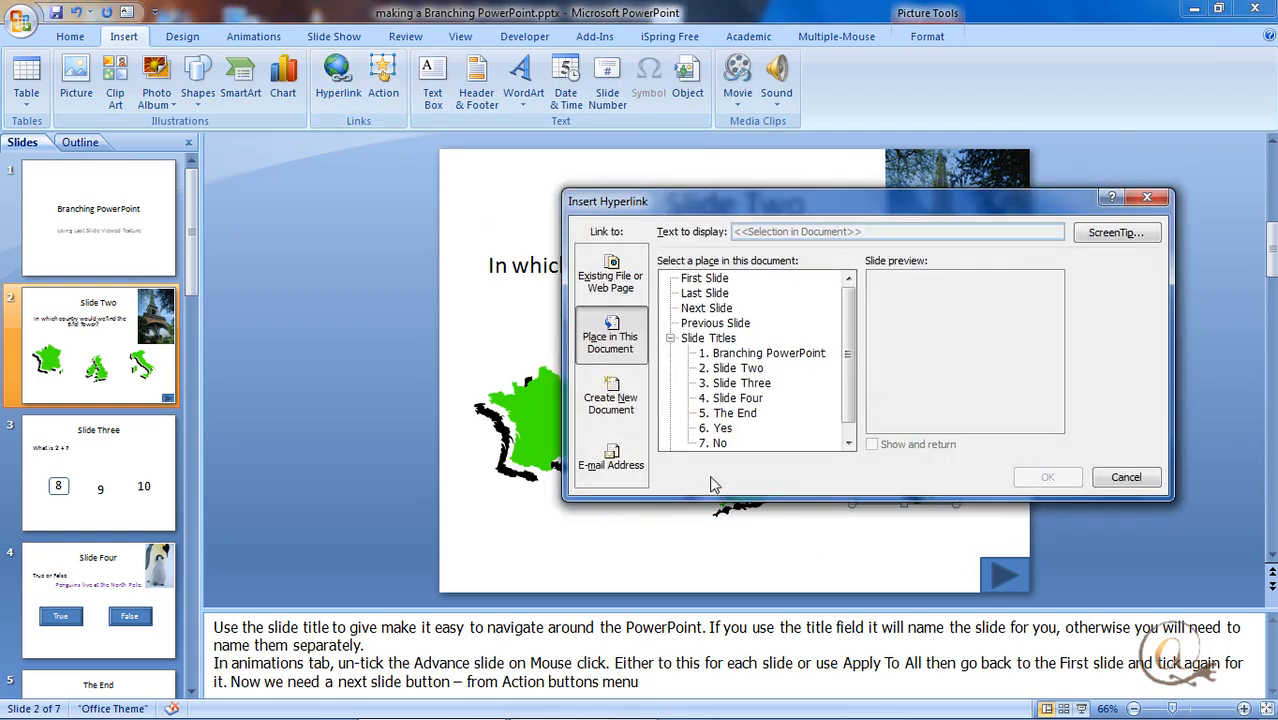
{"action": "left_click", "coordinate": [718, 442]}
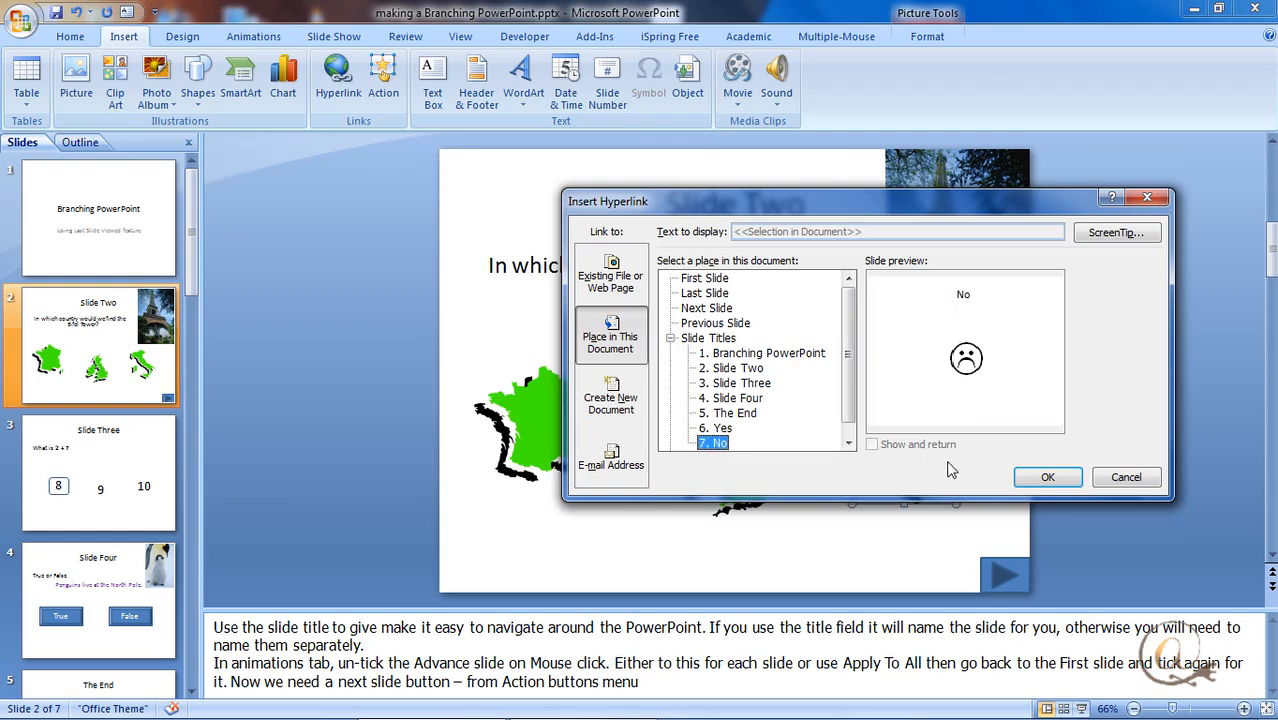
{"action": "mouse_move", "coordinate": [916, 472]}
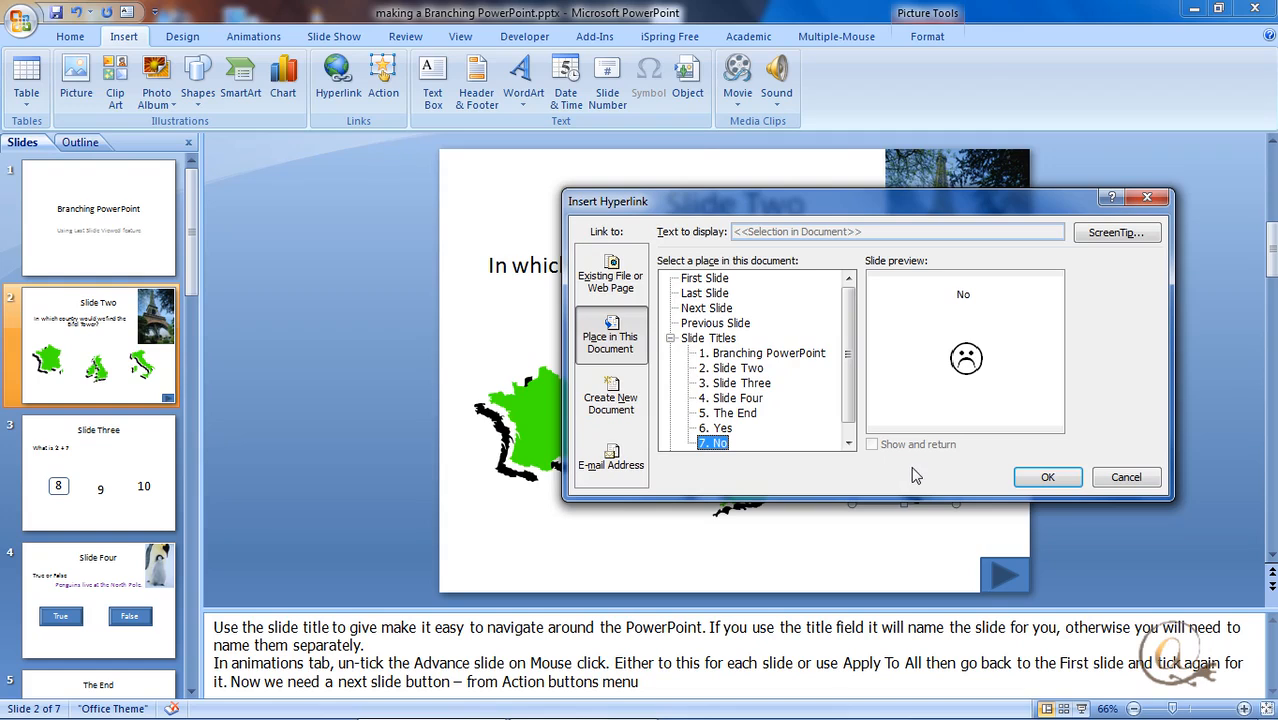
{"action": "mouse_move", "coordinate": [918, 472]}
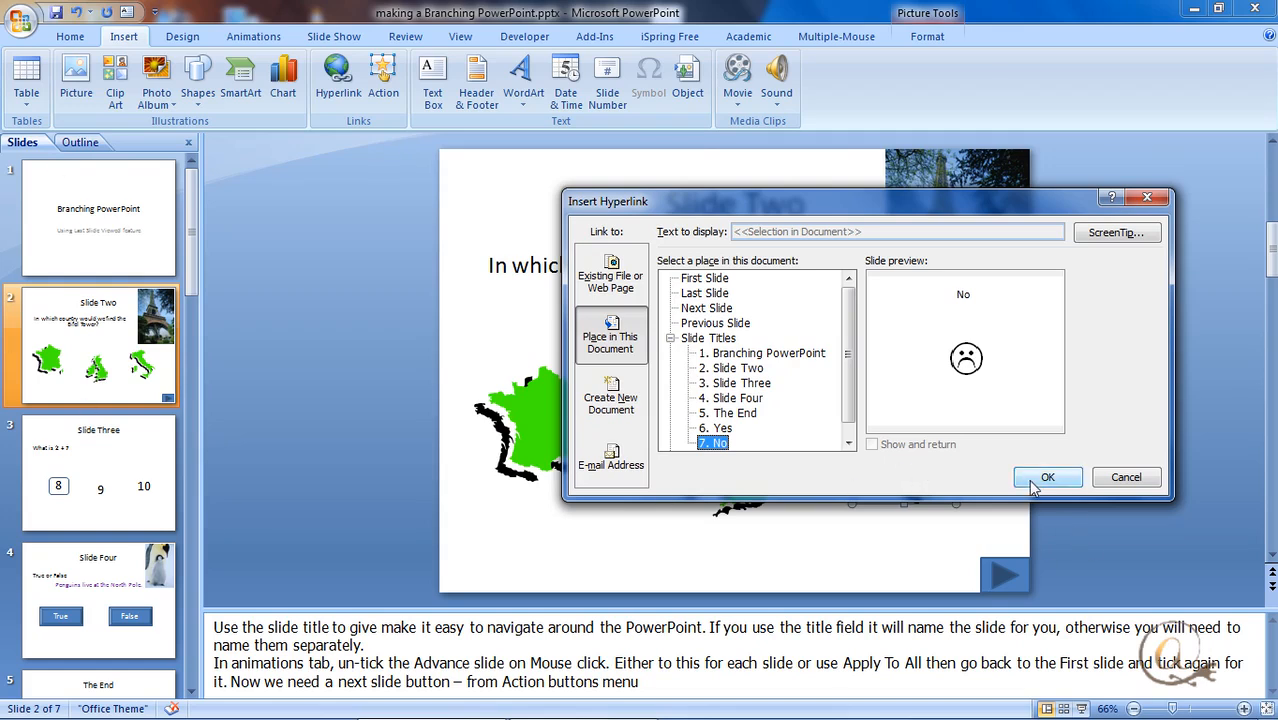
{"action": "mouse_move", "coordinate": [980, 472]}
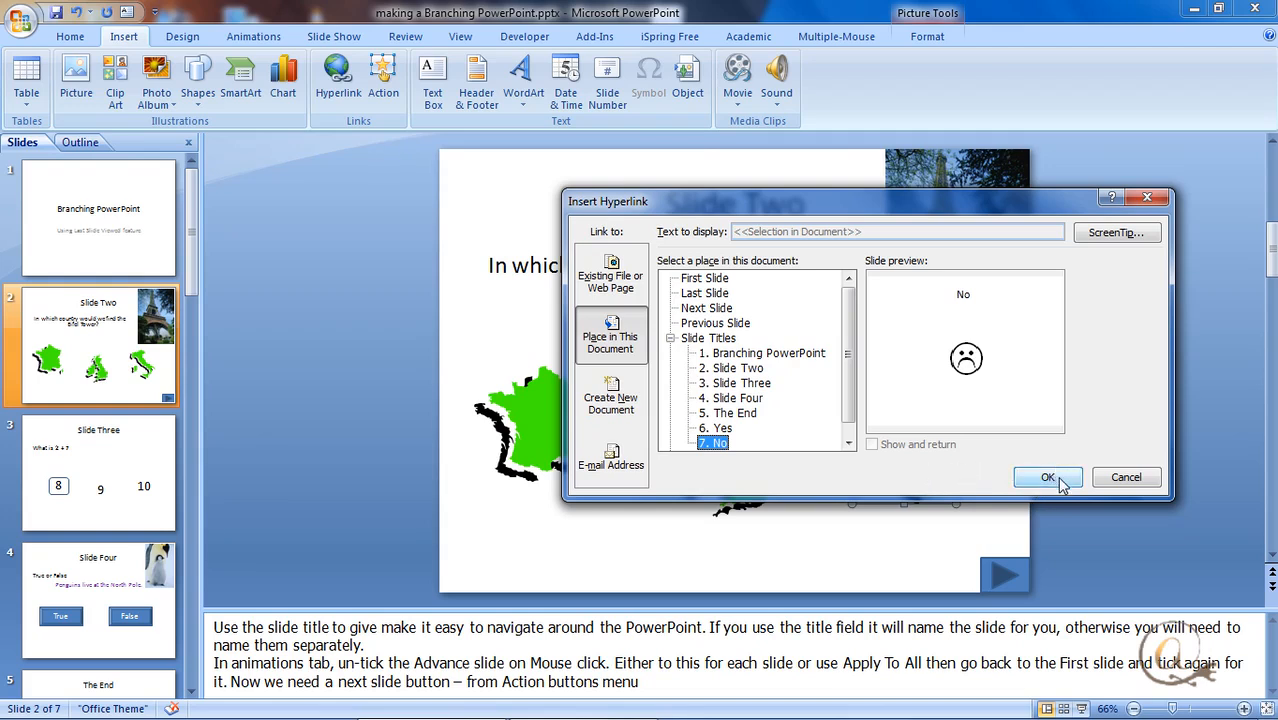
{"action": "left_click", "coordinate": [1048, 476]}
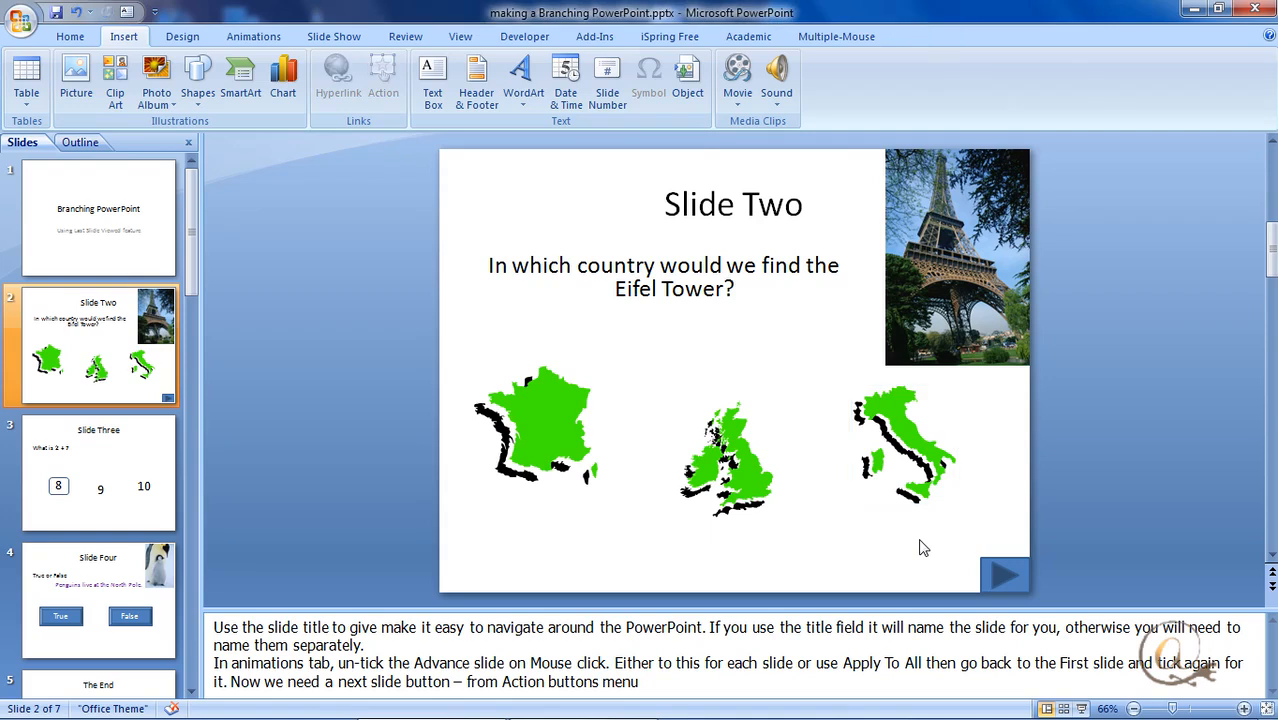
{"action": "mouse_move", "coordinate": [544, 420]}
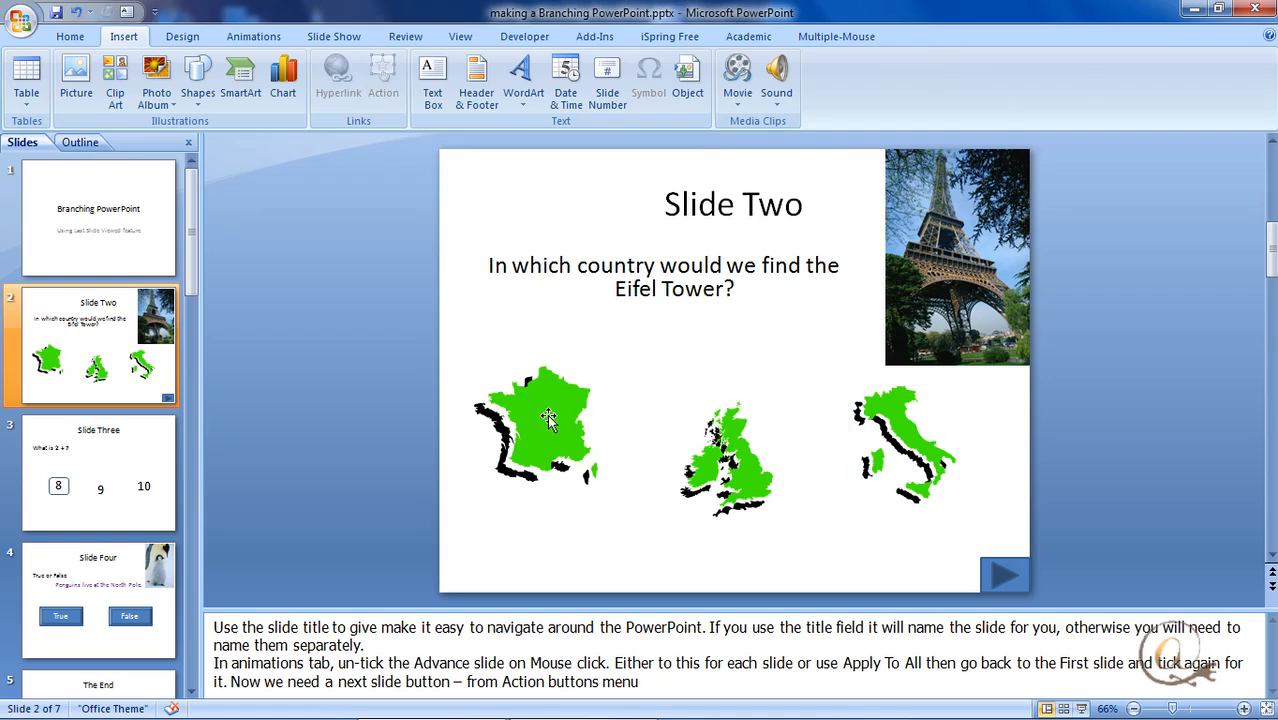
{"action": "scroll", "scroll_direction": "down", "scroll_amount": 3}
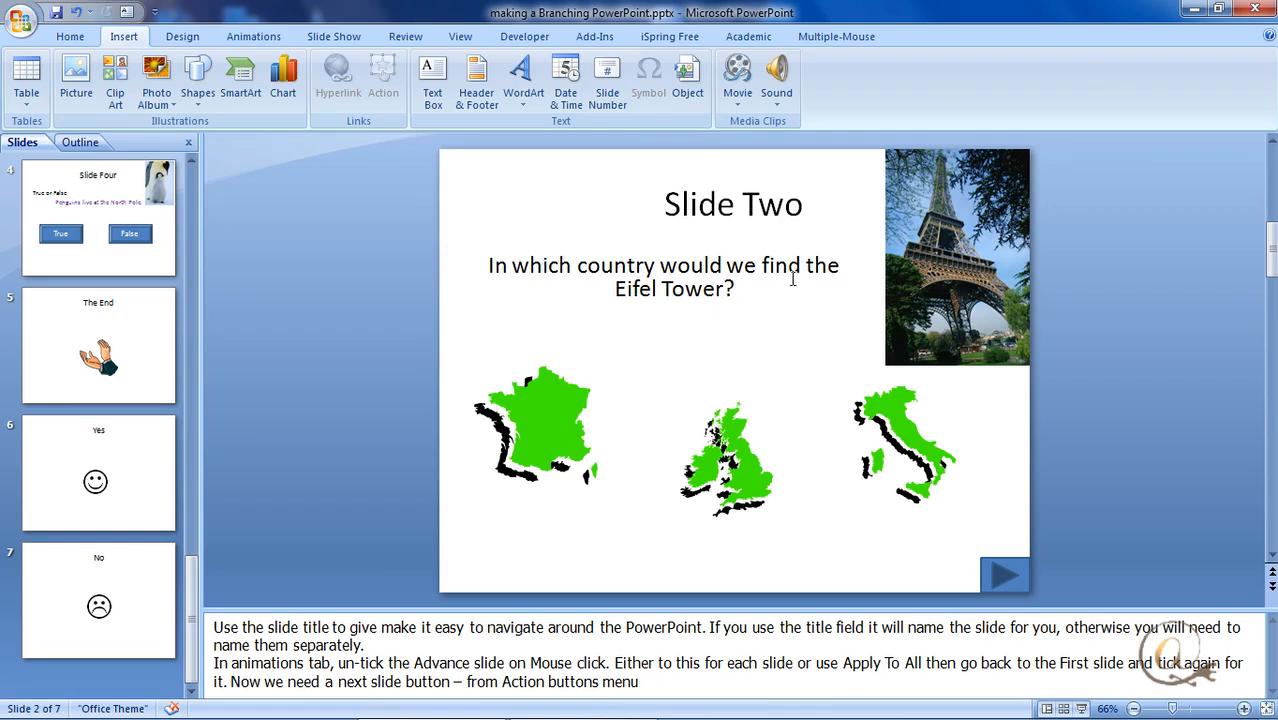
{"action": "mouse_move", "coordinate": [800, 278]}
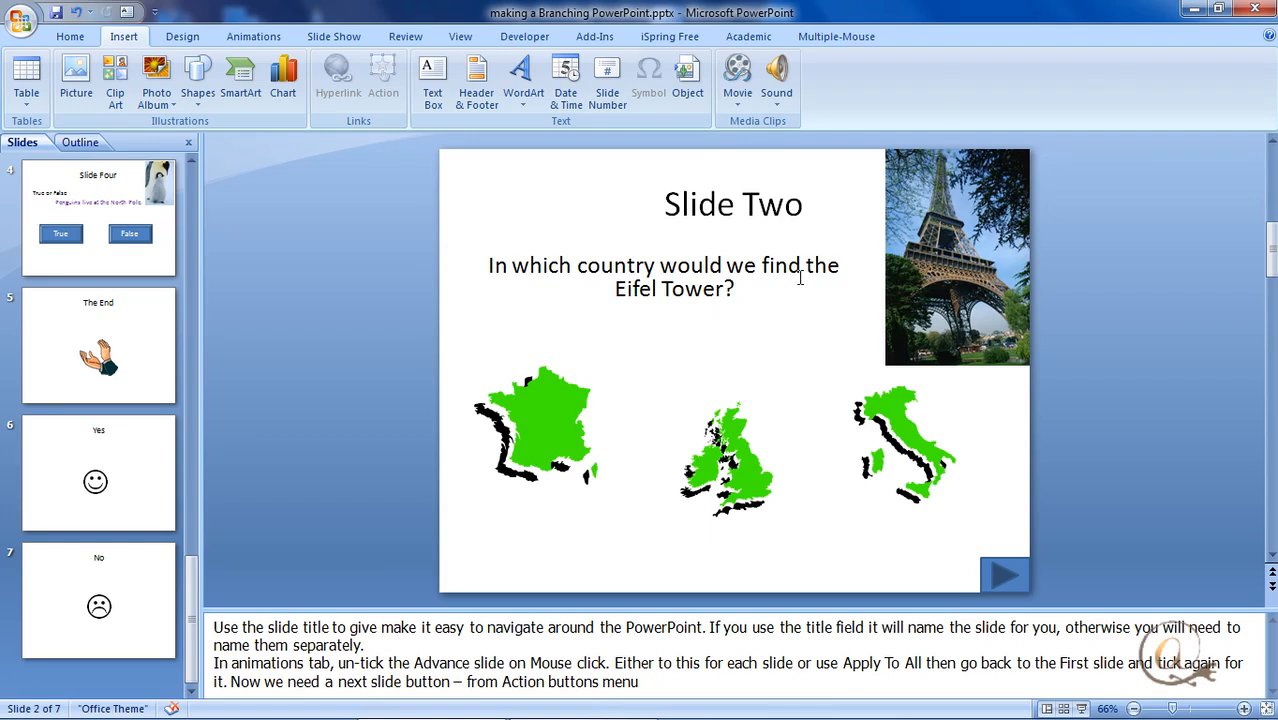
{"action": "mouse_move", "coordinate": [548, 432]}
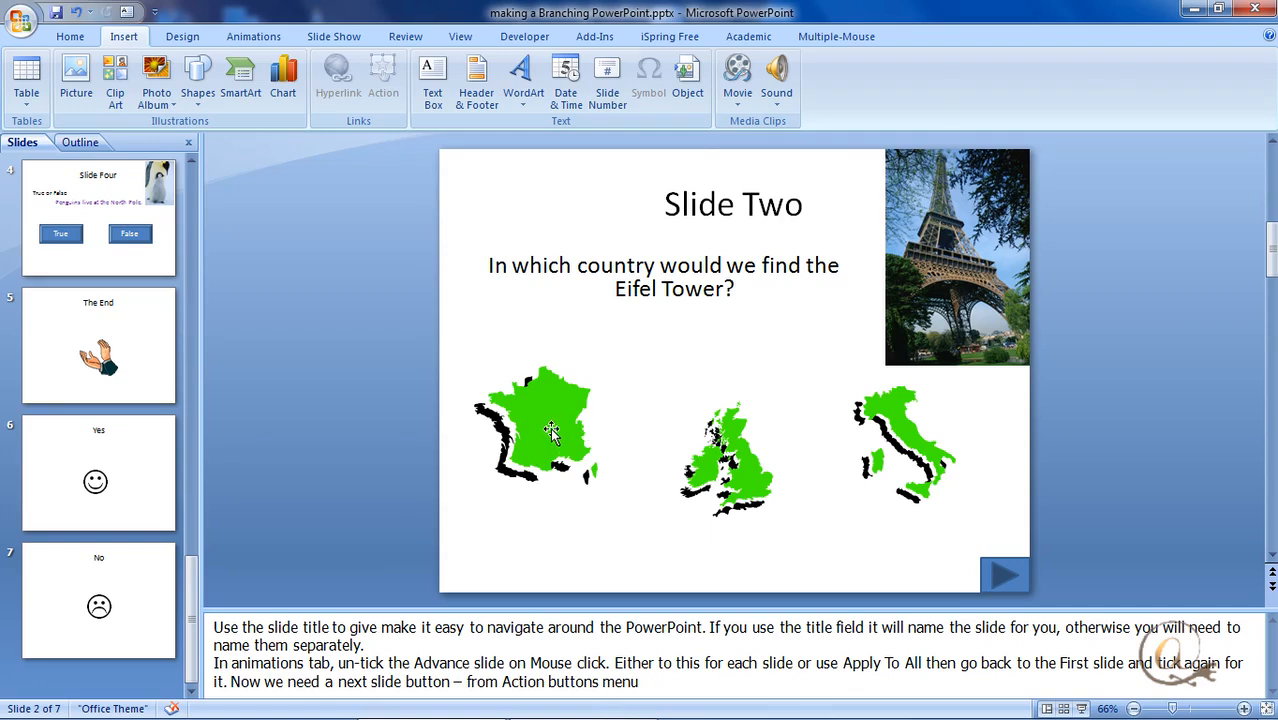
{"action": "mouse_move", "coordinate": [222, 486]}
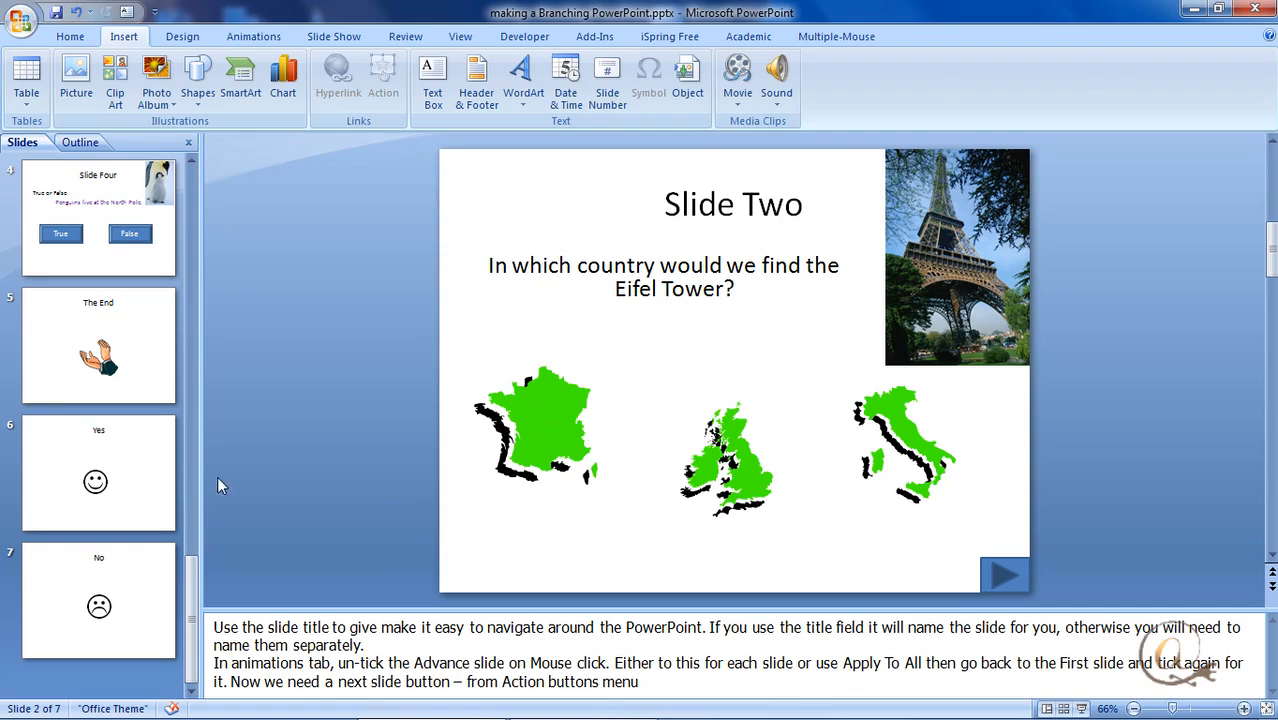
Select slide 6 'Yes' and draw a rectangle covering the entire slide
{"action": "left_click", "coordinate": [98, 472]}
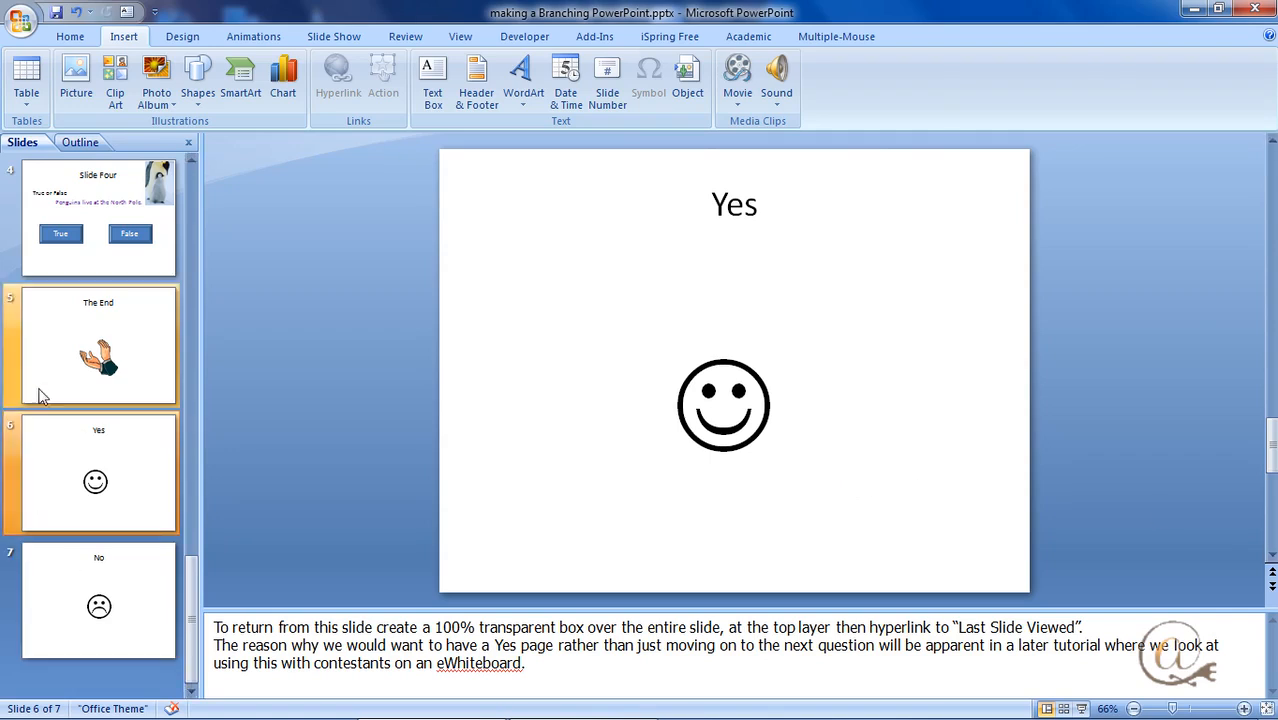
{"action": "left_click", "coordinate": [98, 472]}
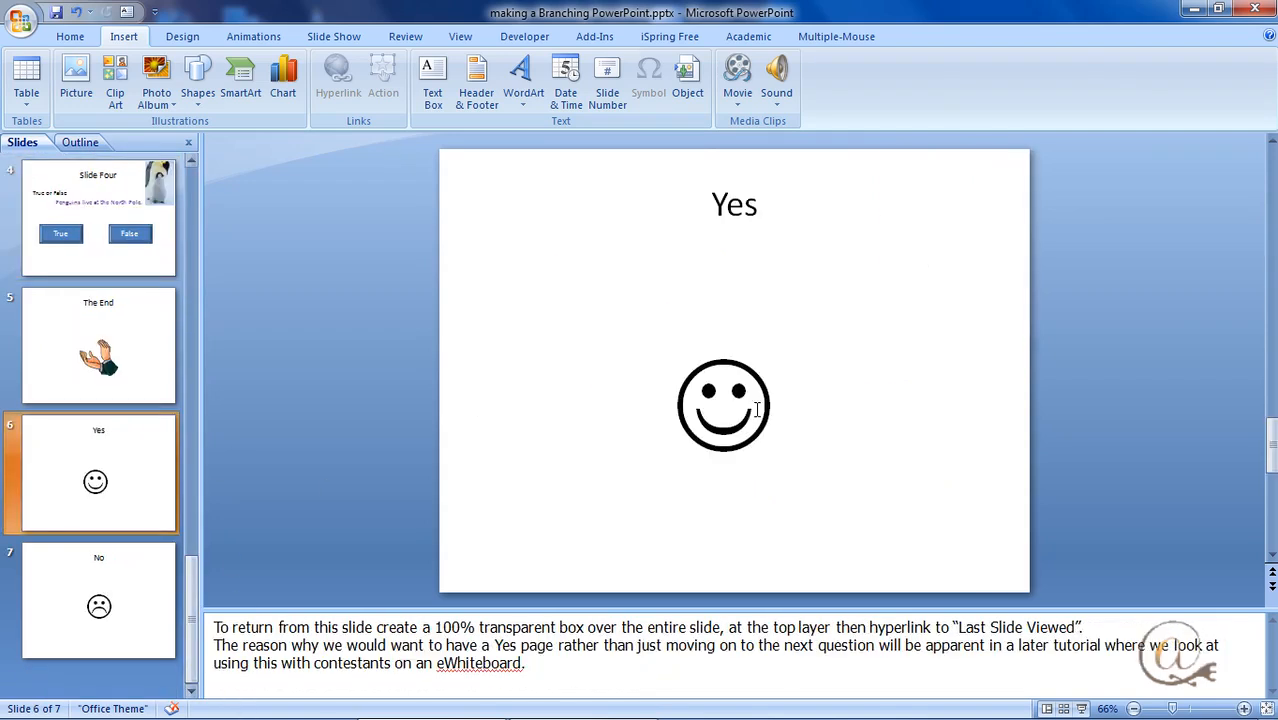
{"action": "mouse_move", "coordinate": [878, 512]}
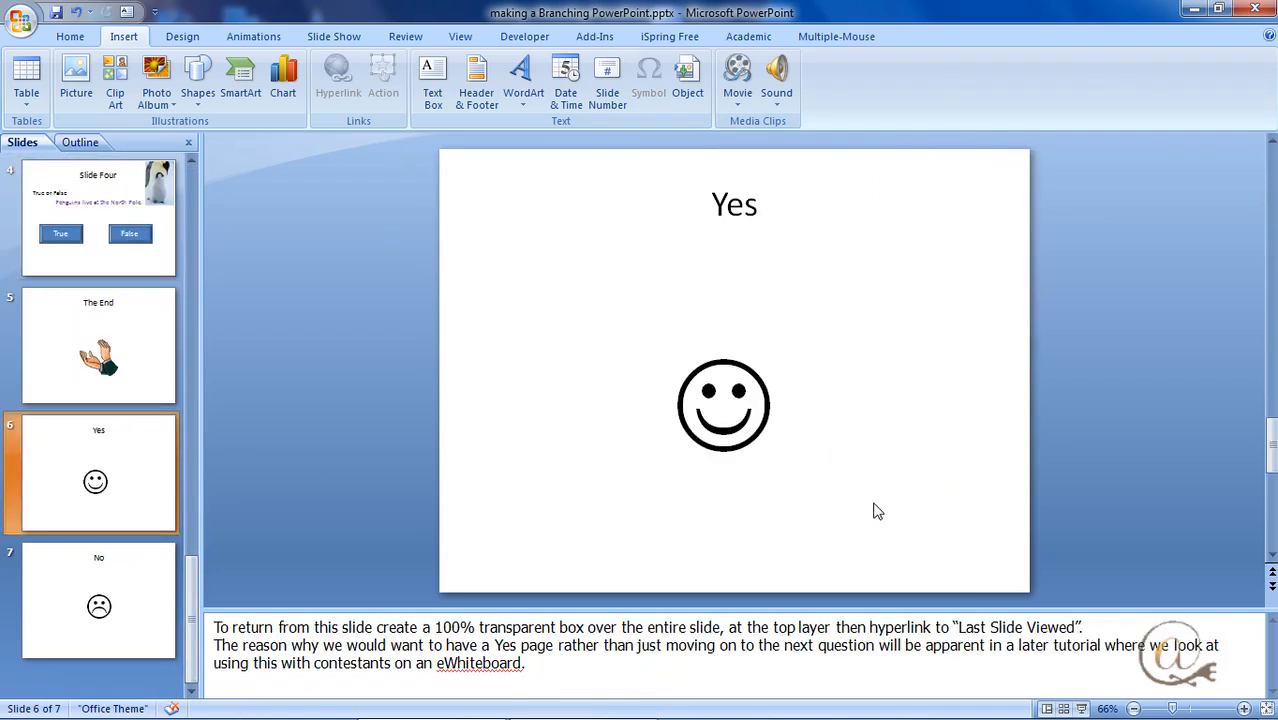
{"action": "mouse_move", "coordinate": [496, 240]}
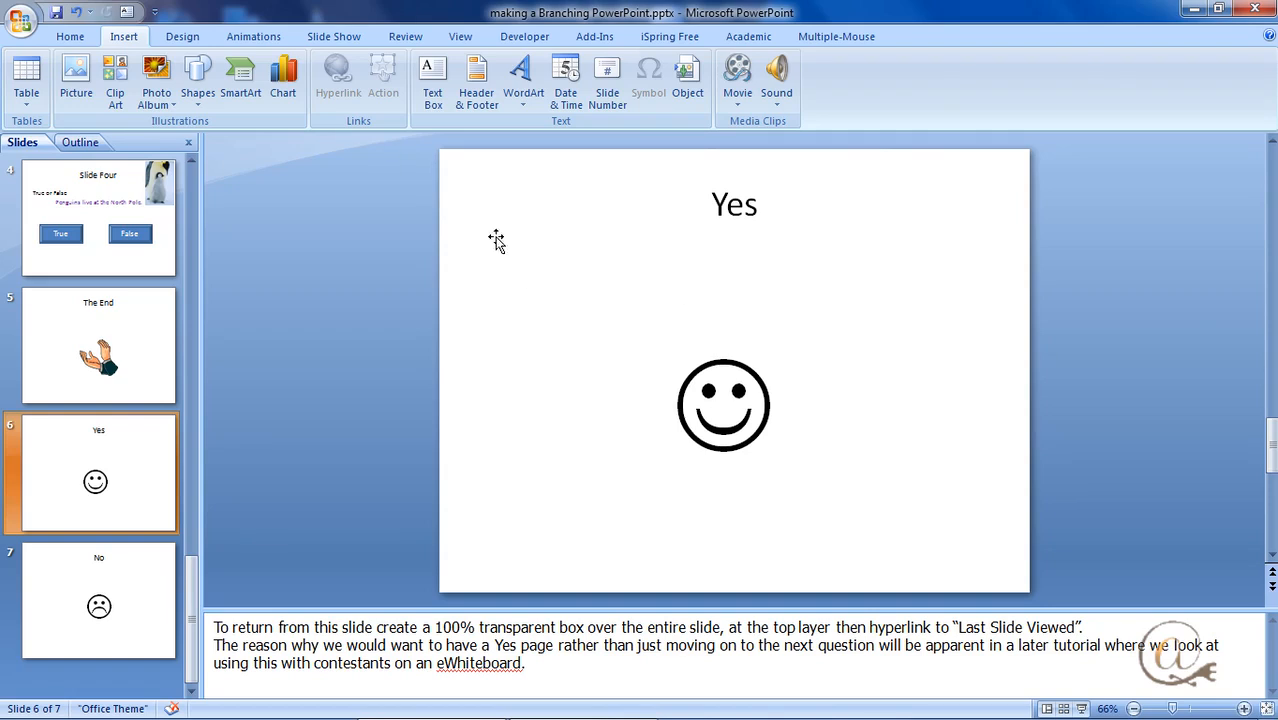
{"action": "mouse_move", "coordinate": [444, 160]}
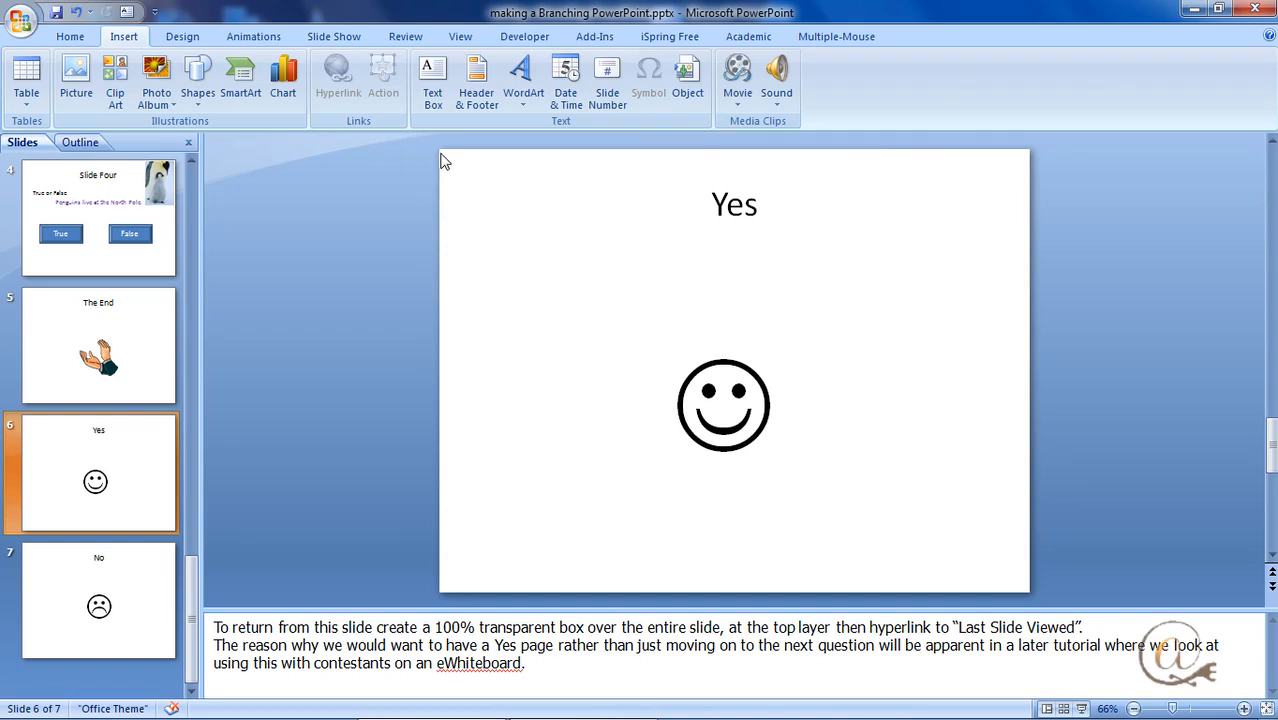
{"action": "mouse_move", "coordinate": [444, 160]}
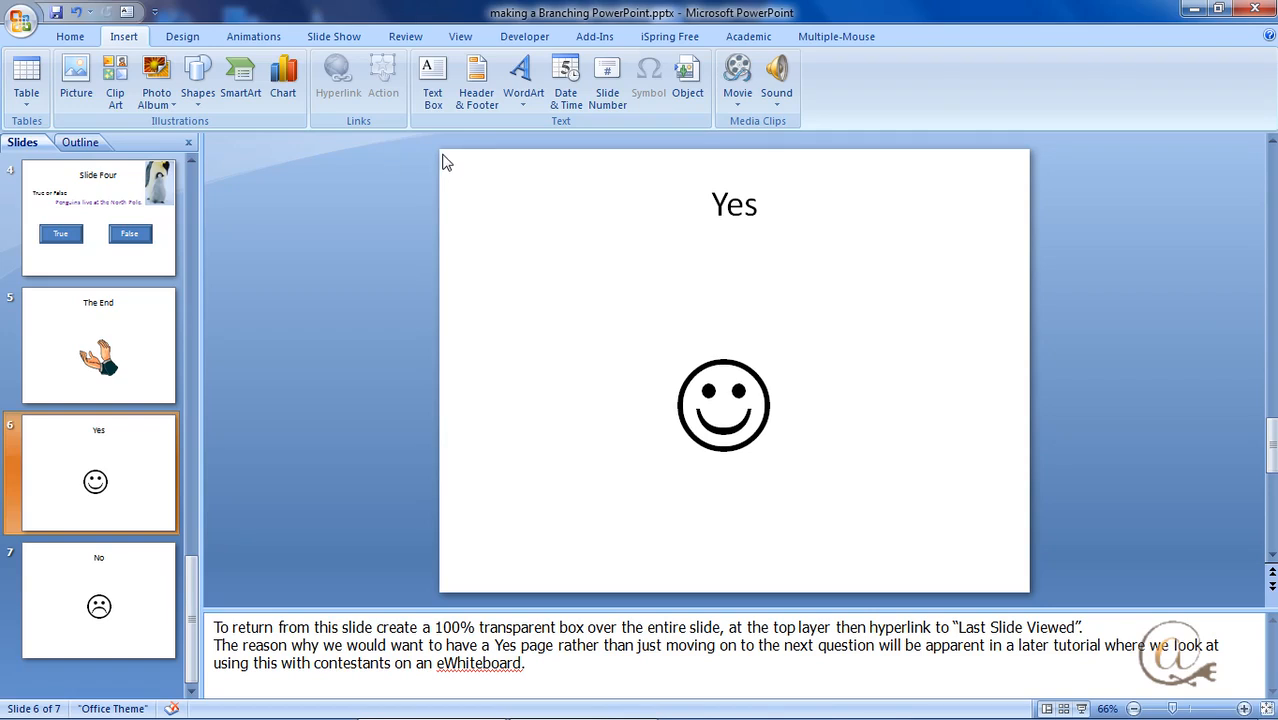
{"action": "mouse_move", "coordinate": [572, 370]}
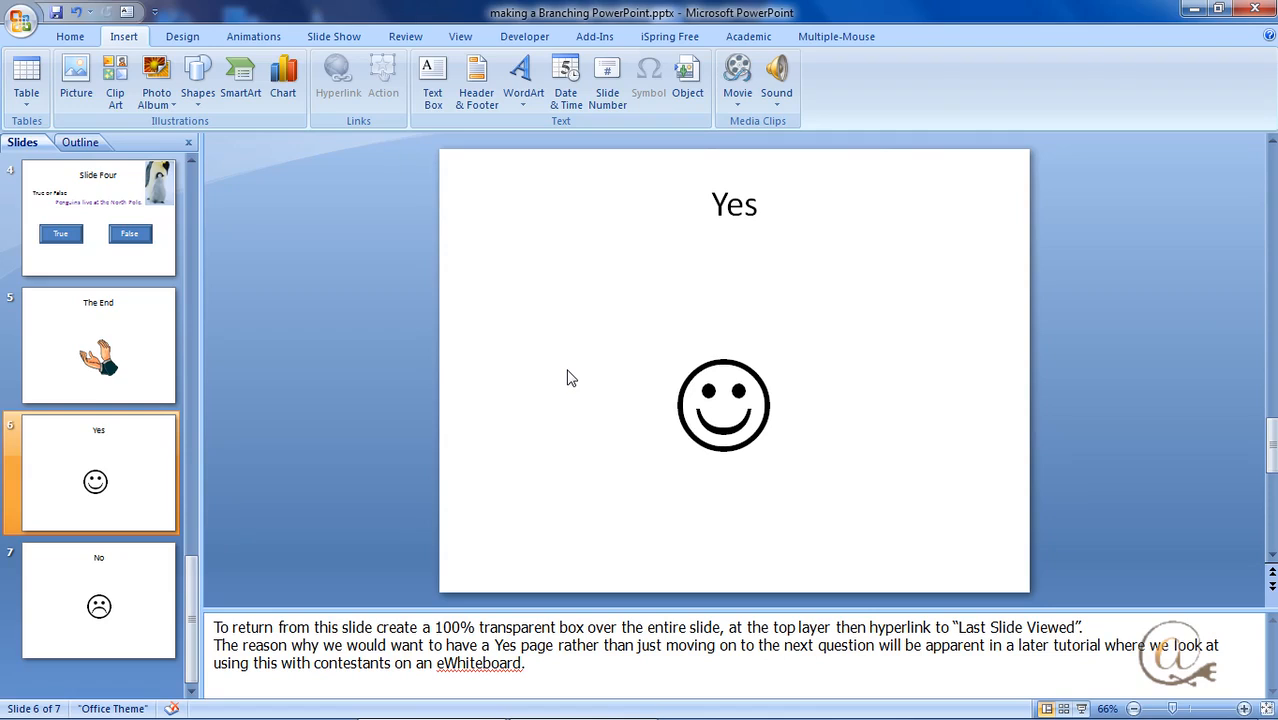
{"action": "mouse_move", "coordinate": [236, 120]}
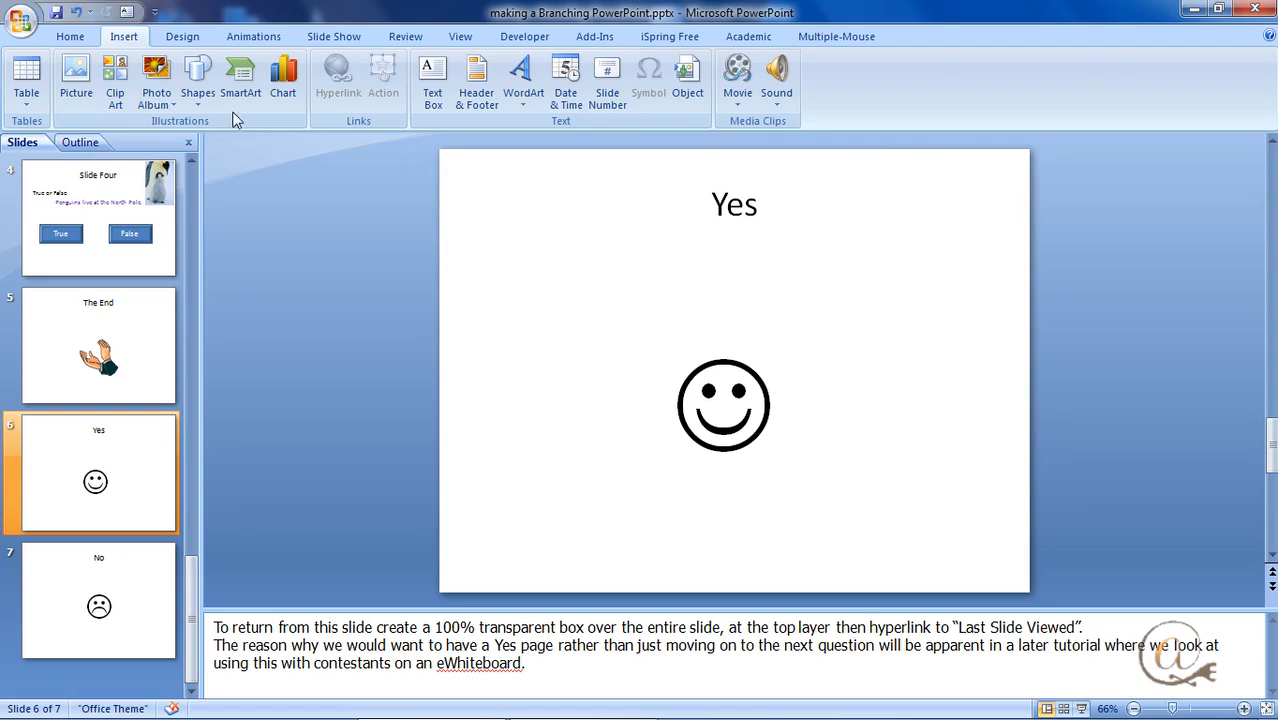
{"action": "left_click", "coordinate": [196, 76]}
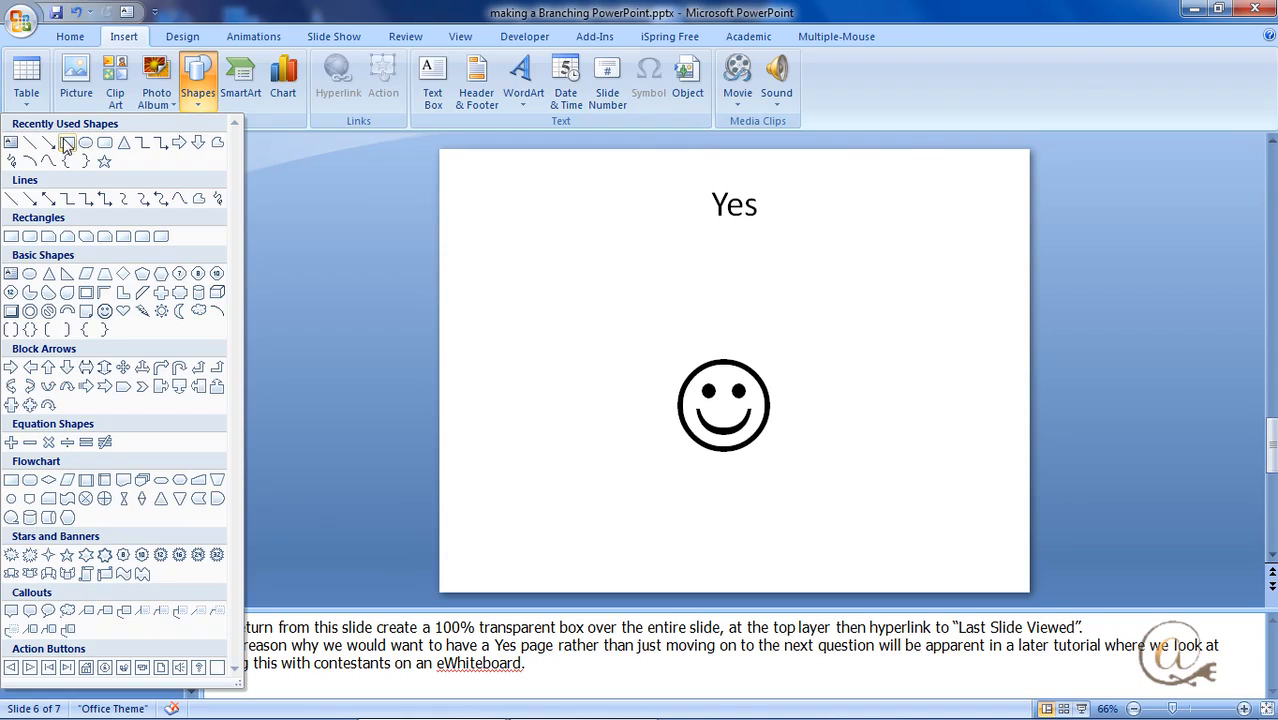
{"action": "left_click", "coordinate": [66, 142]}
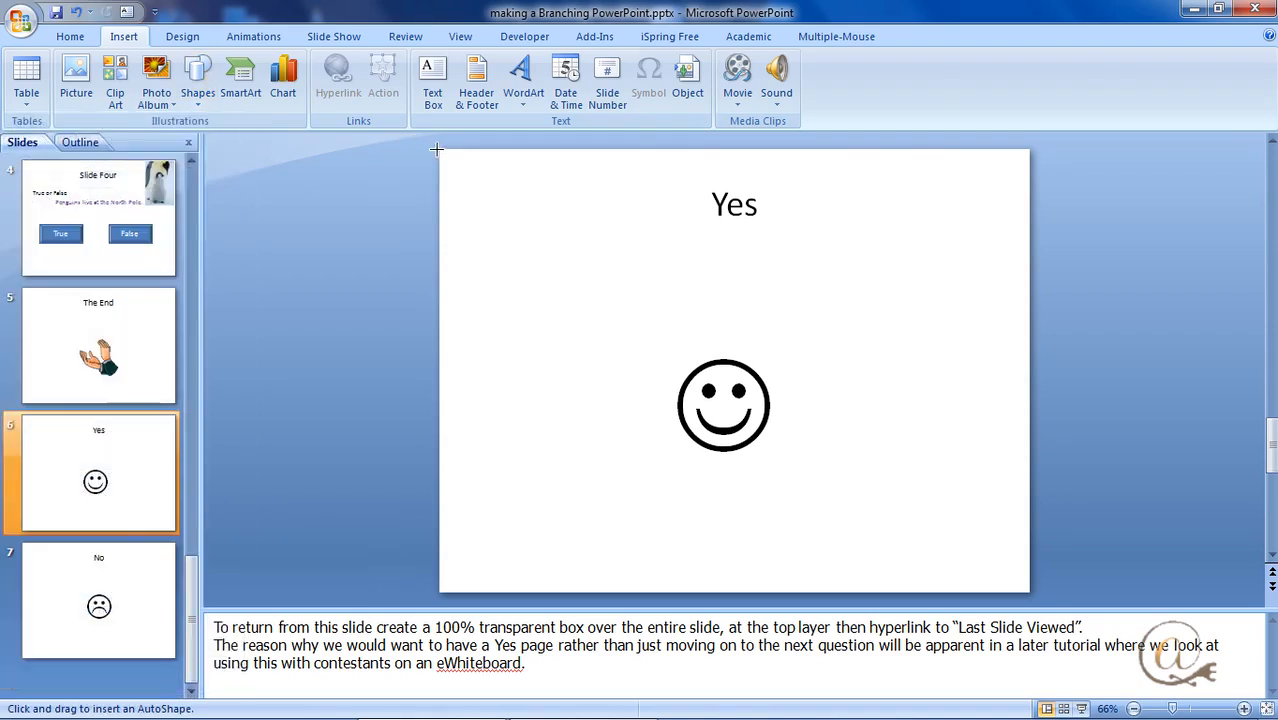
{"action": "left_click_drag", "start_coordinate": [436, 148], "coordinate": [1024, 592]}
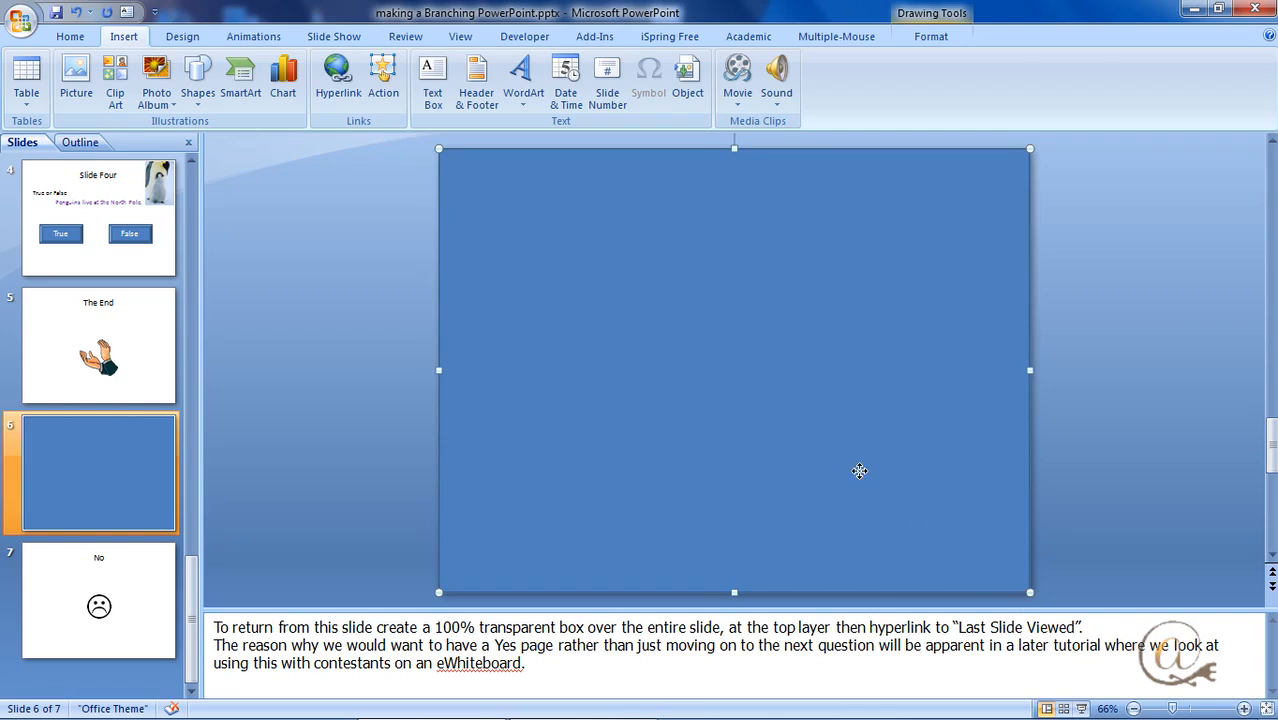
Set the rectangle's fill transparency to 100% in Format Shape
{"action": "right_click", "coordinate": [860, 472]}
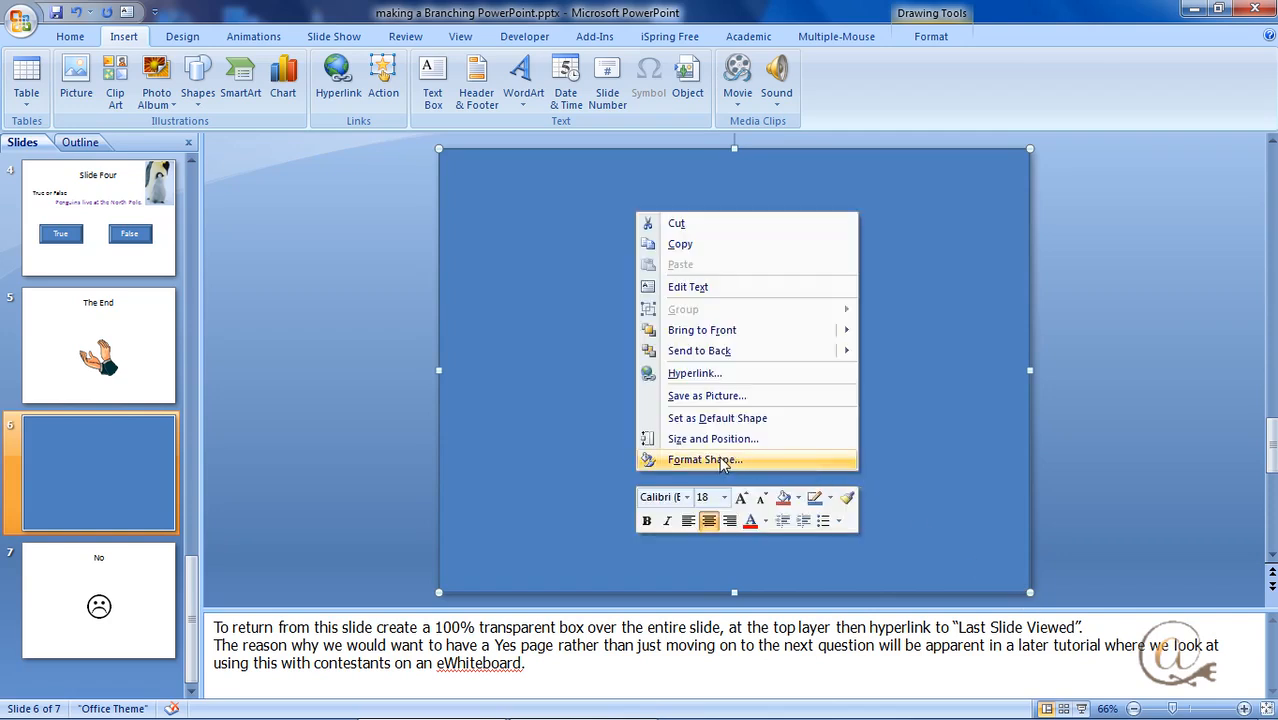
{"action": "left_click", "coordinate": [702, 458]}
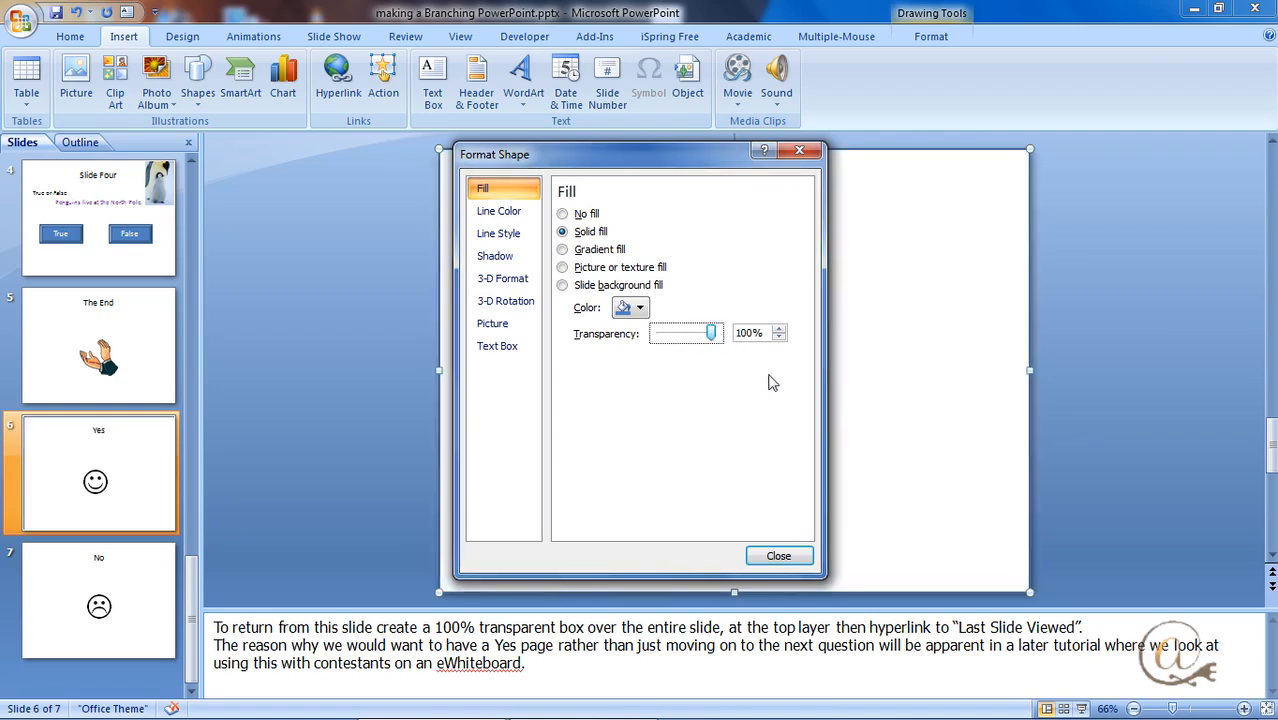
{"action": "left_click", "coordinate": [780, 556]}
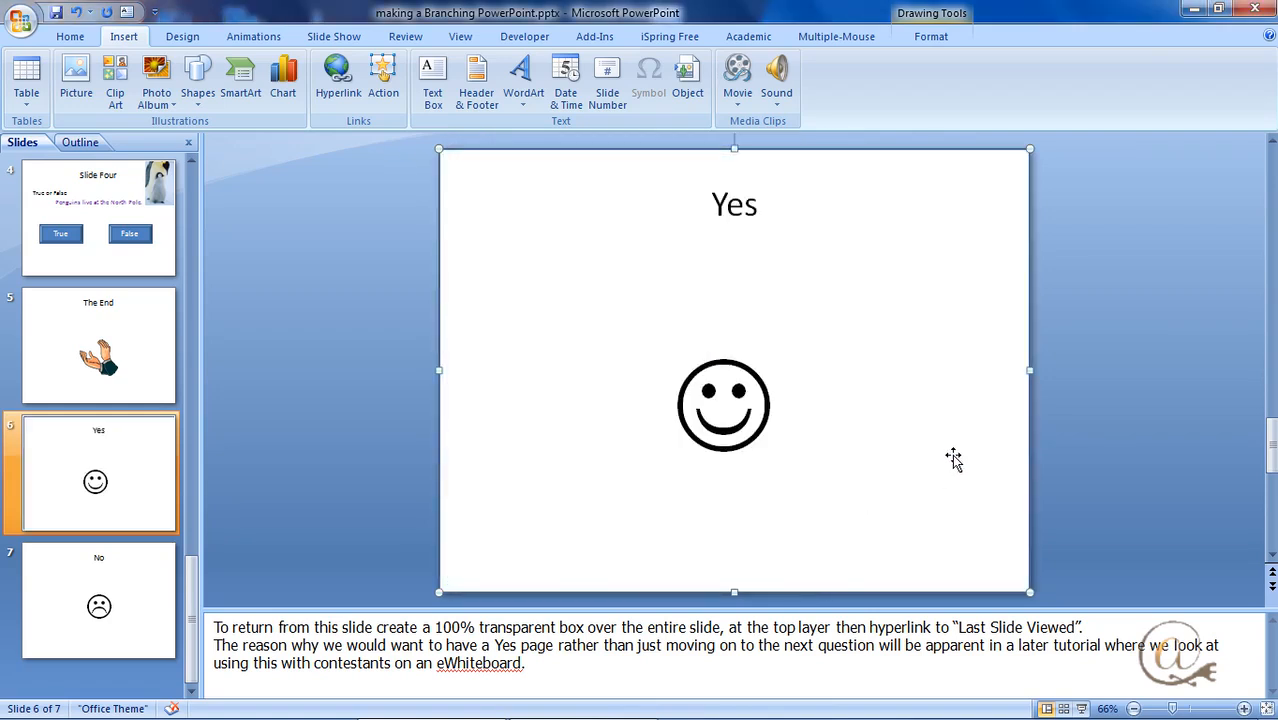
{"action": "mouse_move", "coordinate": [948, 452]}
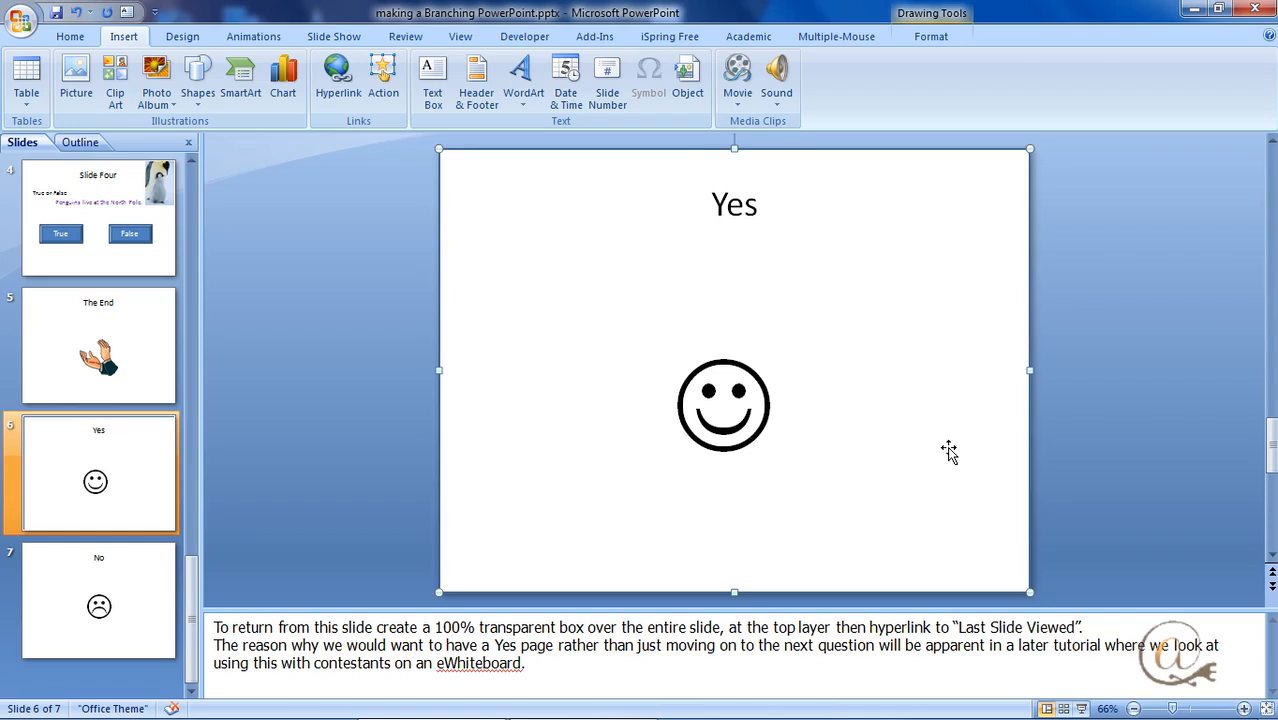
{"action": "mouse_move", "coordinate": [962, 452]}
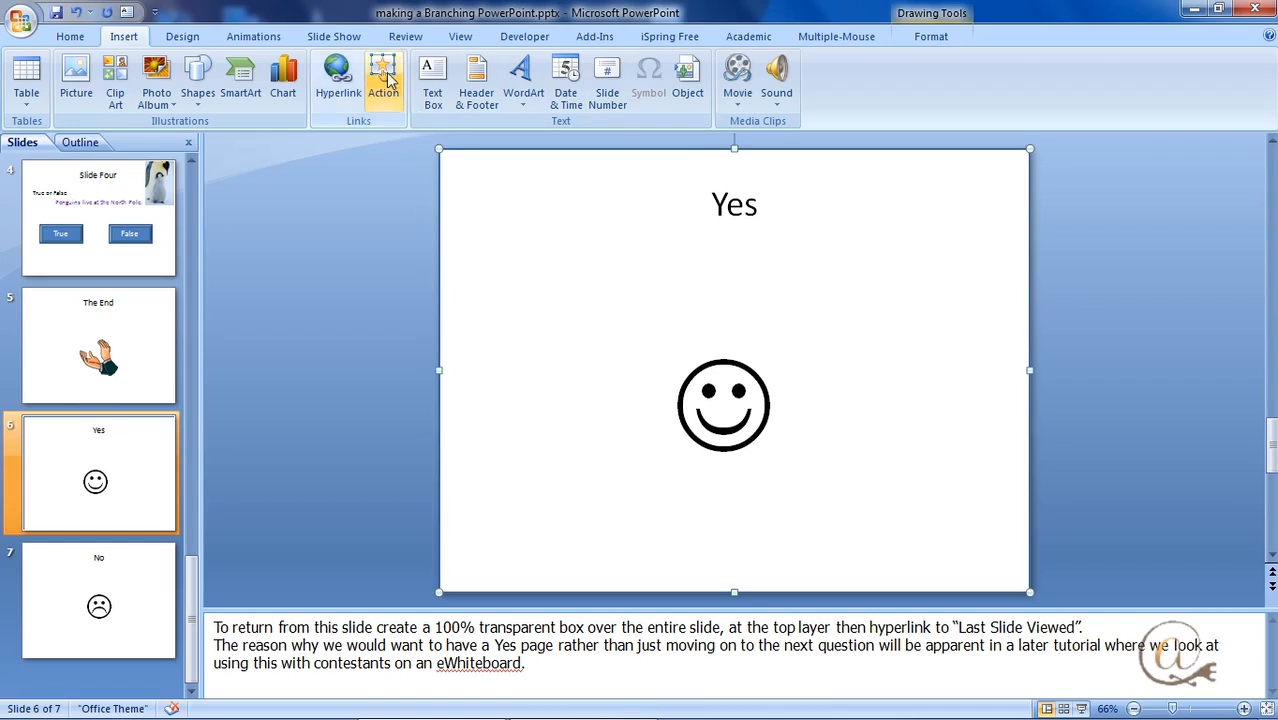
Set the transparent box's mouse-click action to Hyperlink to: Last Slide Viewed
{"action": "left_click", "coordinate": [382, 76]}
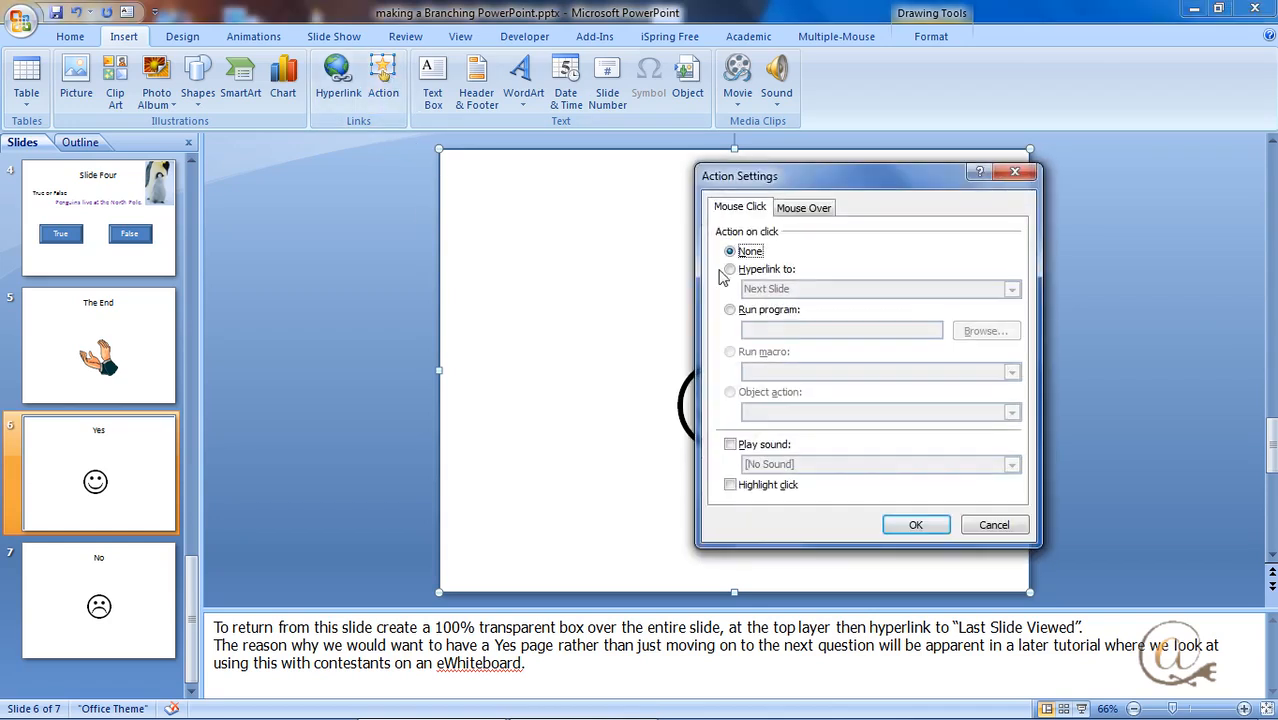
{"action": "left_click", "coordinate": [730, 268]}
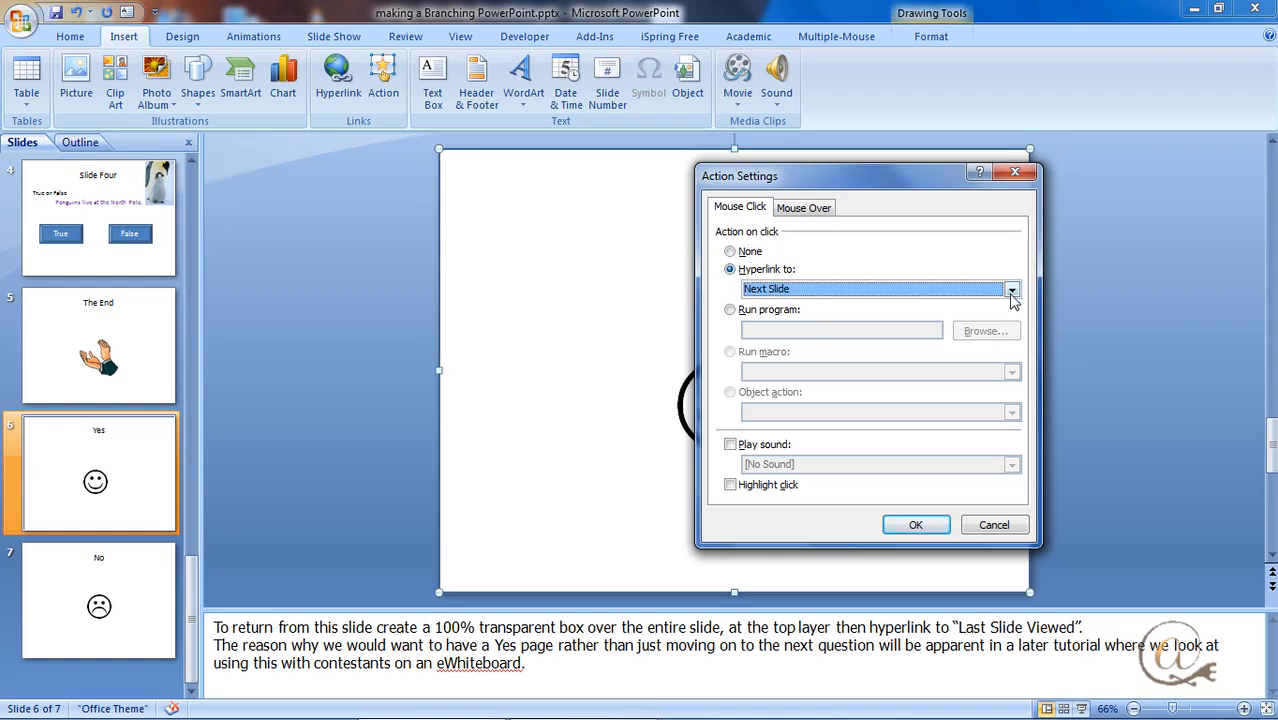
{"action": "left_click", "coordinate": [1012, 288]}
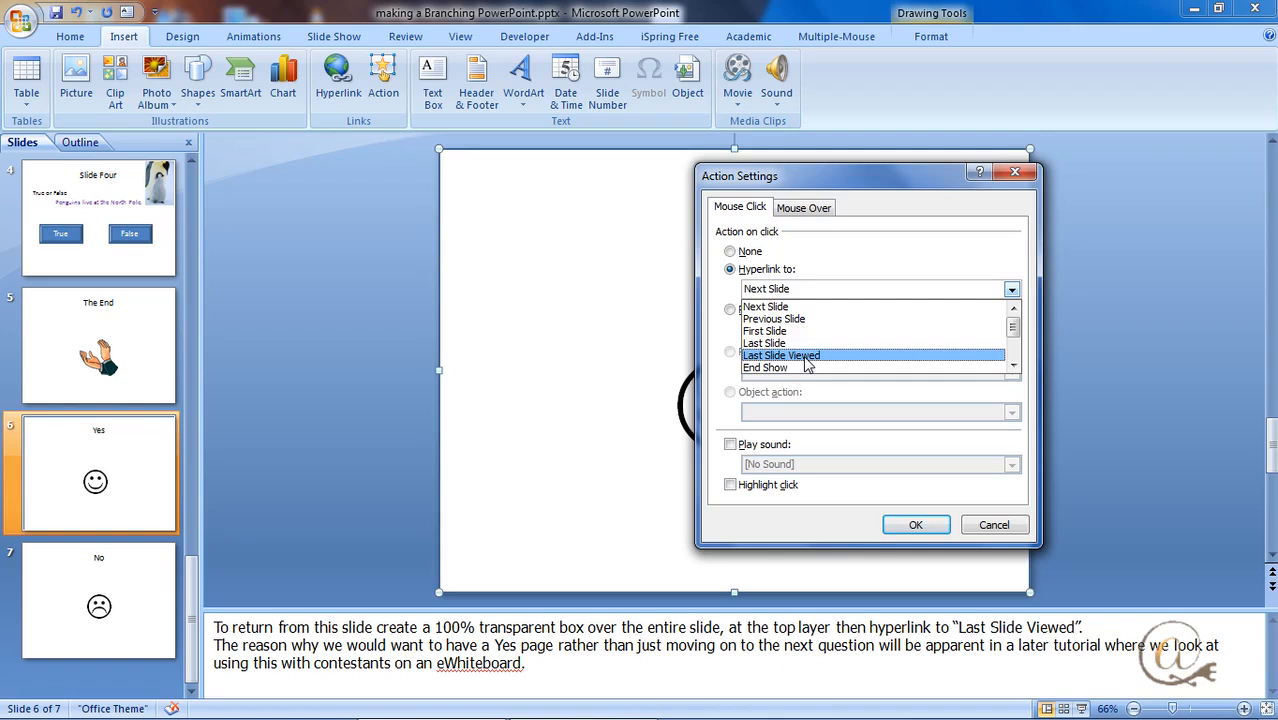
{"action": "left_click", "coordinate": [916, 524]}
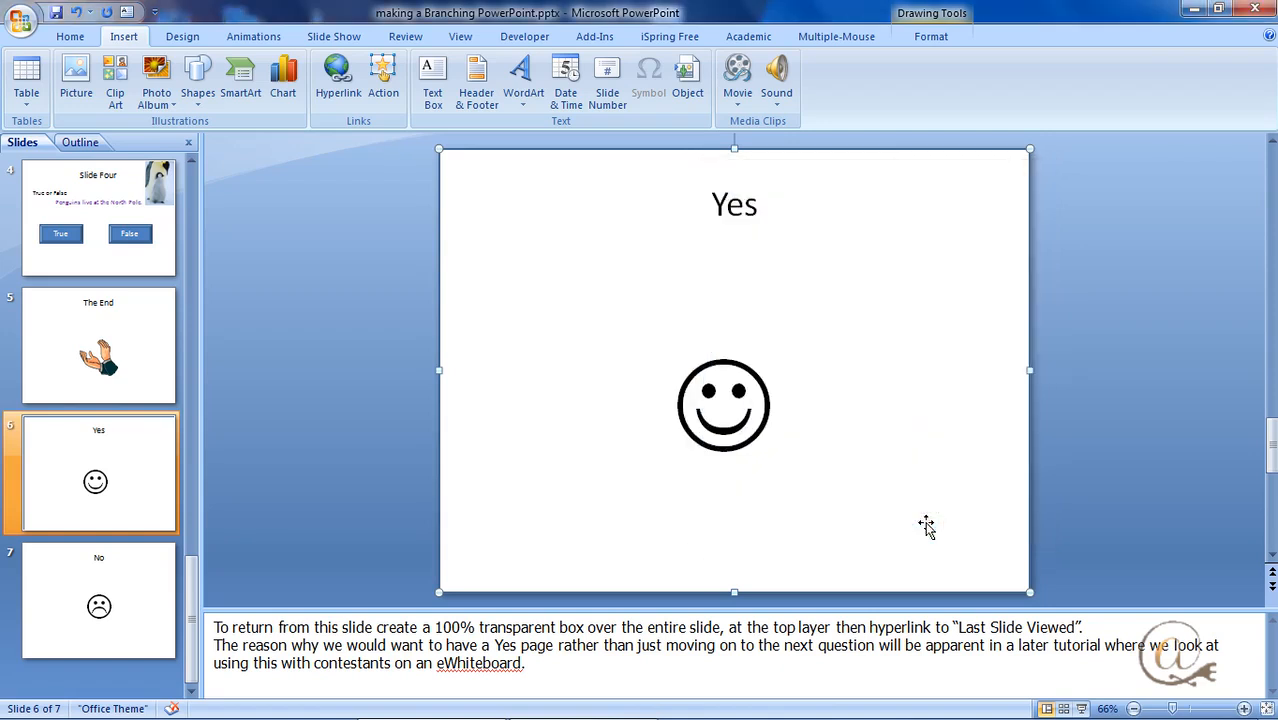
{"action": "mouse_move", "coordinate": [952, 512]}
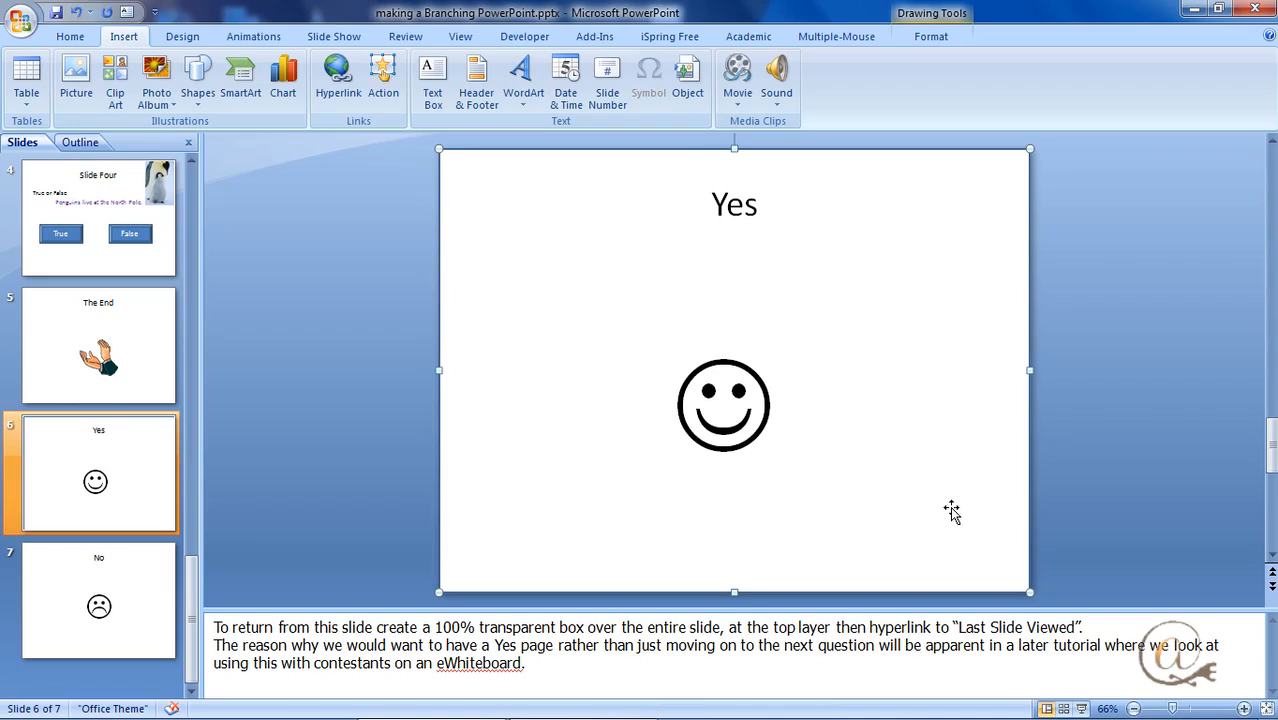
{"action": "mouse_move", "coordinate": [944, 526]}
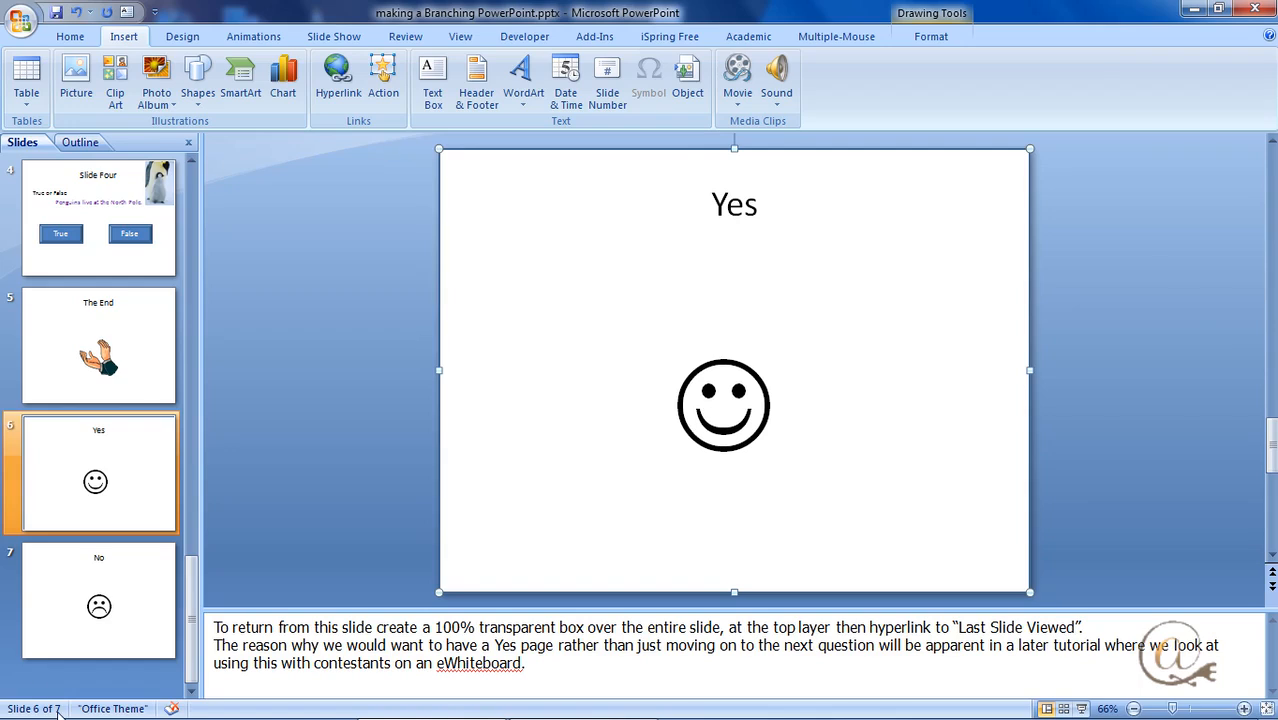
Place a full-slide box over the No slide with its content showing through
{"action": "left_click", "coordinate": [98, 600]}
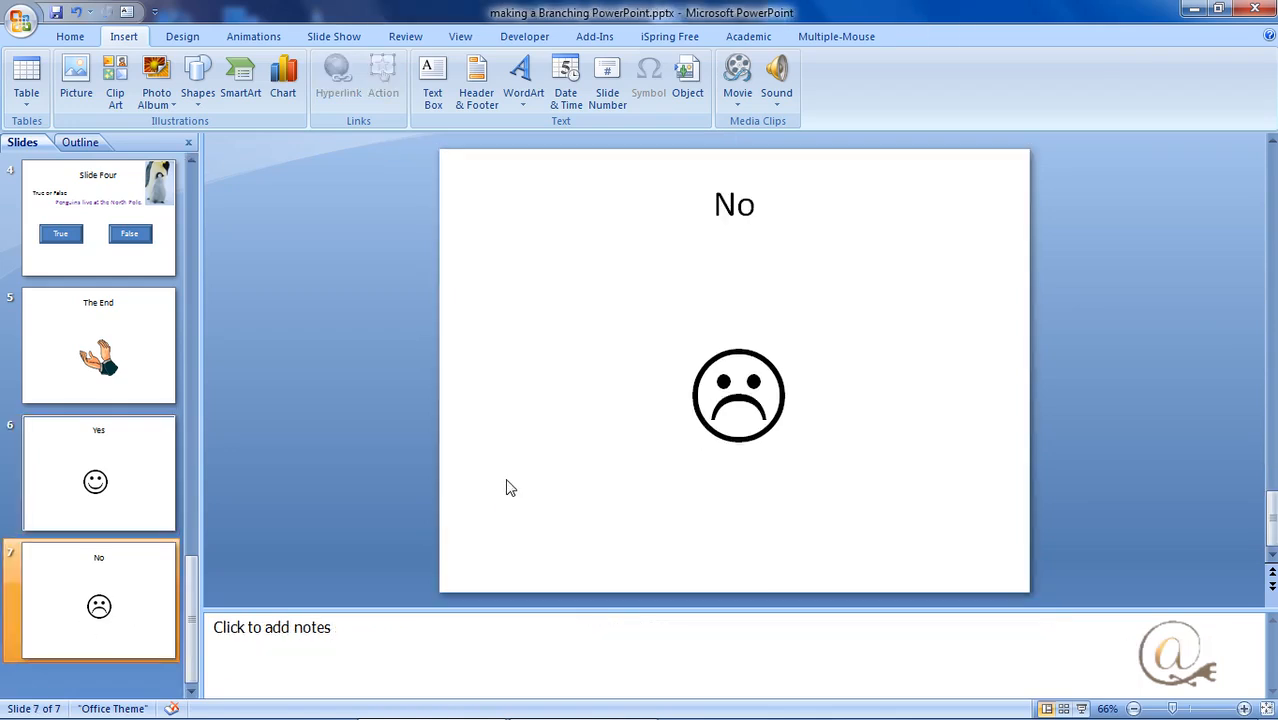
{"action": "left_click", "coordinate": [508, 486]}
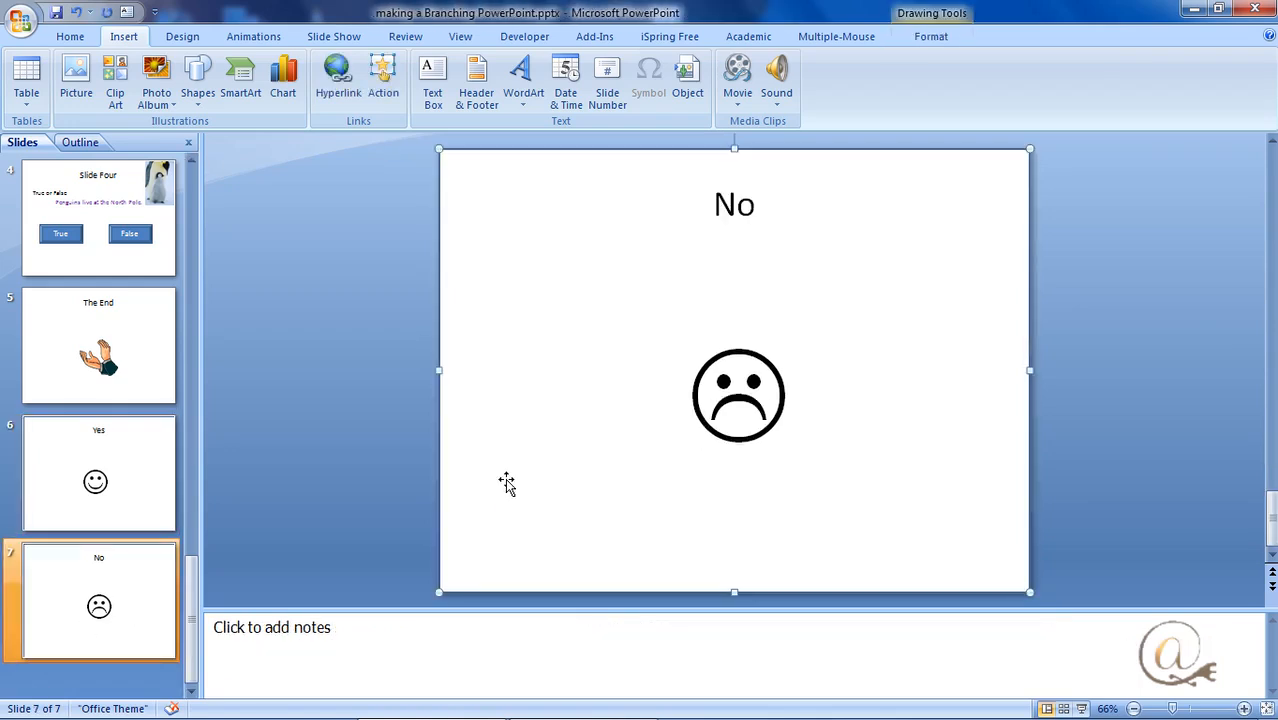
{"action": "mouse_move", "coordinate": [624, 488]}
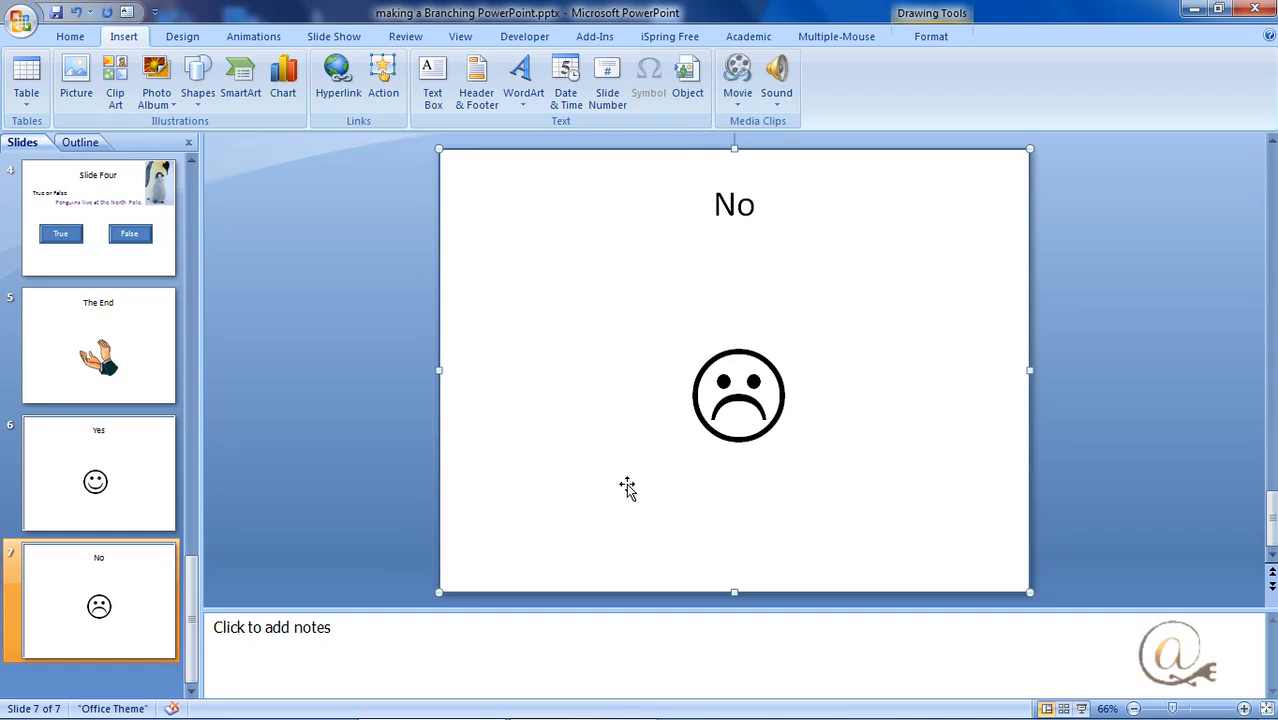
{"action": "mouse_move", "coordinate": [636, 476]}
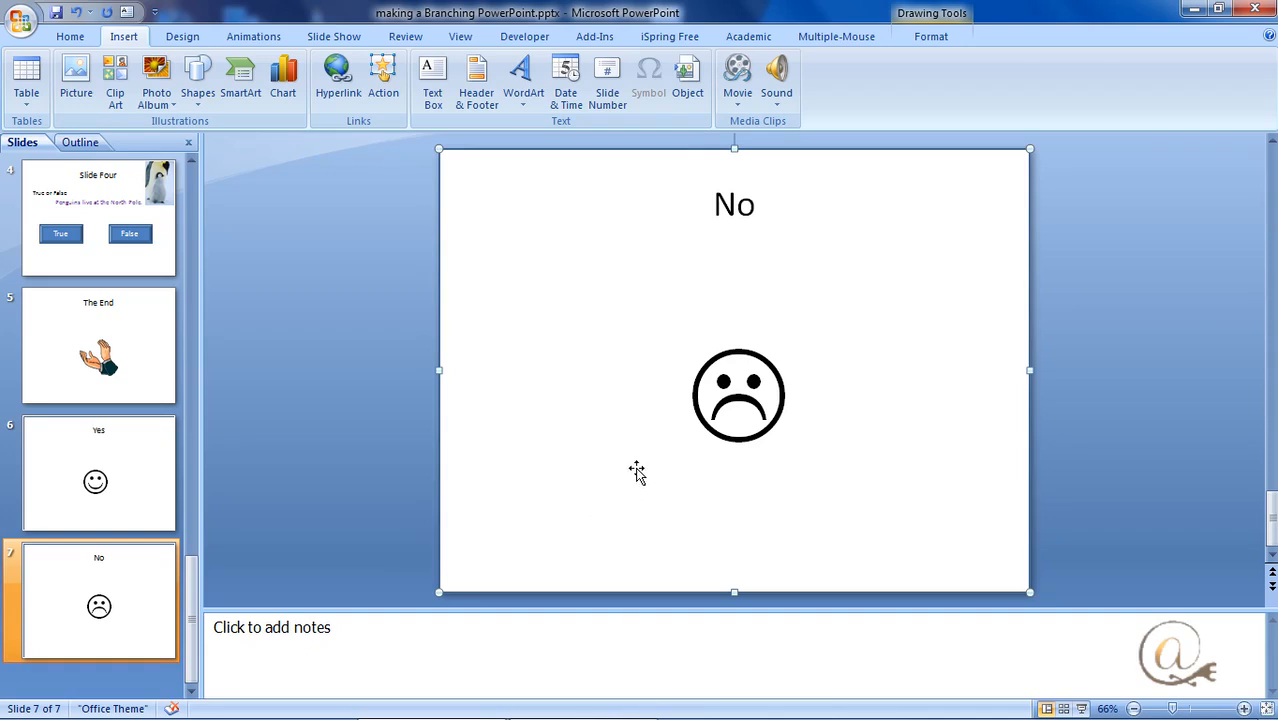
{"action": "mouse_move", "coordinate": [708, 304]}
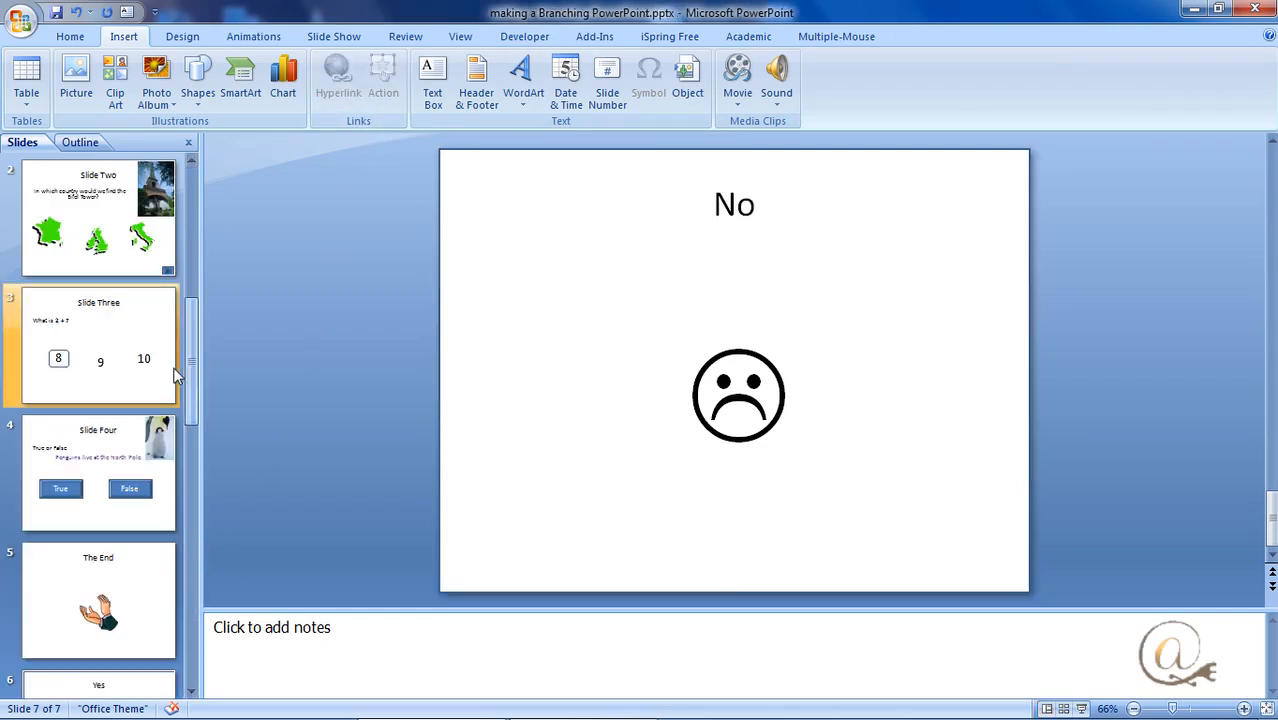
Show Slide Three with the 2 + 7 question and answers 8, 9 and 10
{"action": "left_click", "coordinate": [98, 216]}
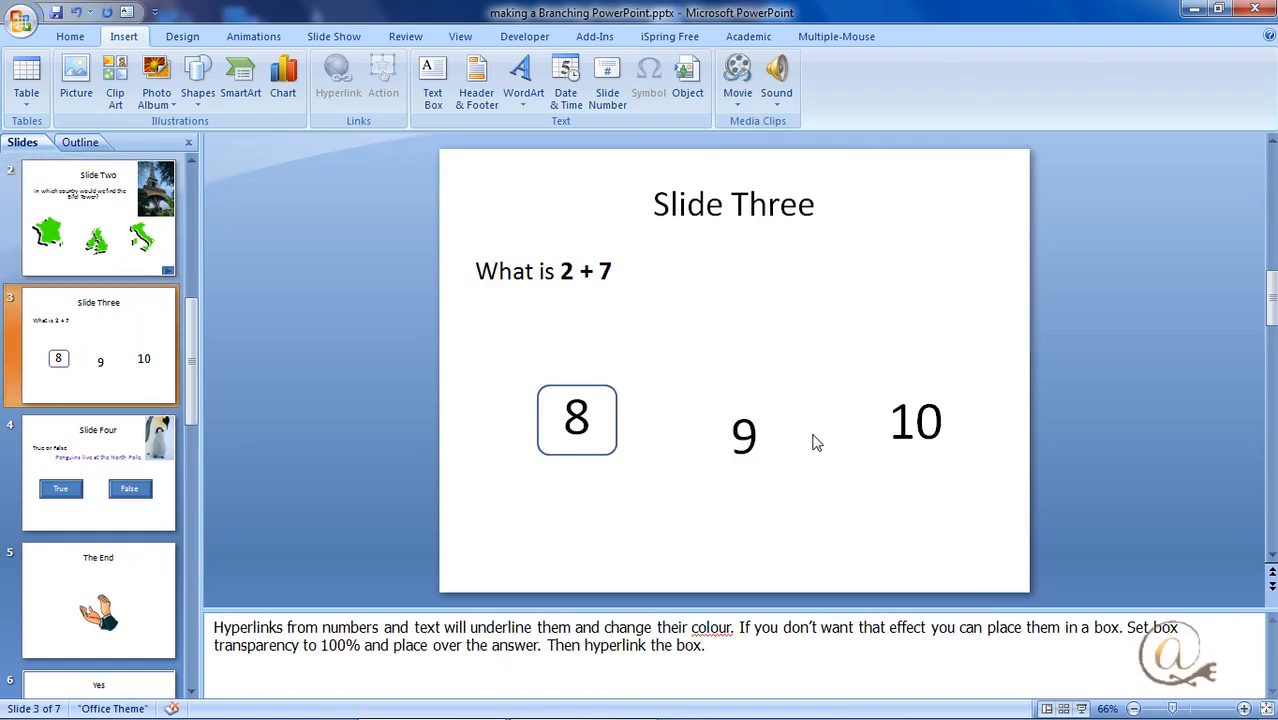
{"action": "mouse_move", "coordinate": [652, 464]}
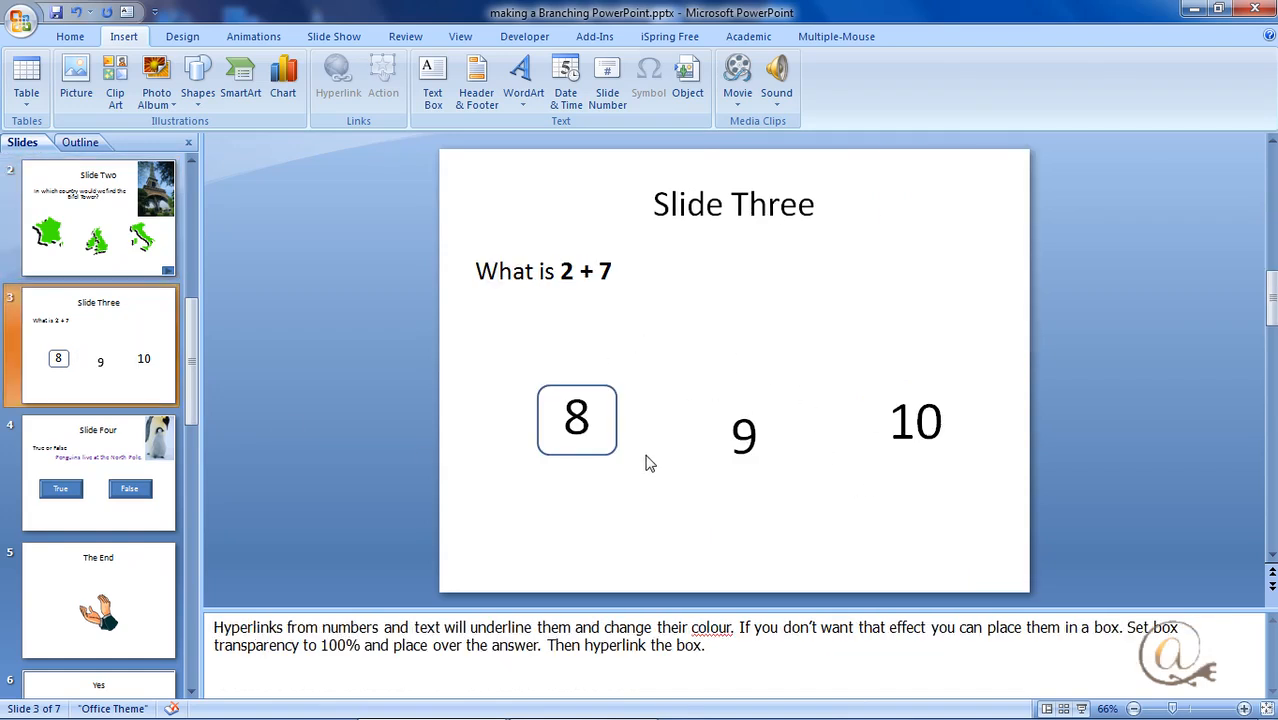
{"action": "mouse_move", "coordinate": [656, 464]}
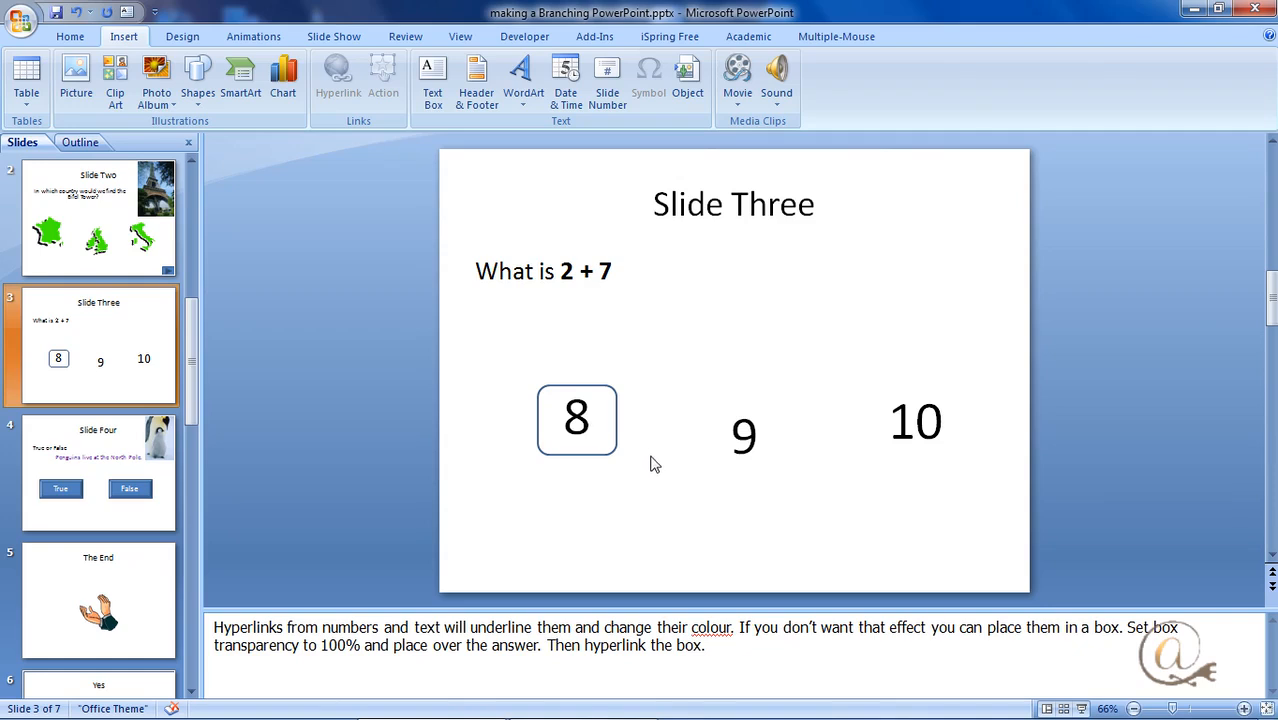
{"action": "mouse_move", "coordinate": [668, 484]}
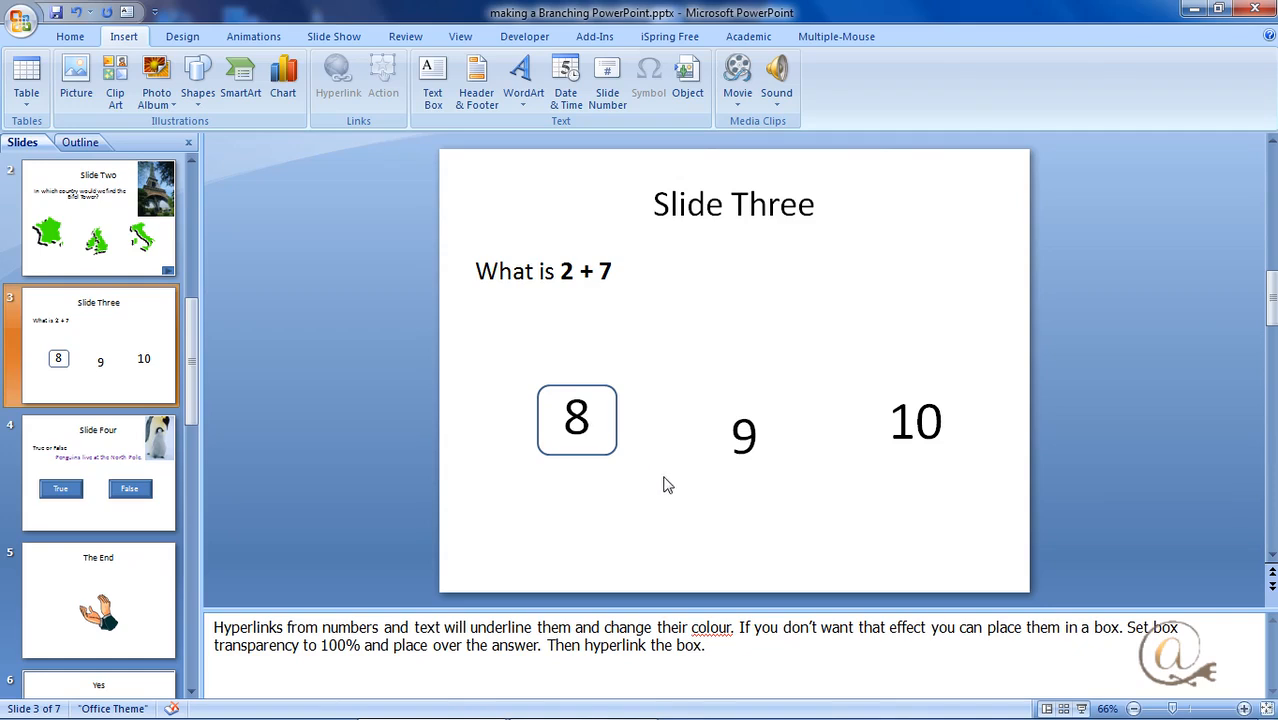
{"action": "mouse_move", "coordinate": [712, 408]}
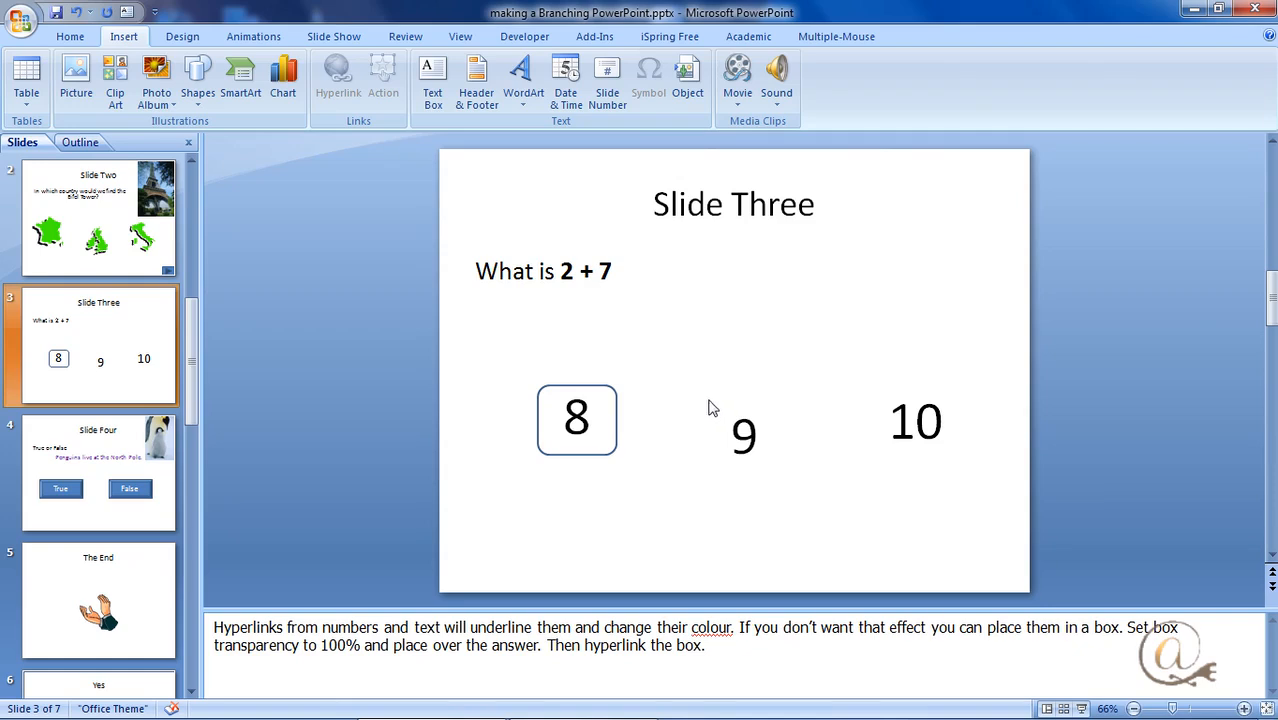
Show Slide Two and select its existing next-slide arrow button
{"action": "left_click", "coordinate": [98, 216]}
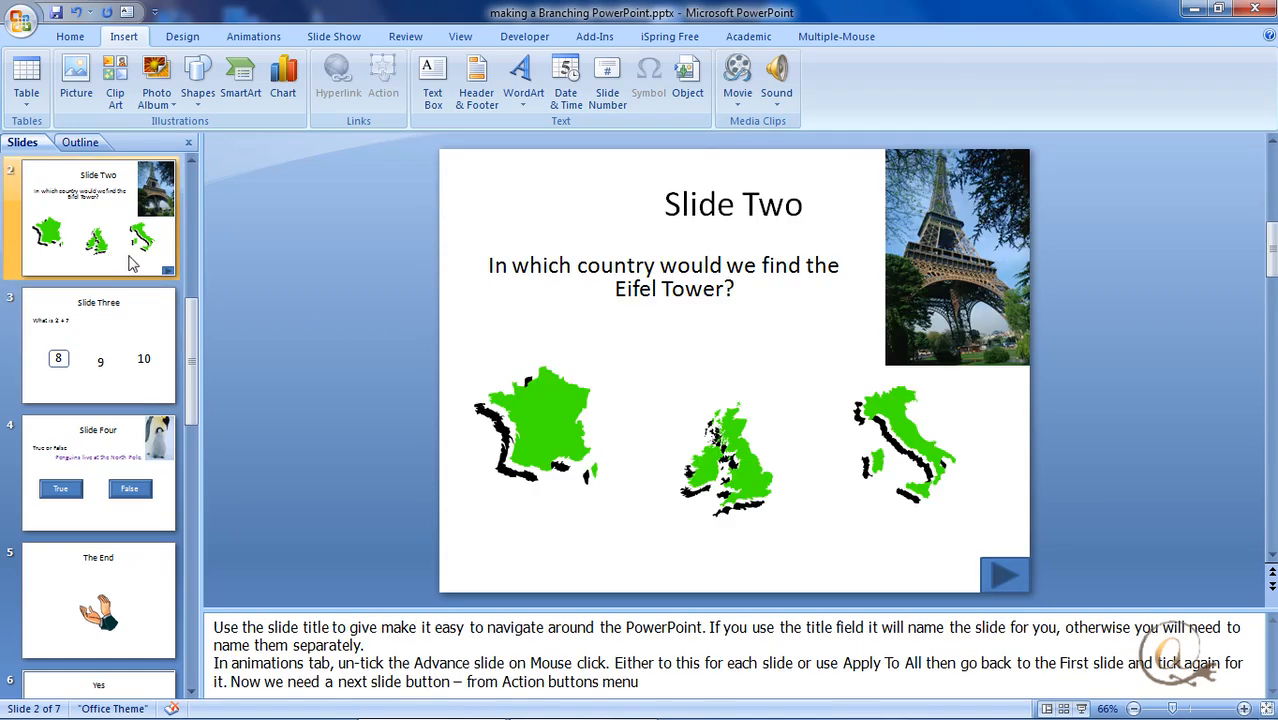
{"action": "mouse_move", "coordinate": [620, 378]}
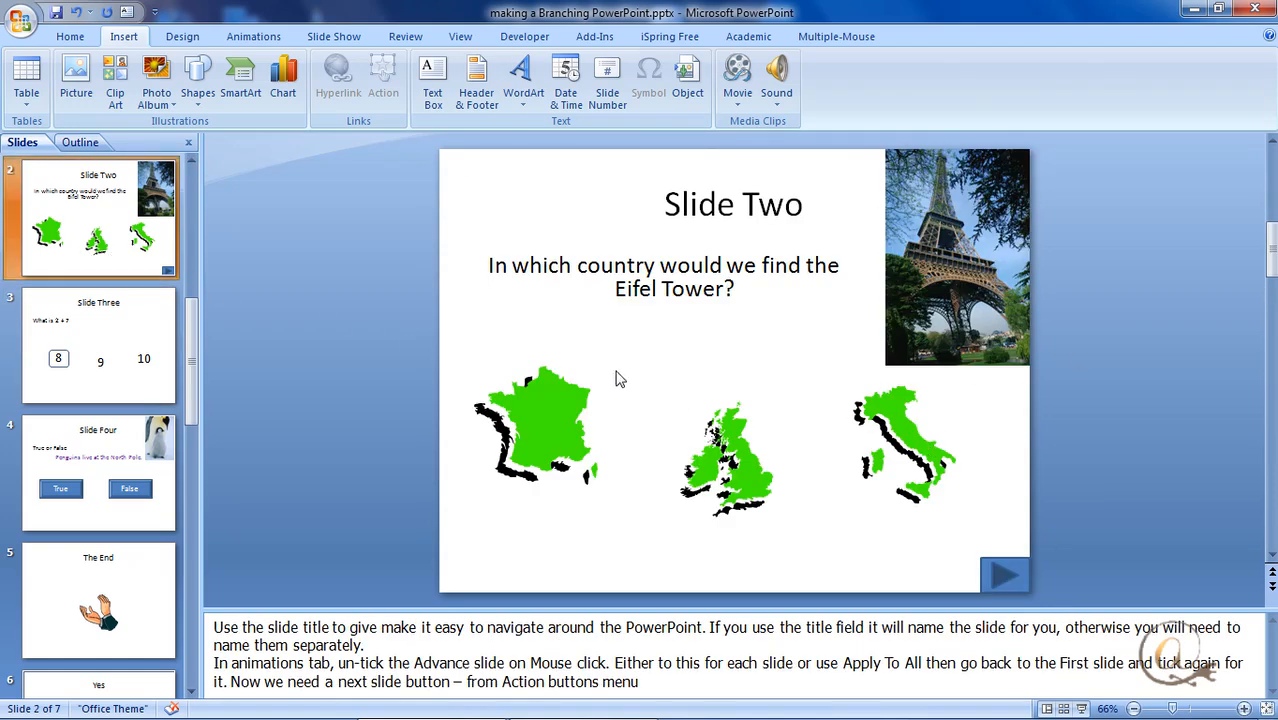
{"action": "mouse_move", "coordinate": [612, 374]}
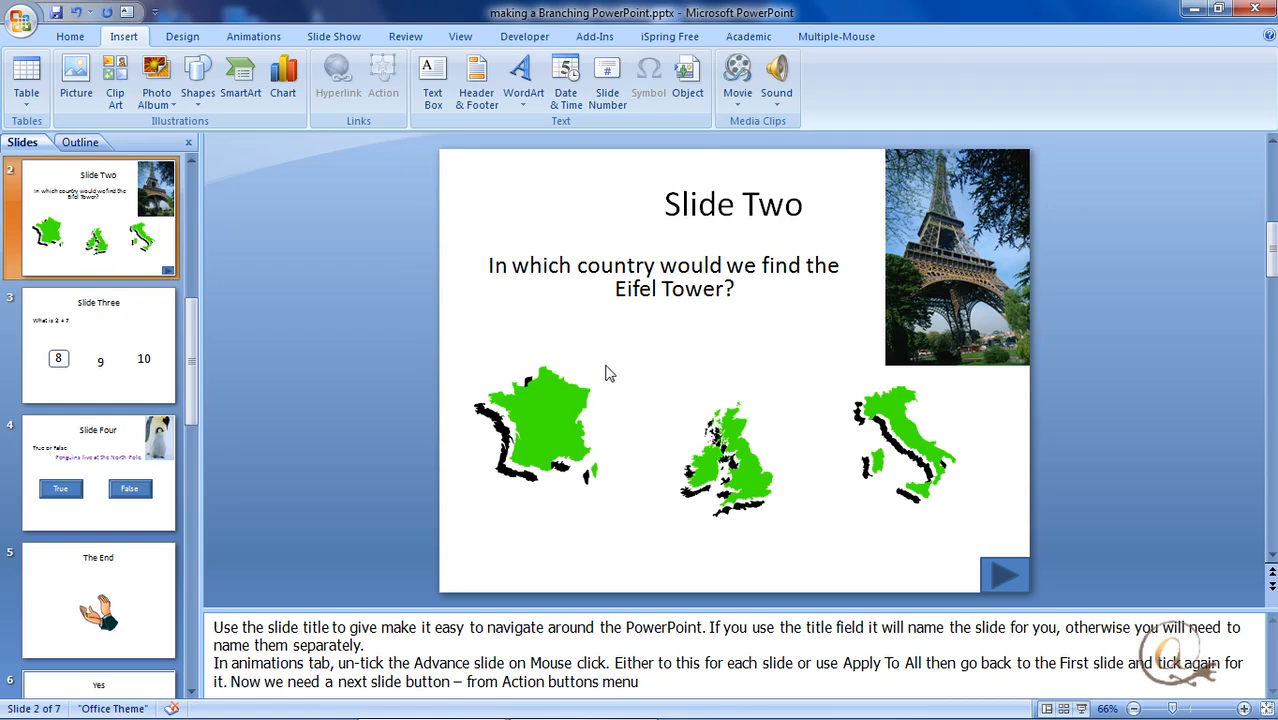
{"action": "mouse_move", "coordinate": [536, 482]}
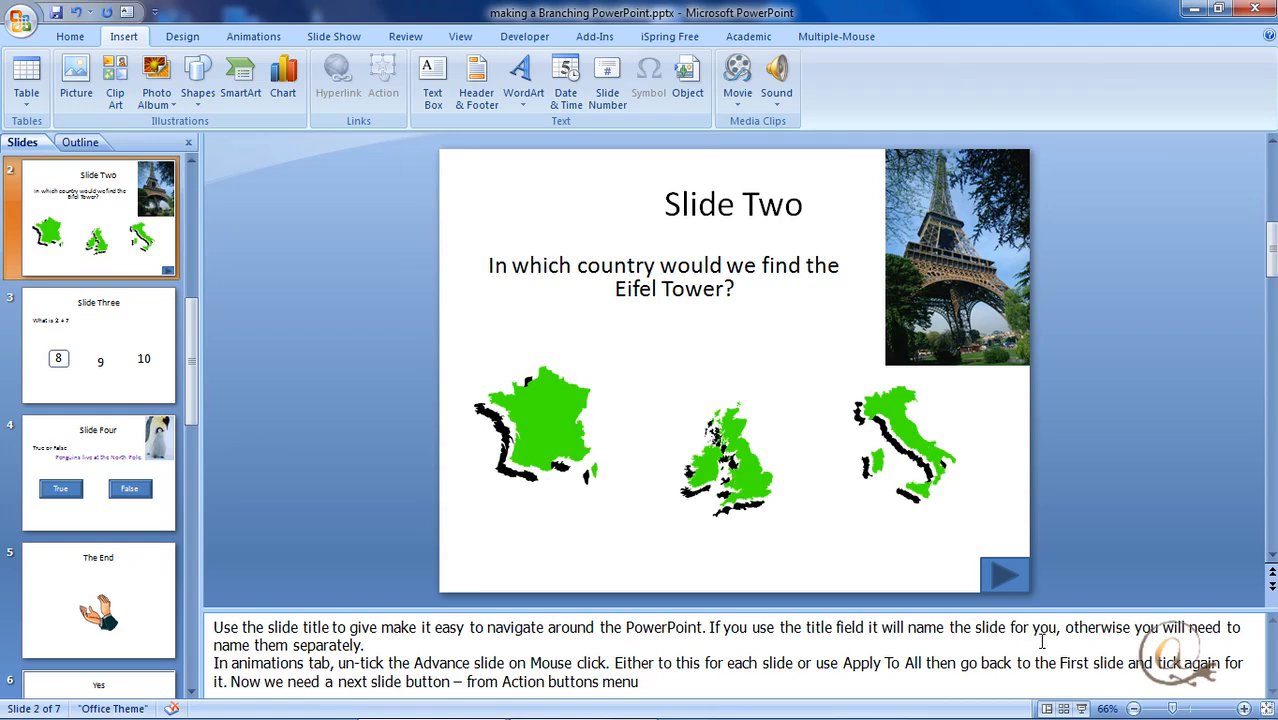
{"action": "left_click", "coordinate": [1004, 576]}
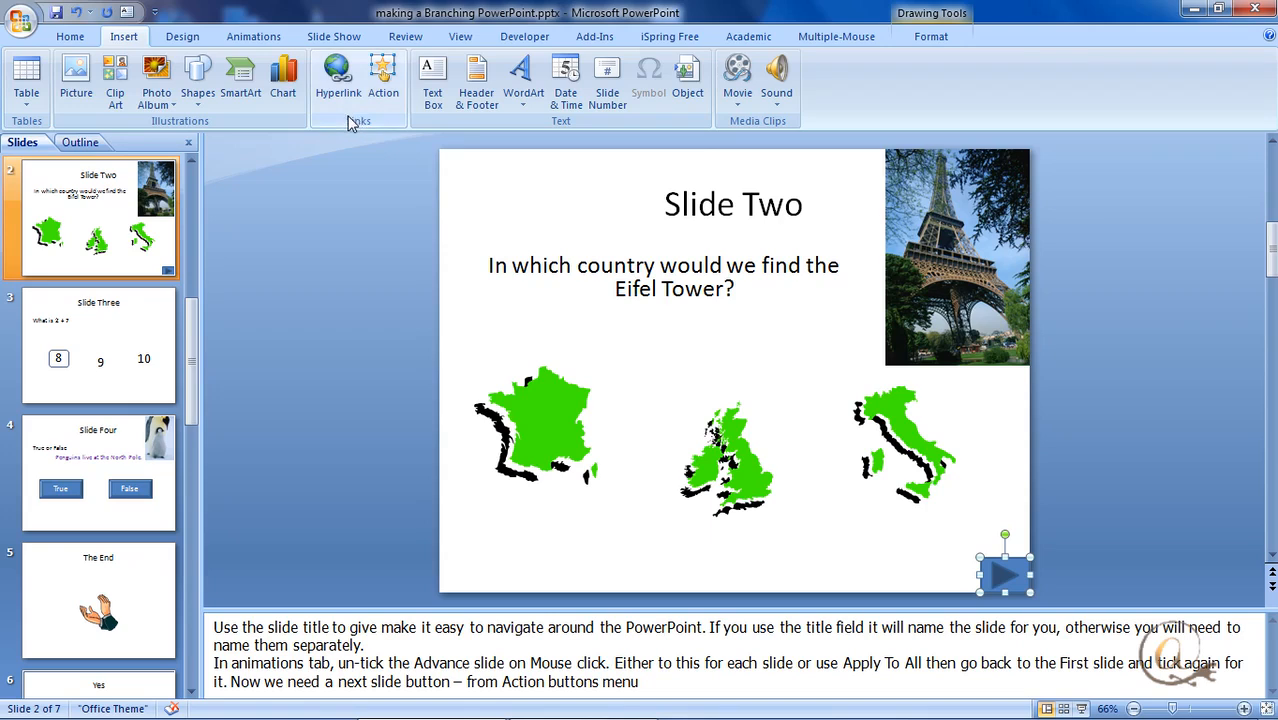
Add a Forward/Next action button at the bottom of Slide Two, hyperlinked to Next Slide
{"action": "left_click", "coordinate": [196, 76]}
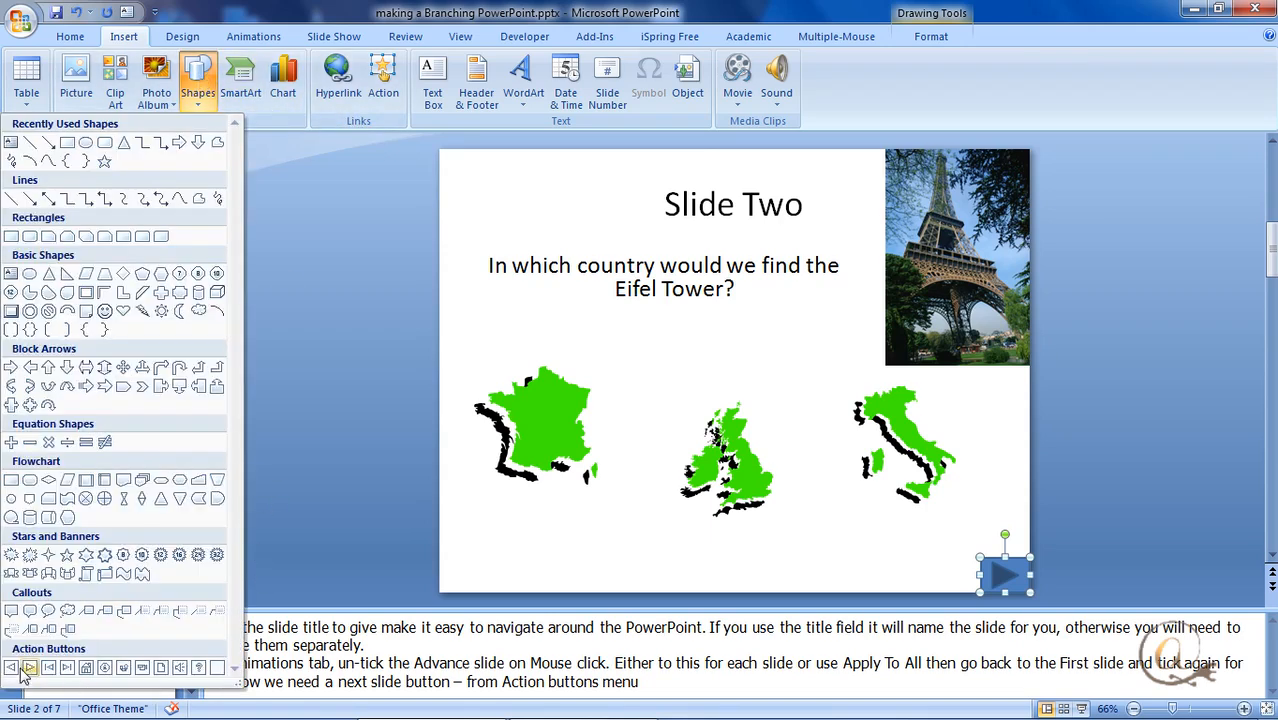
{"action": "mouse_move", "coordinate": [32, 668]}
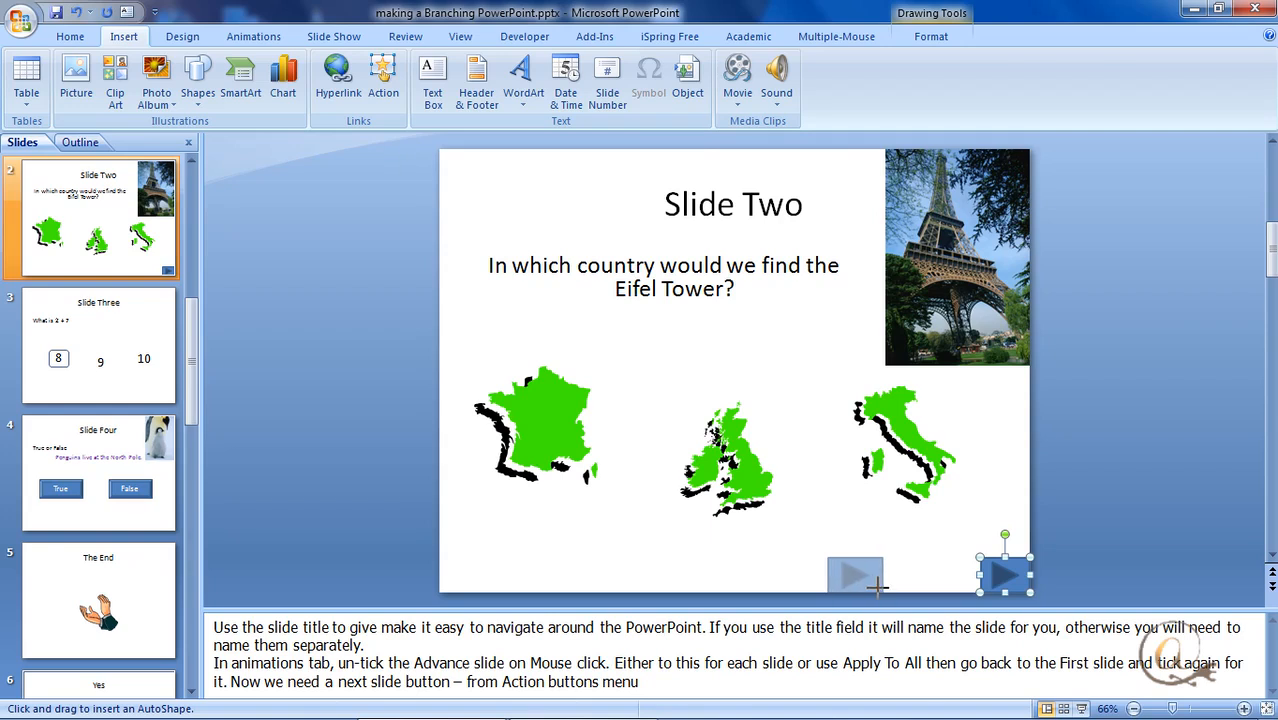
{"action": "left_click", "coordinate": [856, 576]}
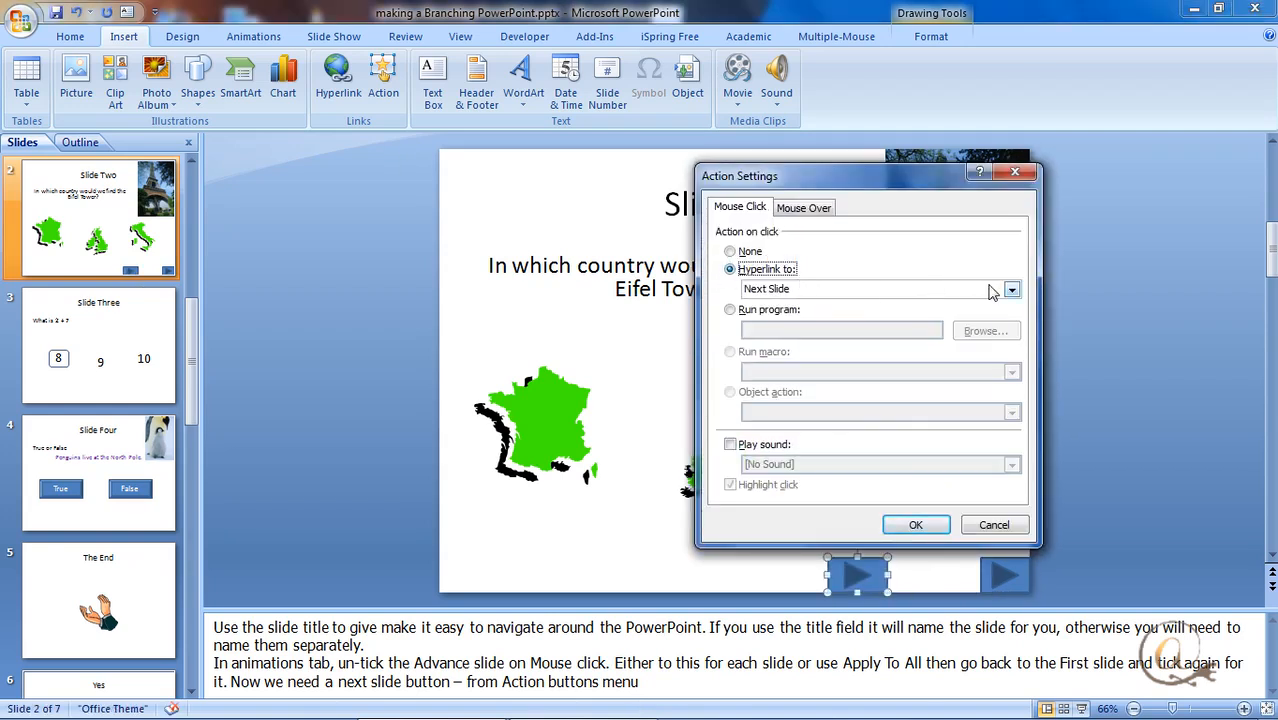
{"action": "left_click", "coordinate": [1012, 288]}
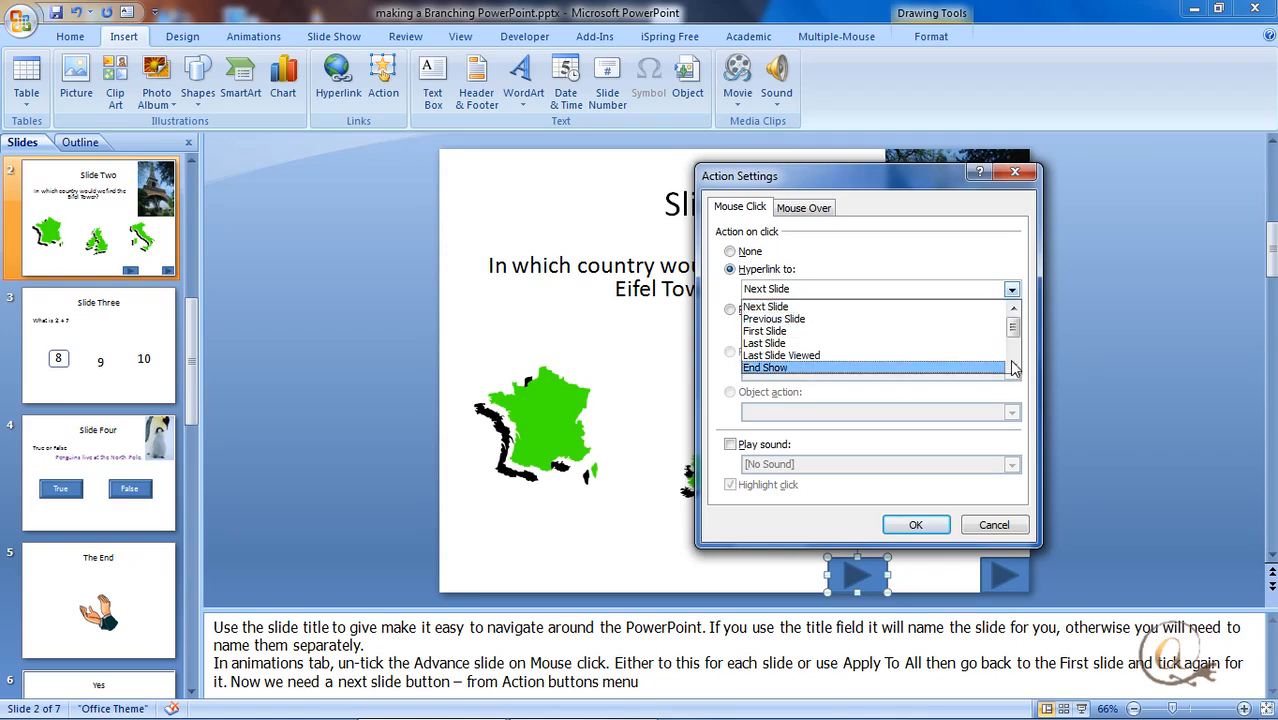
{"action": "mouse_move", "coordinate": [1024, 324]}
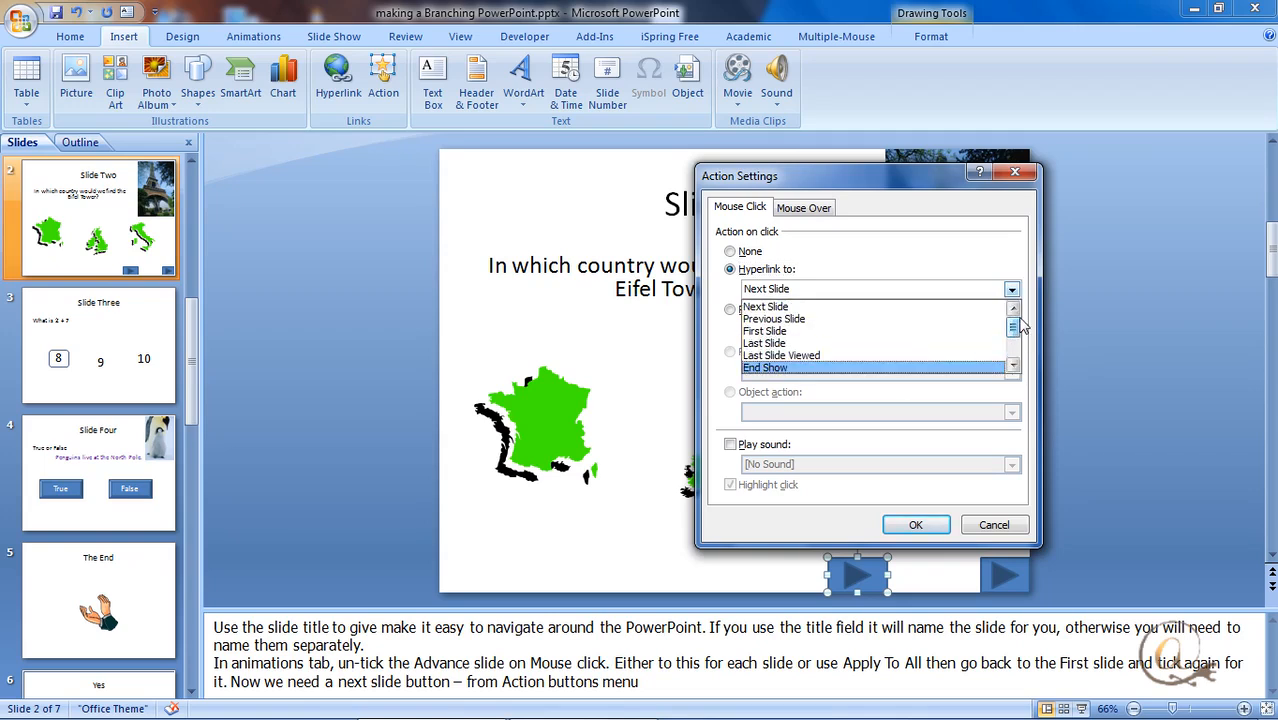
{"action": "left_click", "coordinate": [768, 306]}
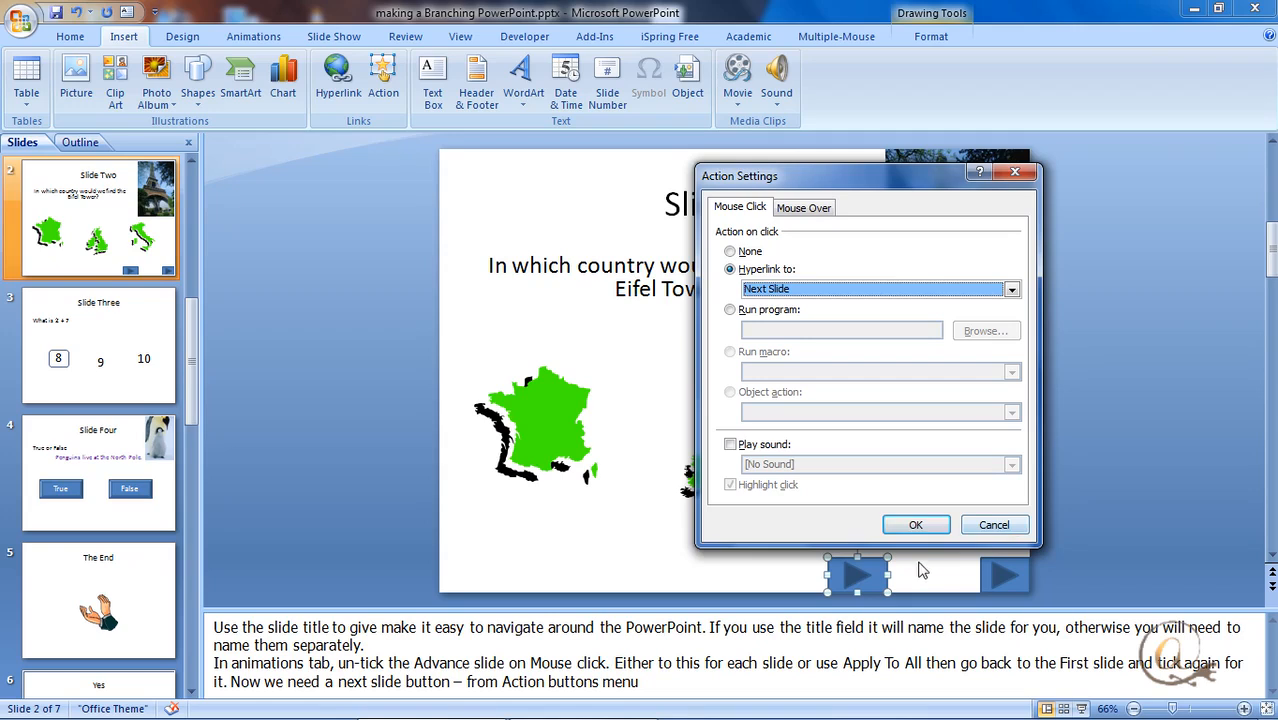
{"action": "left_click", "coordinate": [916, 524]}
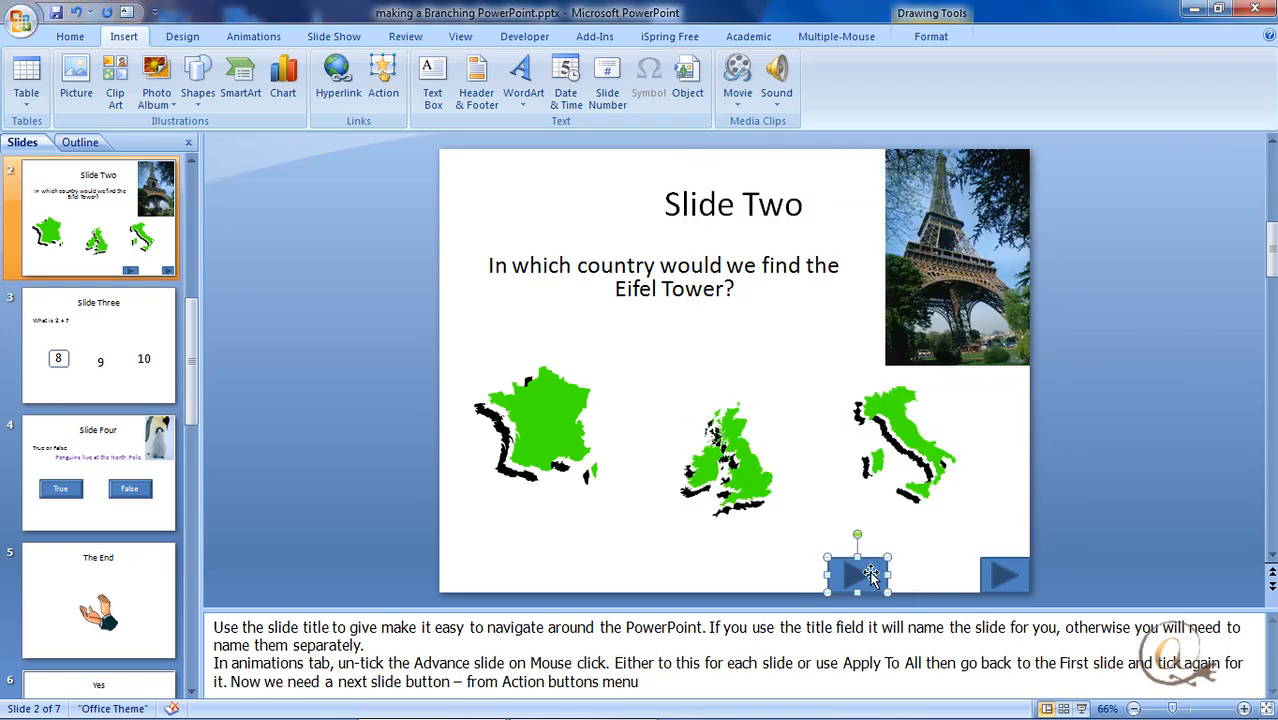
Copy the new arrow button from Slide Two and paste it onto Slide Three
{"action": "right_click", "coordinate": [858, 572]}
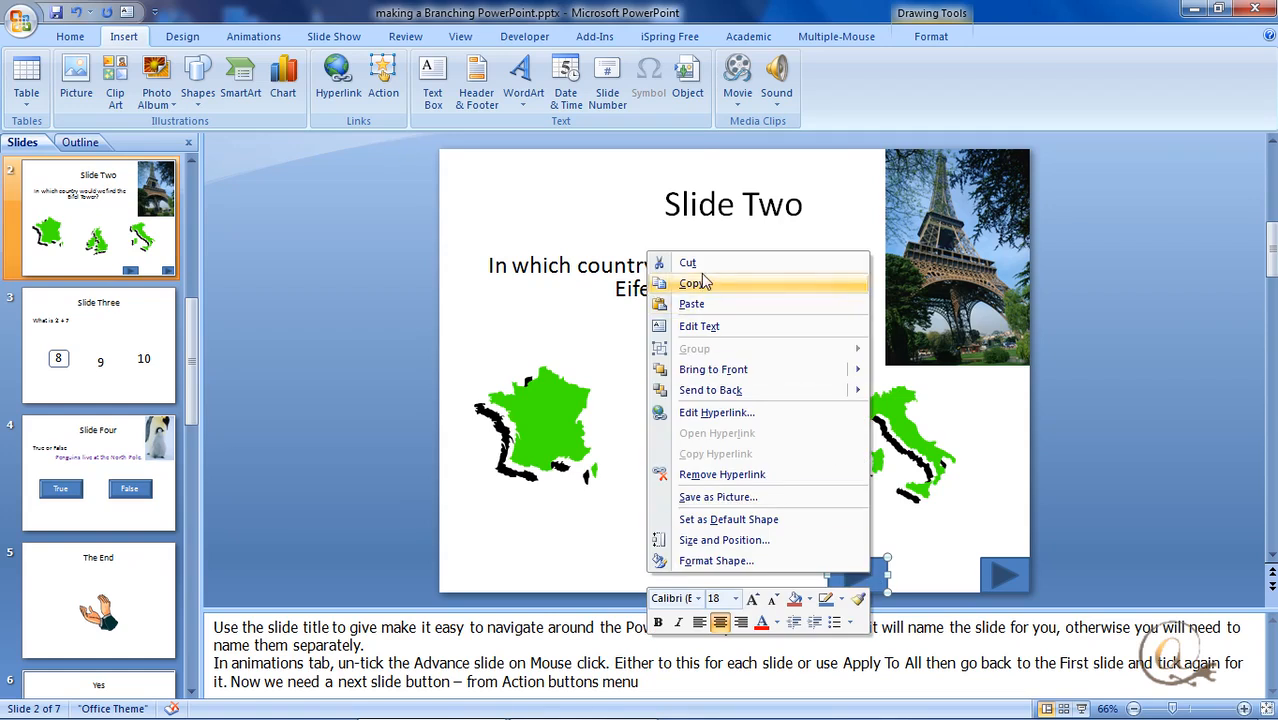
{"action": "left_click", "coordinate": [98, 344]}
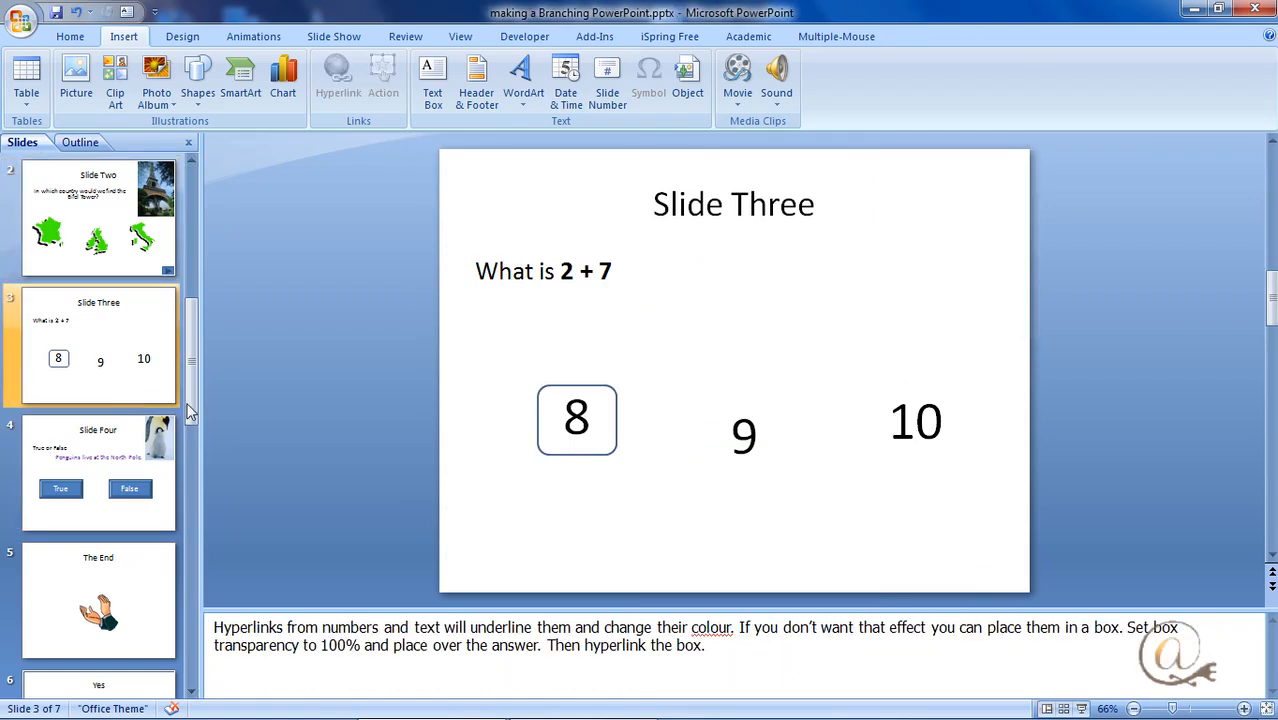
{"action": "right_click", "coordinate": [744, 432]}
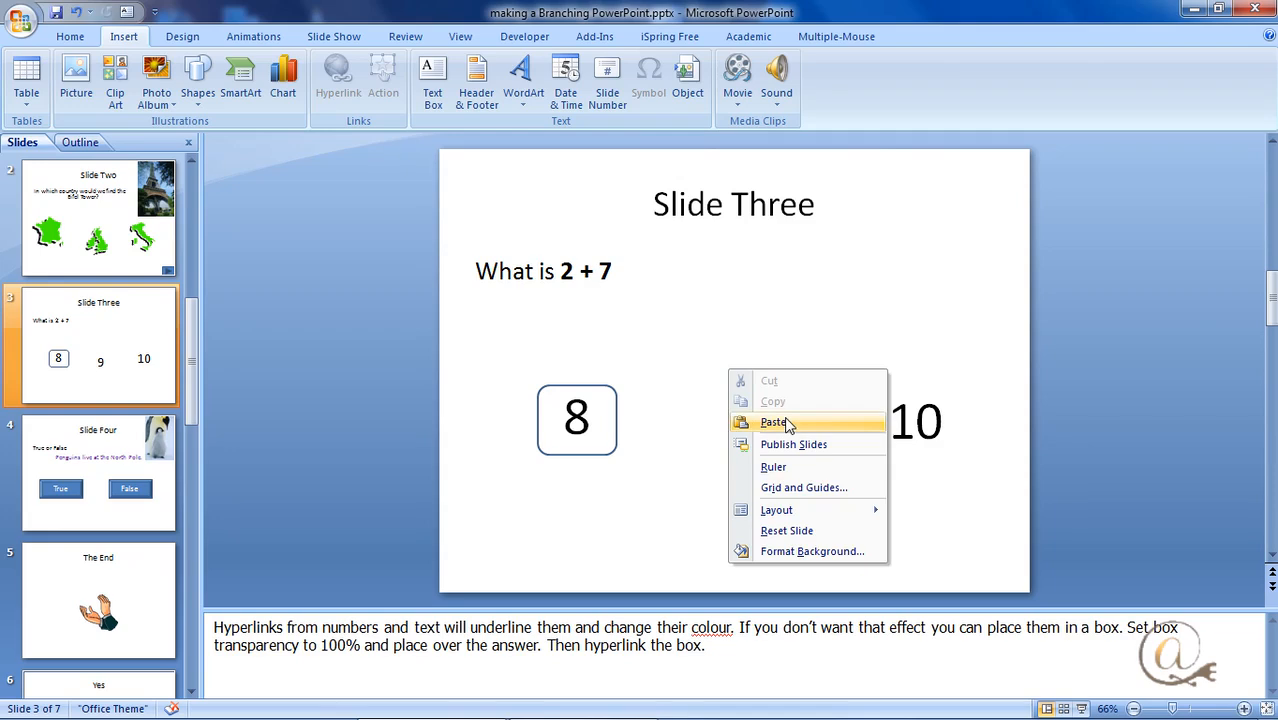
{"action": "left_click", "coordinate": [772, 422]}
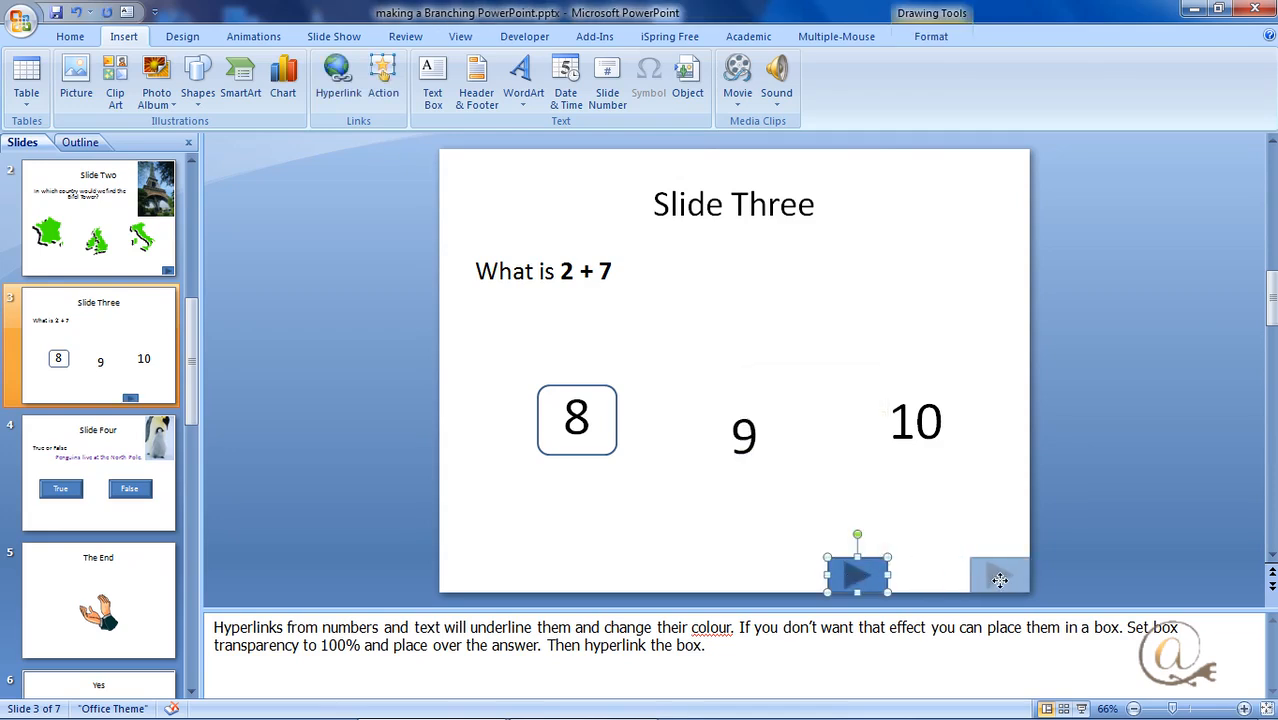
Move the pasted button to the bottom-right corner, then hyperlink the 9 text to the Yes slide
{"action": "left_click", "coordinate": [664, 266]}
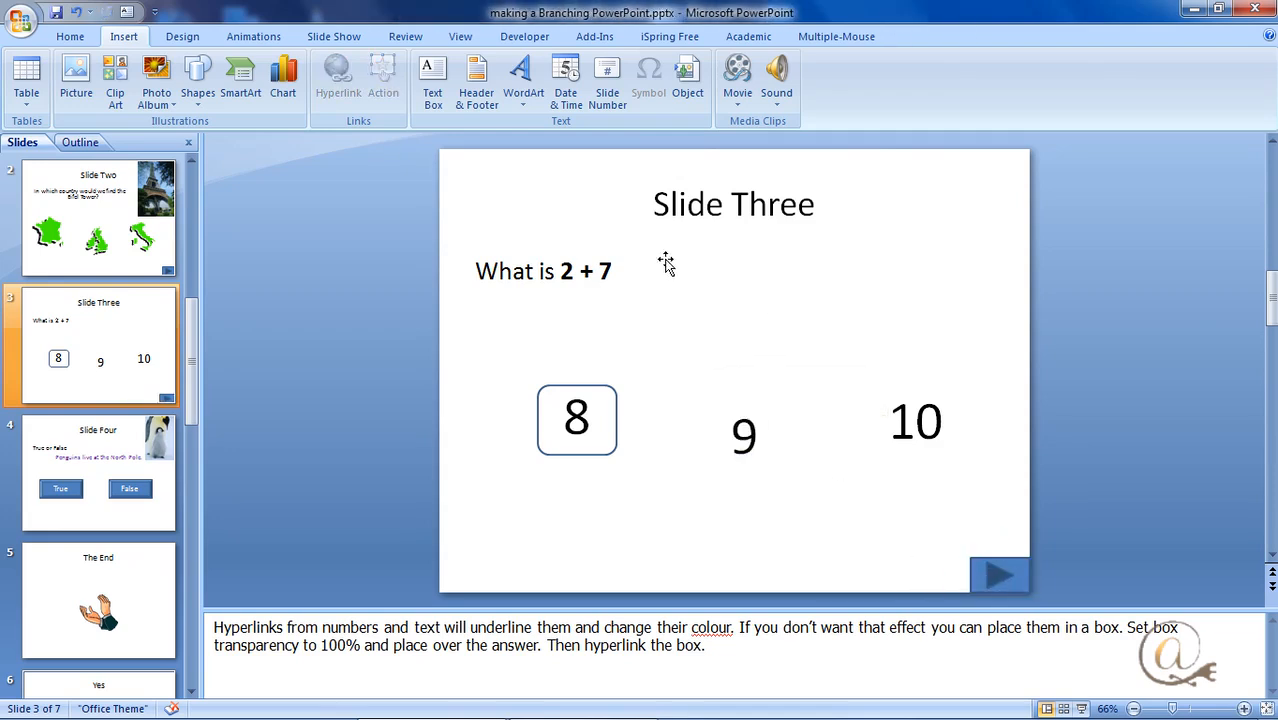
{"action": "mouse_move", "coordinate": [626, 316]}
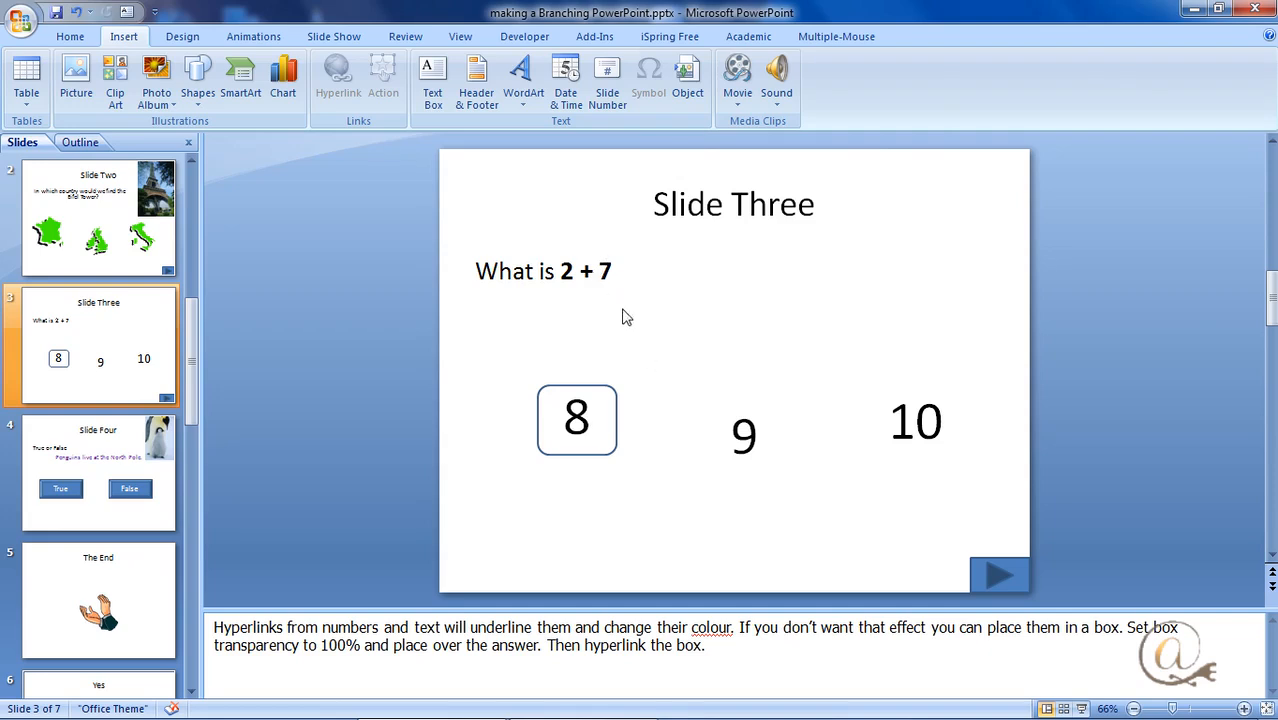
{"action": "mouse_move", "coordinate": [772, 444]}
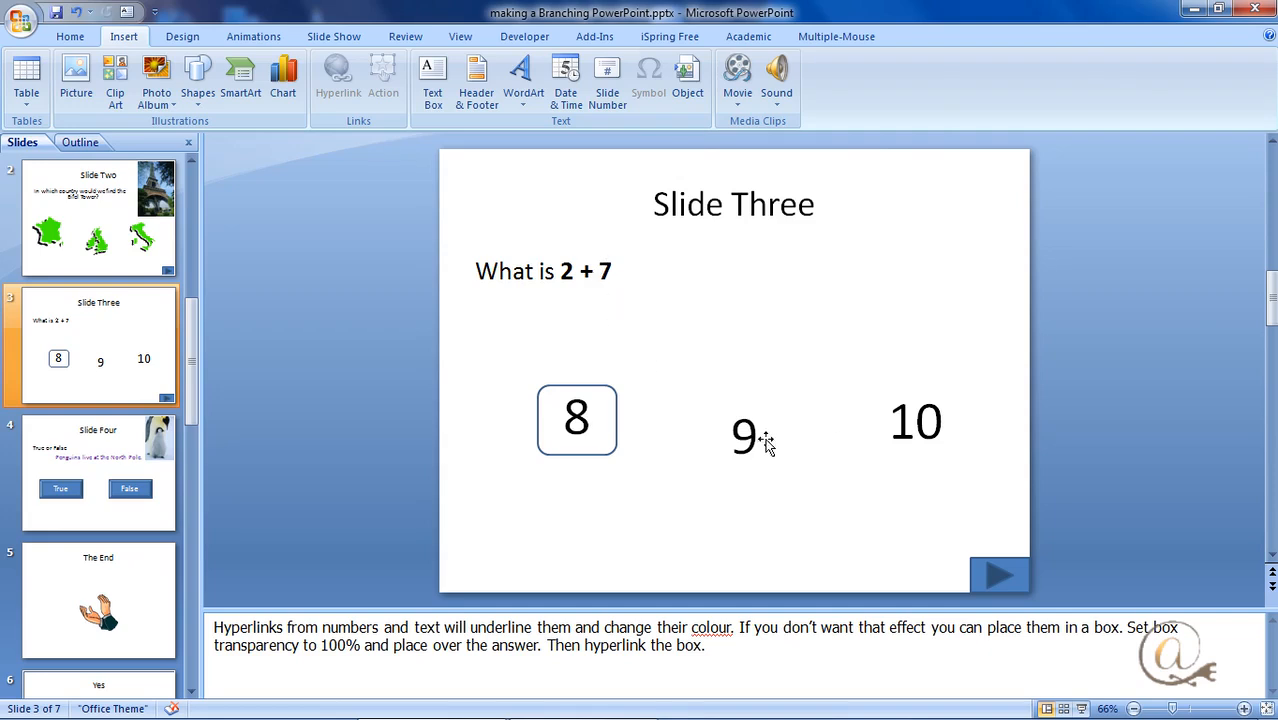
{"action": "left_click", "coordinate": [744, 436]}
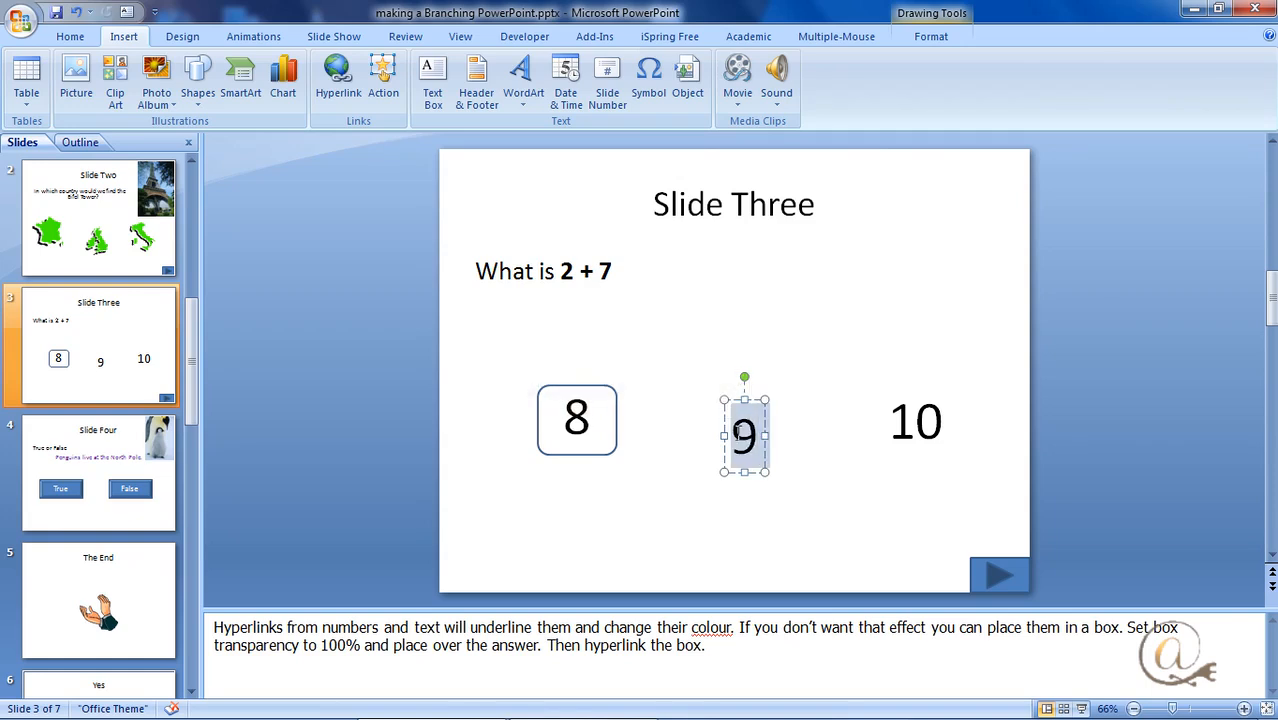
{"action": "left_click", "coordinate": [336, 72]}
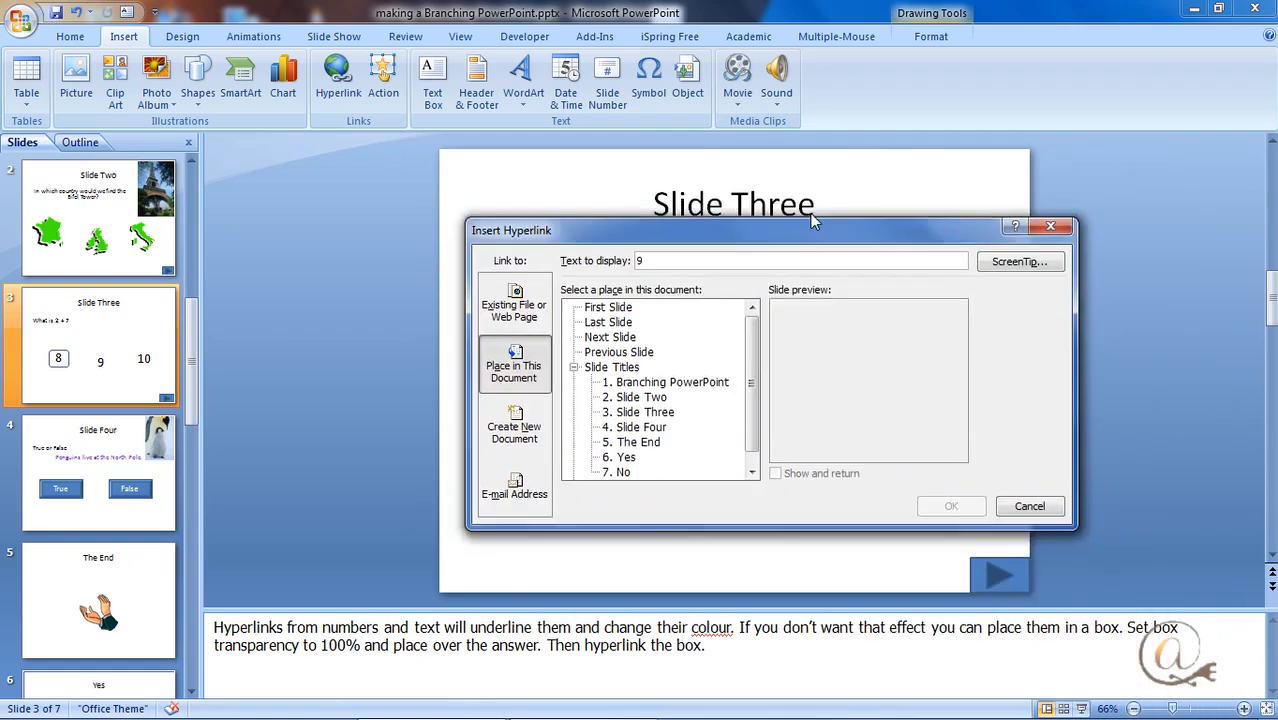
{"action": "left_click", "coordinate": [632, 442]}
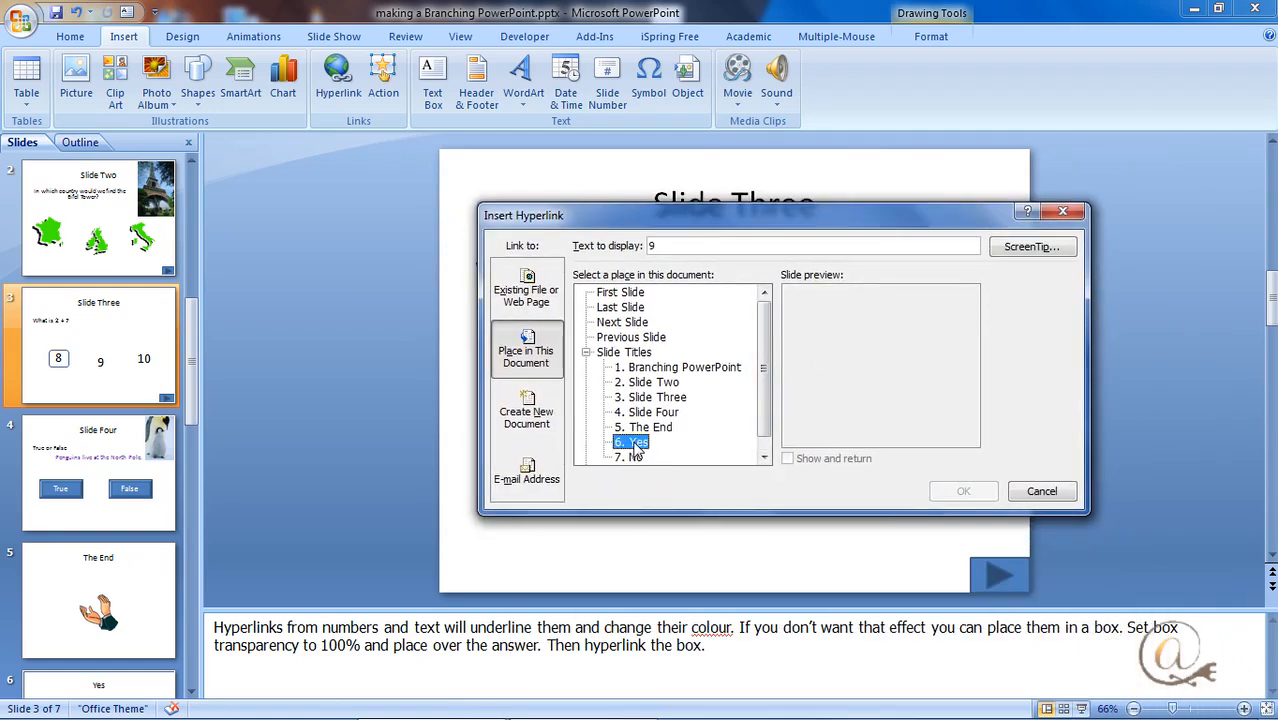
{"action": "left_click", "coordinate": [964, 492]}
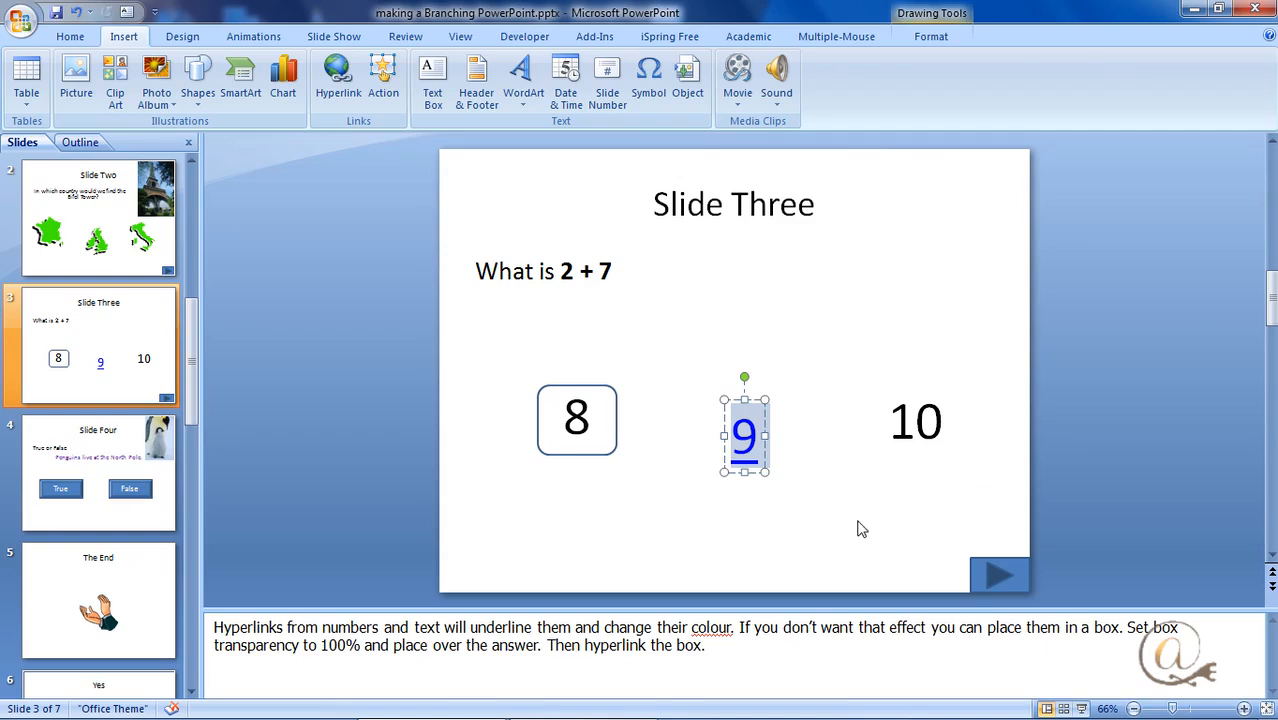
{"action": "left_click", "coordinate": [862, 528]}
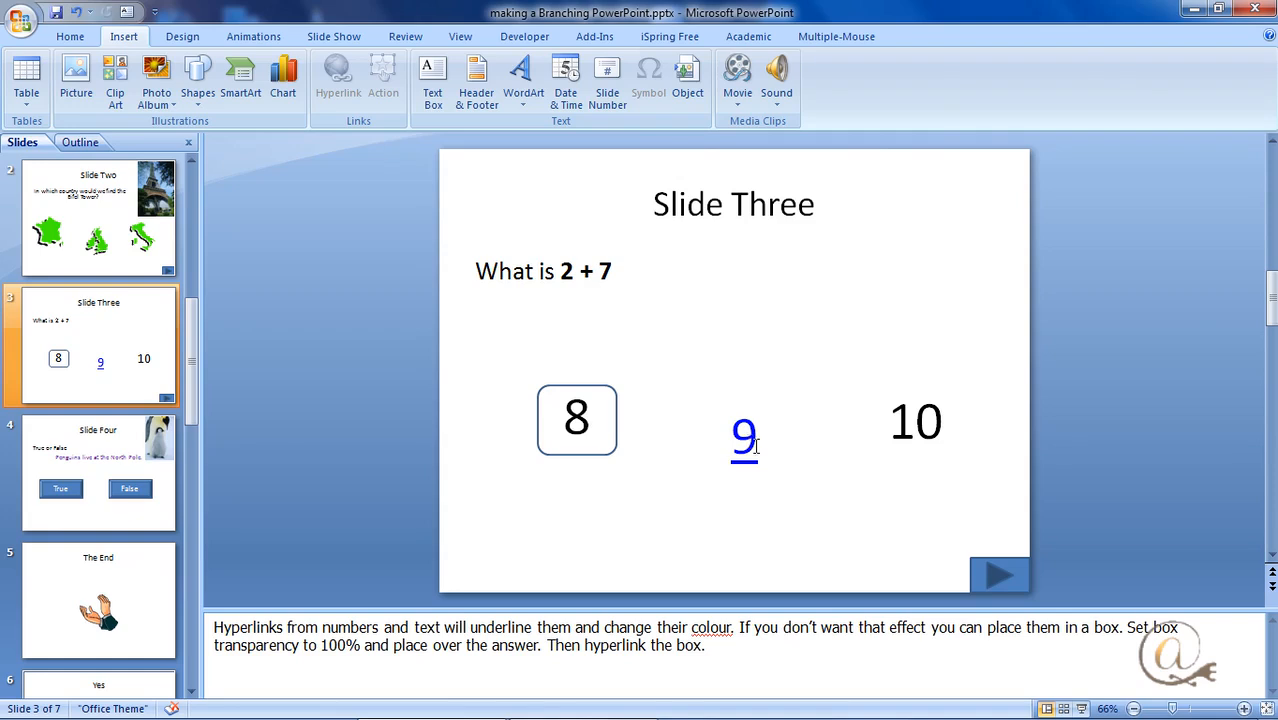
{"action": "mouse_move", "coordinate": [700, 524]}
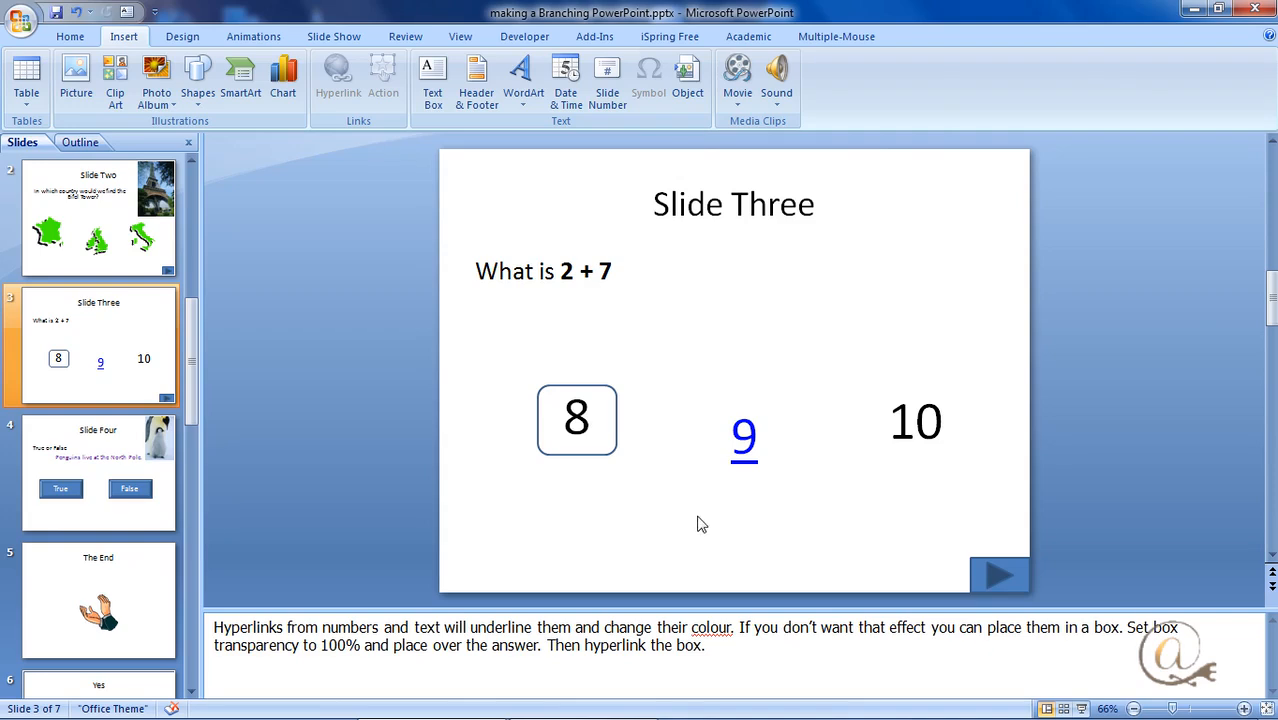
Move the outlined box from 8 onto 10 and hyperlink it to the No slide, then bring up the 9's link options
{"action": "left_click", "coordinate": [576, 420]}
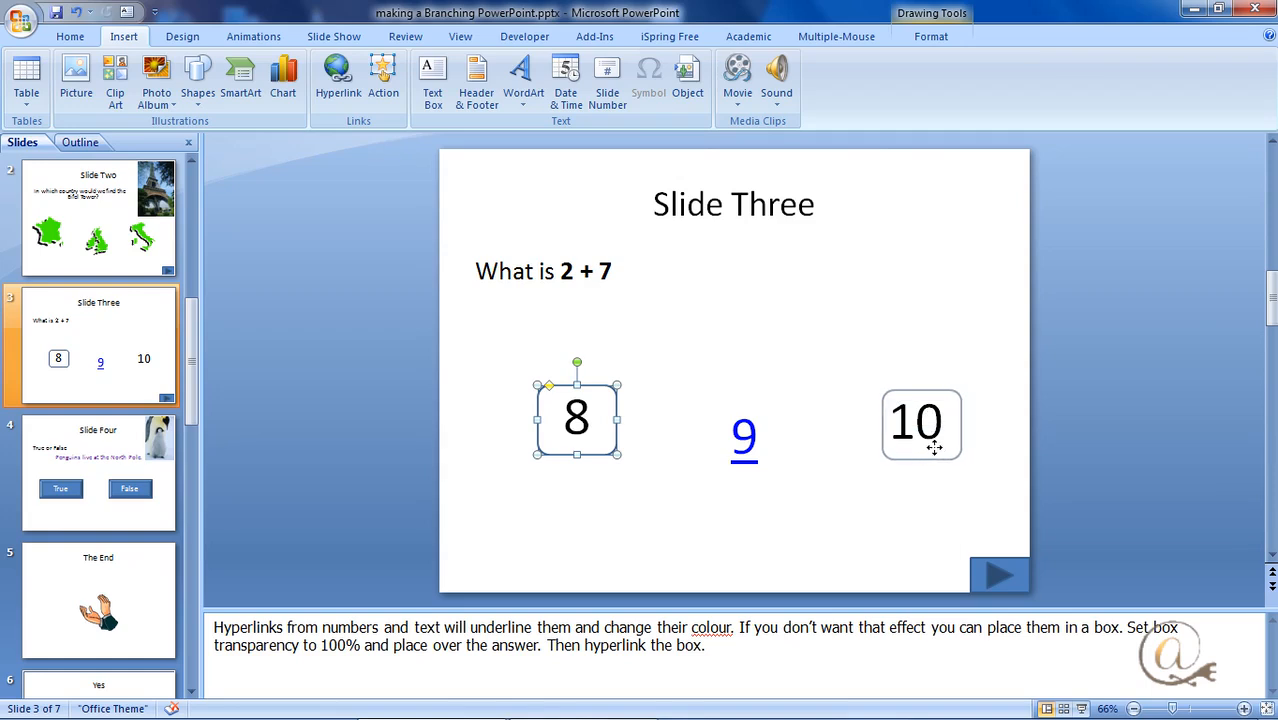
{"action": "left_click", "coordinate": [918, 424]}
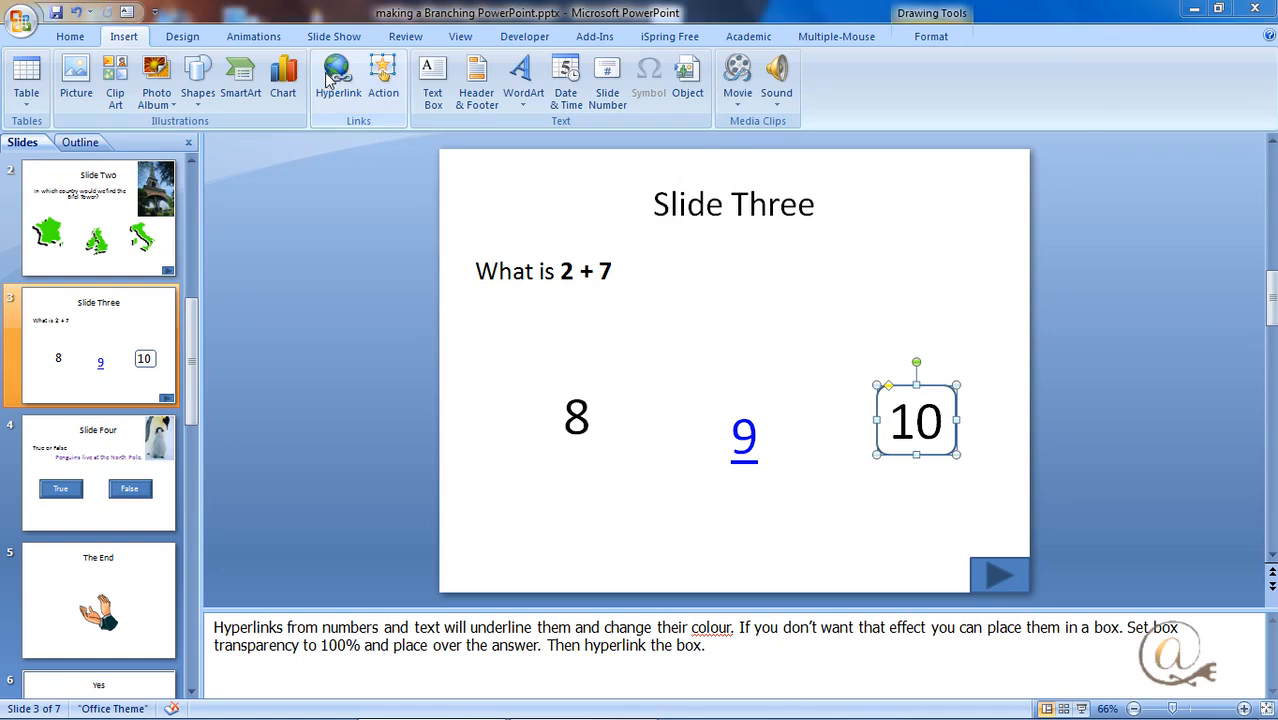
{"action": "left_click", "coordinate": [338, 70]}
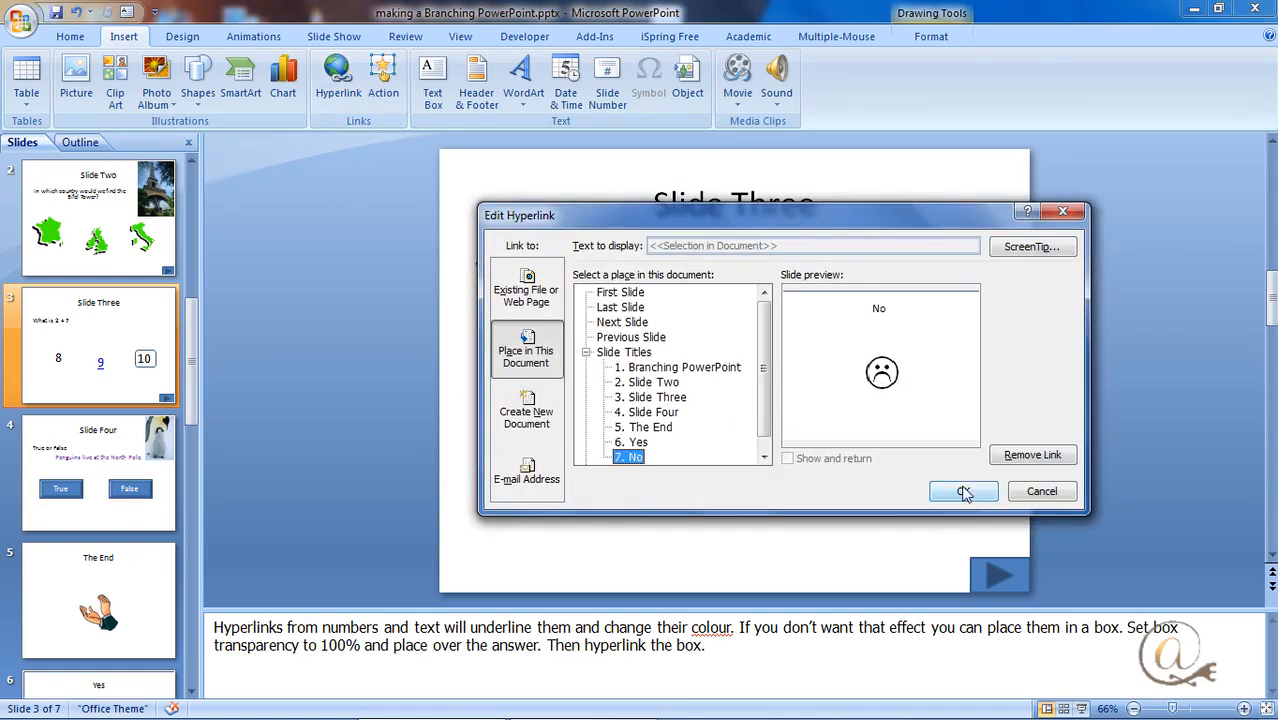
{"action": "left_click", "coordinate": [964, 492]}
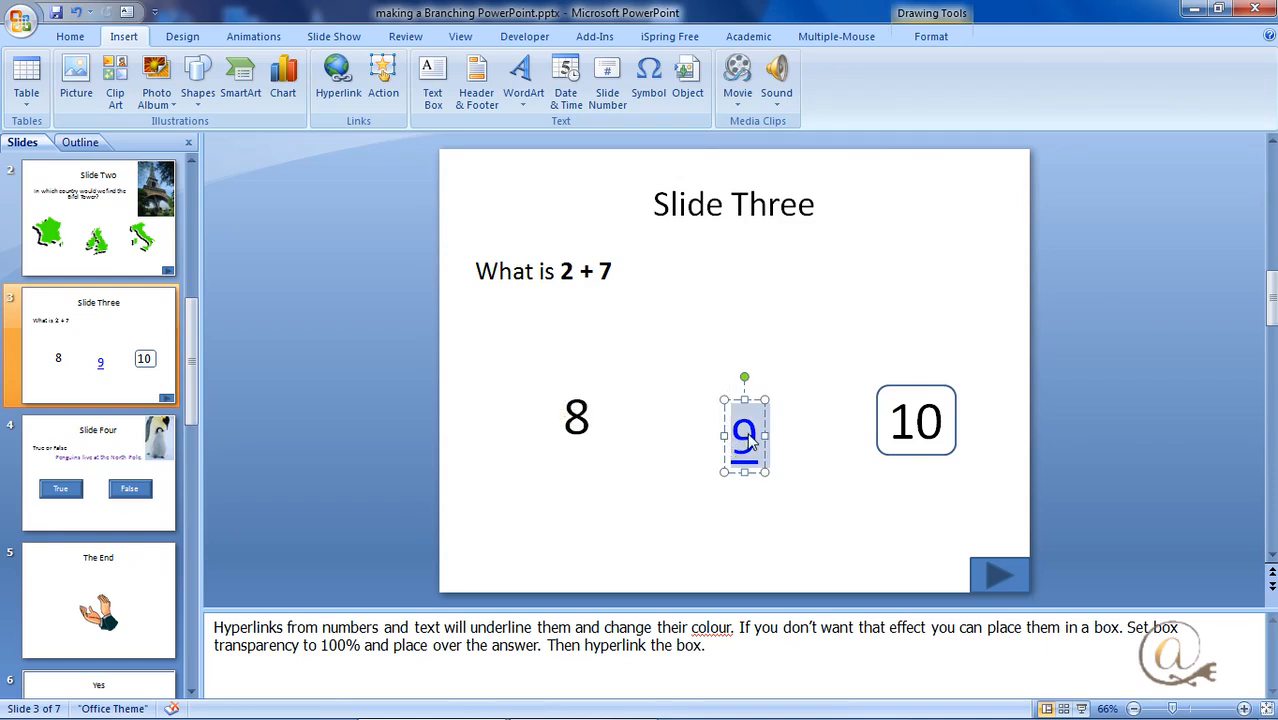
{"action": "right_click", "coordinate": [744, 428]}
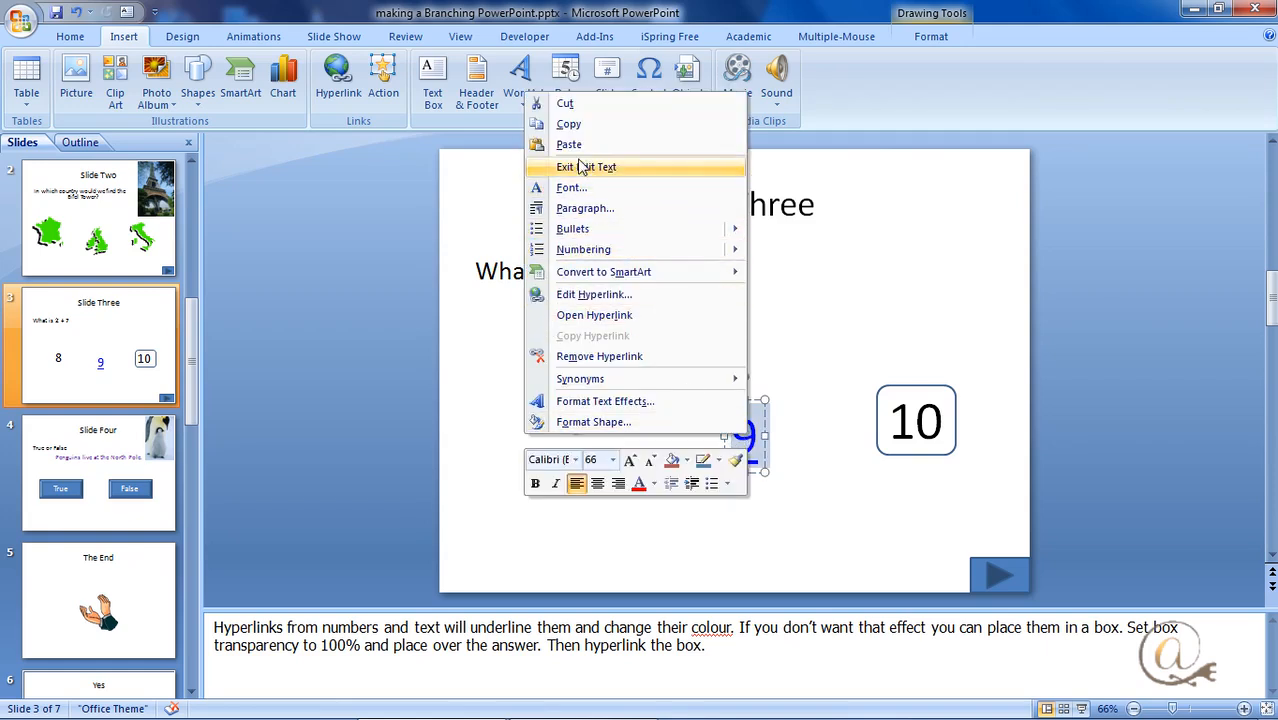
{"action": "mouse_move", "coordinate": [600, 356]}
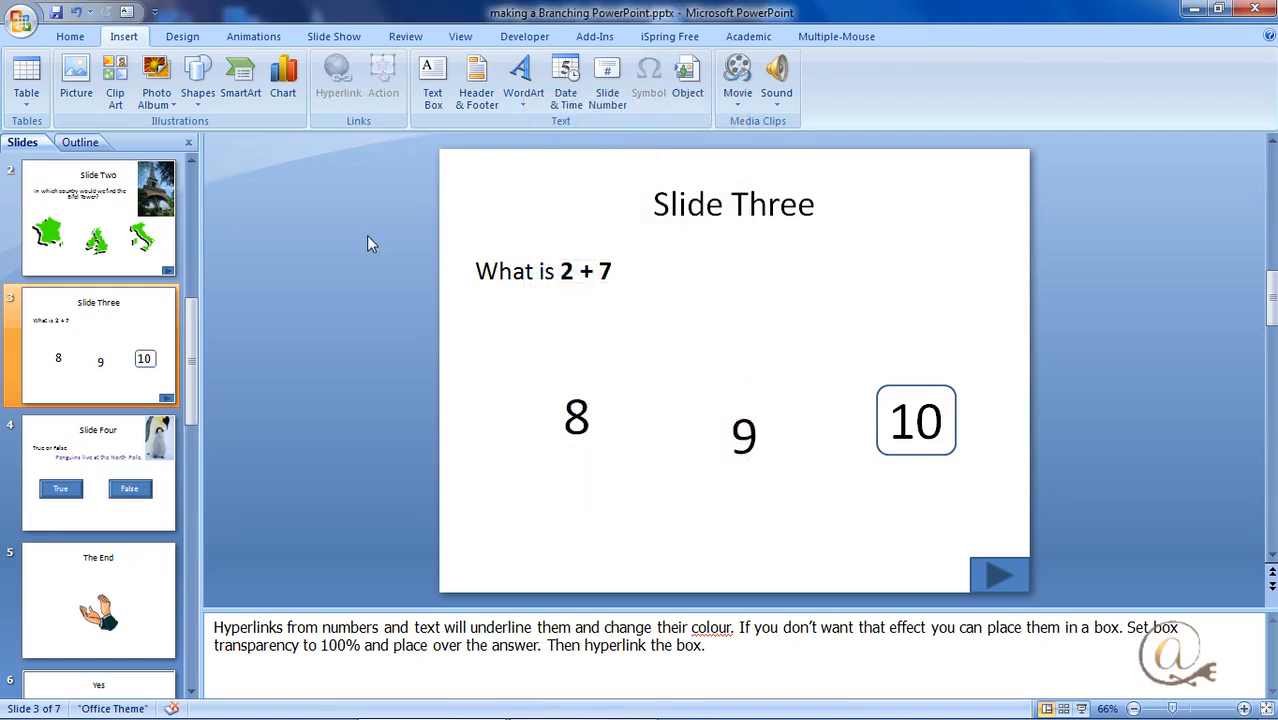
{"action": "mouse_move", "coordinate": [160, 40]}
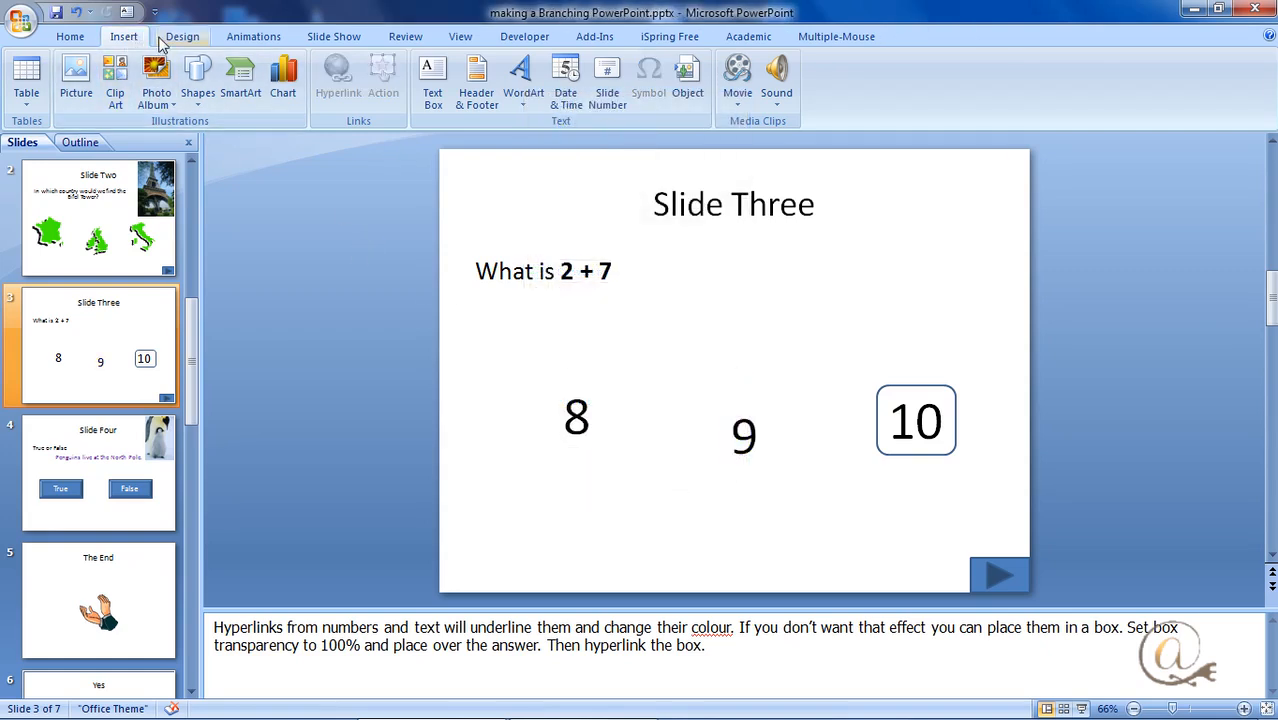
Draw a rectangle over the 9 with 100% transparent fill and hyperlink it to the Yes slide
{"action": "left_click", "coordinate": [196, 76]}
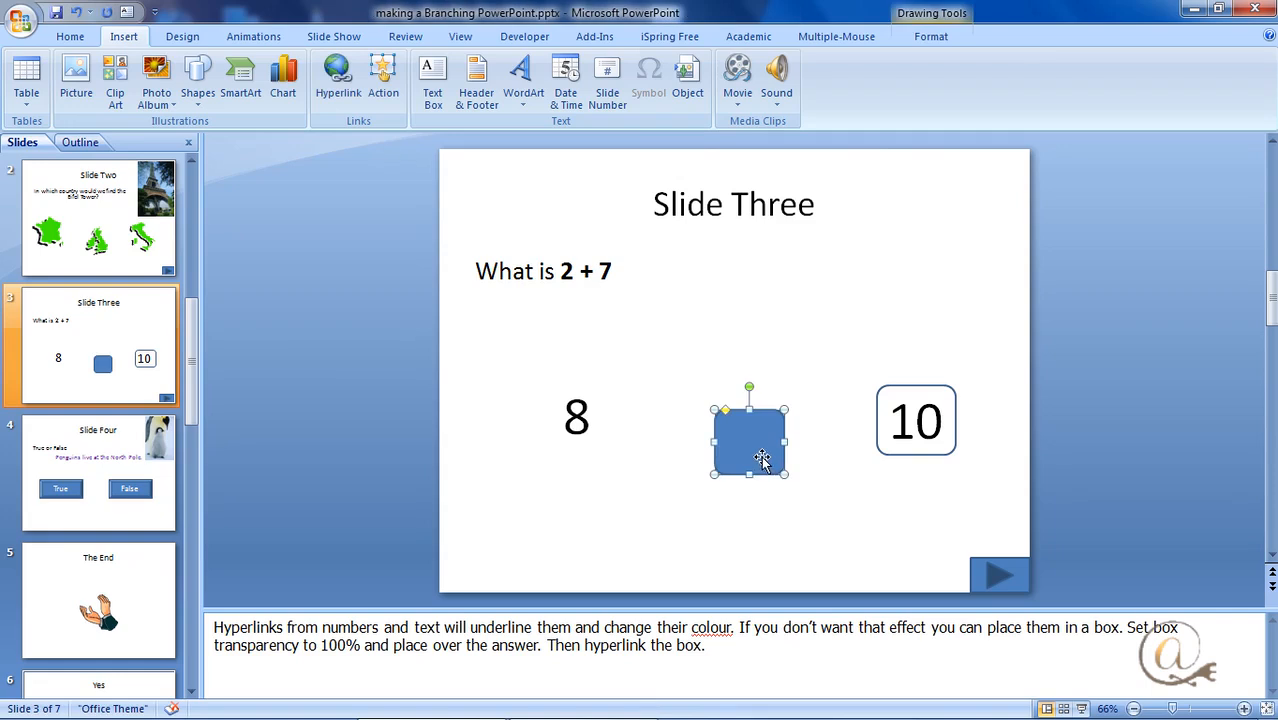
{"action": "right_click", "coordinate": [752, 436]}
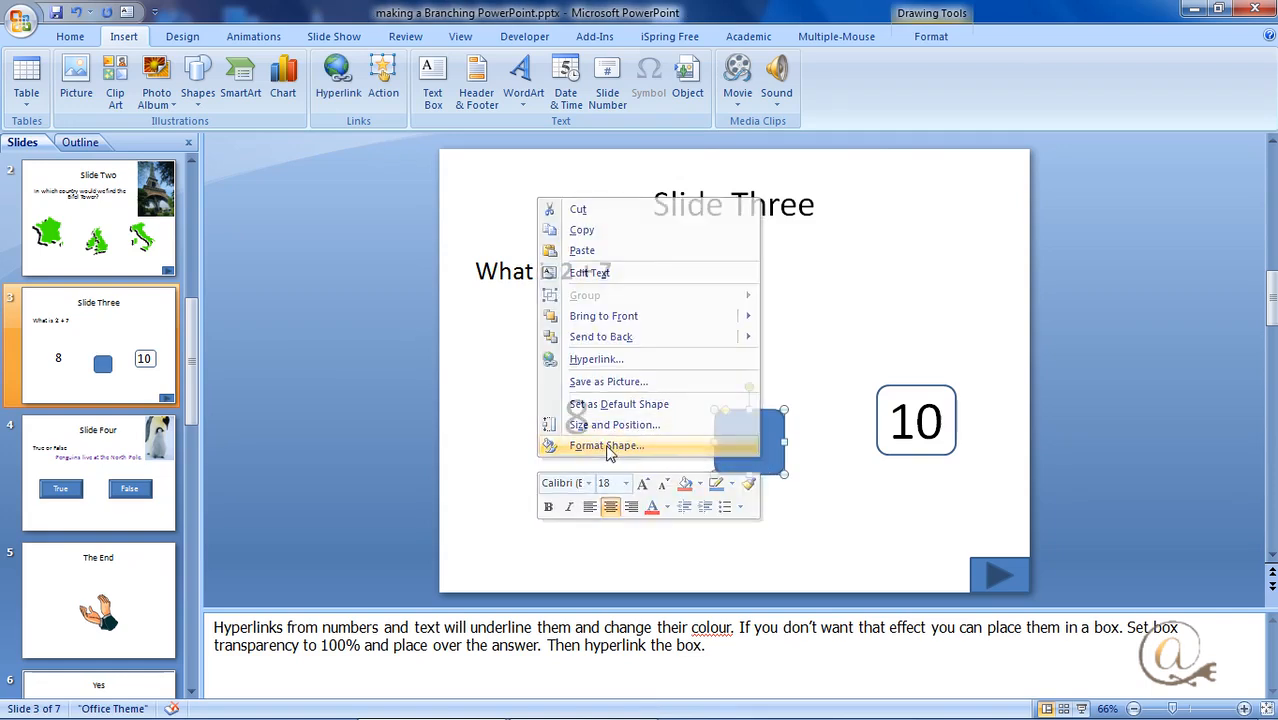
{"action": "left_click", "coordinate": [604, 444]}
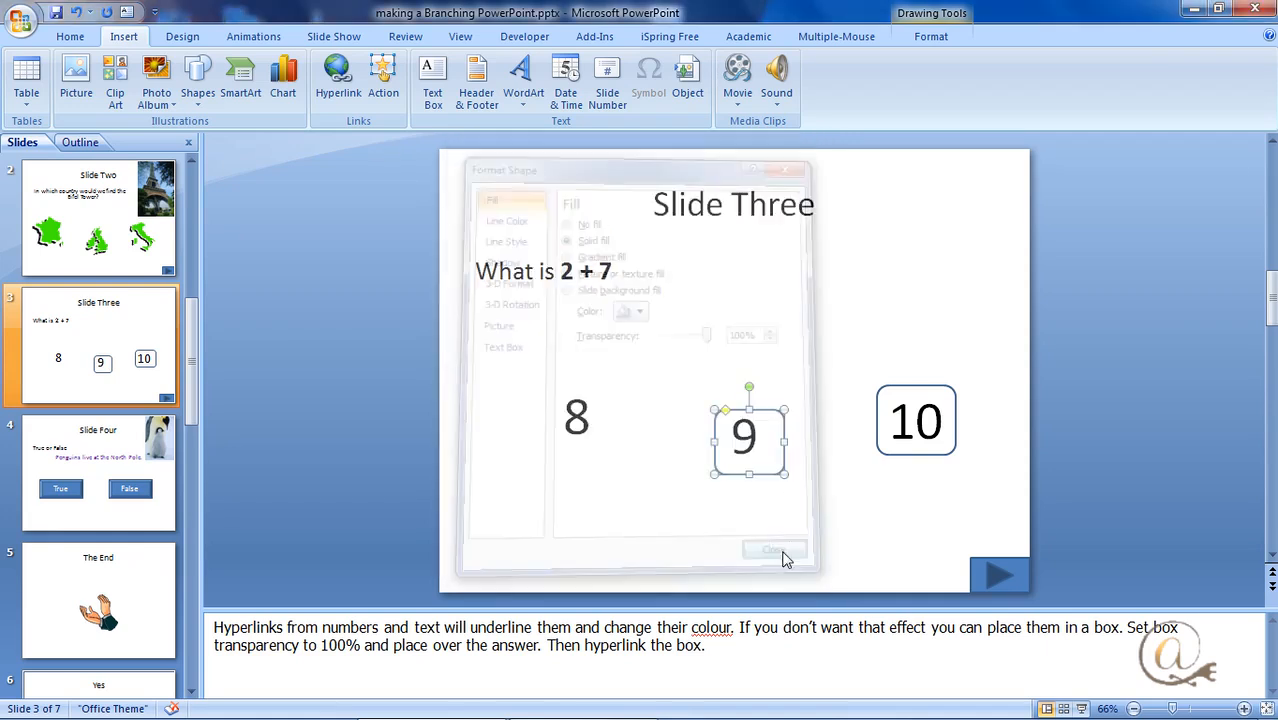
{"action": "left_click", "coordinate": [770, 548]}
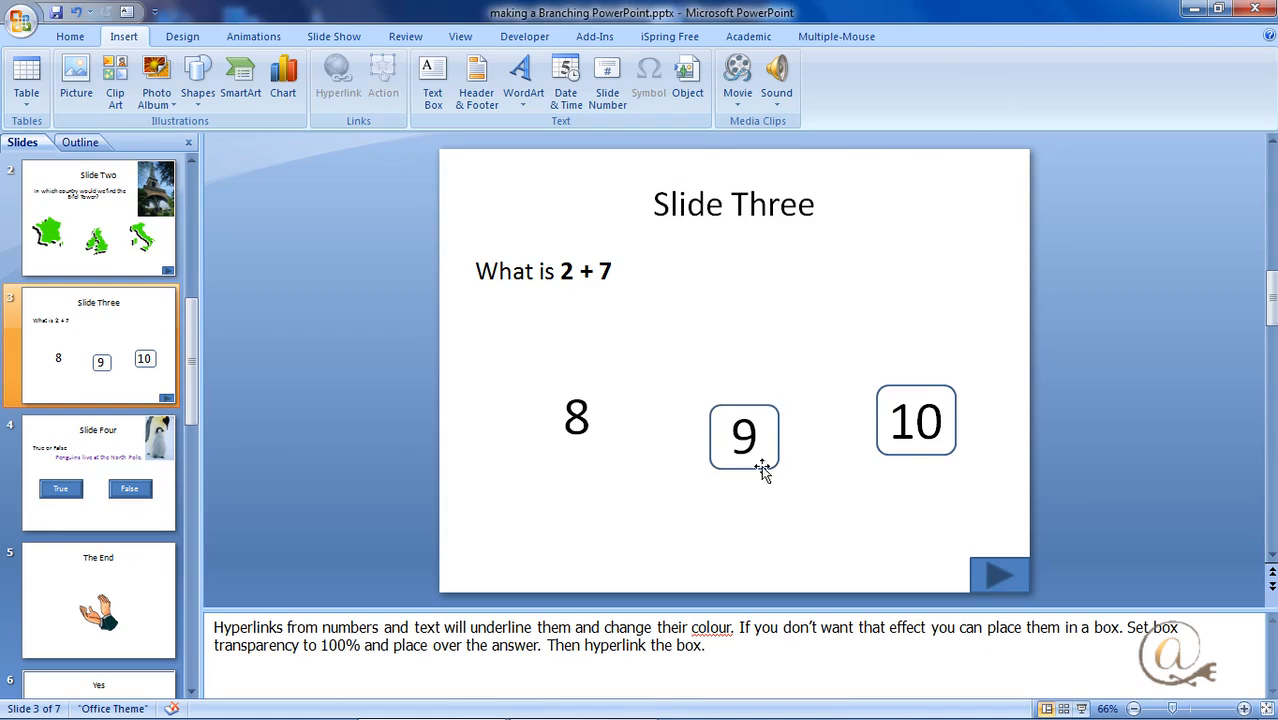
{"action": "right_click", "coordinate": [744, 440]}
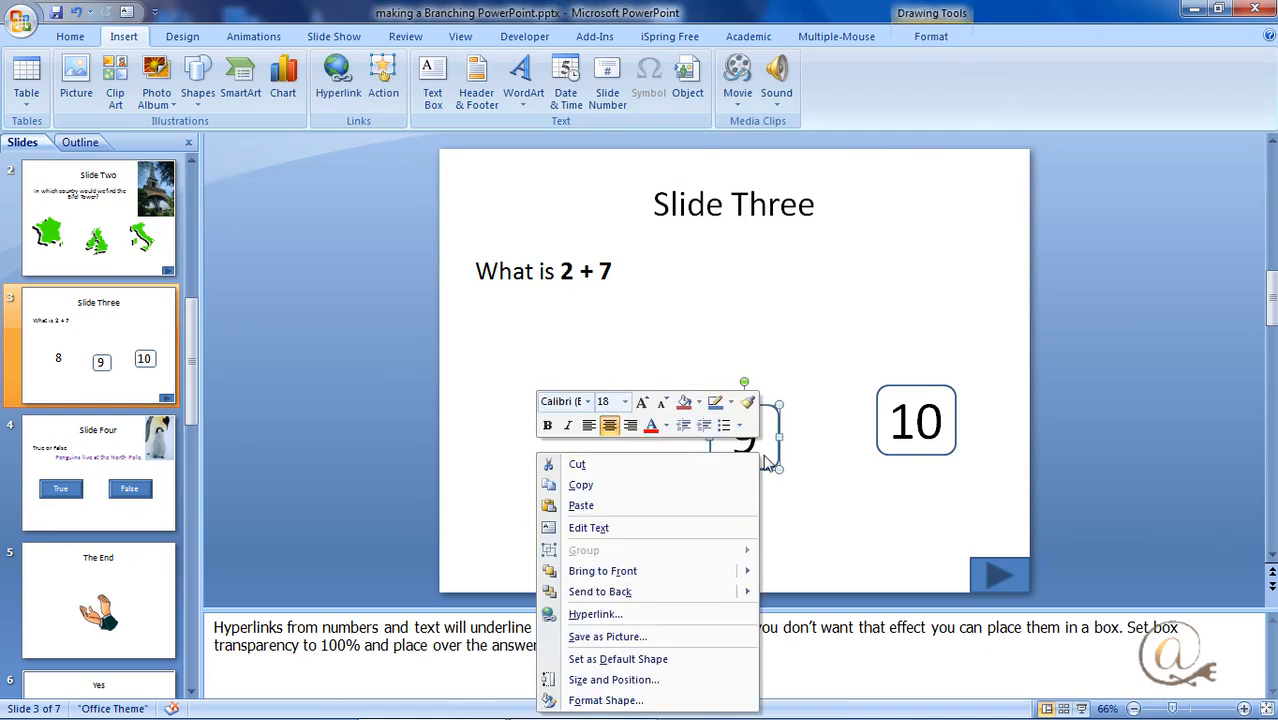
{"action": "mouse_move", "coordinate": [632, 680]}
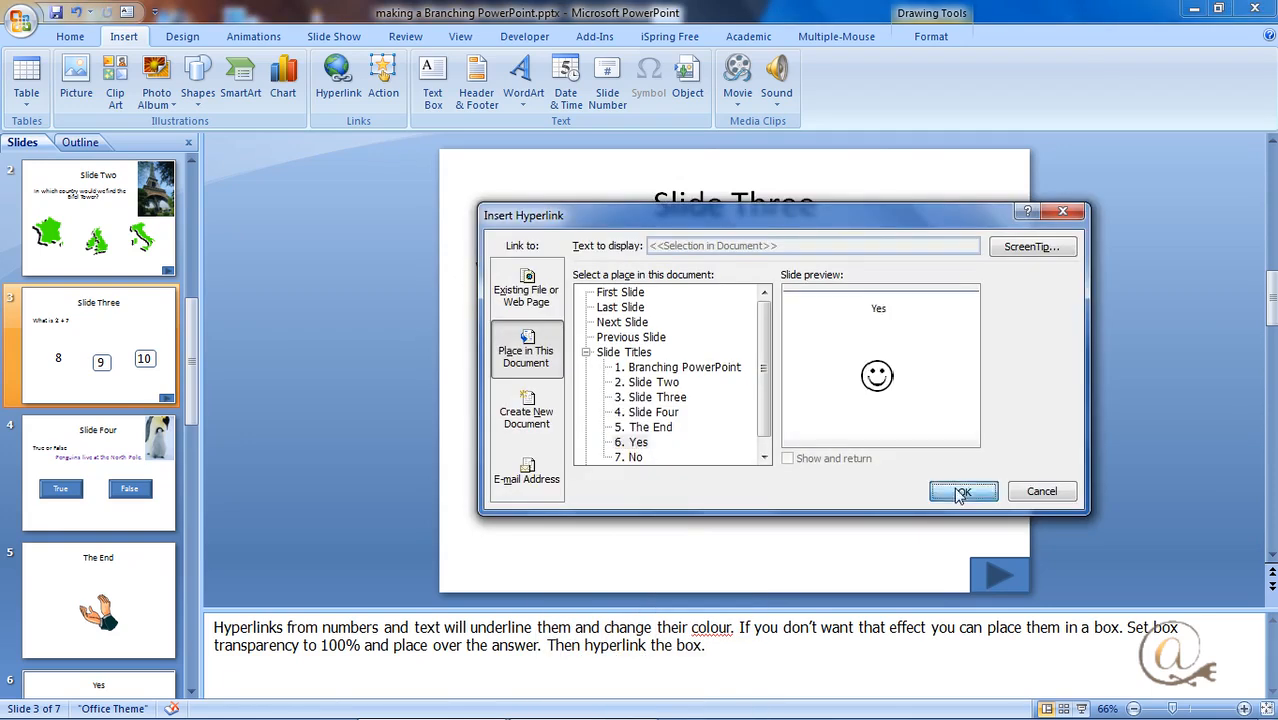
{"action": "left_click", "coordinate": [962, 492]}
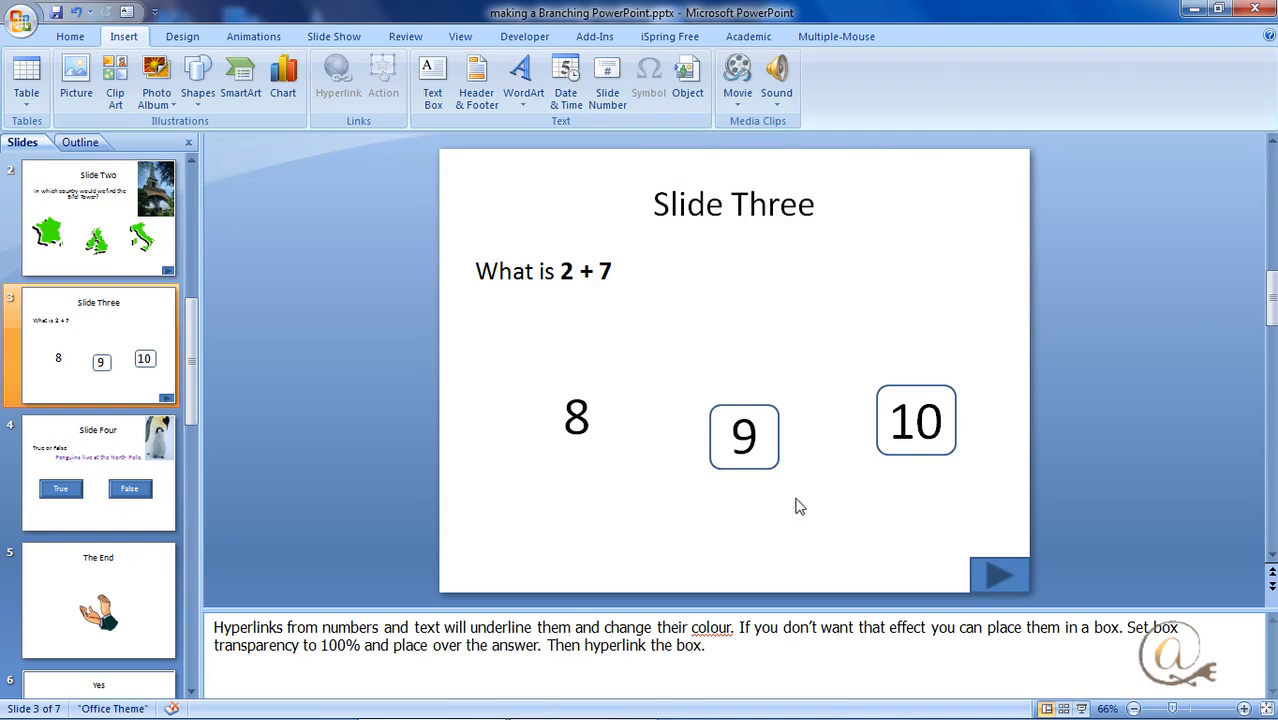
{"action": "mouse_move", "coordinate": [700, 500]}
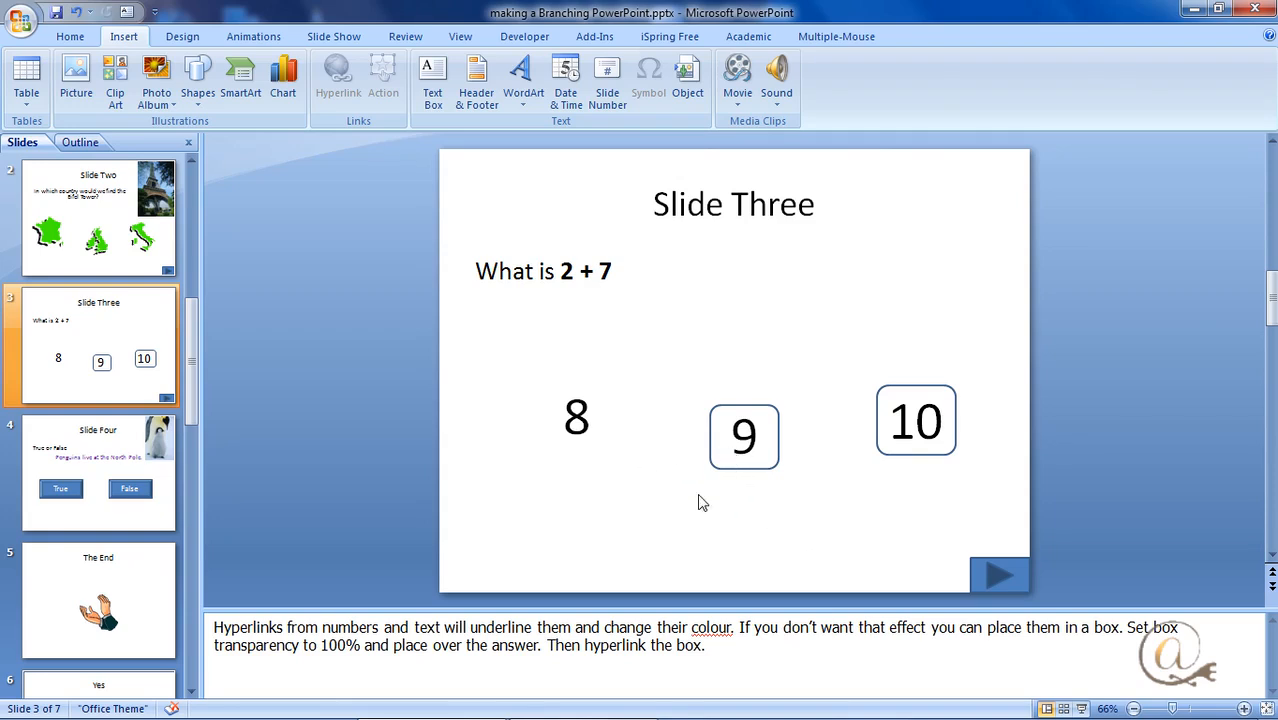
{"action": "mouse_move", "coordinate": [782, 522]}
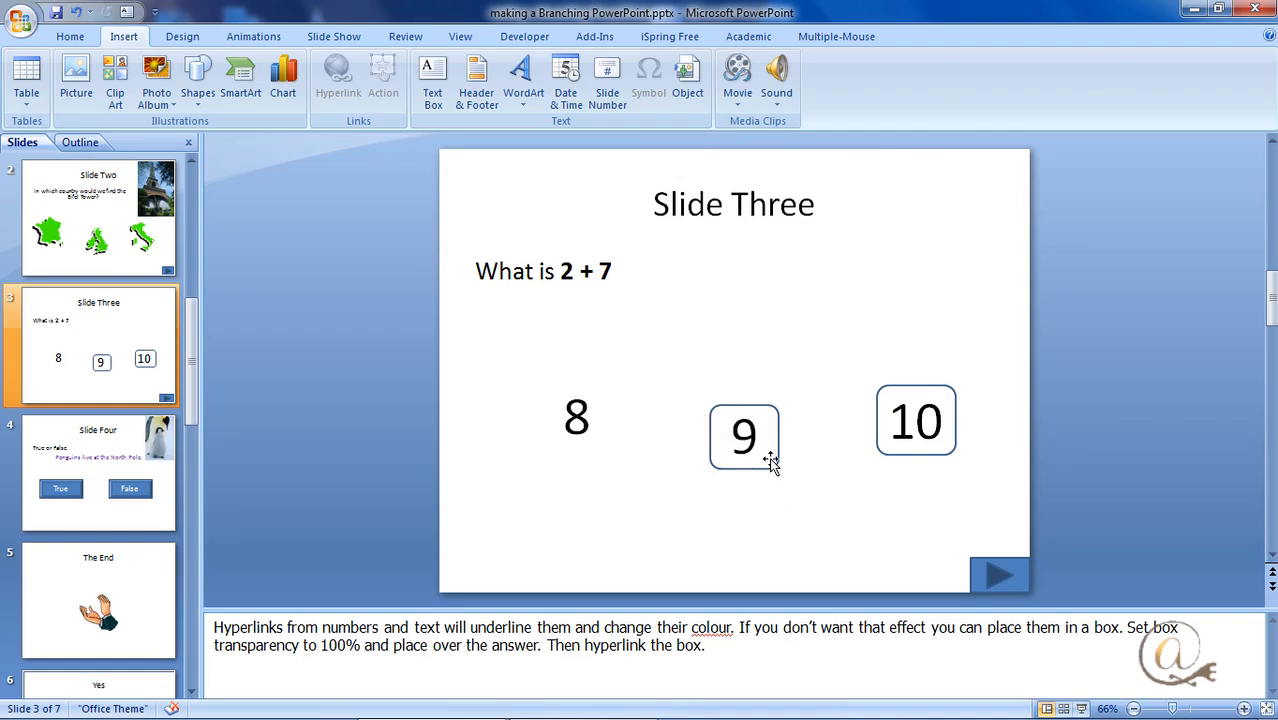
{"action": "mouse_move", "coordinate": [732, 458]}
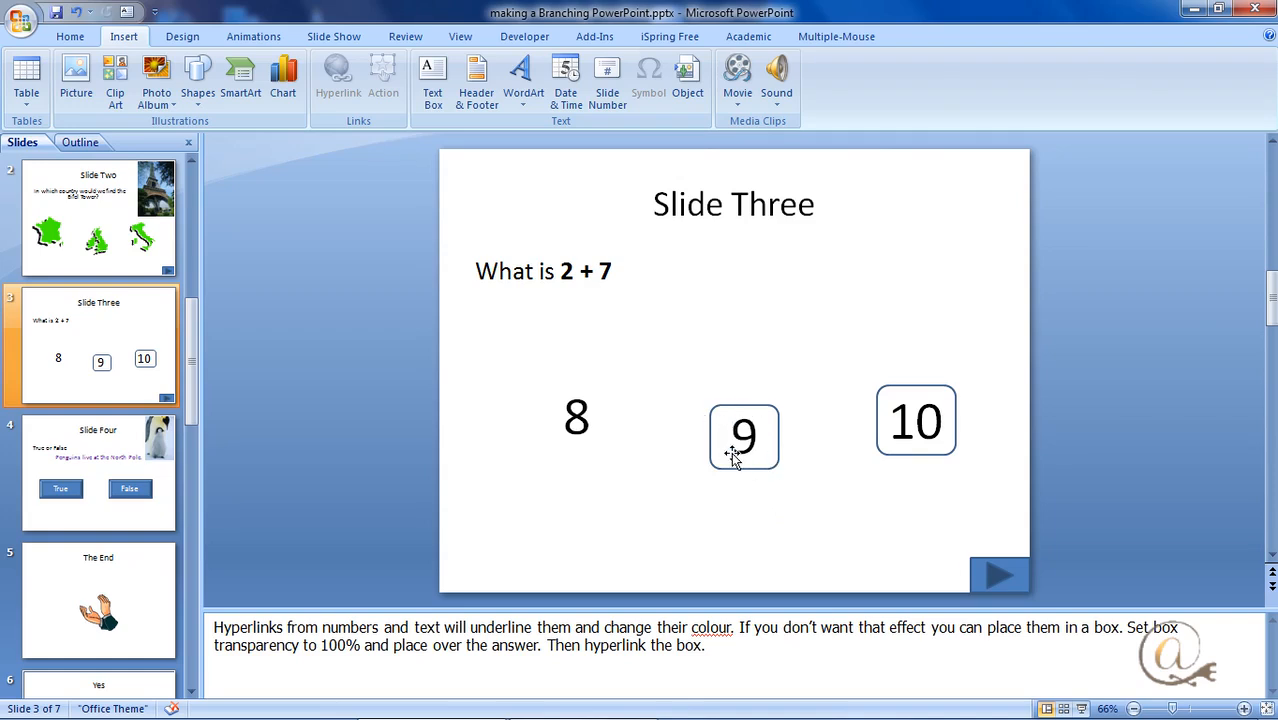
Check the boxes over the 10 and 8 answers on Slide Three
{"action": "left_click", "coordinate": [916, 420]}
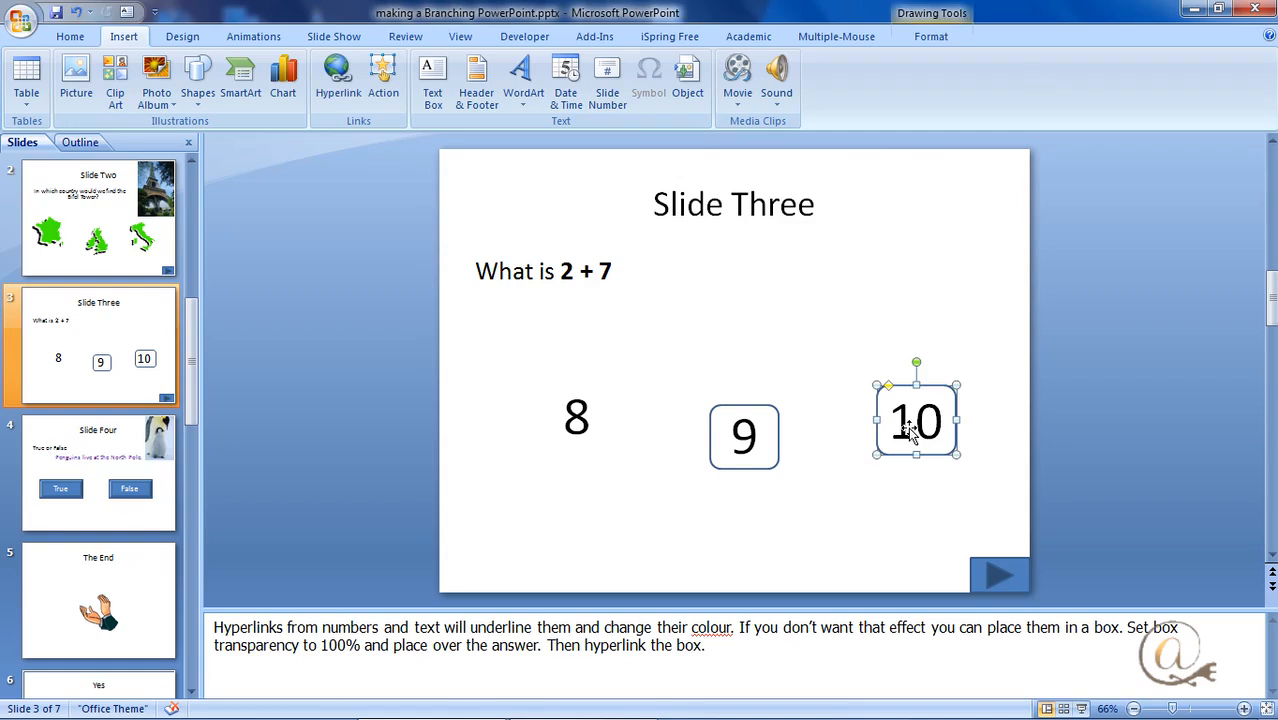
{"action": "mouse_move", "coordinate": [522, 376]}
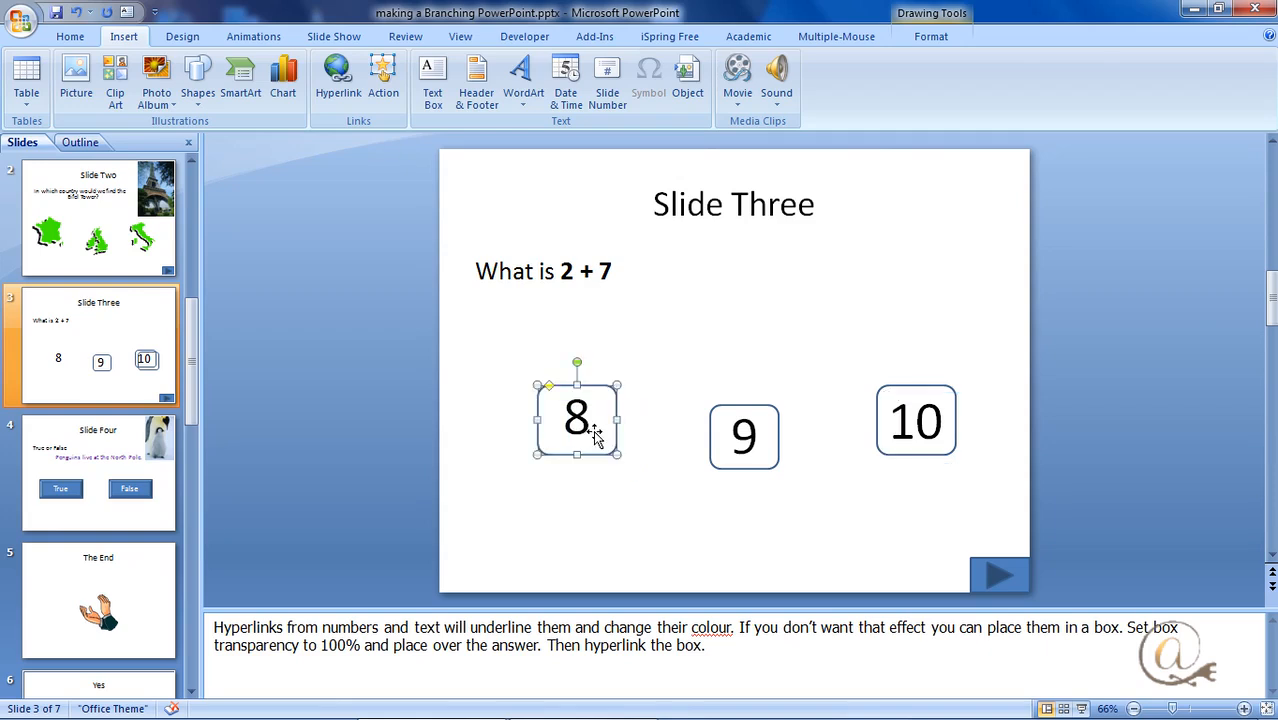
{"action": "left_click", "coordinate": [664, 426]}
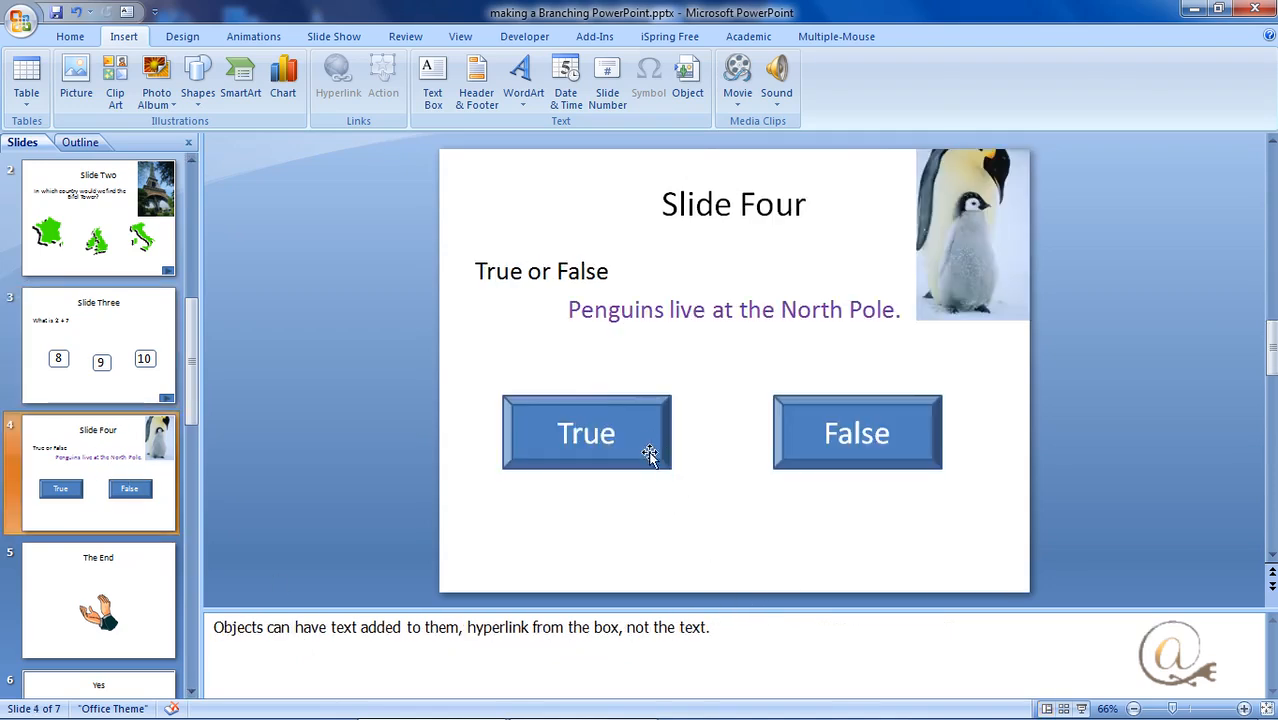
{"action": "mouse_move", "coordinate": [646, 460]}
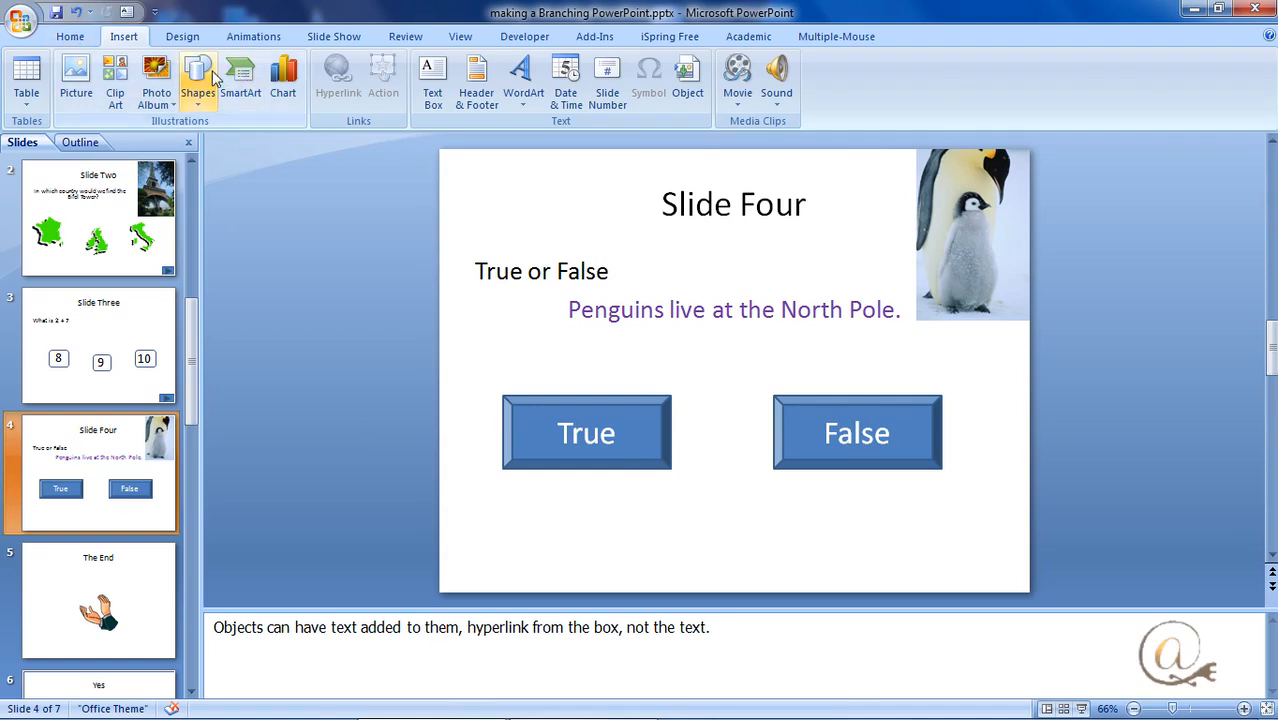
Draw a Bevel shape below the True and False buttons and type 'ene' into it
{"action": "left_click", "coordinate": [196, 76]}
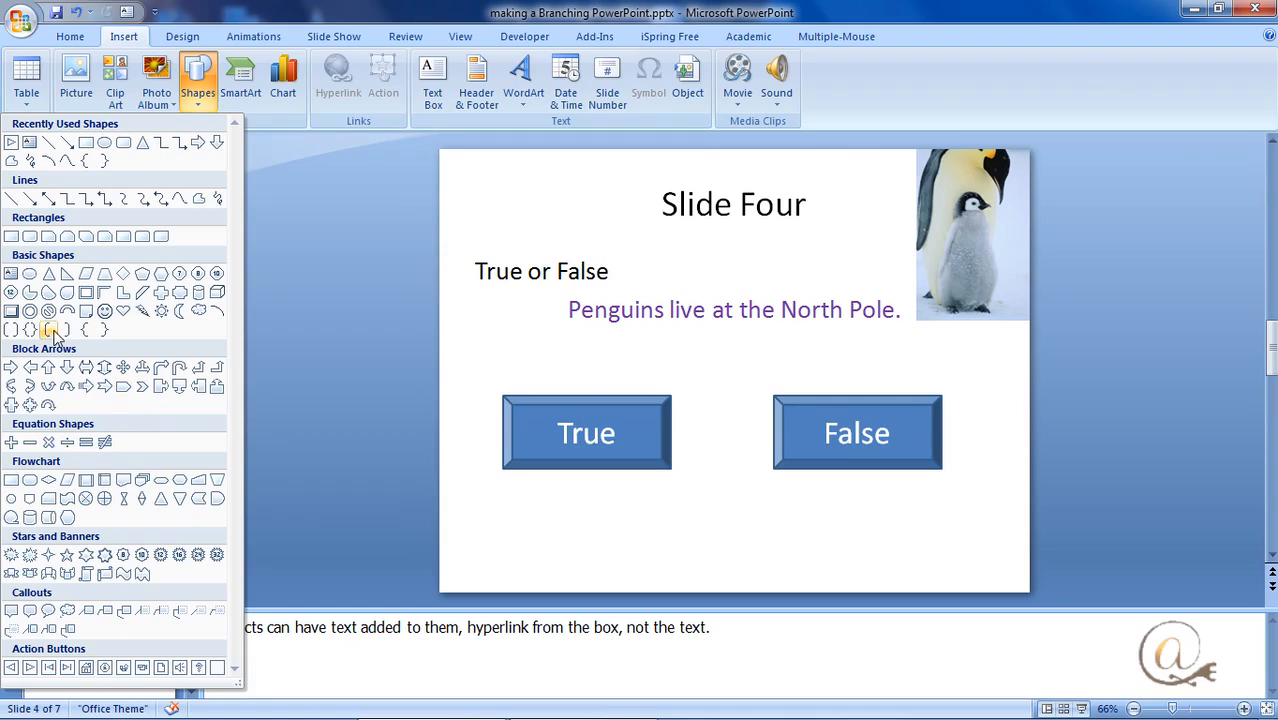
{"action": "mouse_move", "coordinate": [12, 312]}
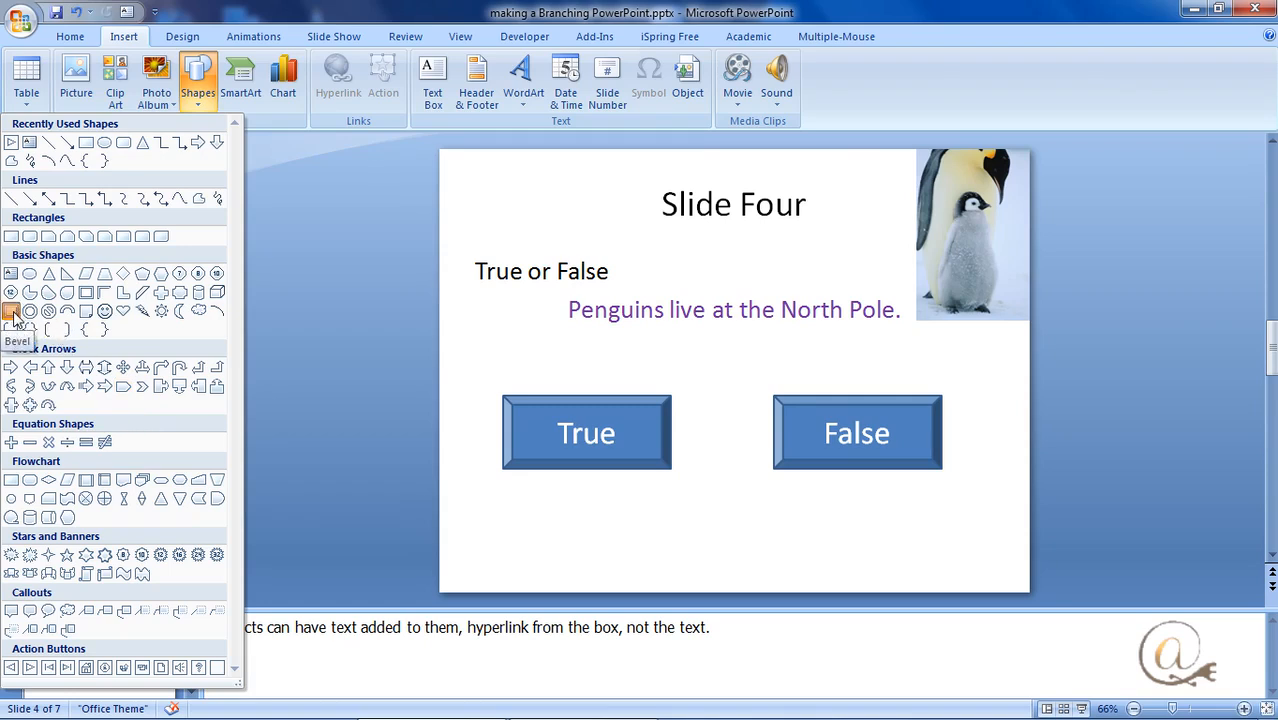
{"action": "left_click_drag", "start_coordinate": [652, 500], "coordinate": [818, 572]}
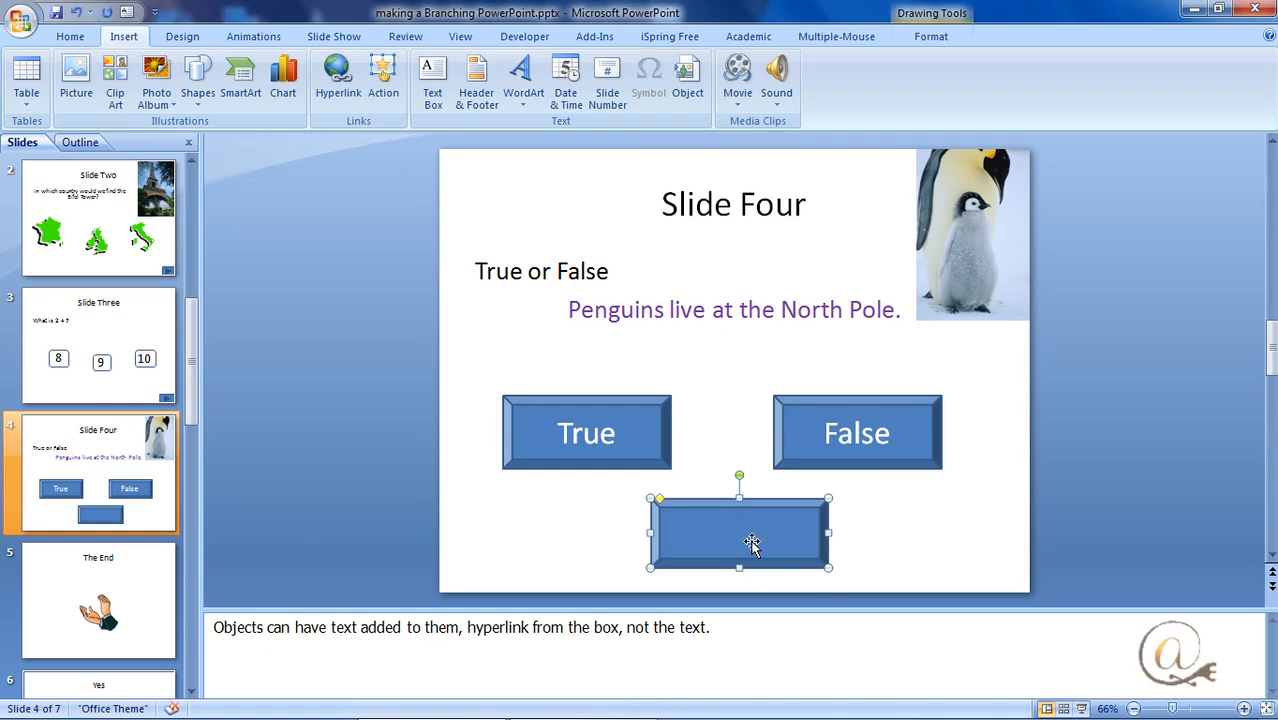
{"action": "type", "text": "ene"}
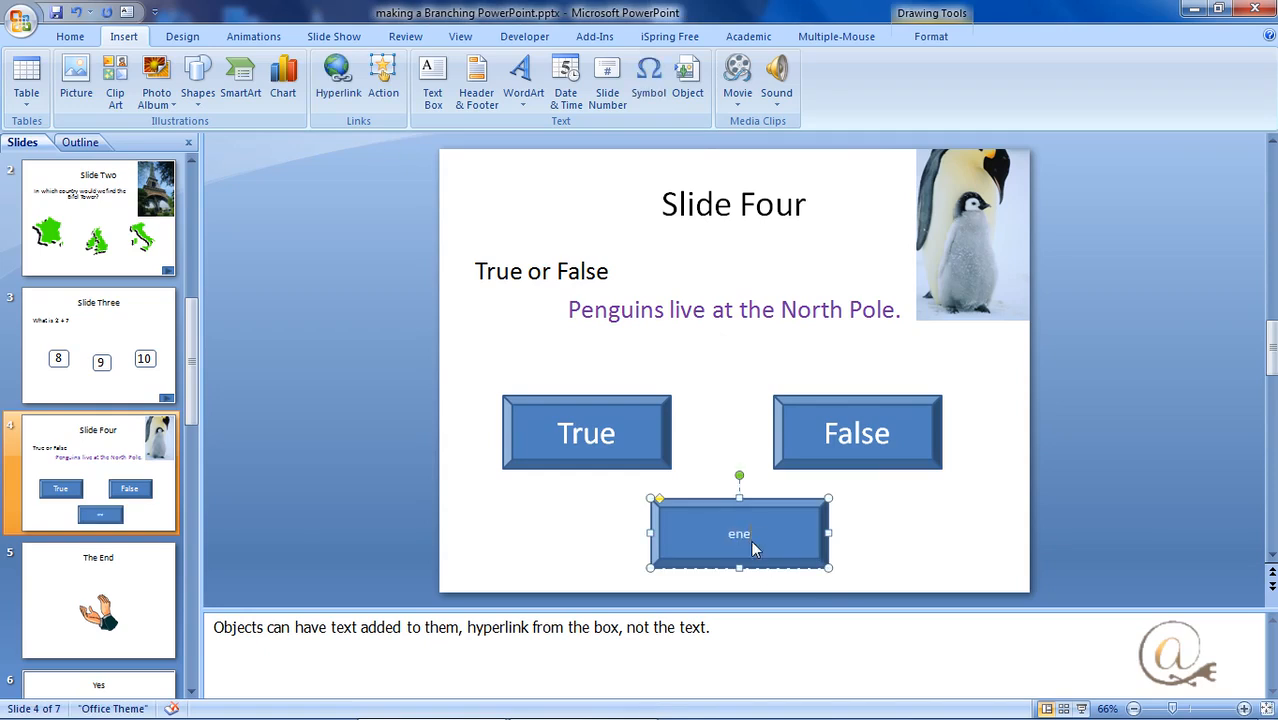
{"action": "type", "text": "Enter"}
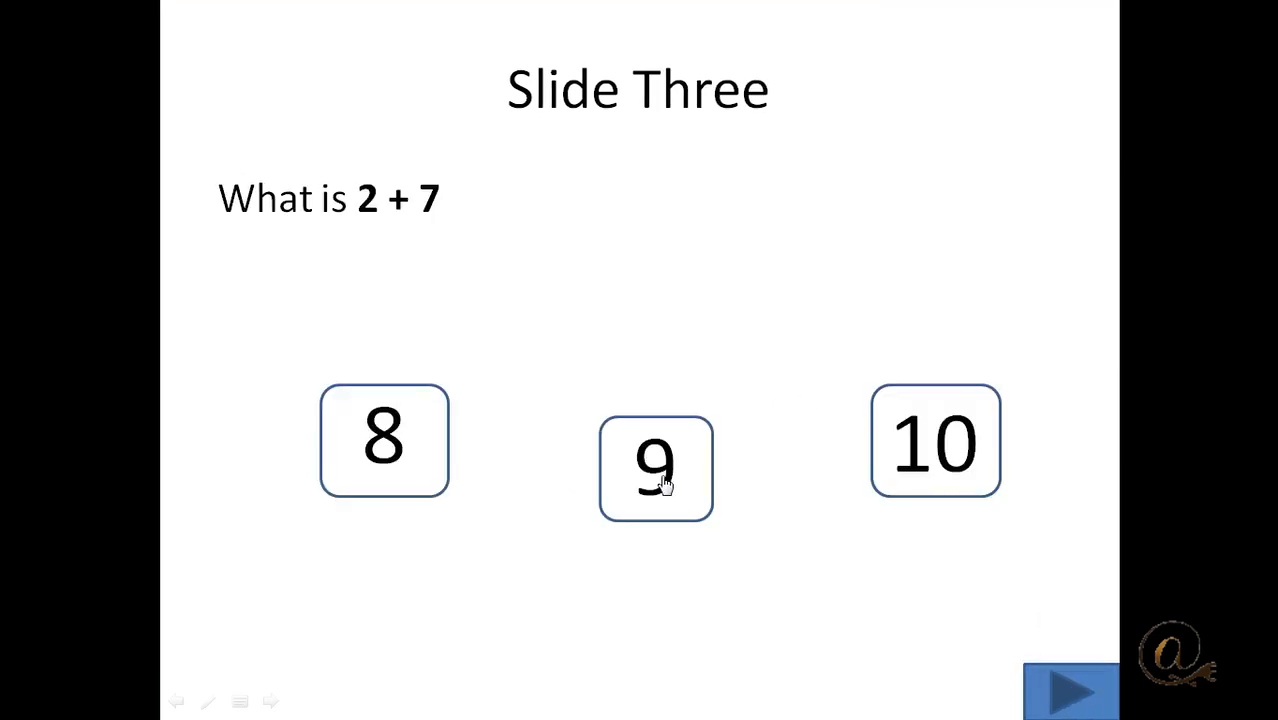
Test the 9 and 10 answer boxes; 10 leads to the No slide, then return to Slide Three
{"action": "left_click", "coordinate": [656, 468]}
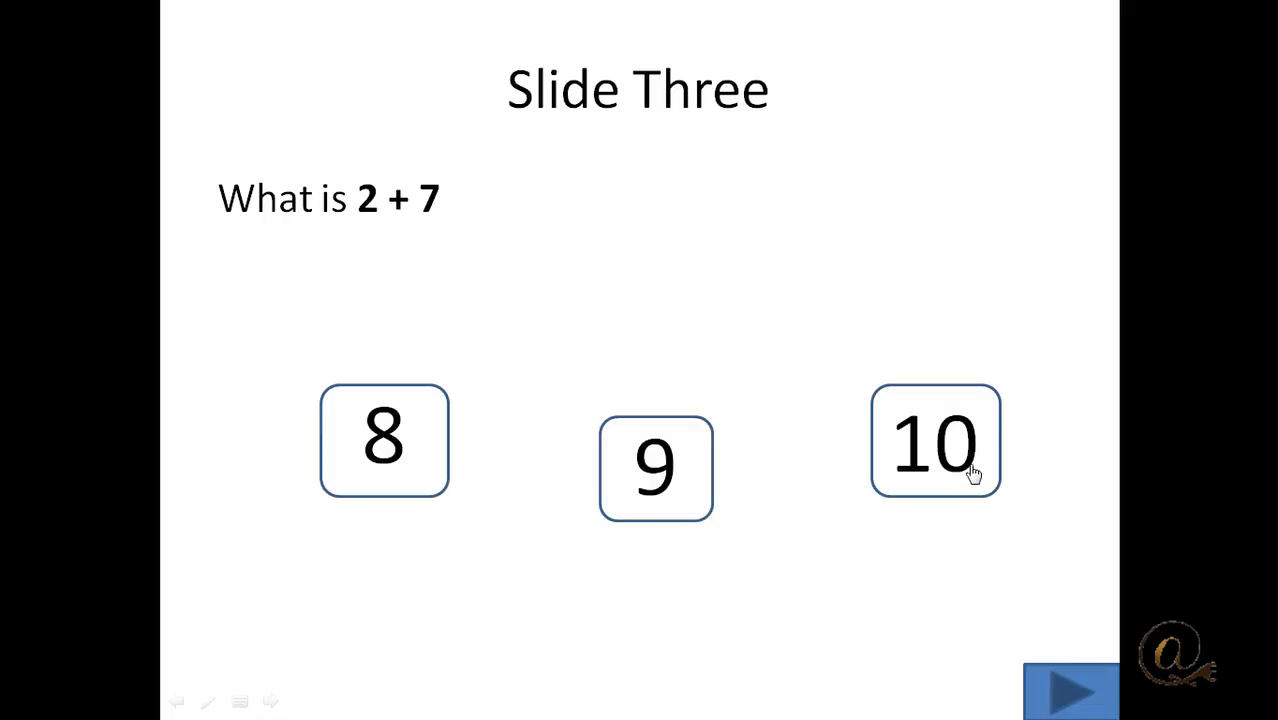
{"action": "left_click", "coordinate": [936, 444]}
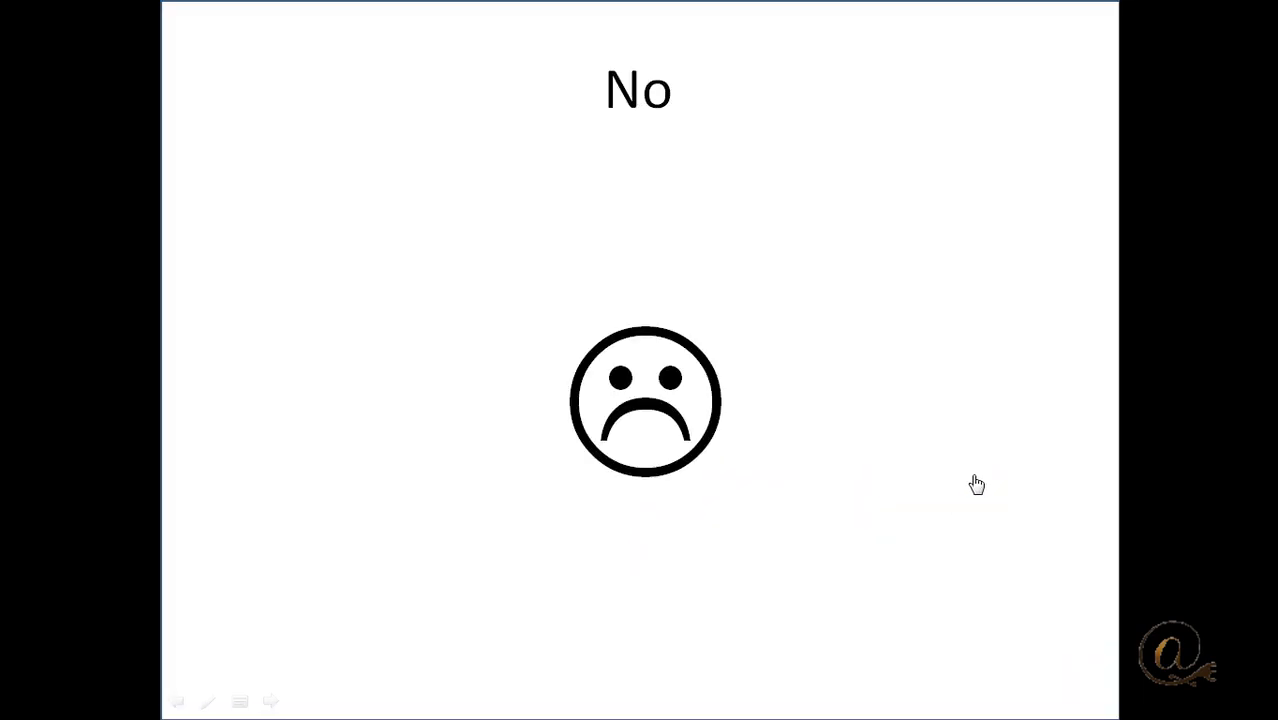
{"action": "left_click", "coordinate": [1070, 692]}
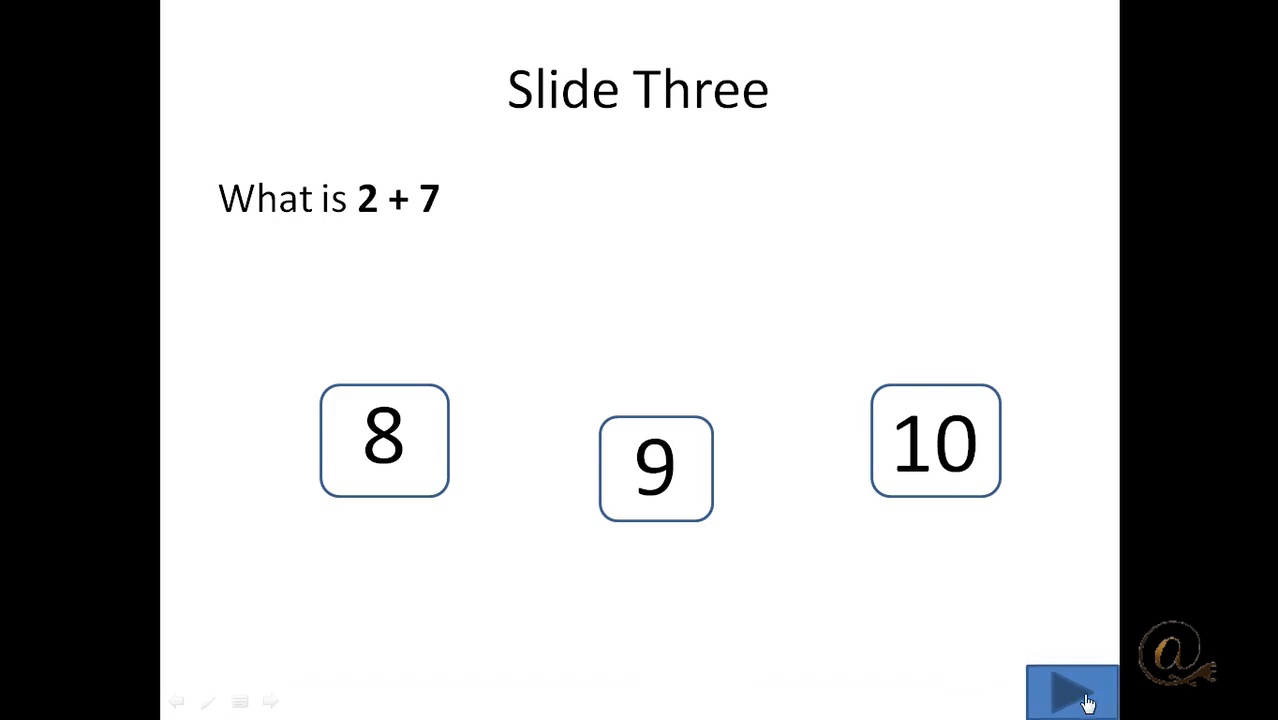